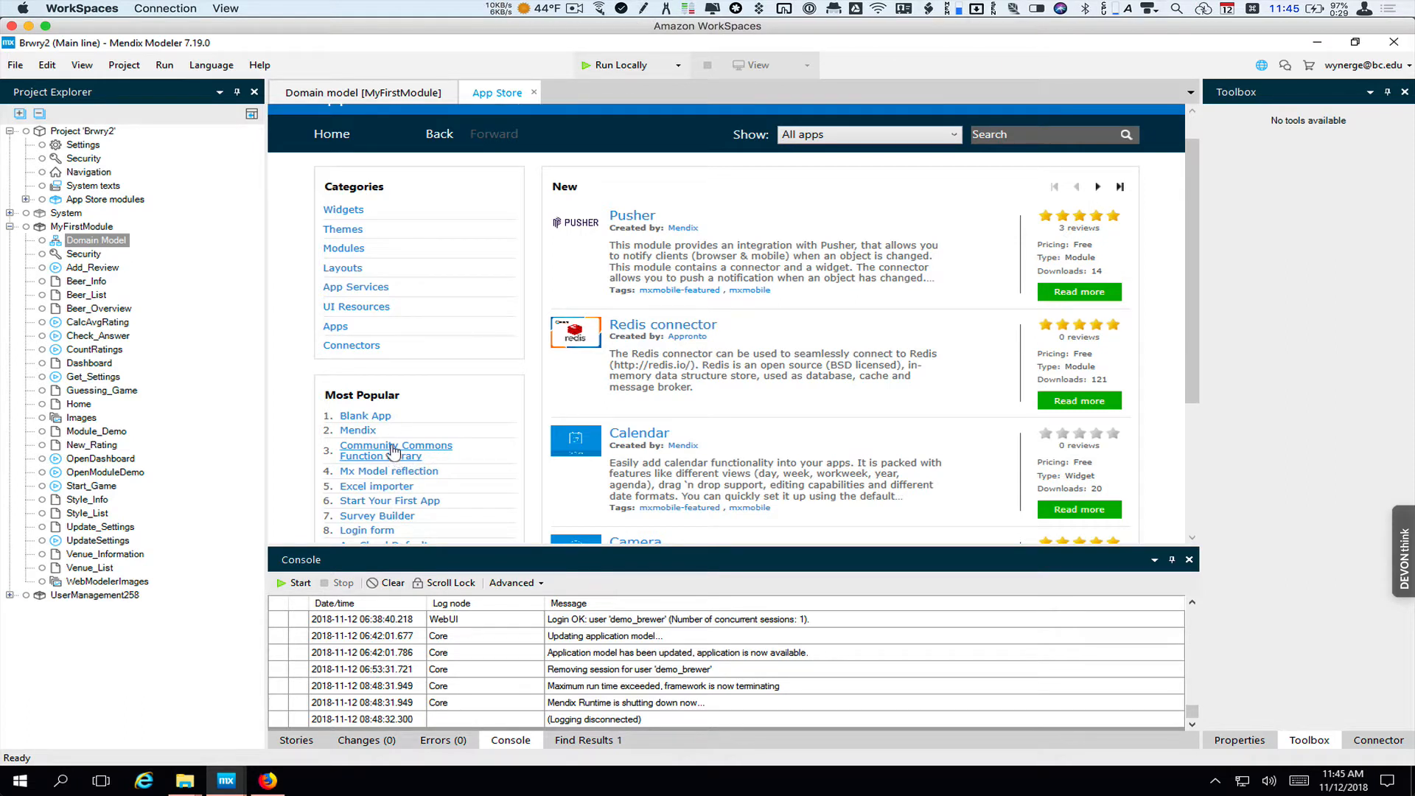
pyautogui.moveTo(1026, 152)
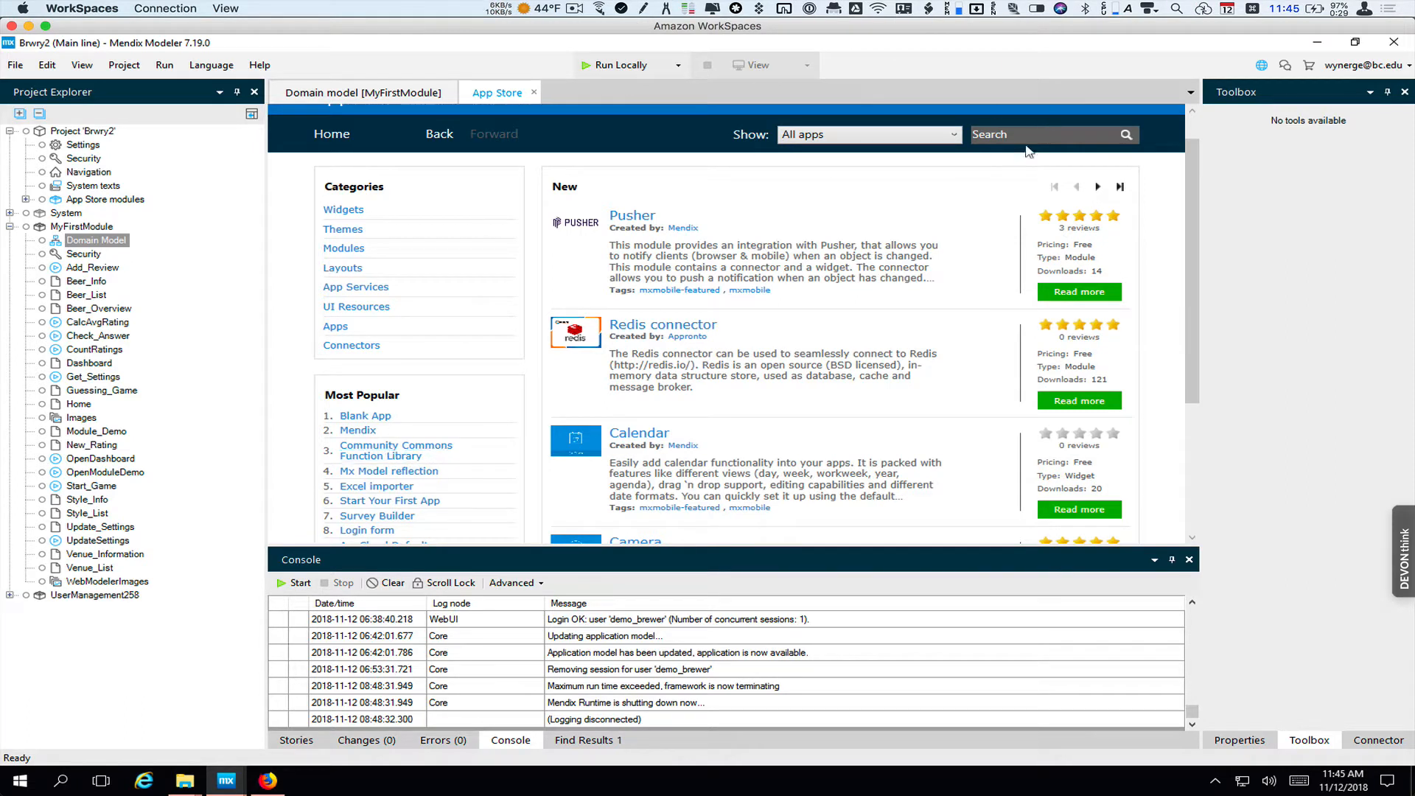
# Step: Search the App Store for 'Communi' and view Community Commons Function Library's documentation
pyautogui.click(1047, 134)
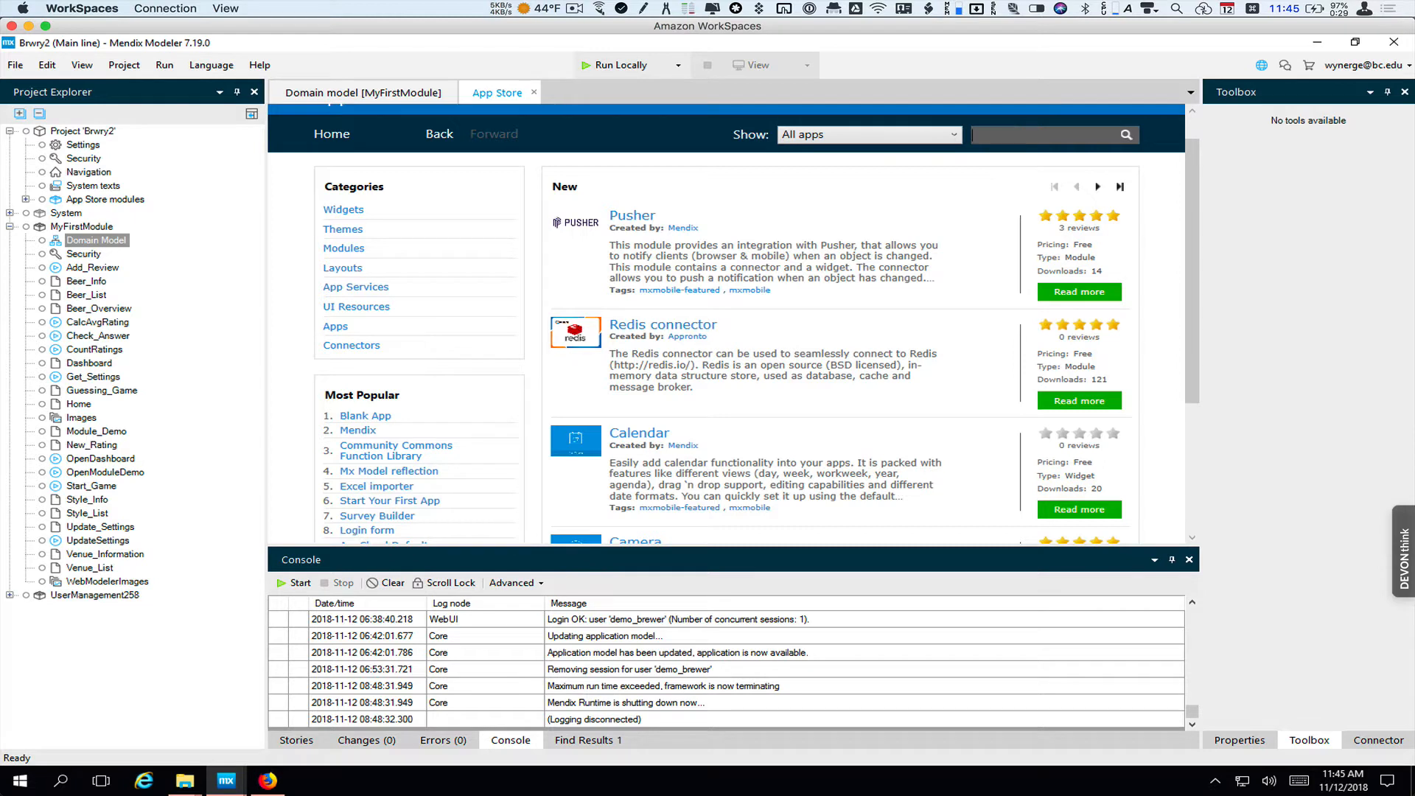
pyautogui.write('Community')
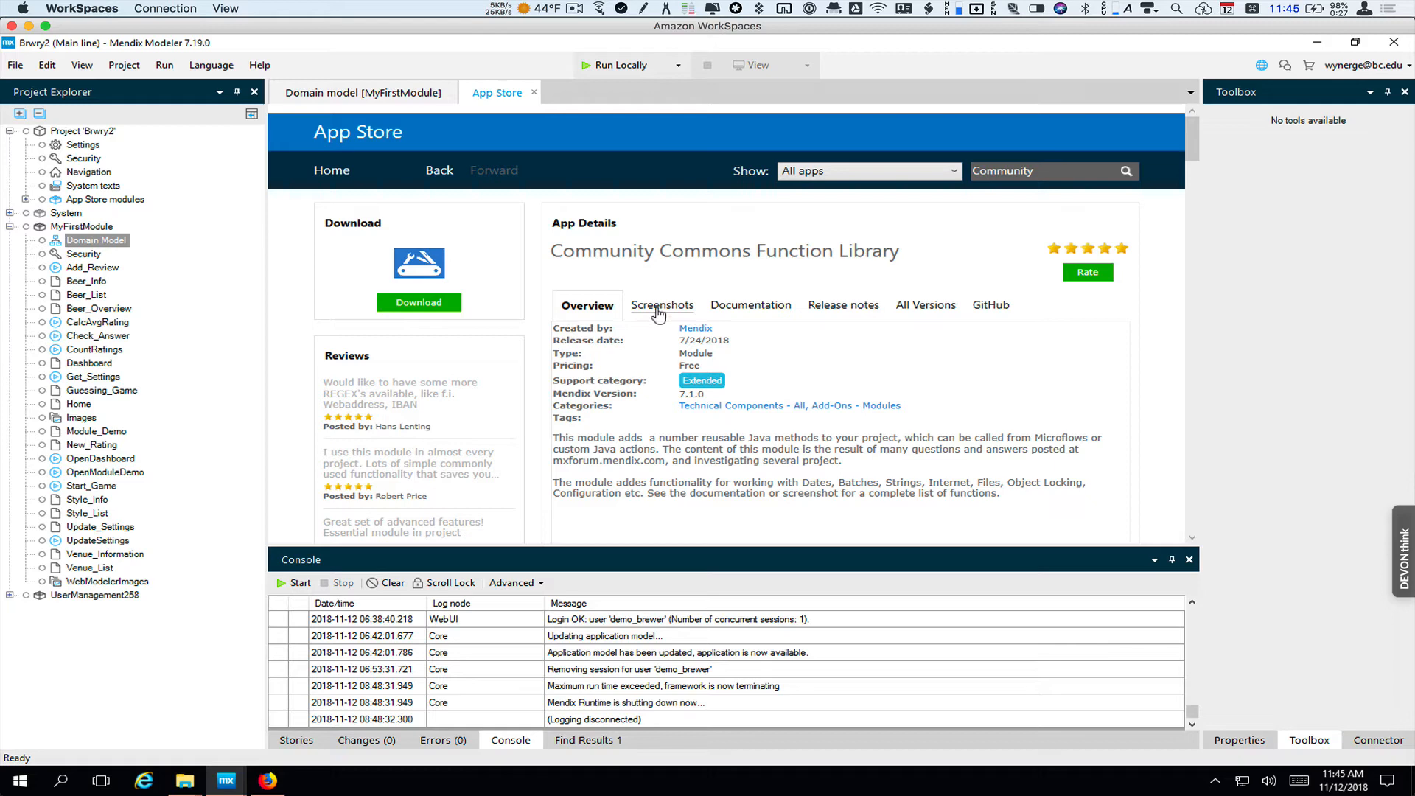
pyautogui.moveTo(749, 311)
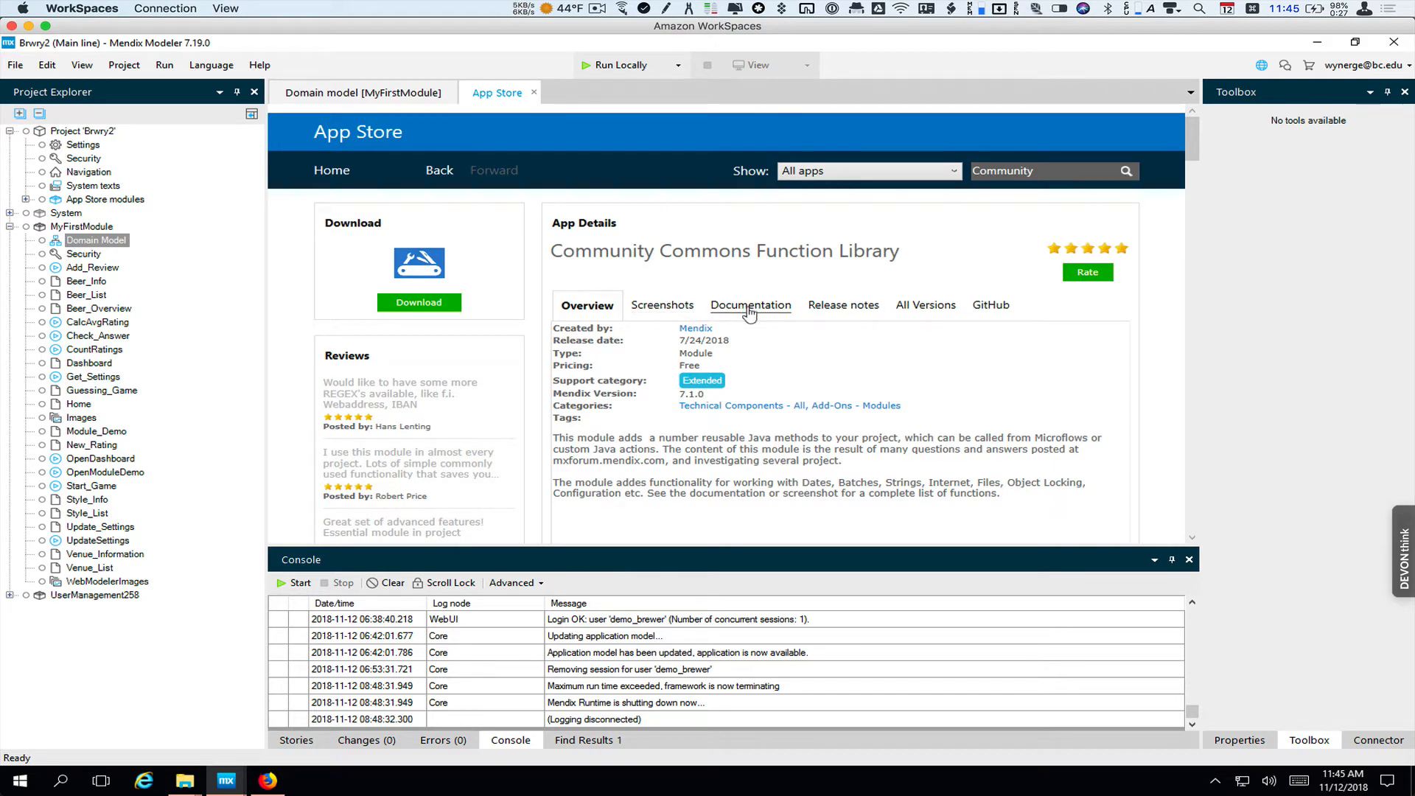
pyautogui.click(751, 306)
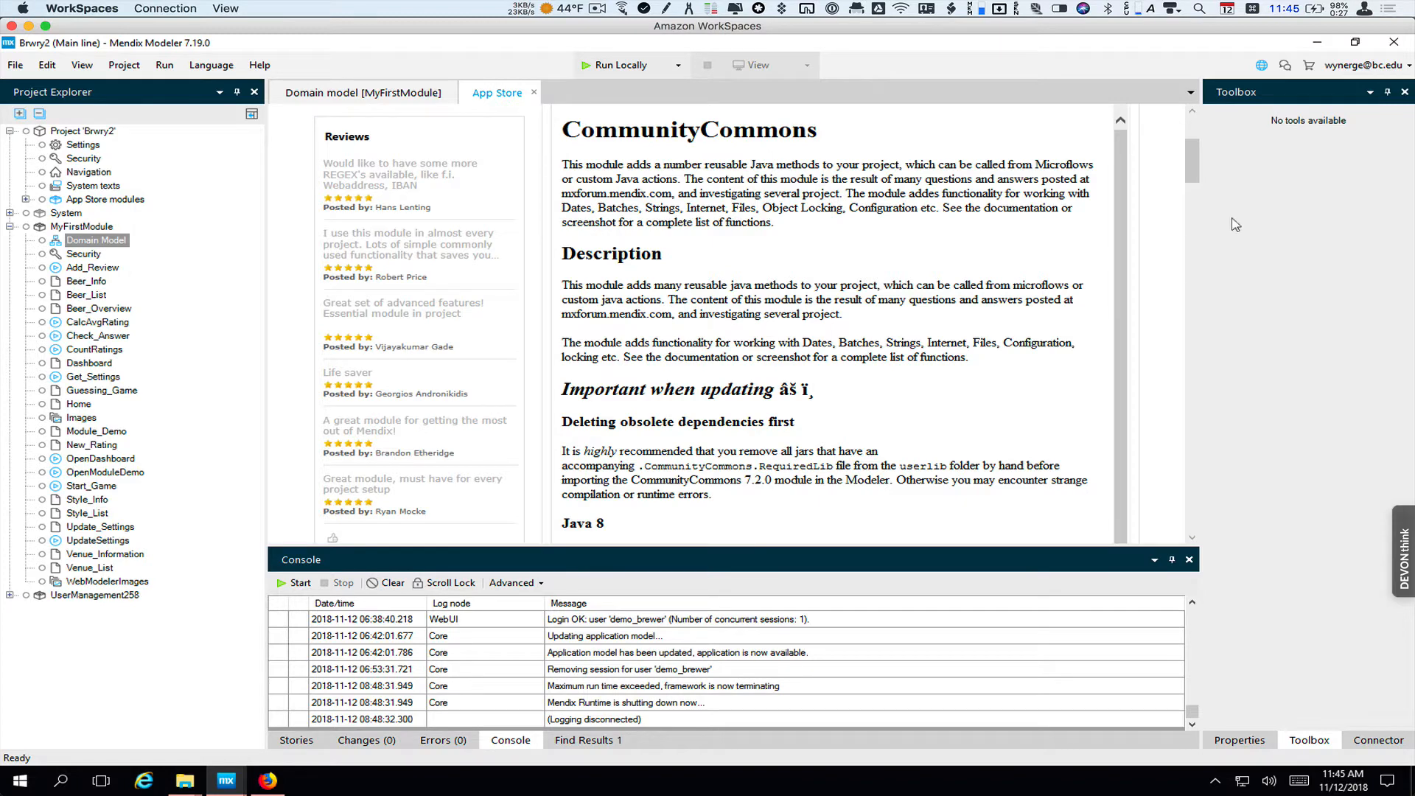
pyautogui.scroll(-3)
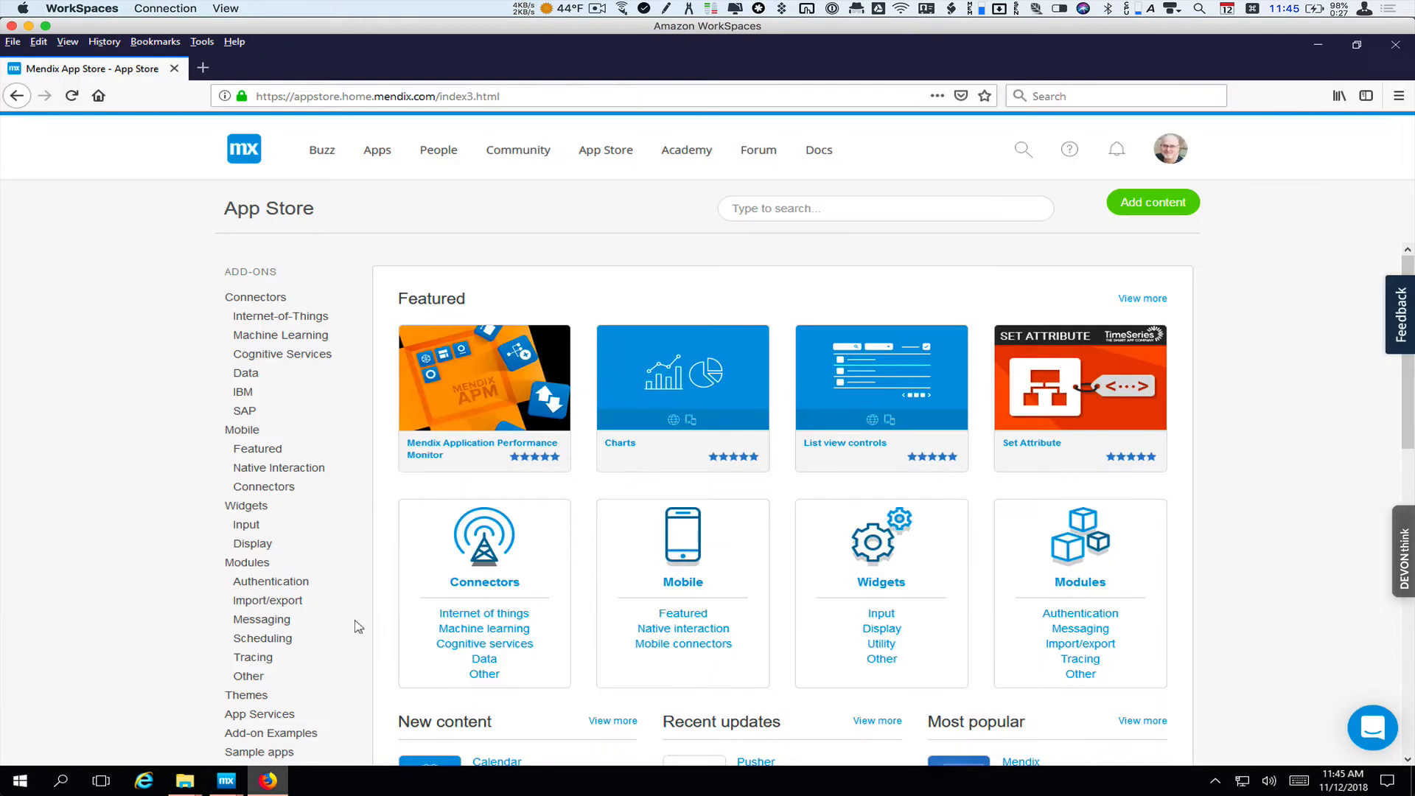
pyautogui.moveTo(1294, 325)
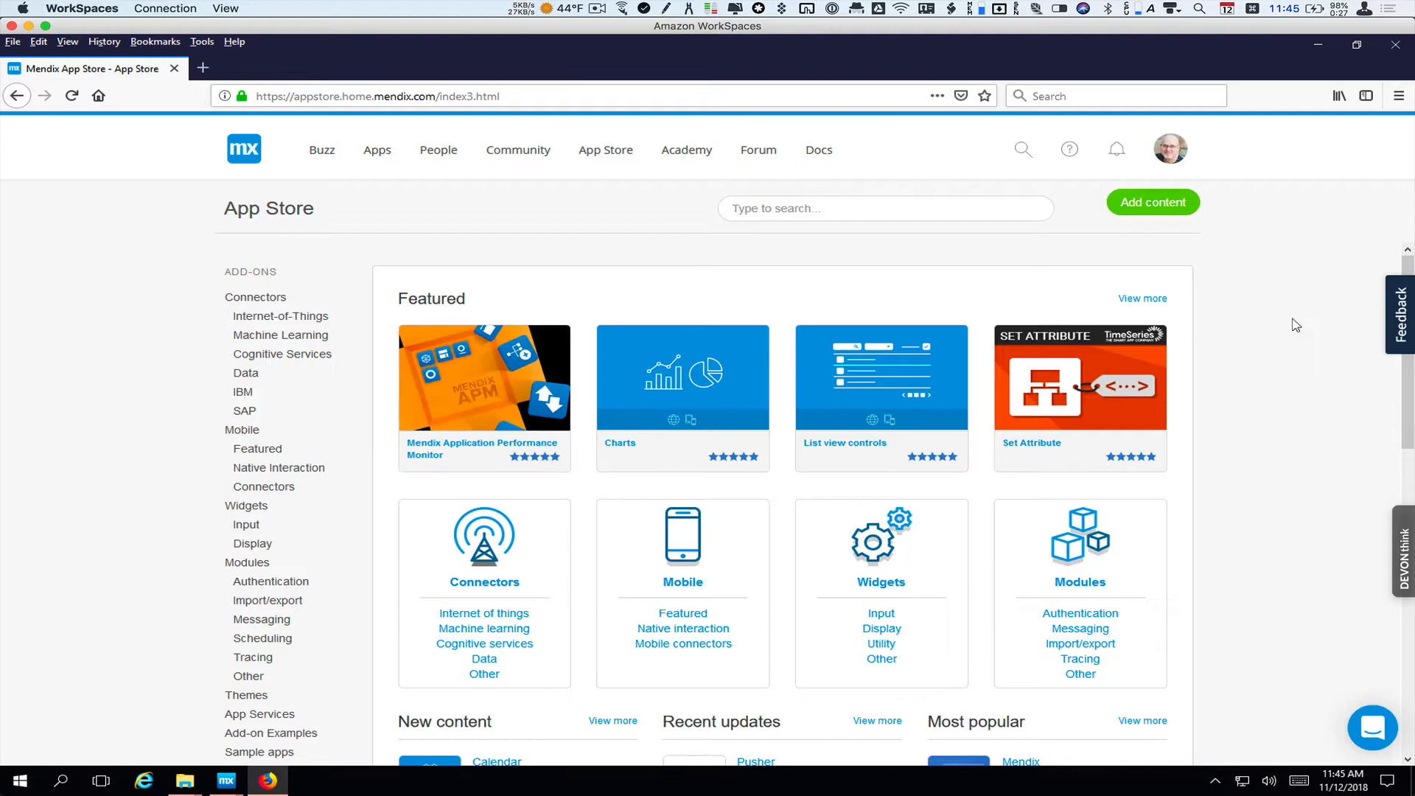
# Step: Open Community Commons Function Library from Most popular and show its Documentation
pyautogui.scroll(-3)
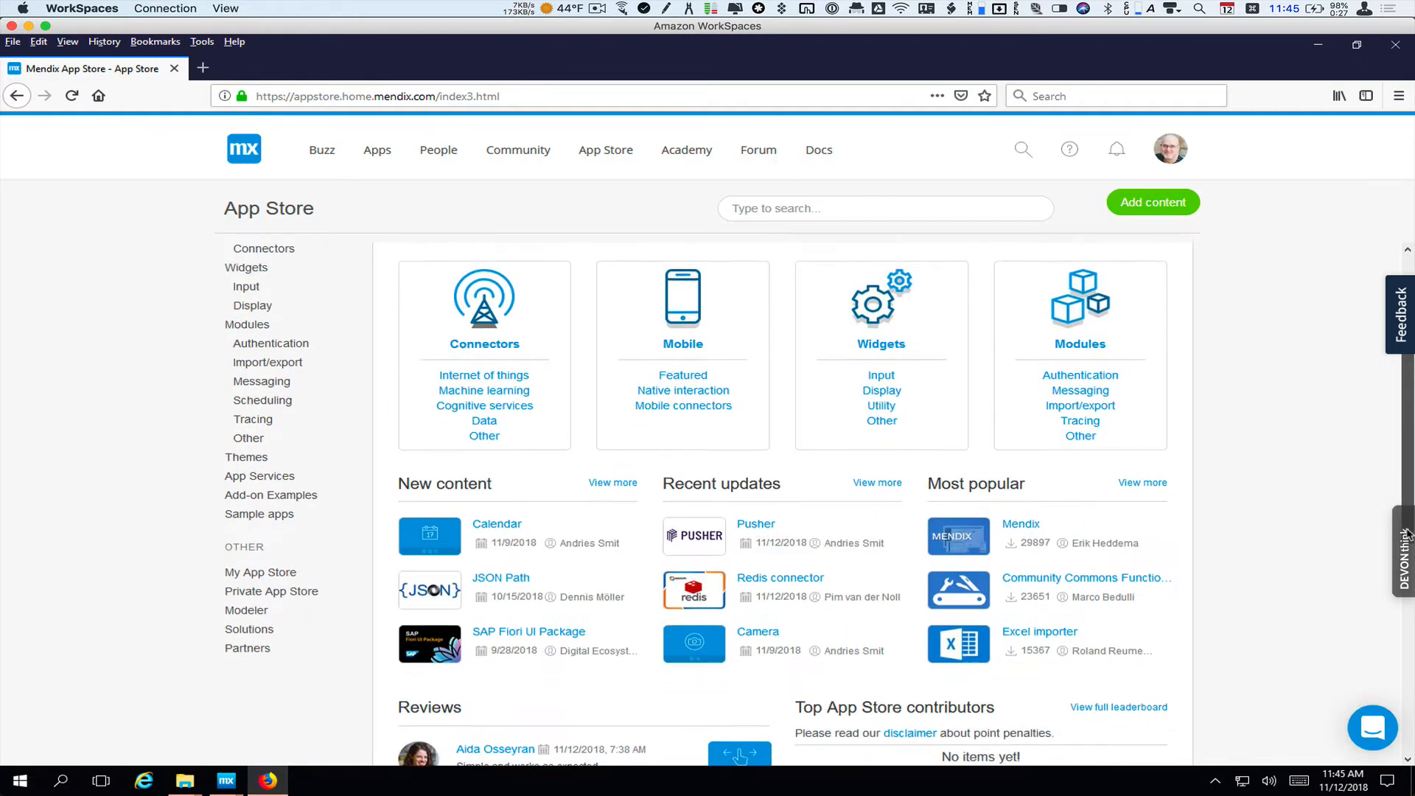
pyautogui.scroll(-3)
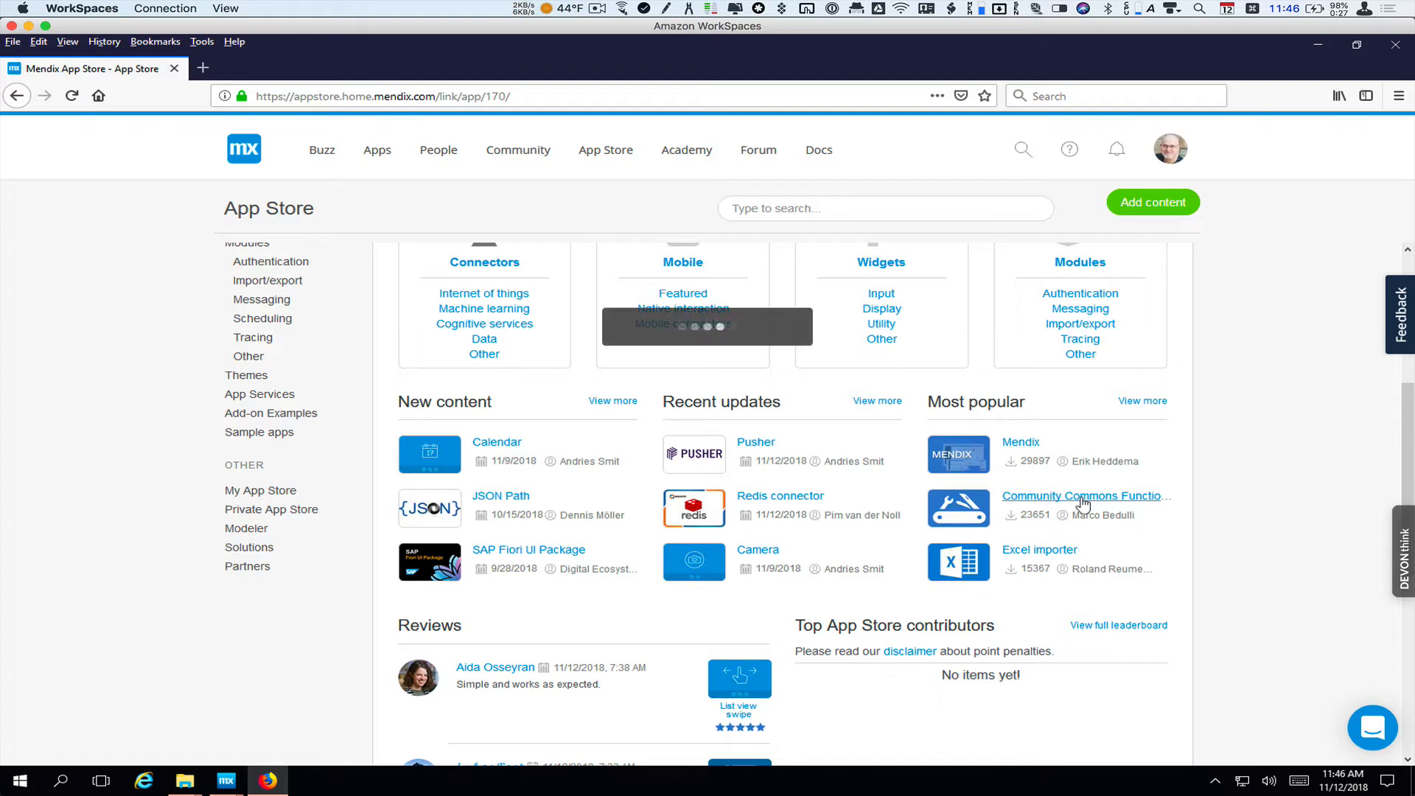
pyautogui.click(1085, 495)
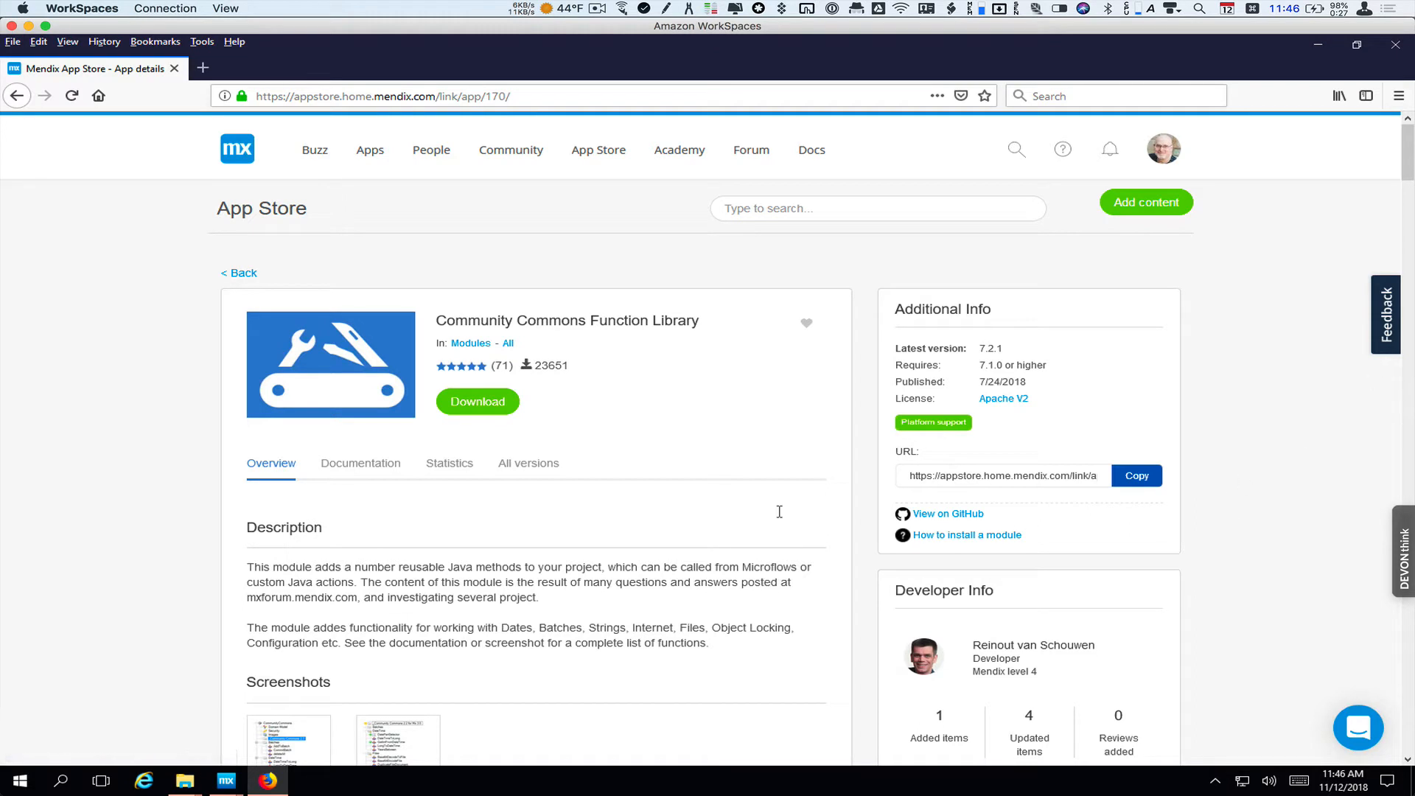
pyautogui.click(360, 463)
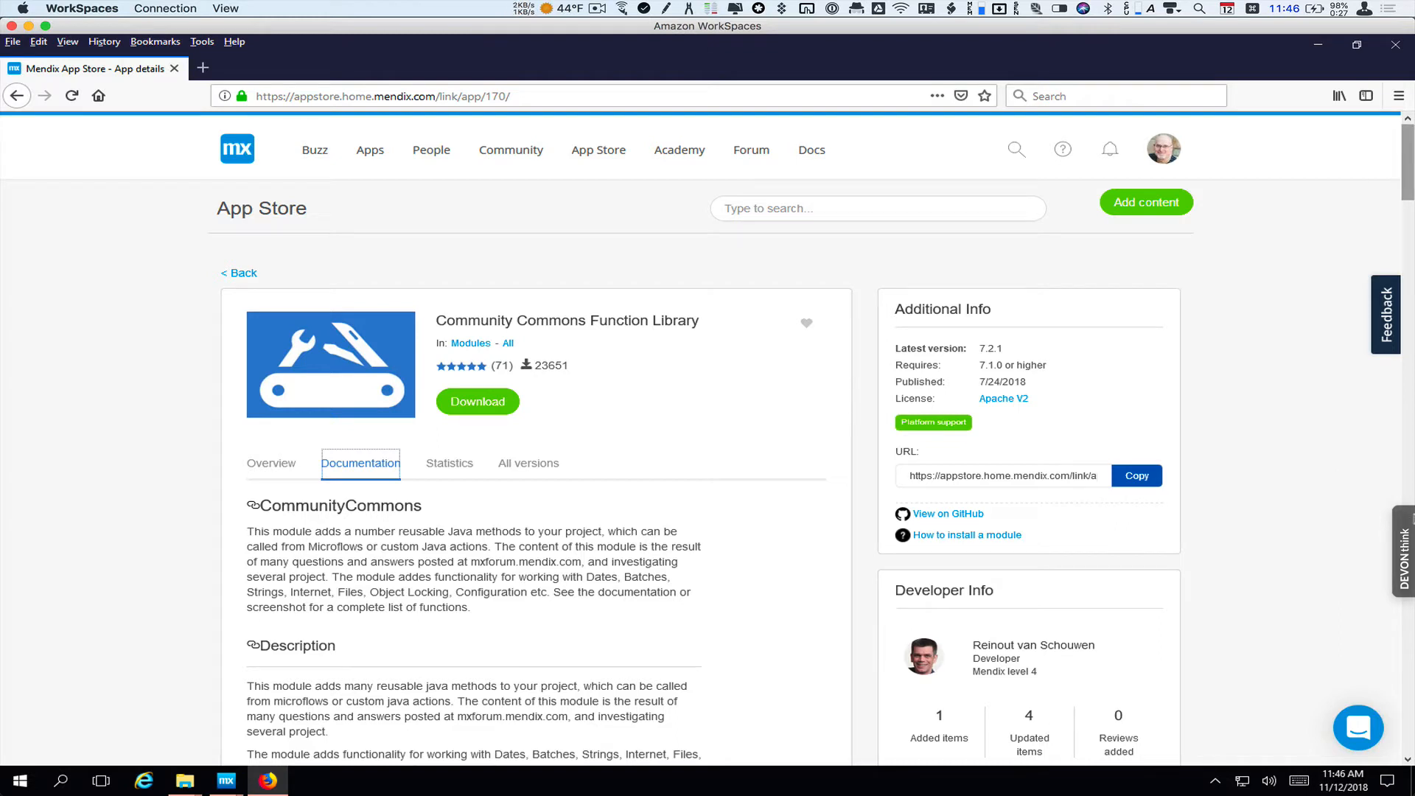
pyautogui.moveTo(1350, 188)
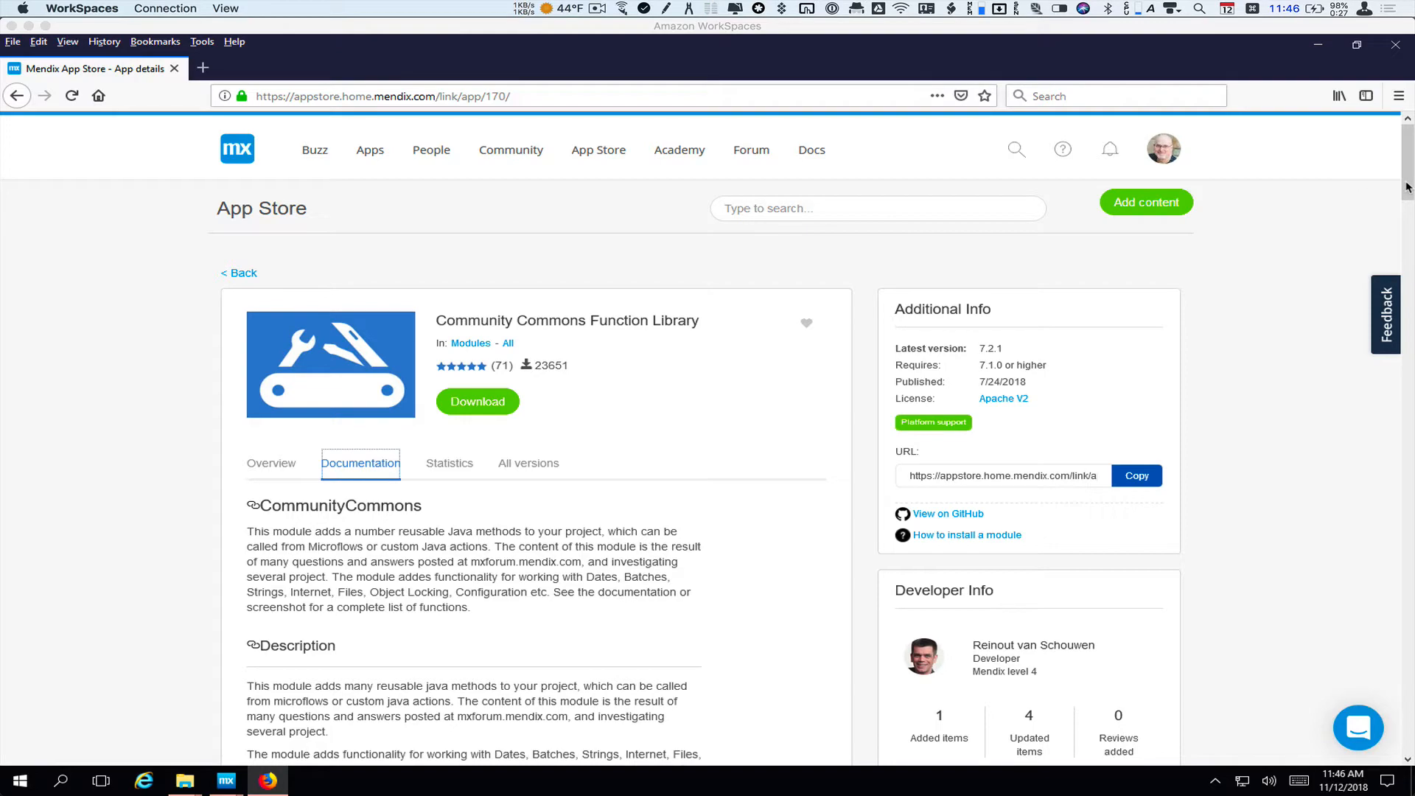
# Step: Read through the documentation down to the Gradle and dependency notes
pyautogui.scroll(-3)
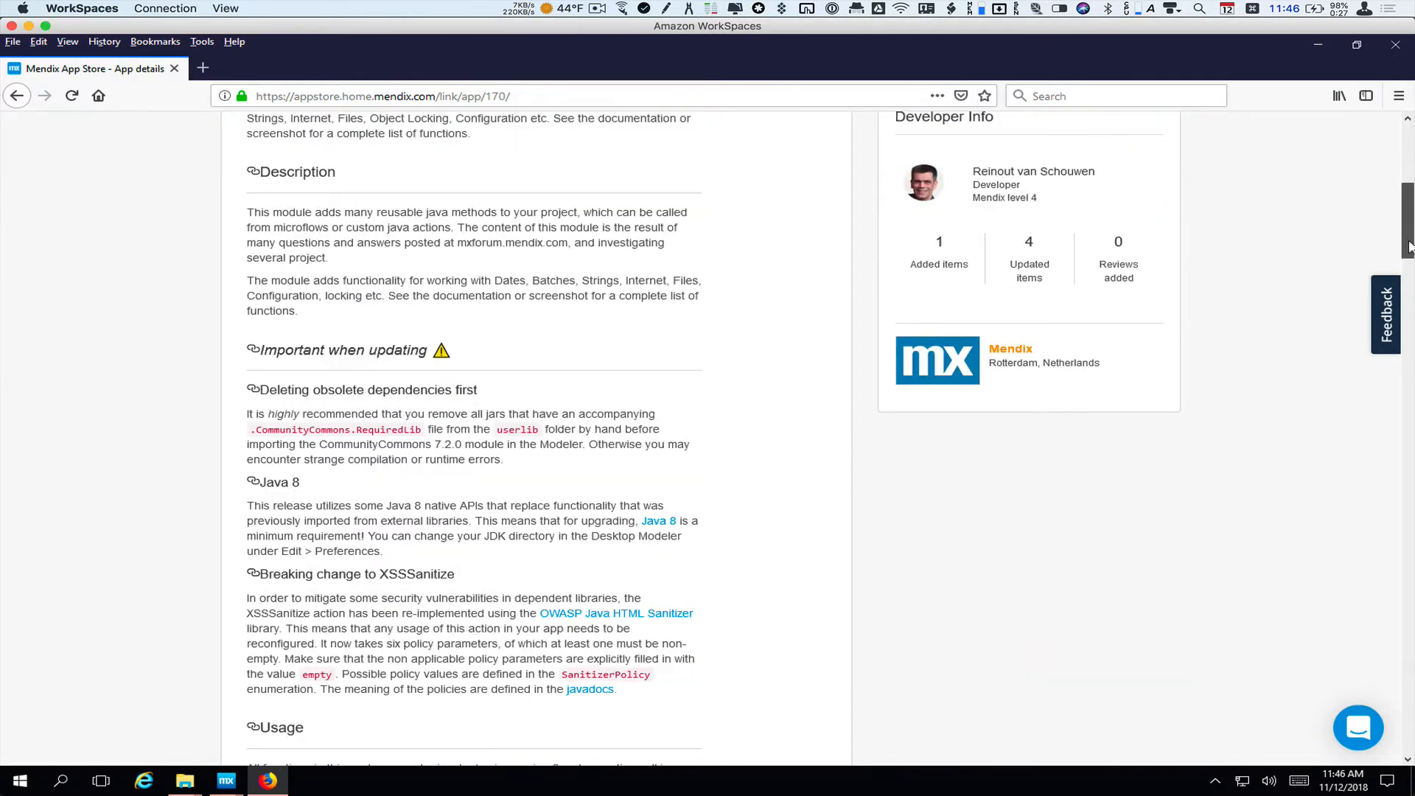
pyautogui.scroll(-3)
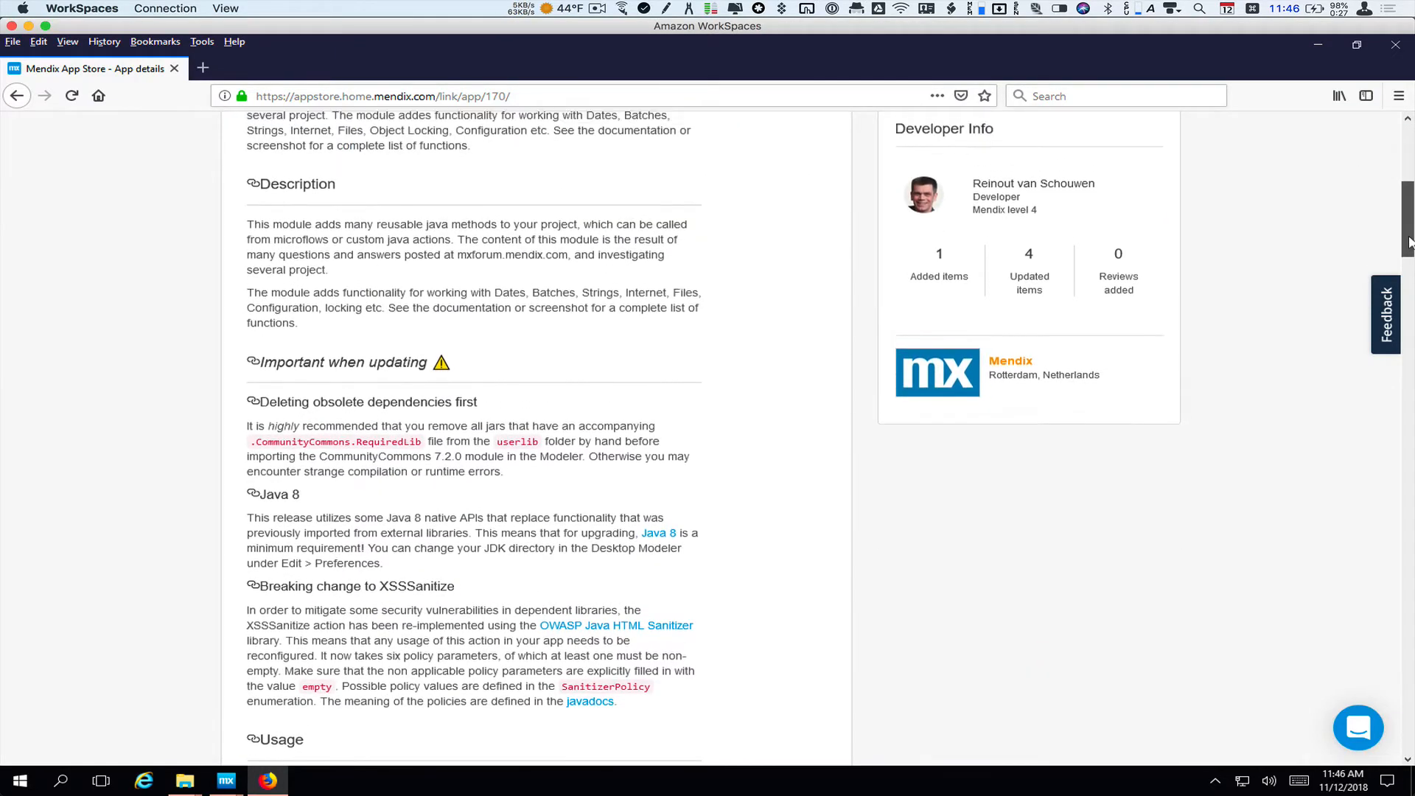
pyautogui.scroll(-3)
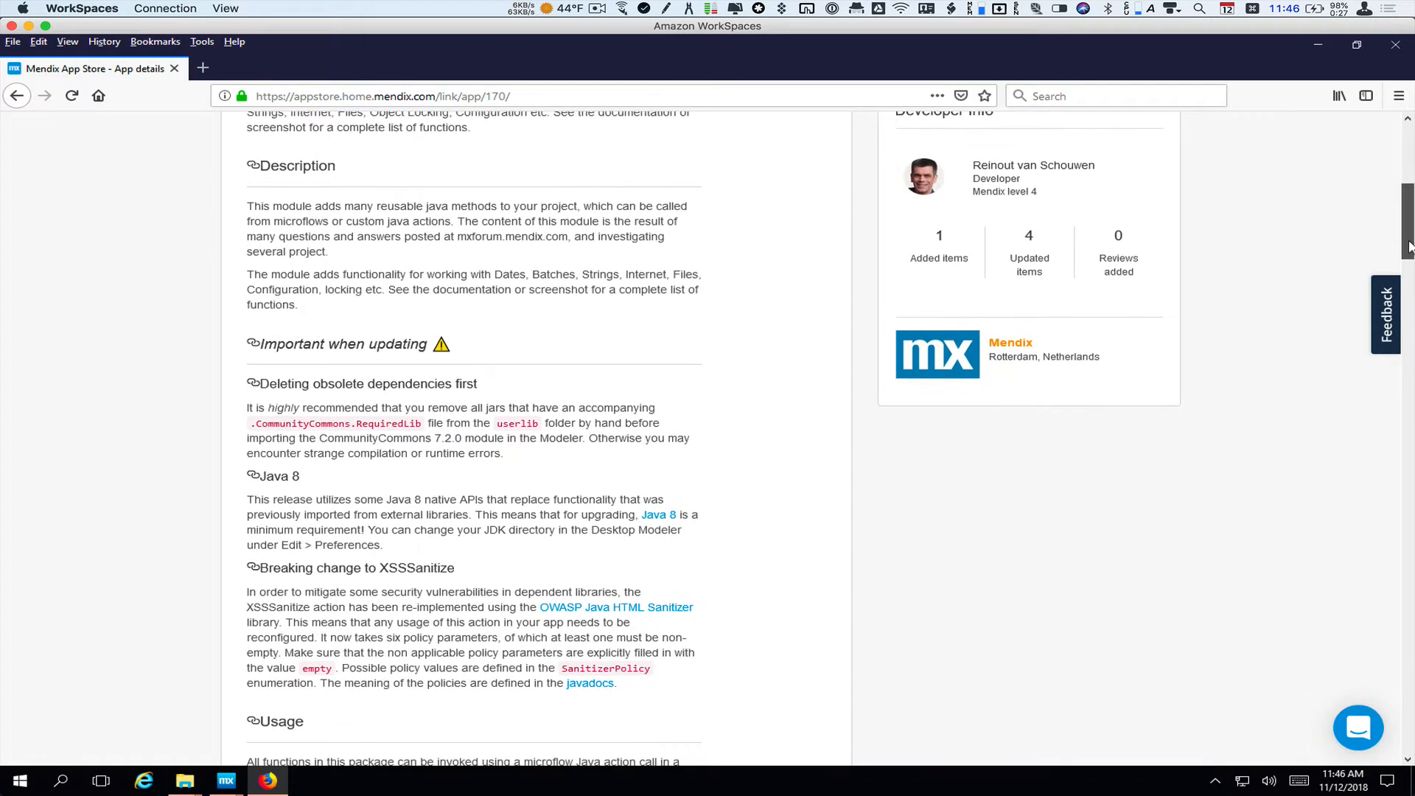
pyautogui.scroll(-3)
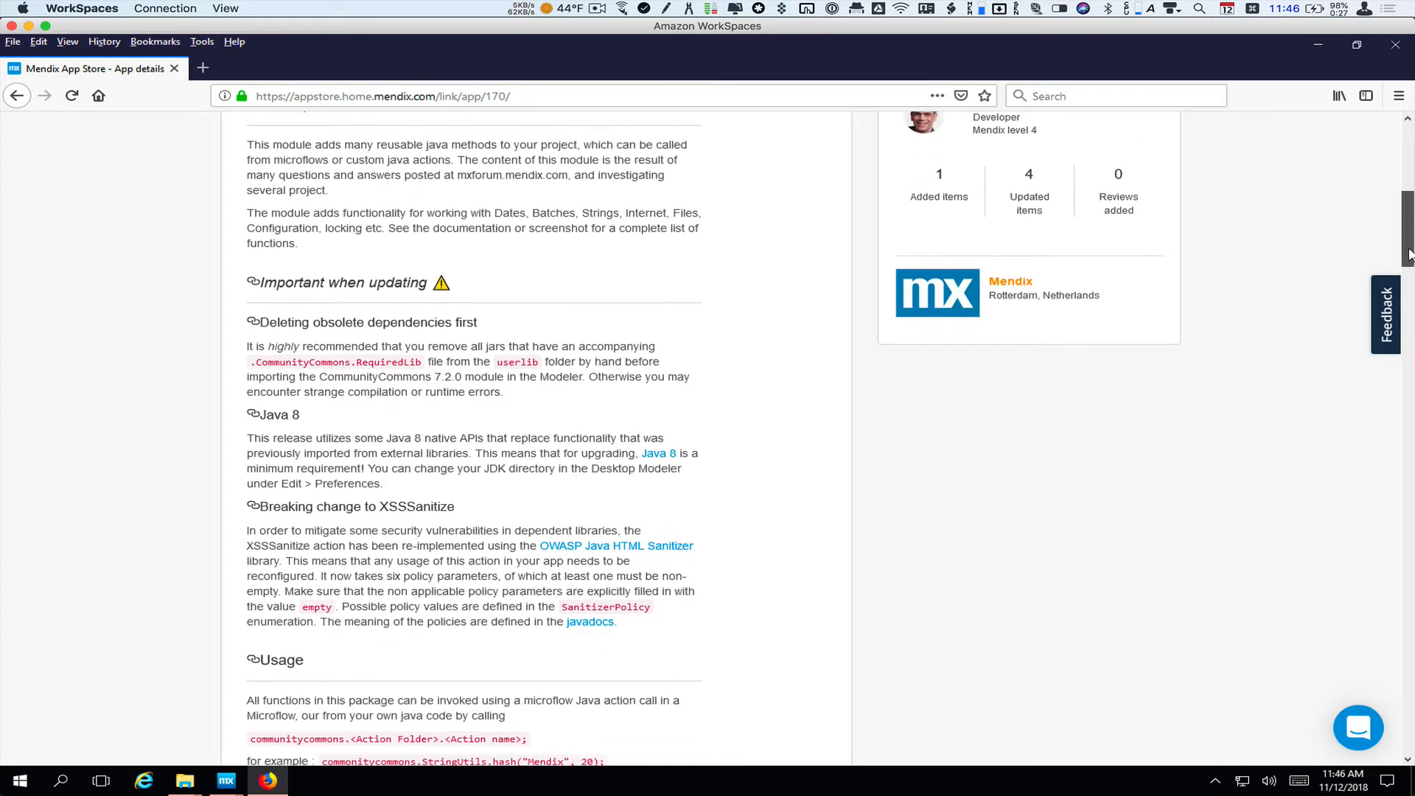
pyautogui.scroll(-3)
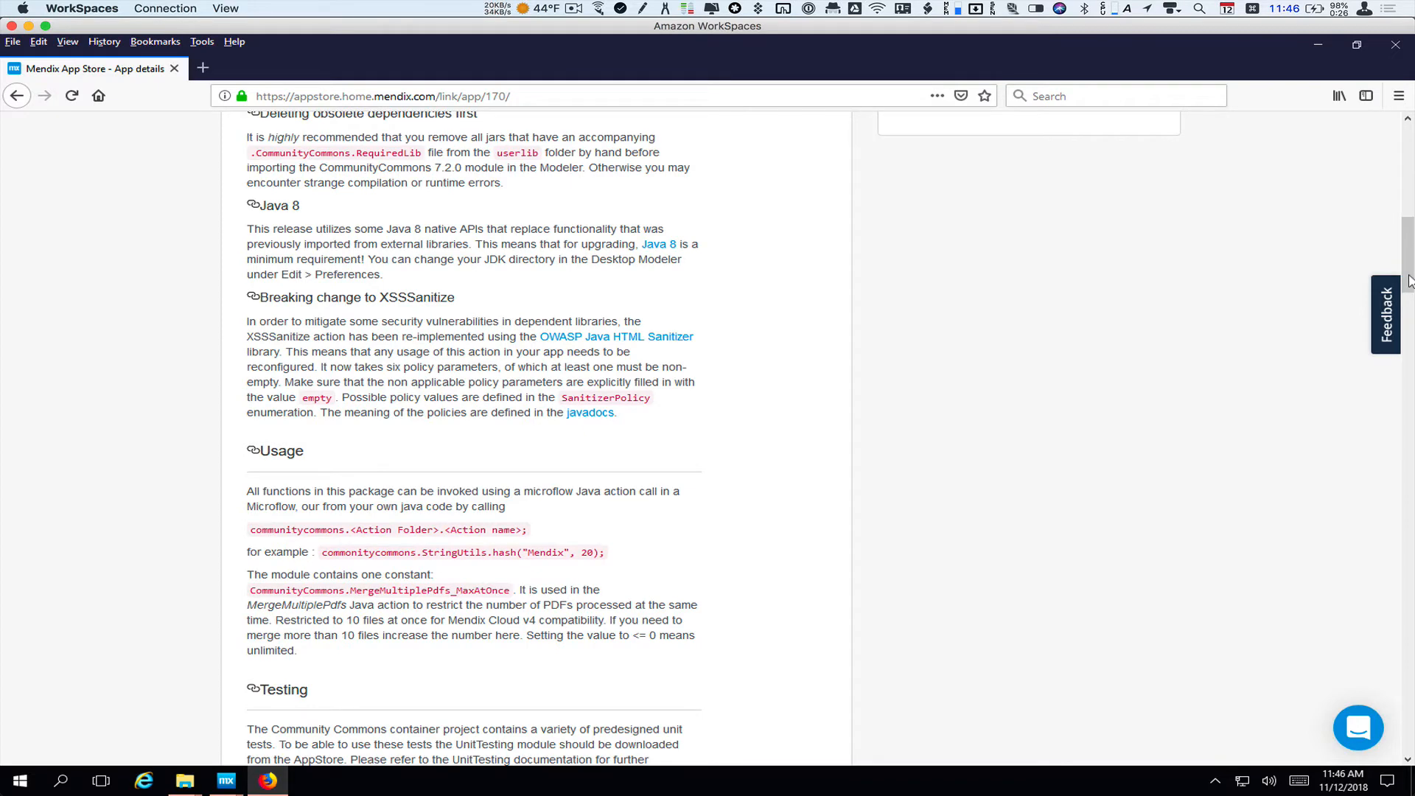
pyautogui.scroll(-3)
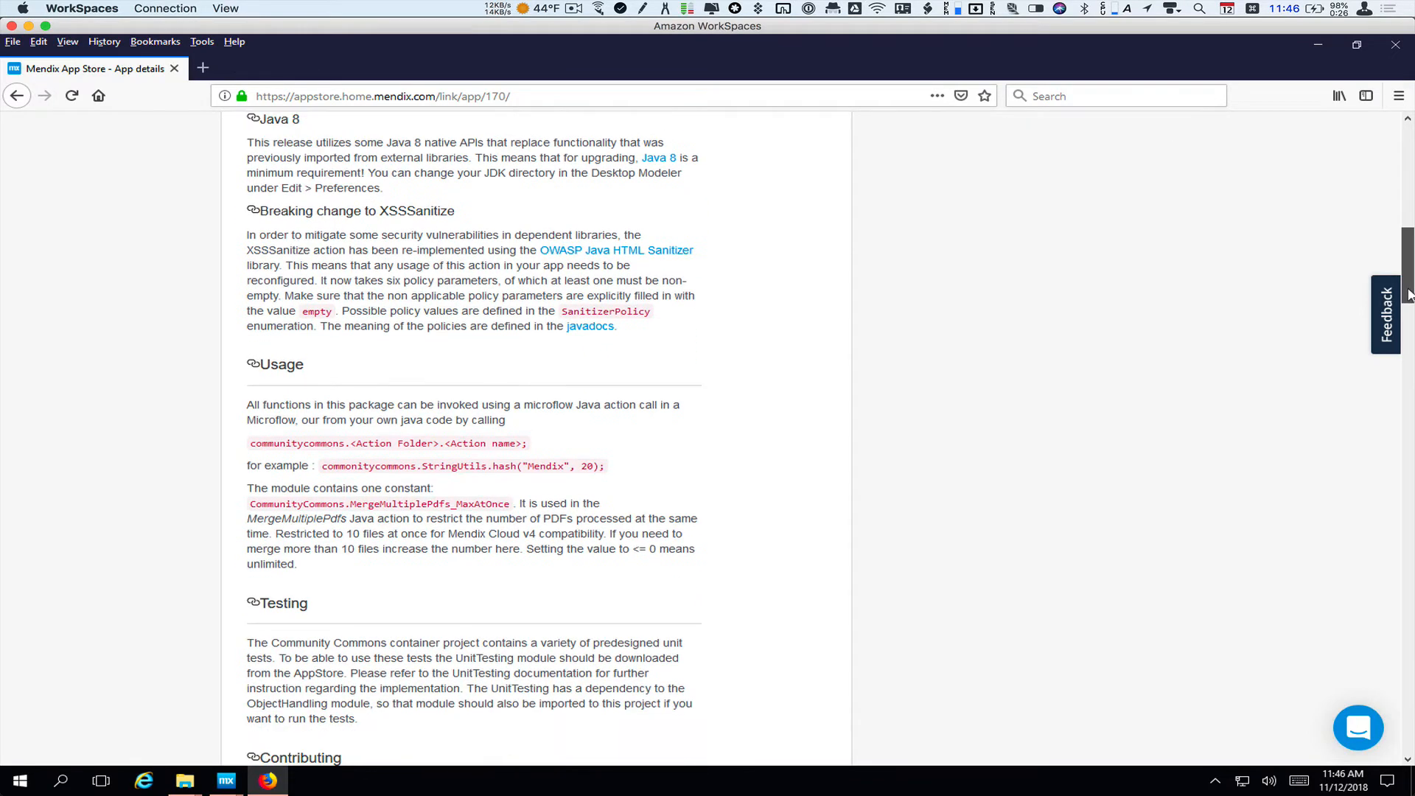
pyautogui.scroll(-3)
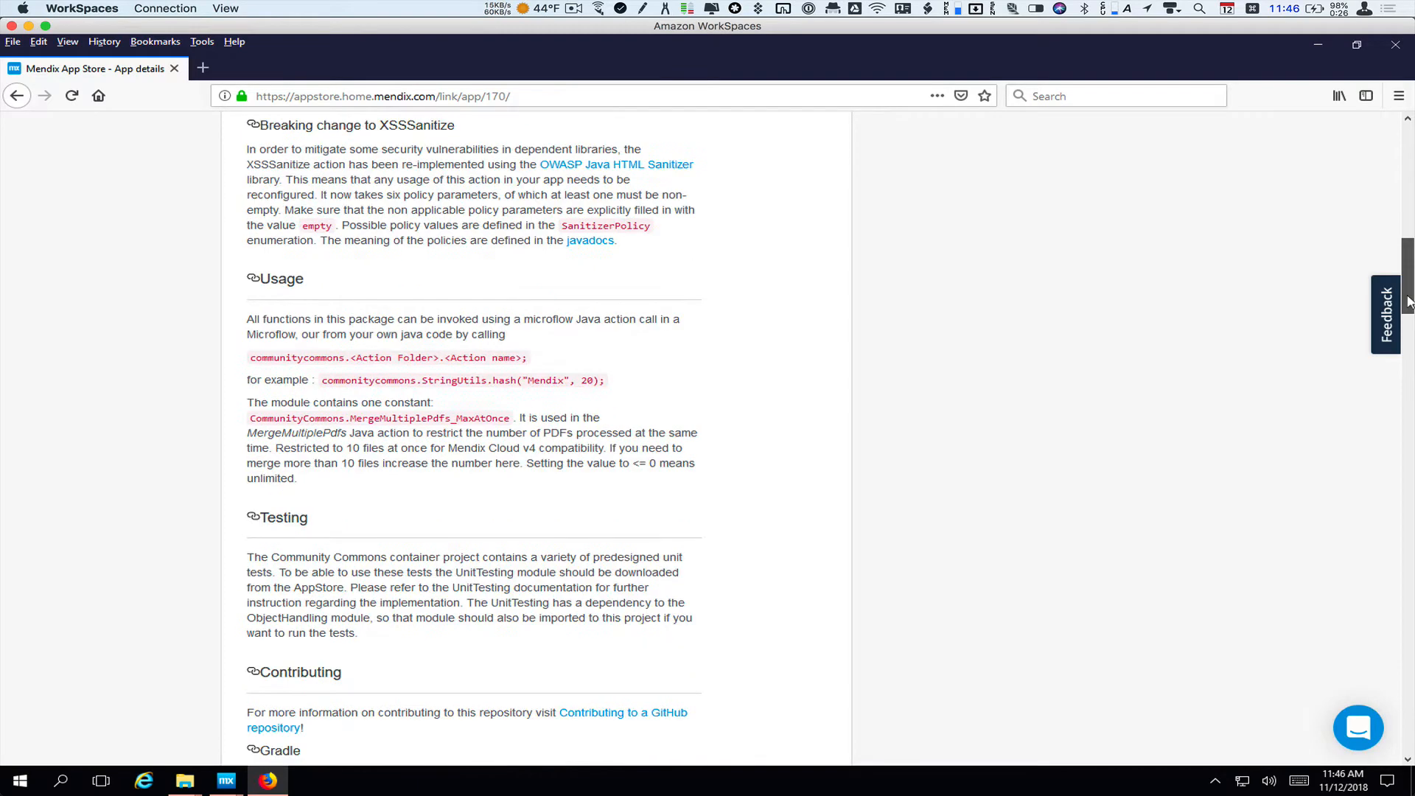
pyautogui.scroll(-3)
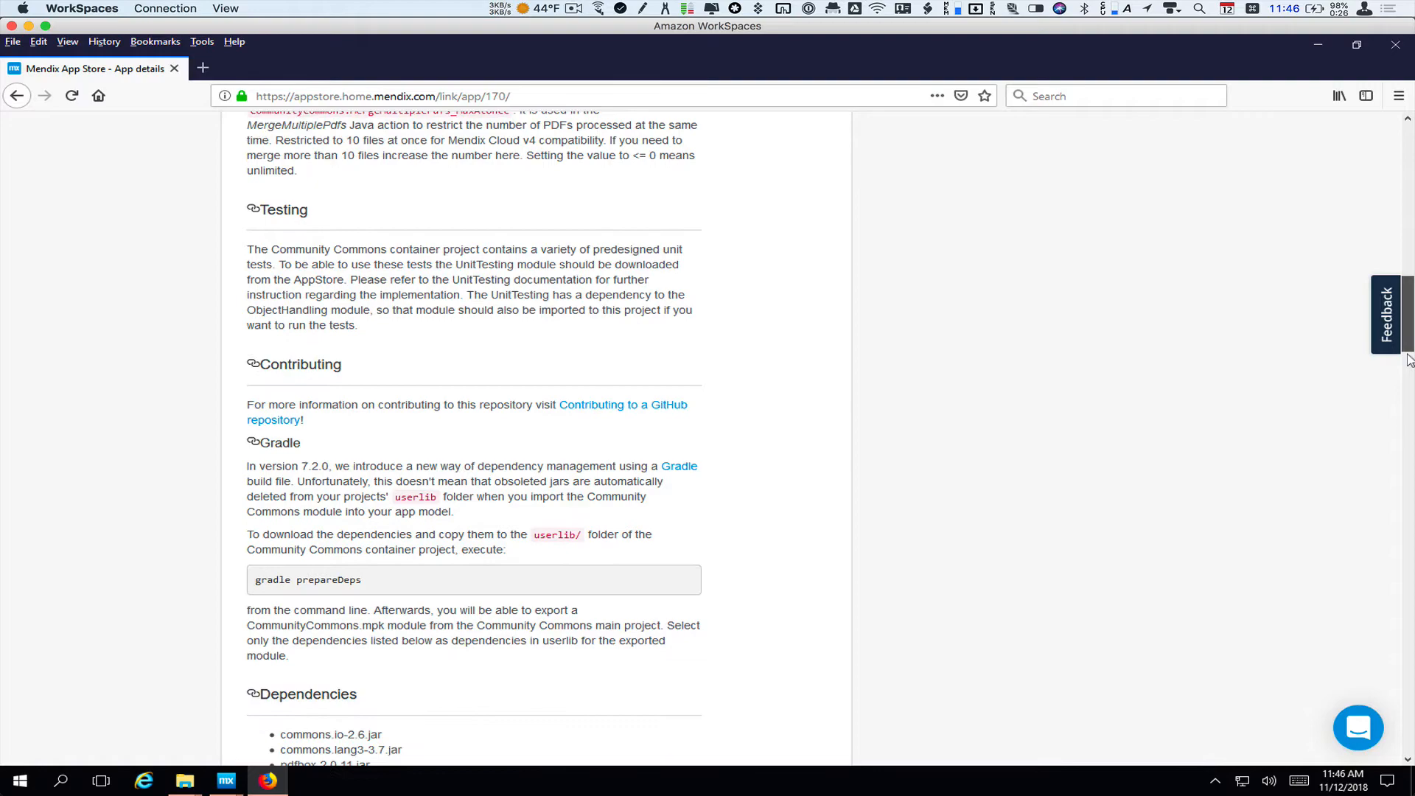
pyautogui.scroll(-3)
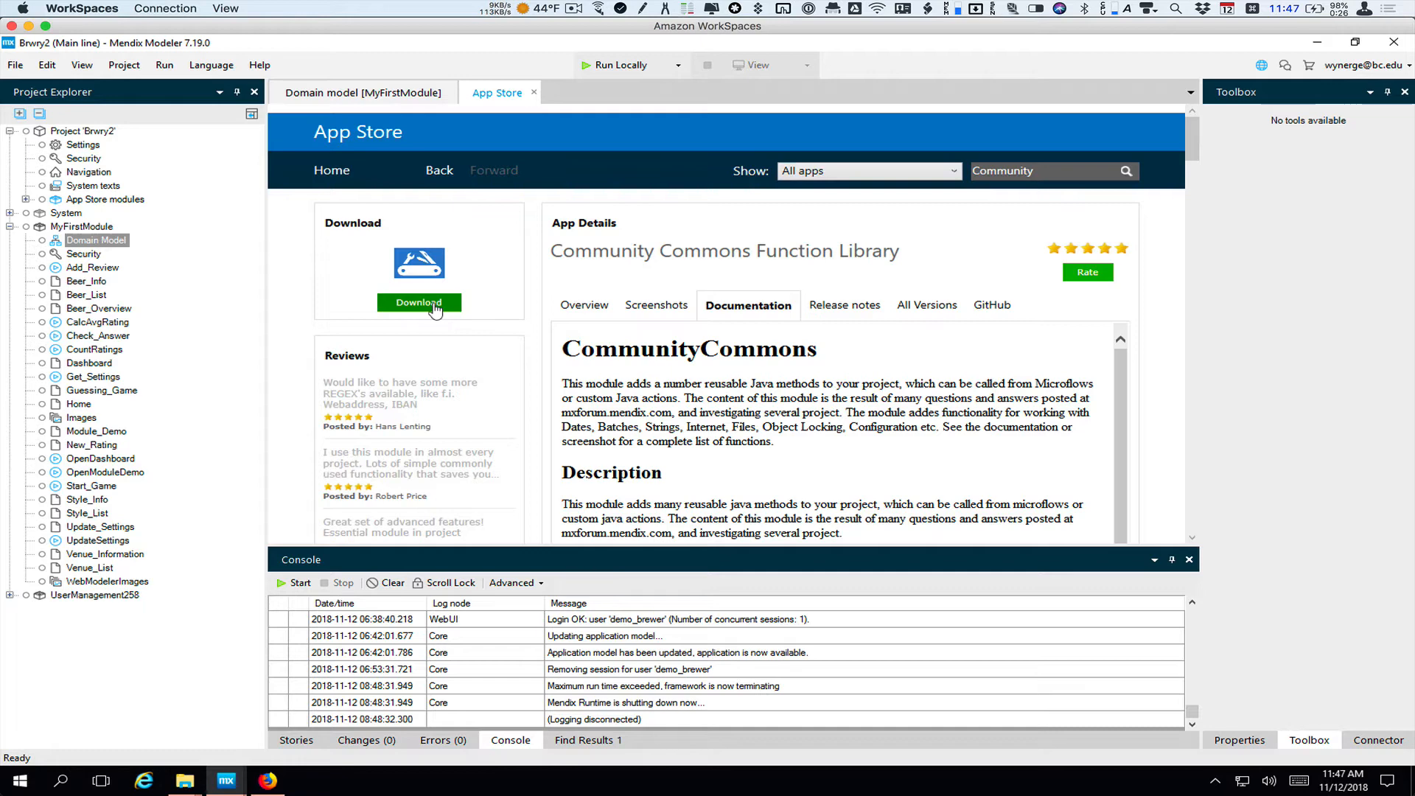
# Step: Download Community Commons and import it as a new module, confirming success
pyautogui.click(419, 302)
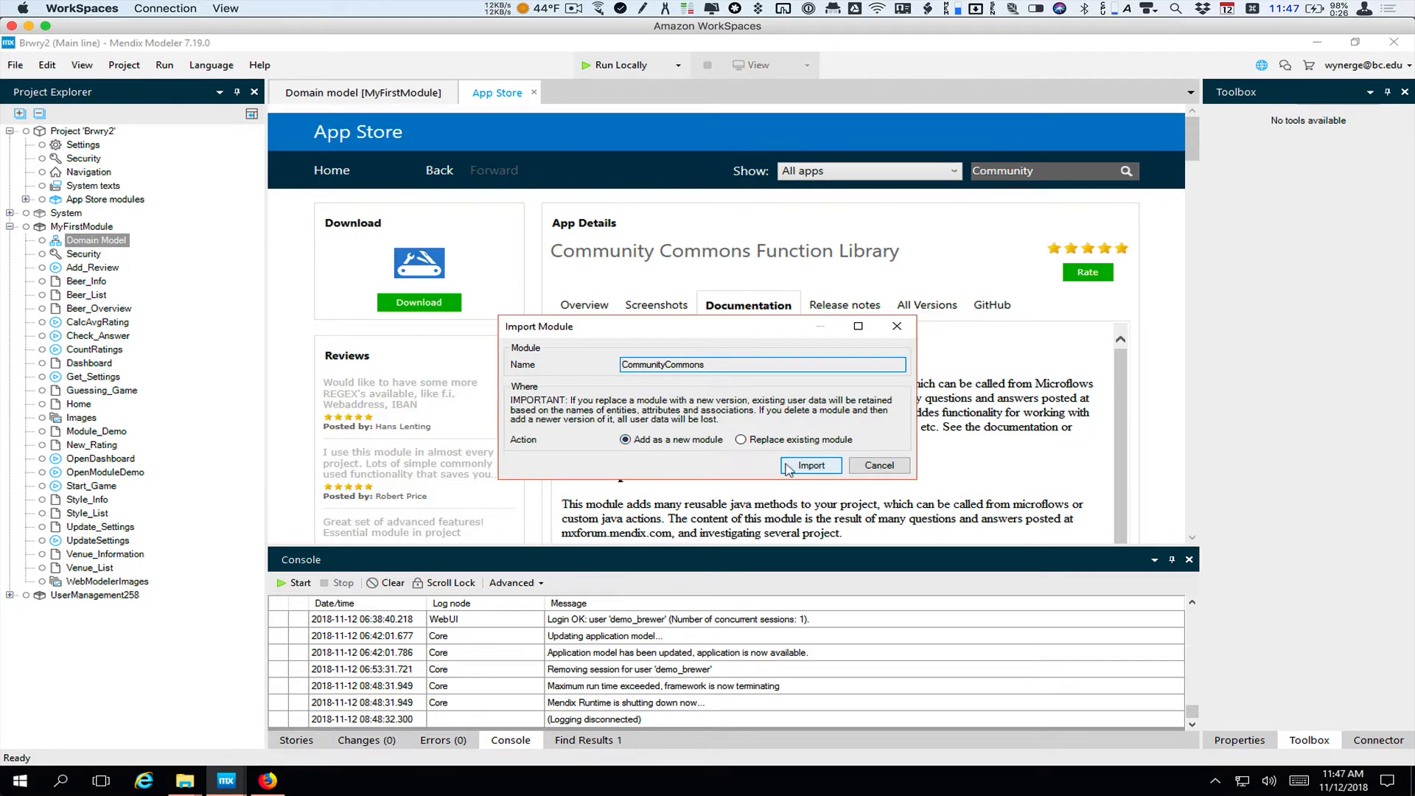
pyautogui.click(809, 465)
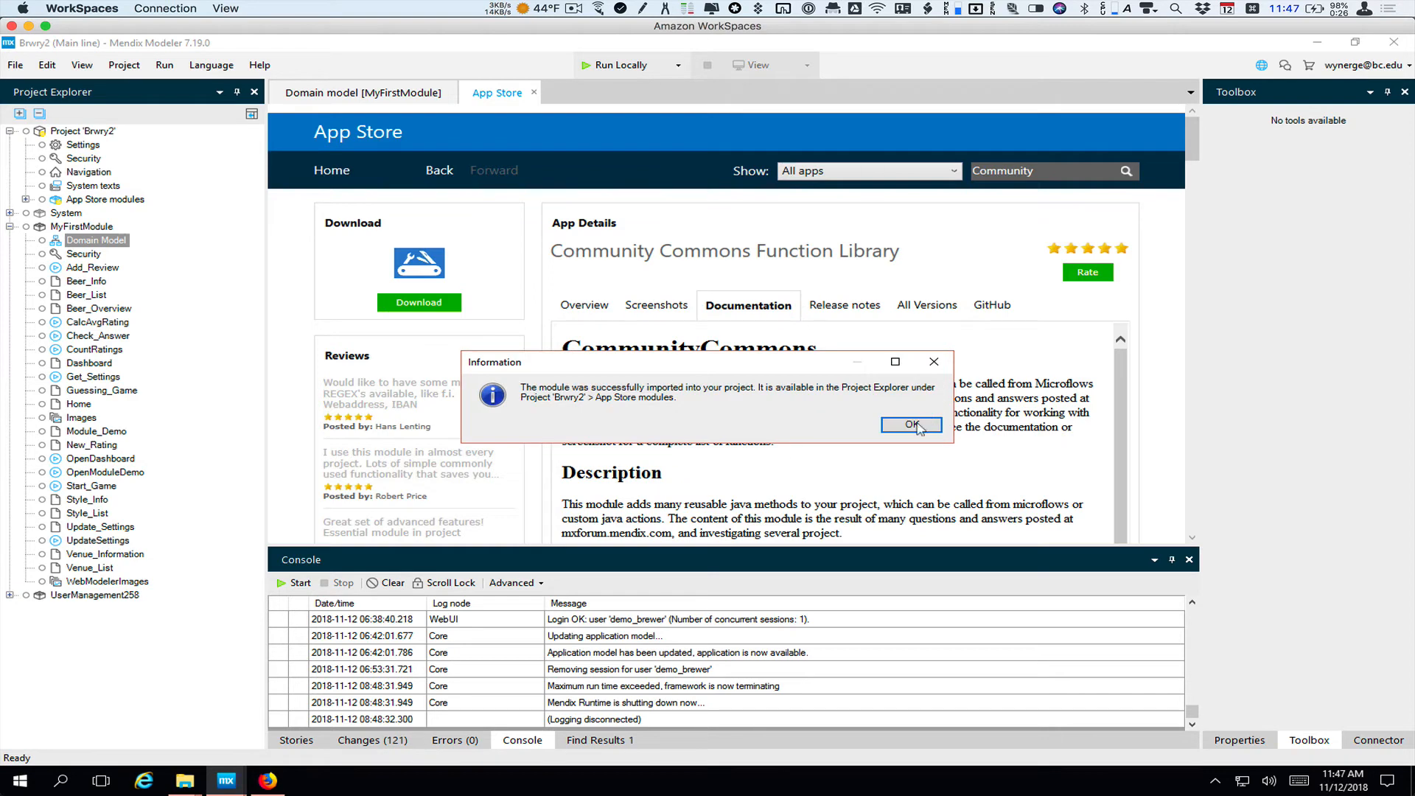
pyautogui.click(911, 425)
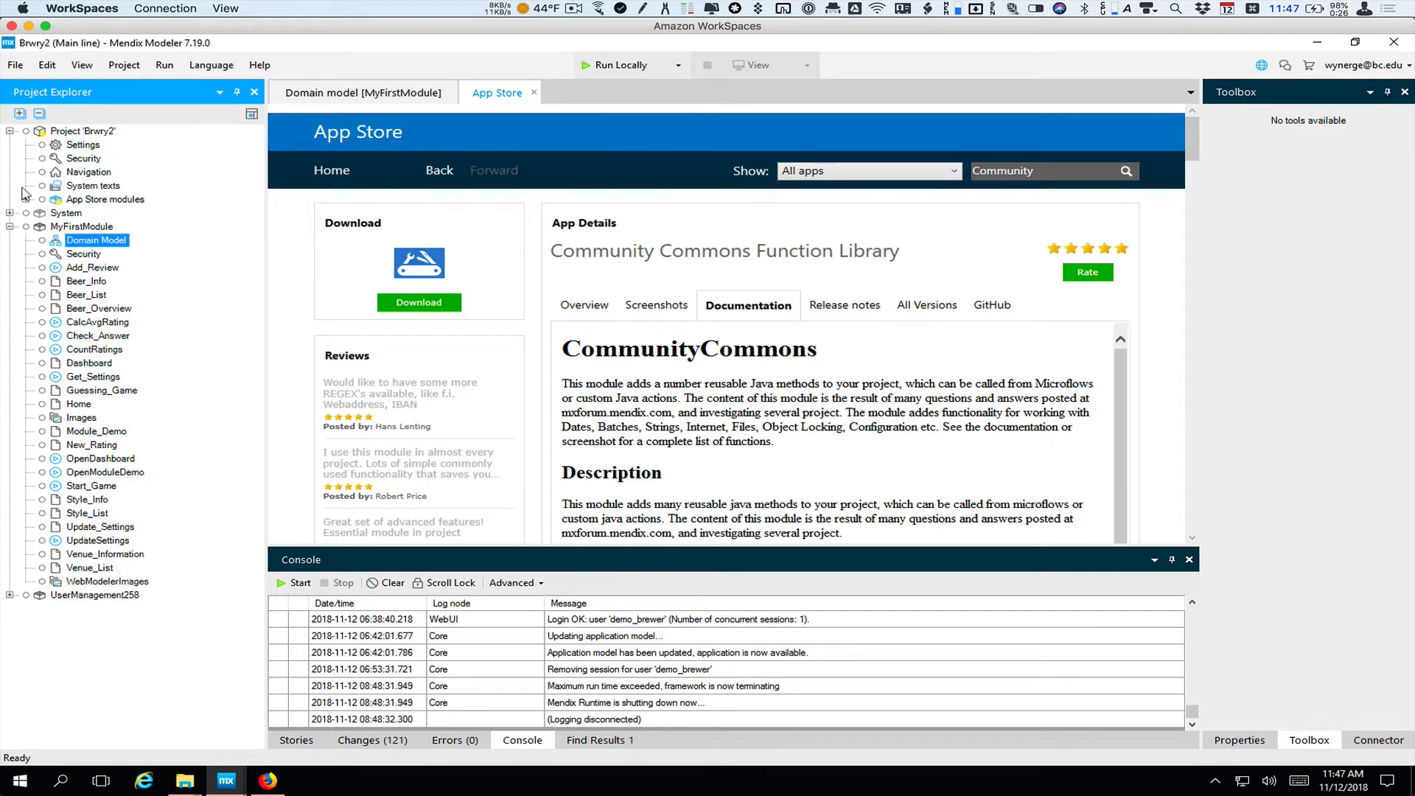
# Step: Expand App Store modules, then CommunityCommons, in the Project Explorer
pyautogui.click(28, 201)
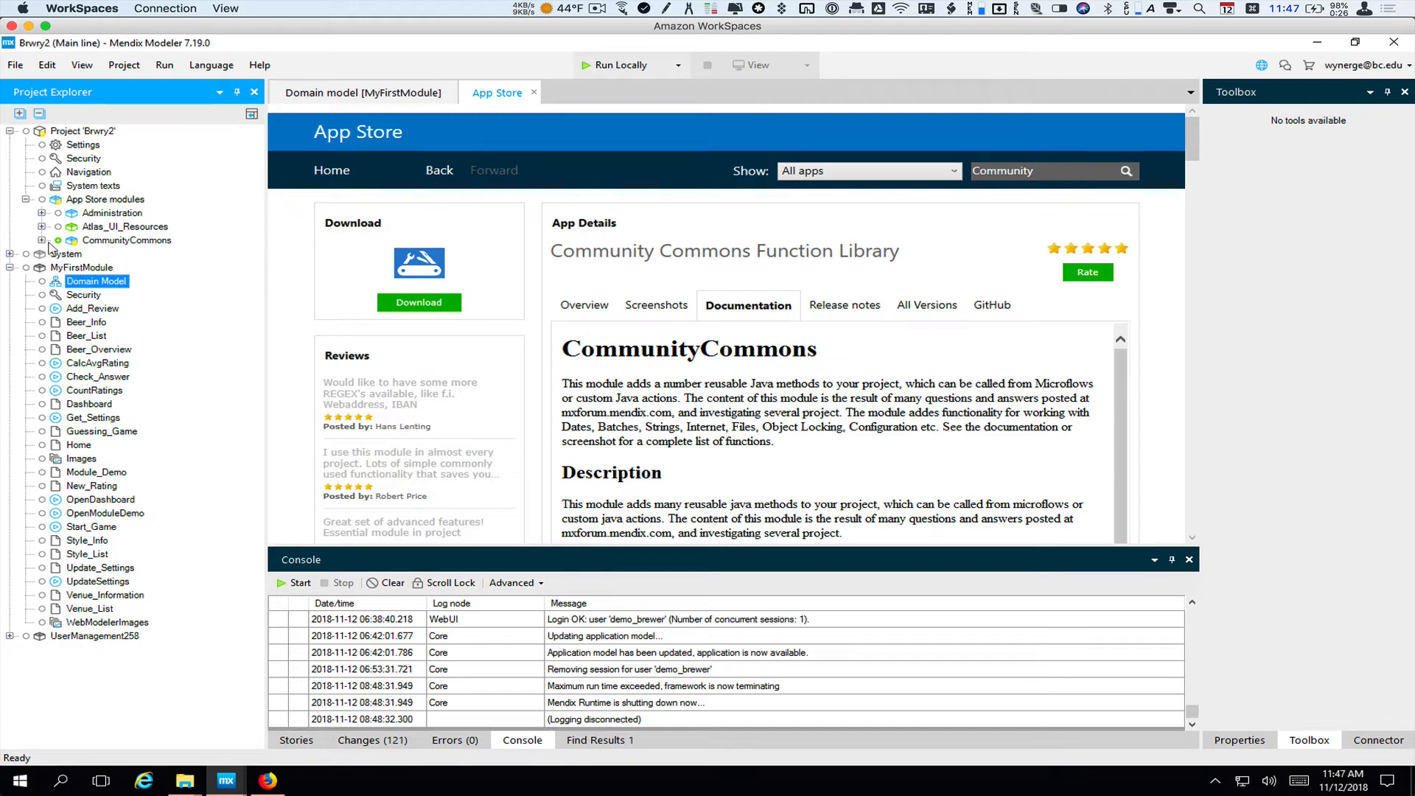
pyautogui.click(41, 241)
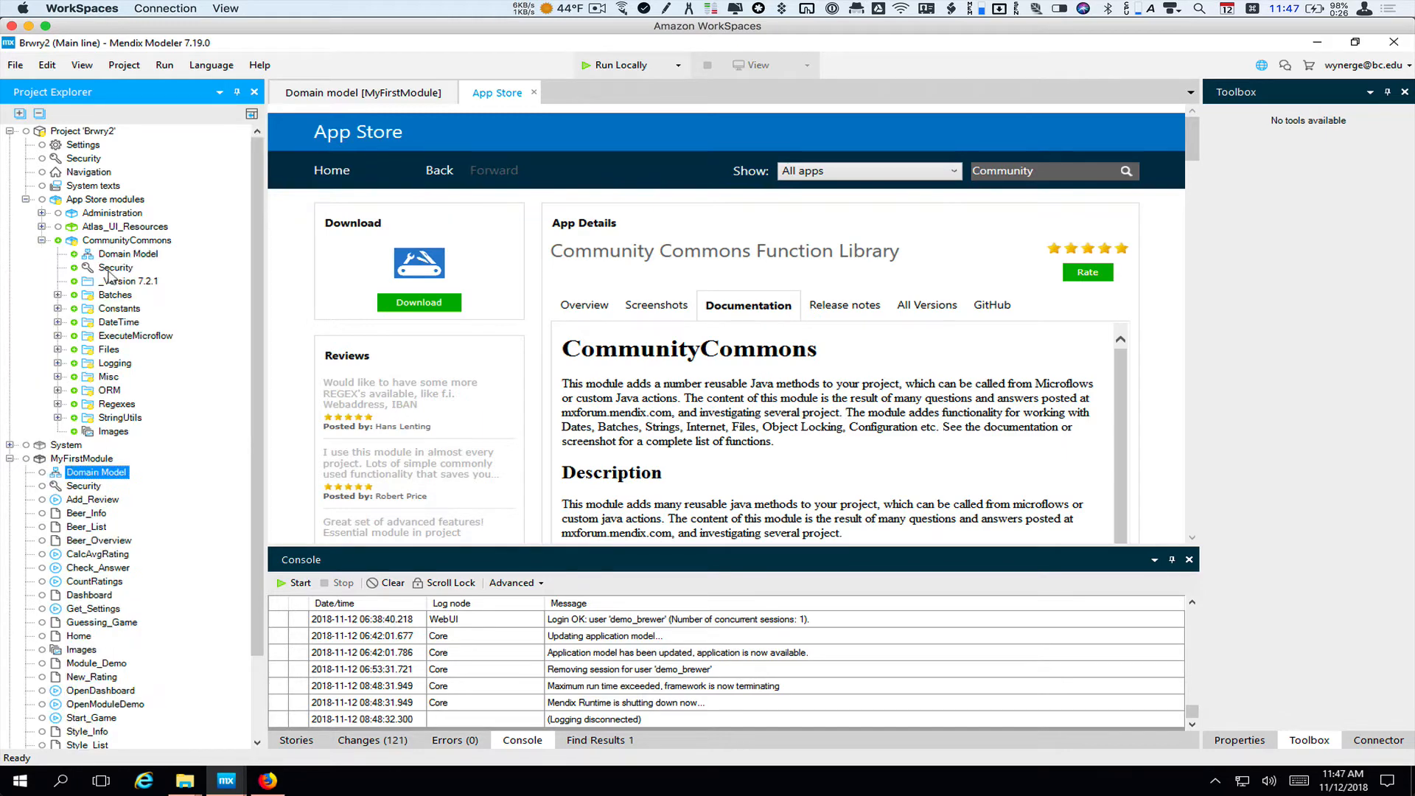
pyautogui.moveTo(126, 263)
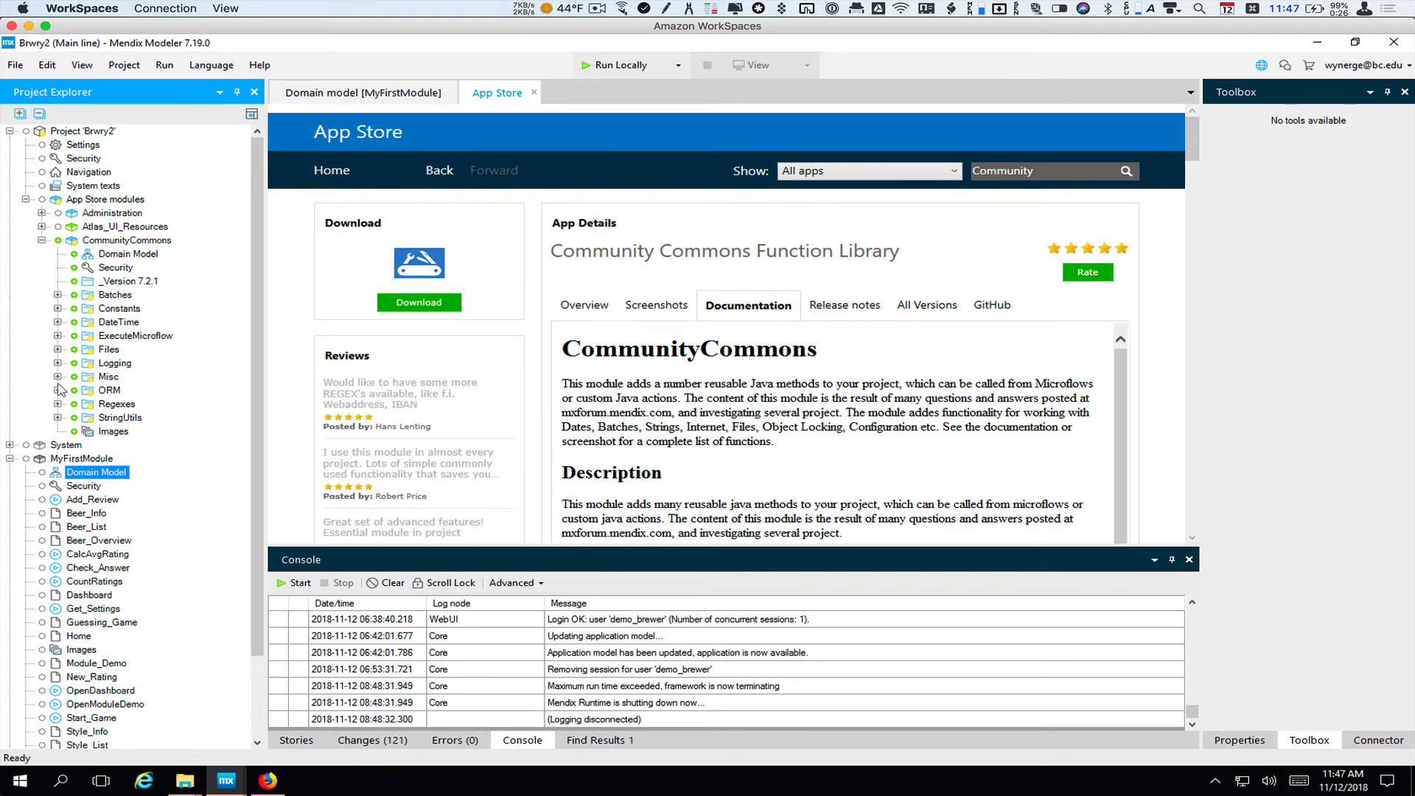
pyautogui.moveTo(115, 417)
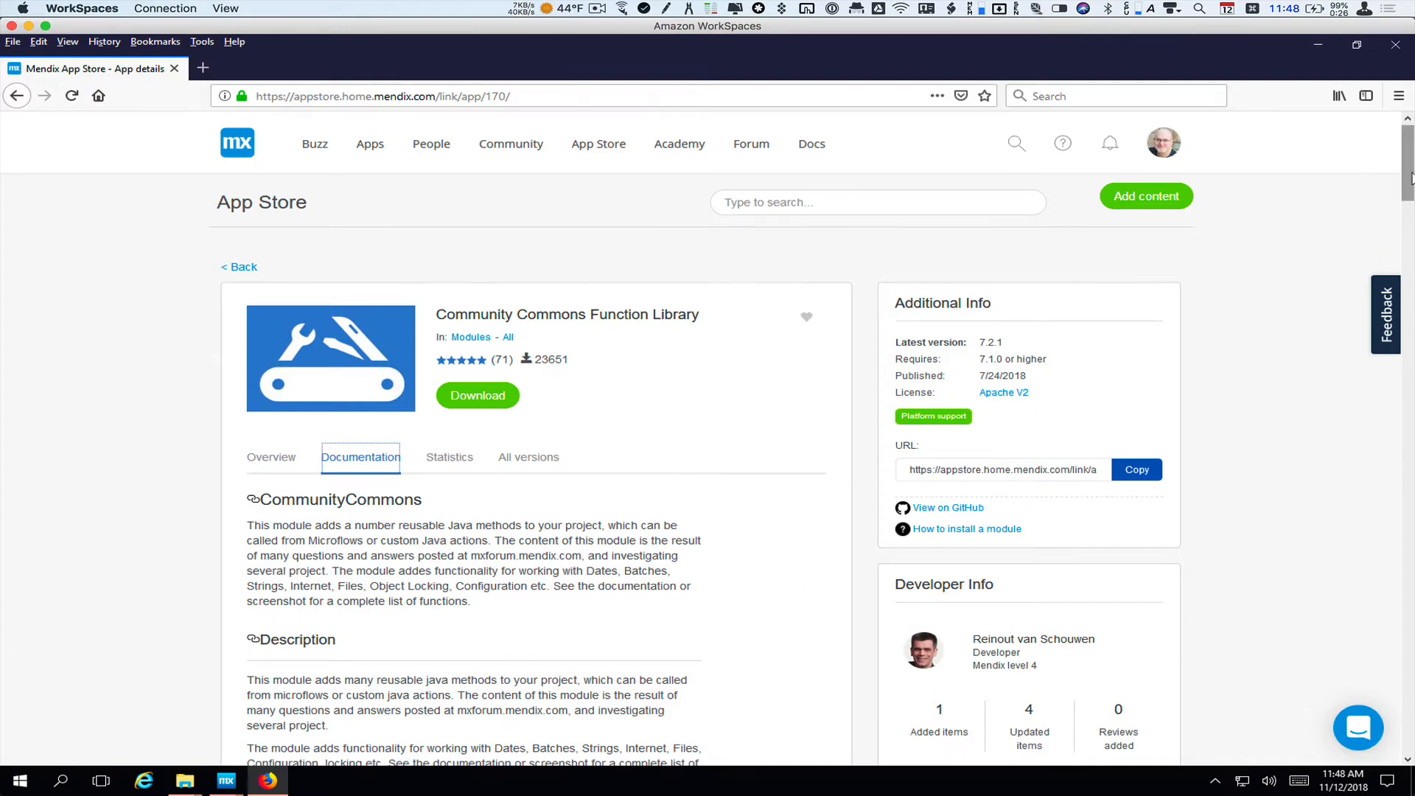
# Step: Scroll past the ORM and Regexes lists to RandomStrongPassword under StringUtils
pyautogui.scroll(-3)
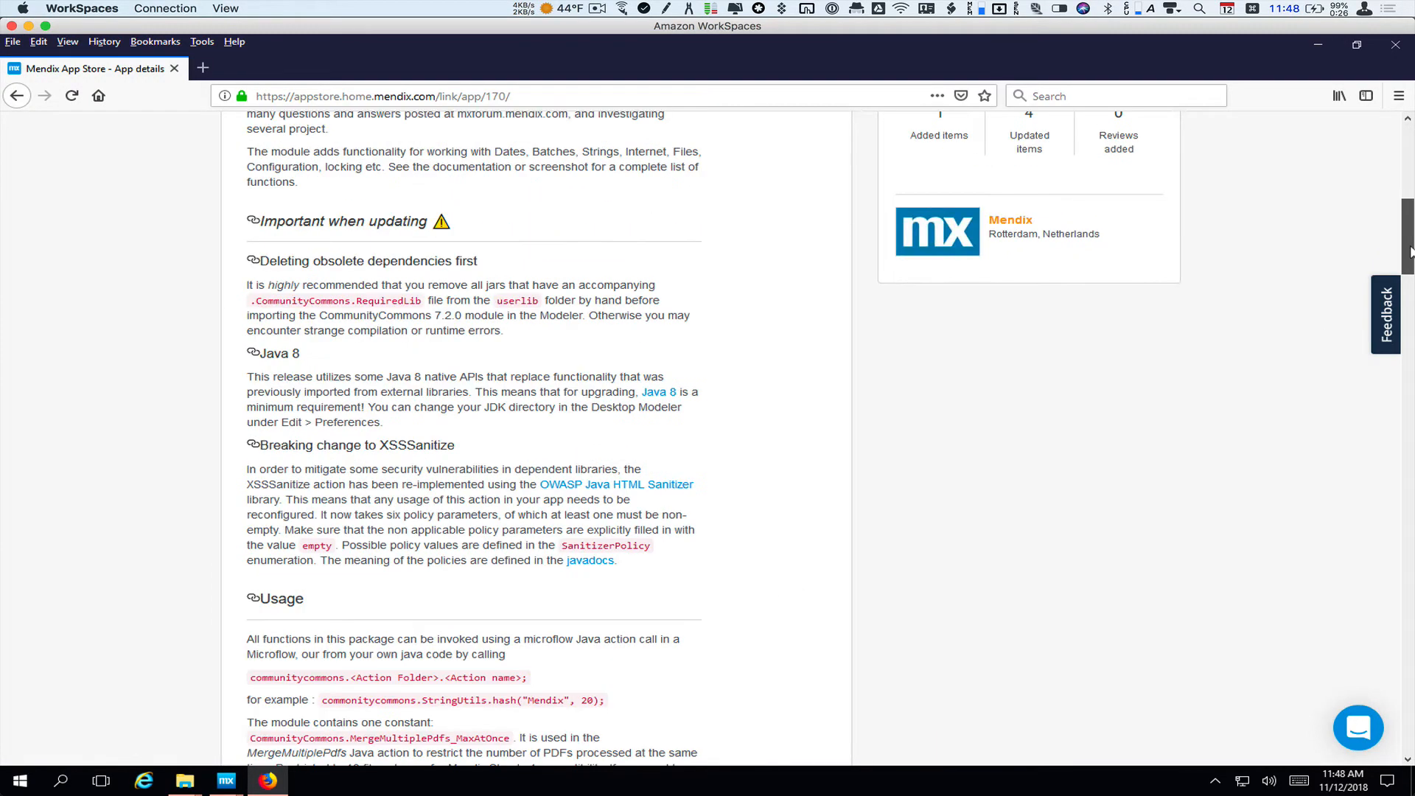
pyautogui.scroll(-3)
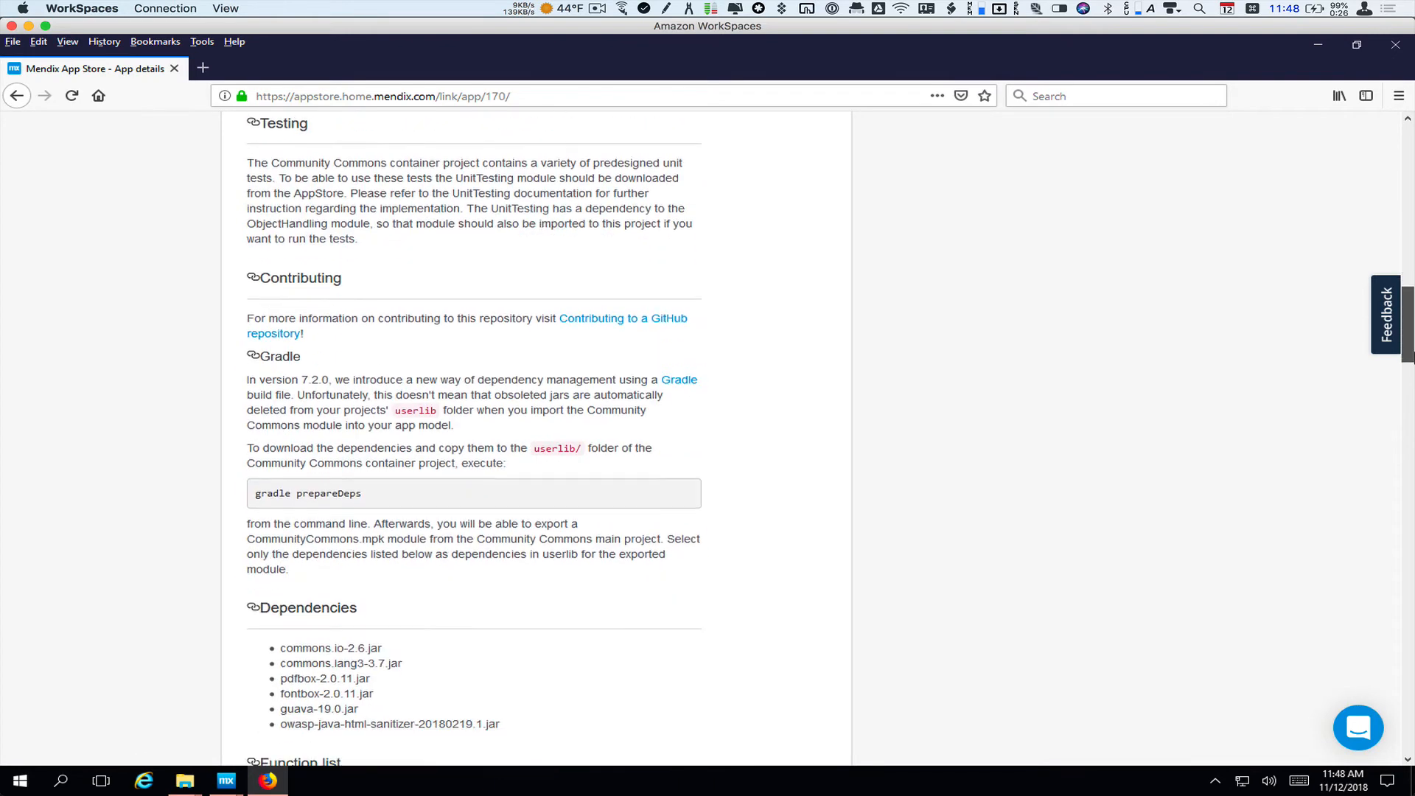
pyautogui.scroll(-3)
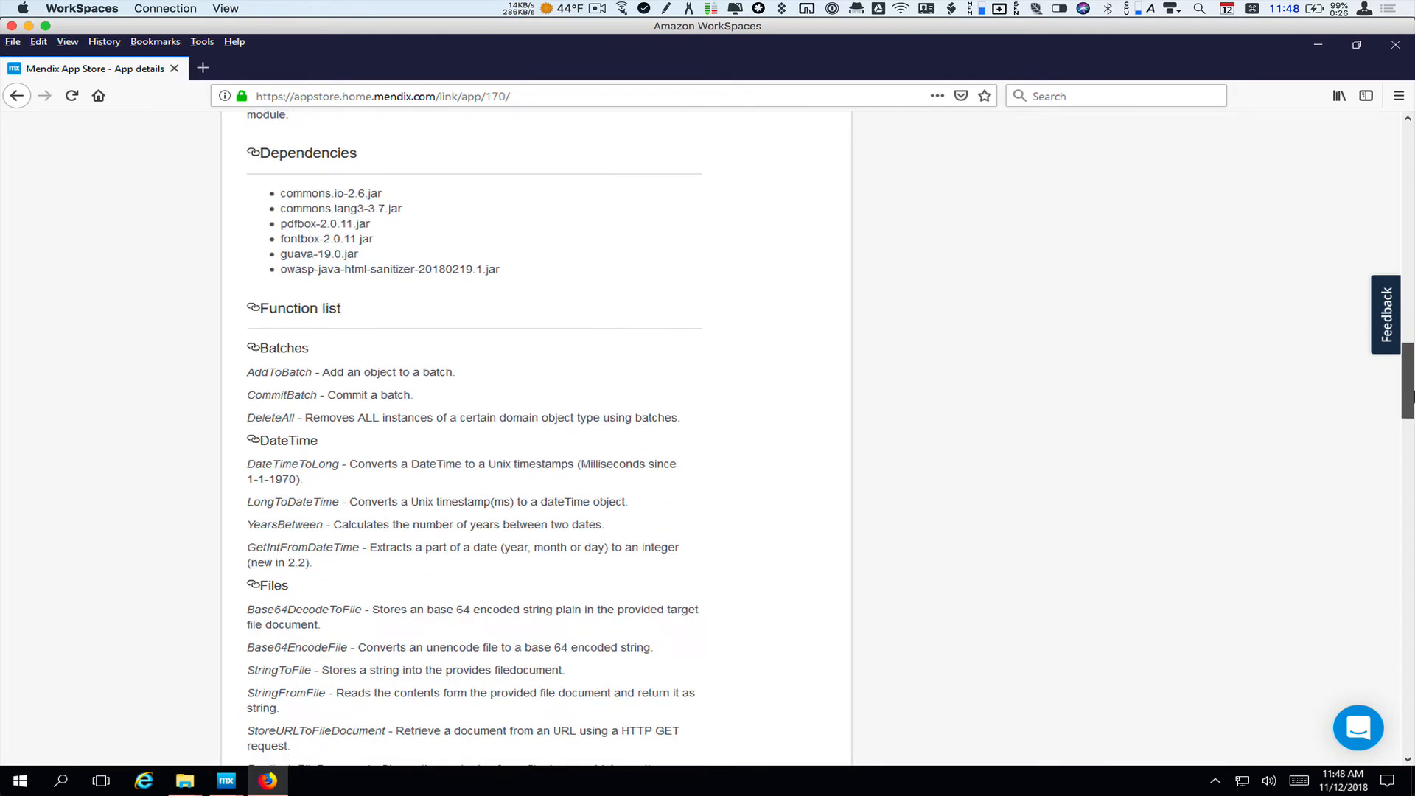
pyautogui.scroll(-3)
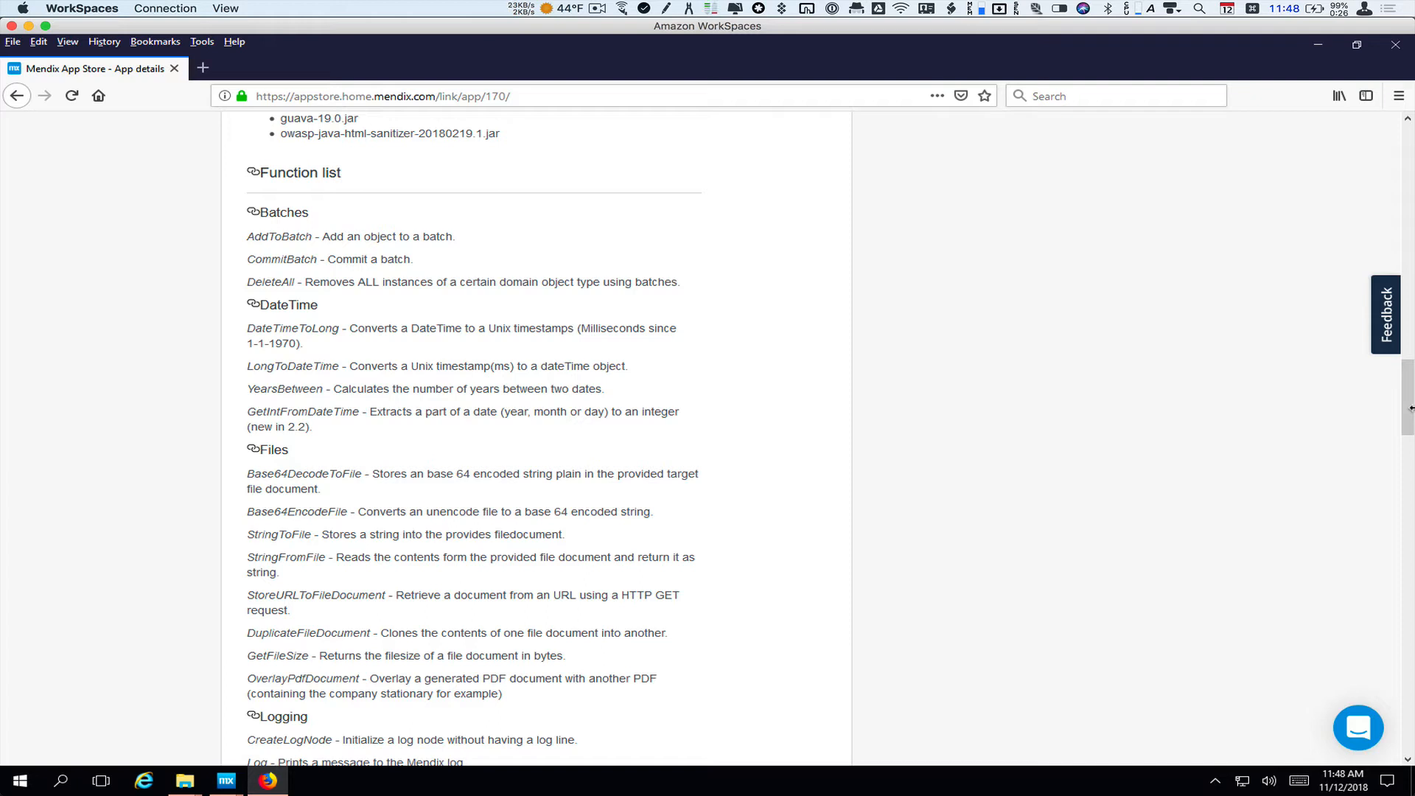
pyautogui.moveTo(683, 426)
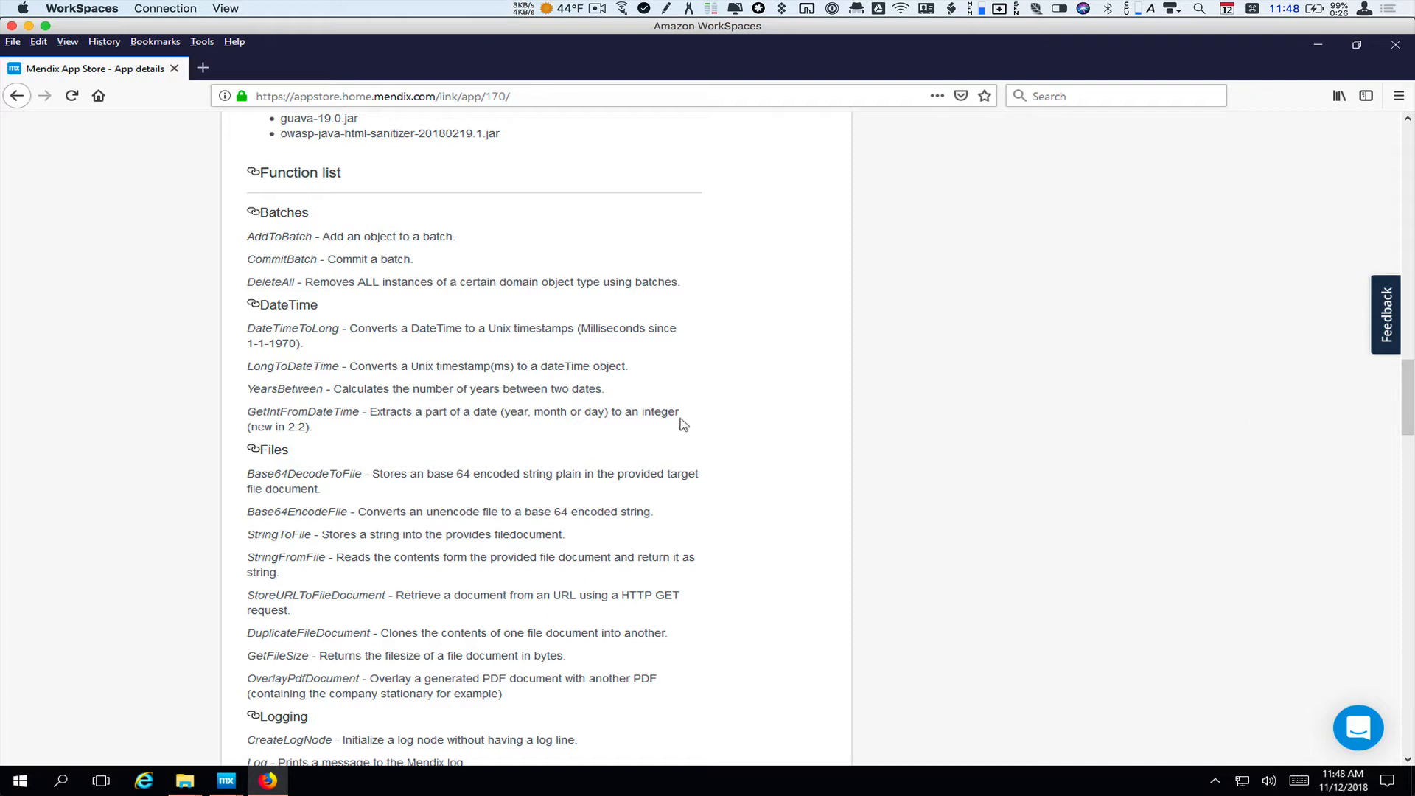
pyautogui.moveTo(331, 401)
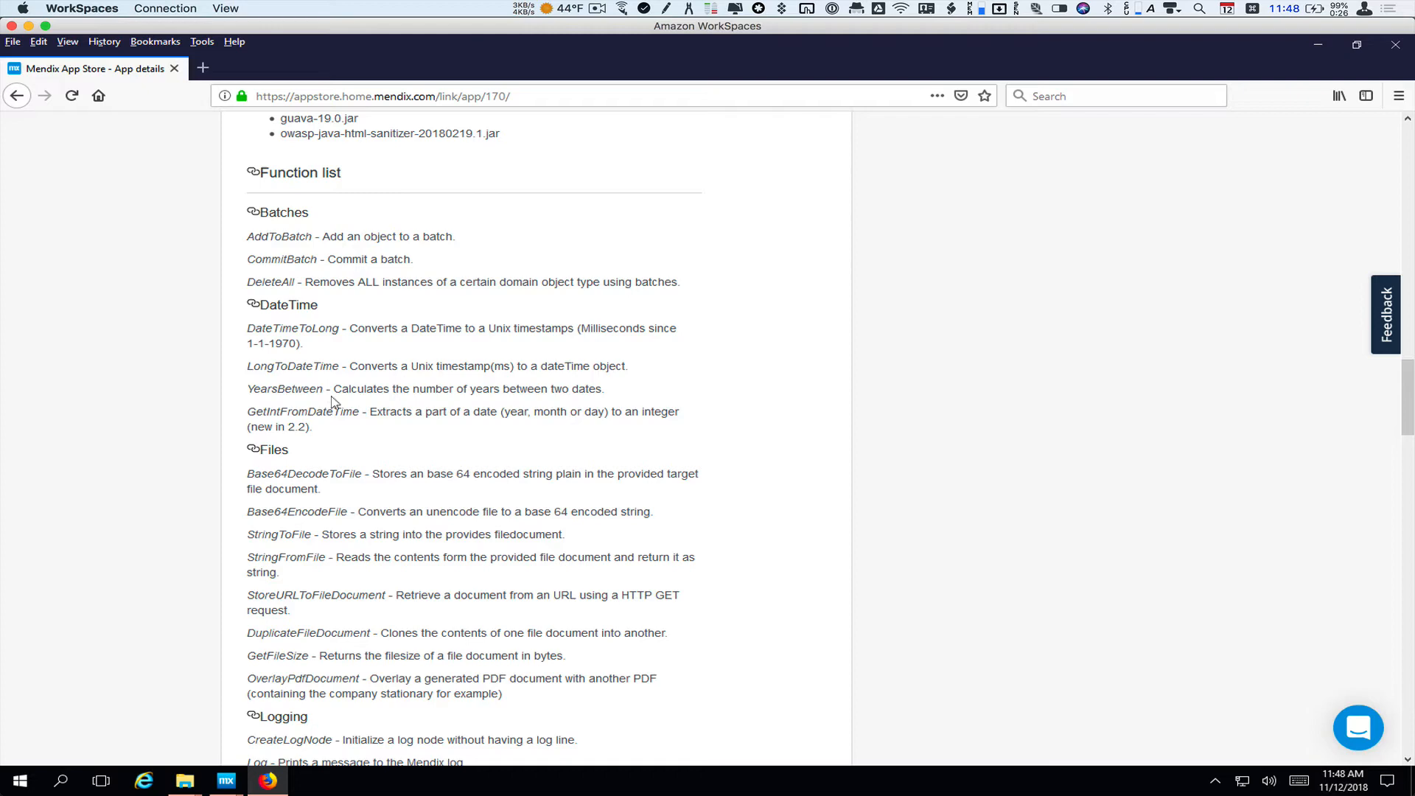
pyautogui.moveTo(551, 443)
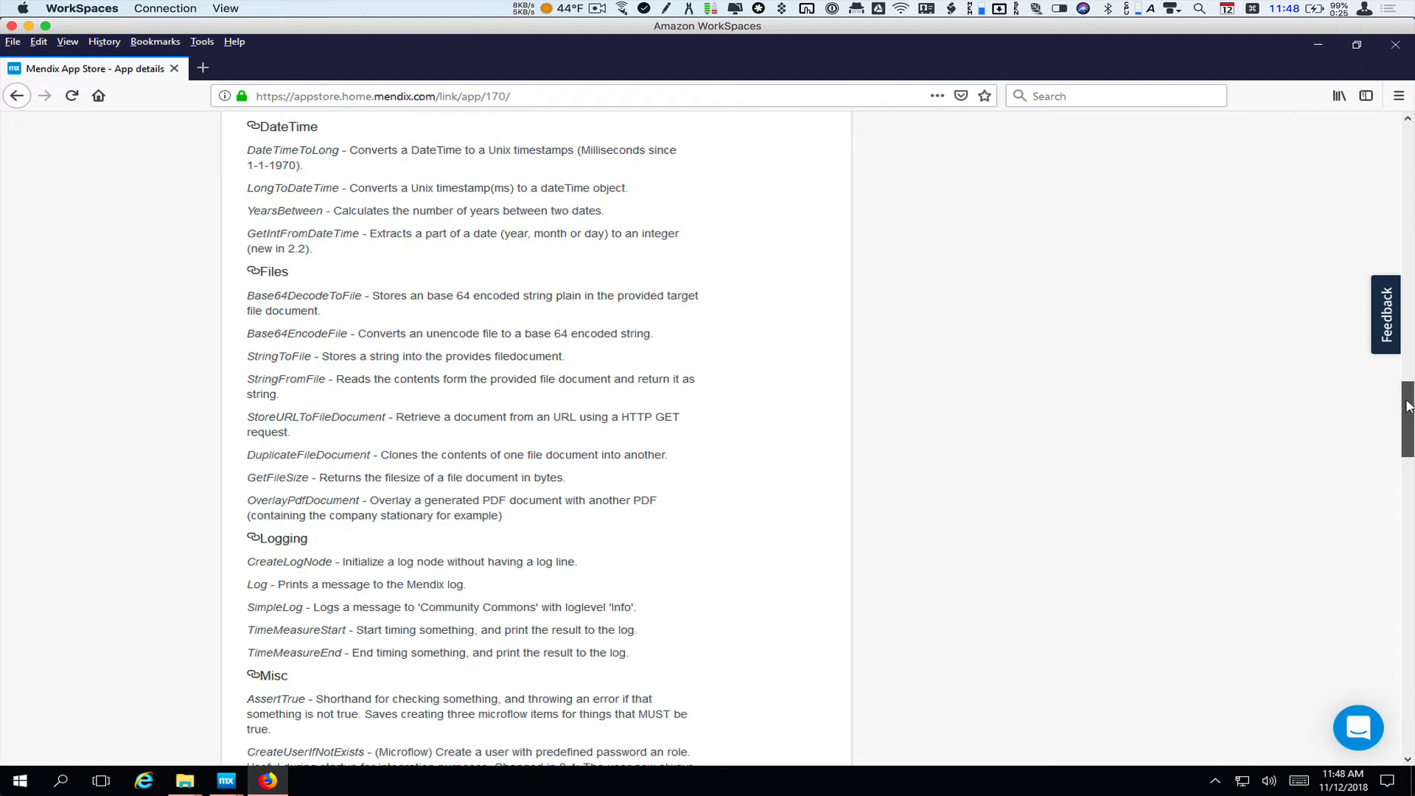
pyautogui.scroll(-3)
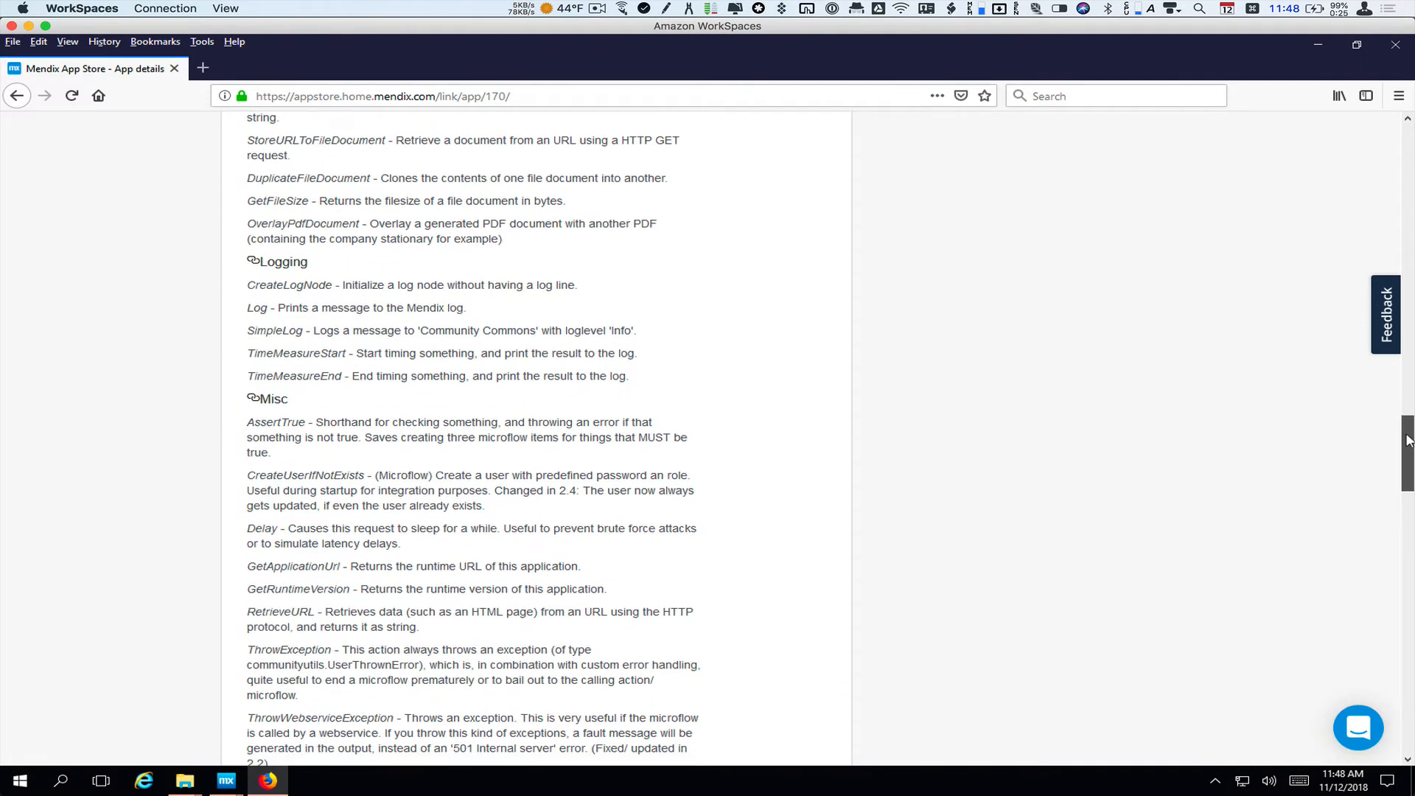
pyautogui.scroll(-3)
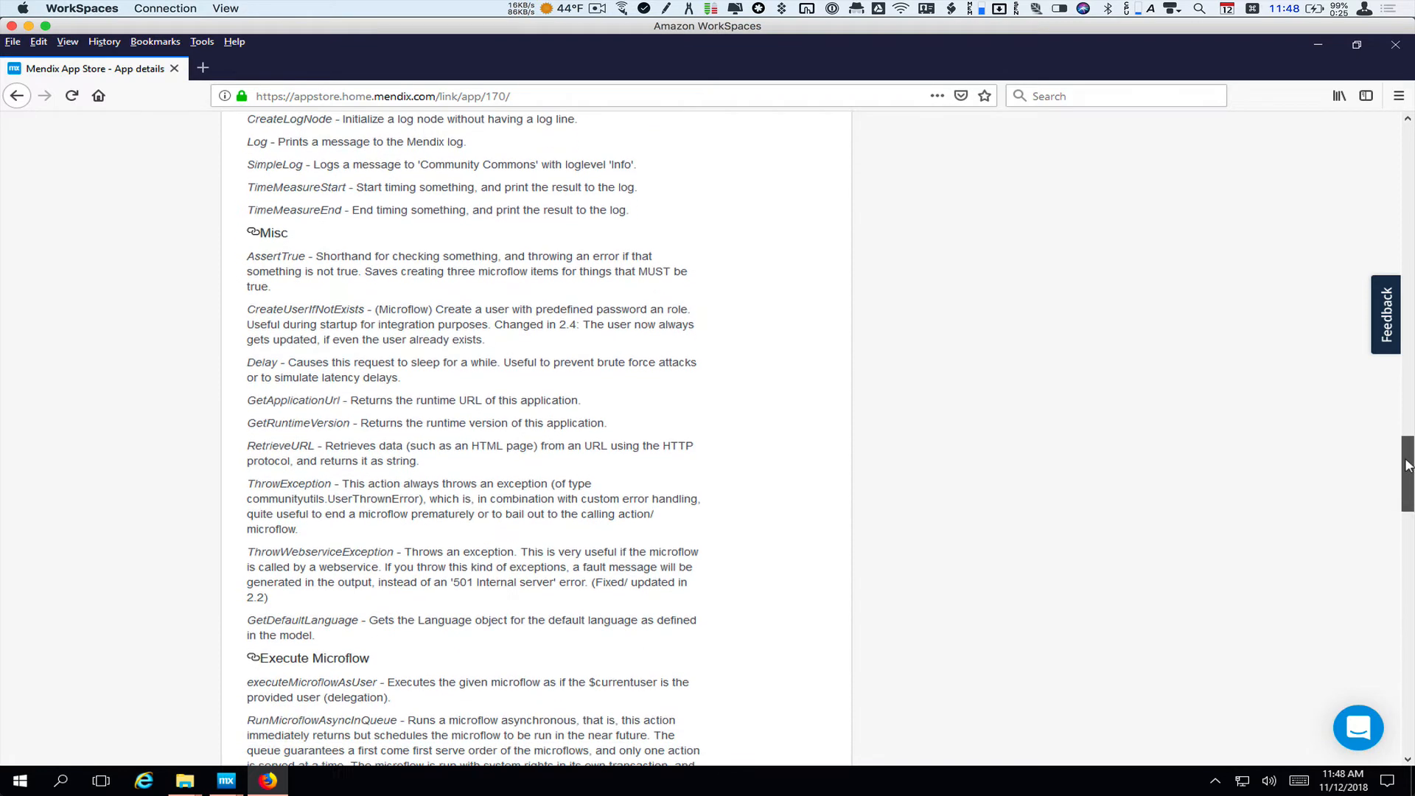
pyautogui.scroll(-3)
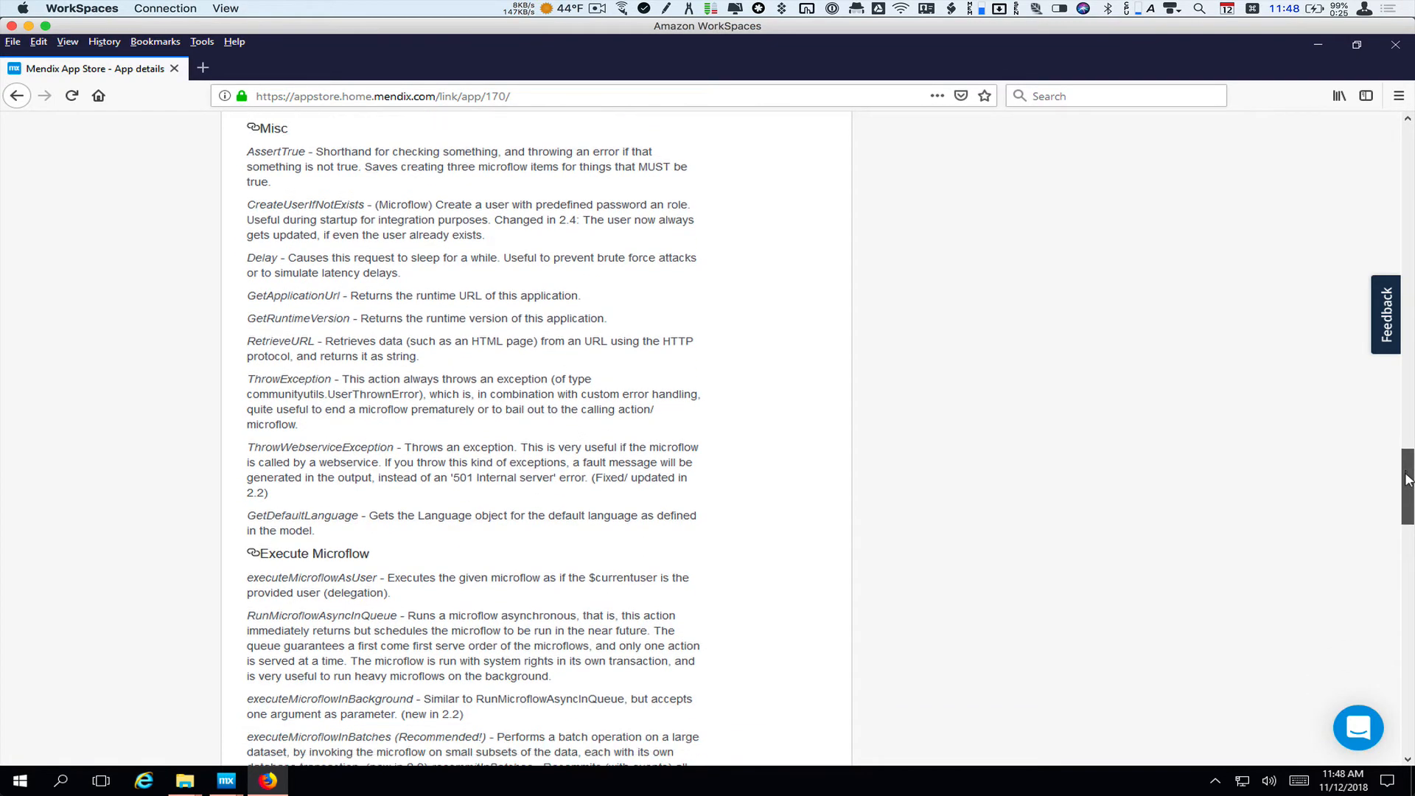
pyautogui.scroll(-3)
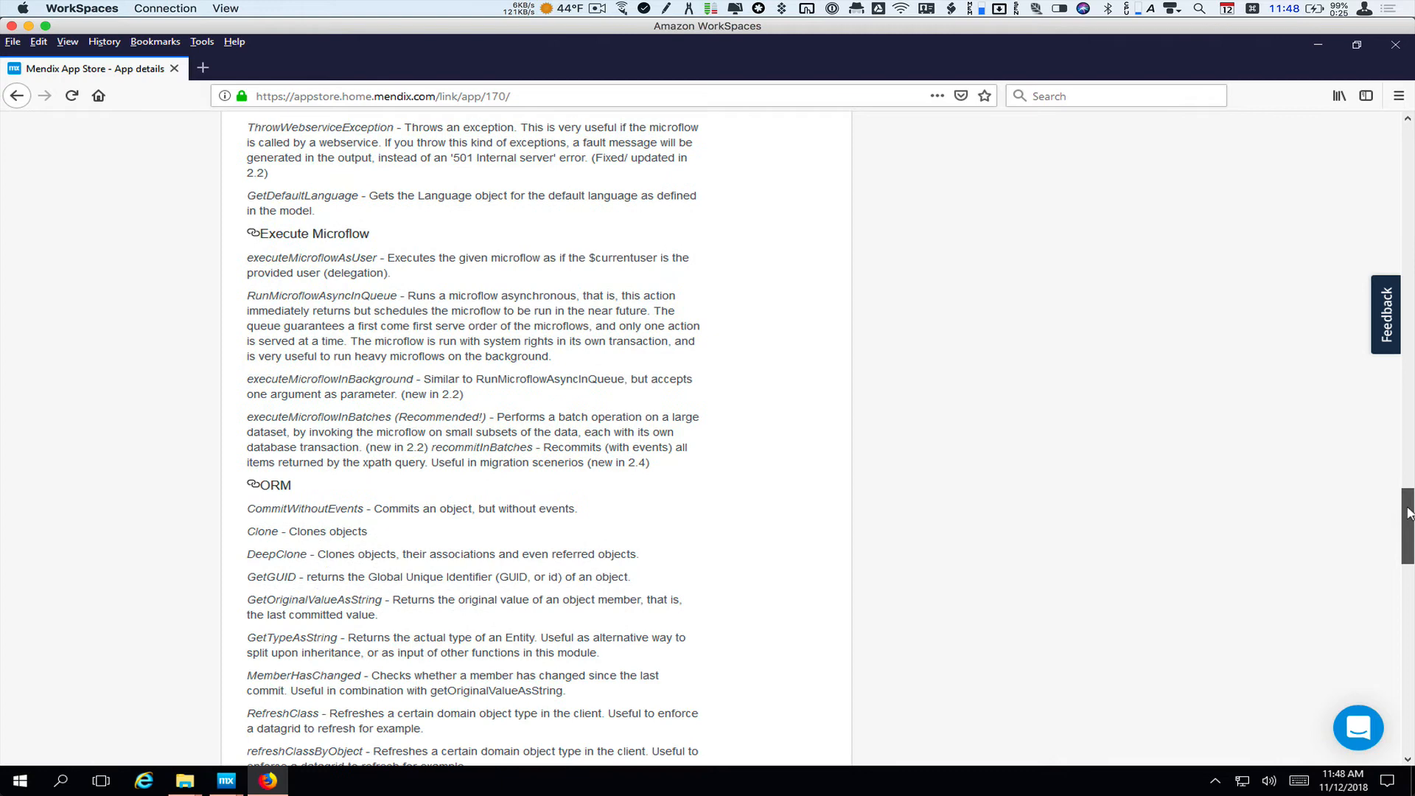
pyautogui.scroll(-3)
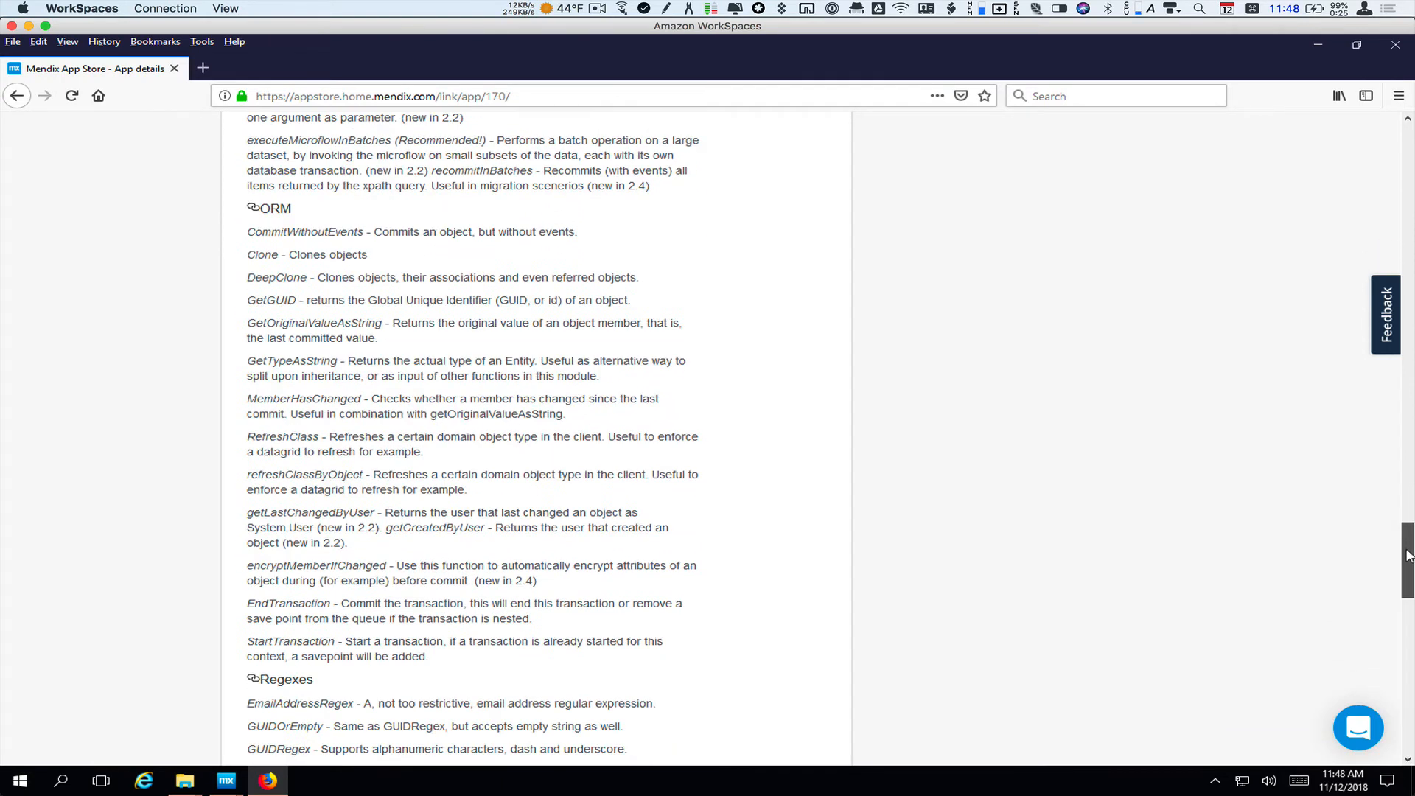
pyautogui.scroll(-3)
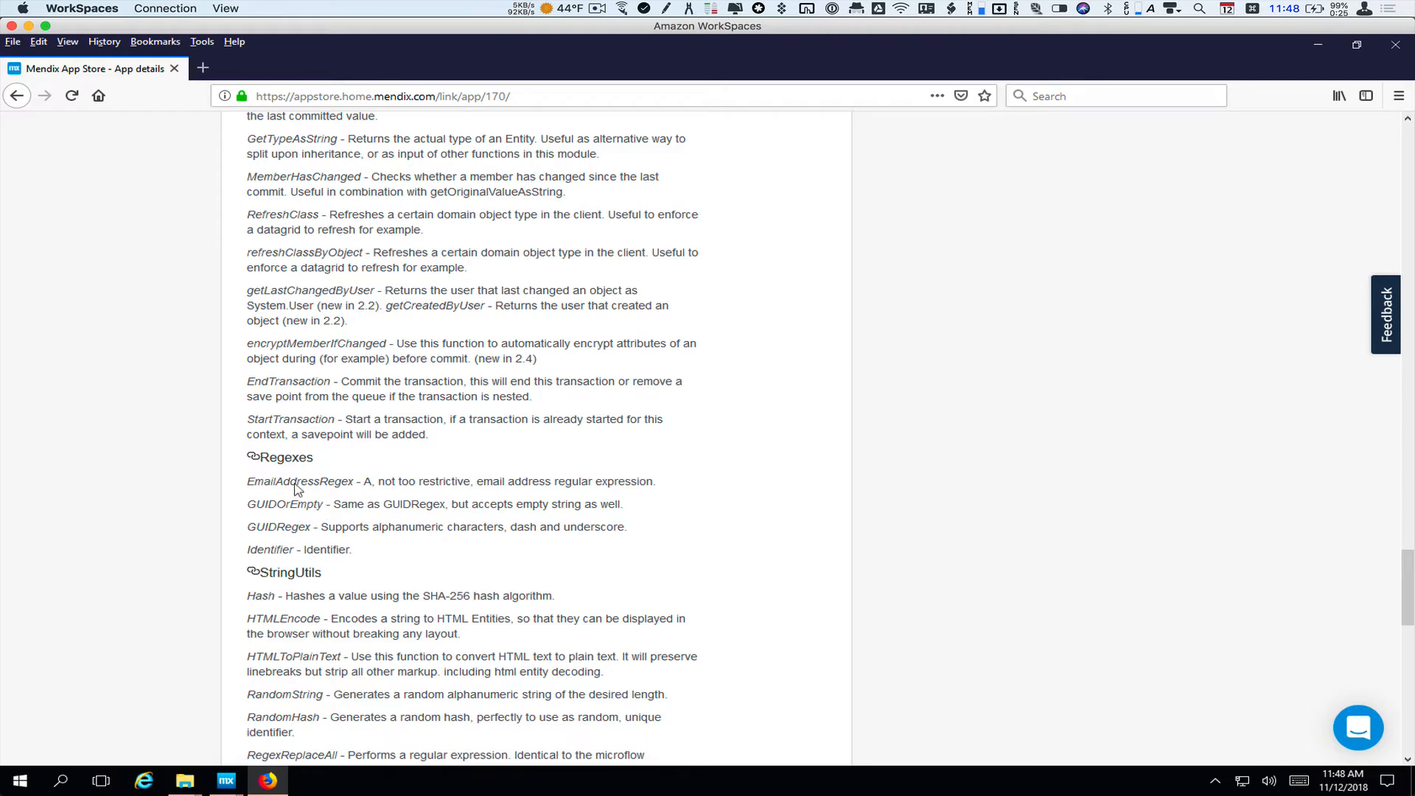
pyautogui.moveTo(292, 485)
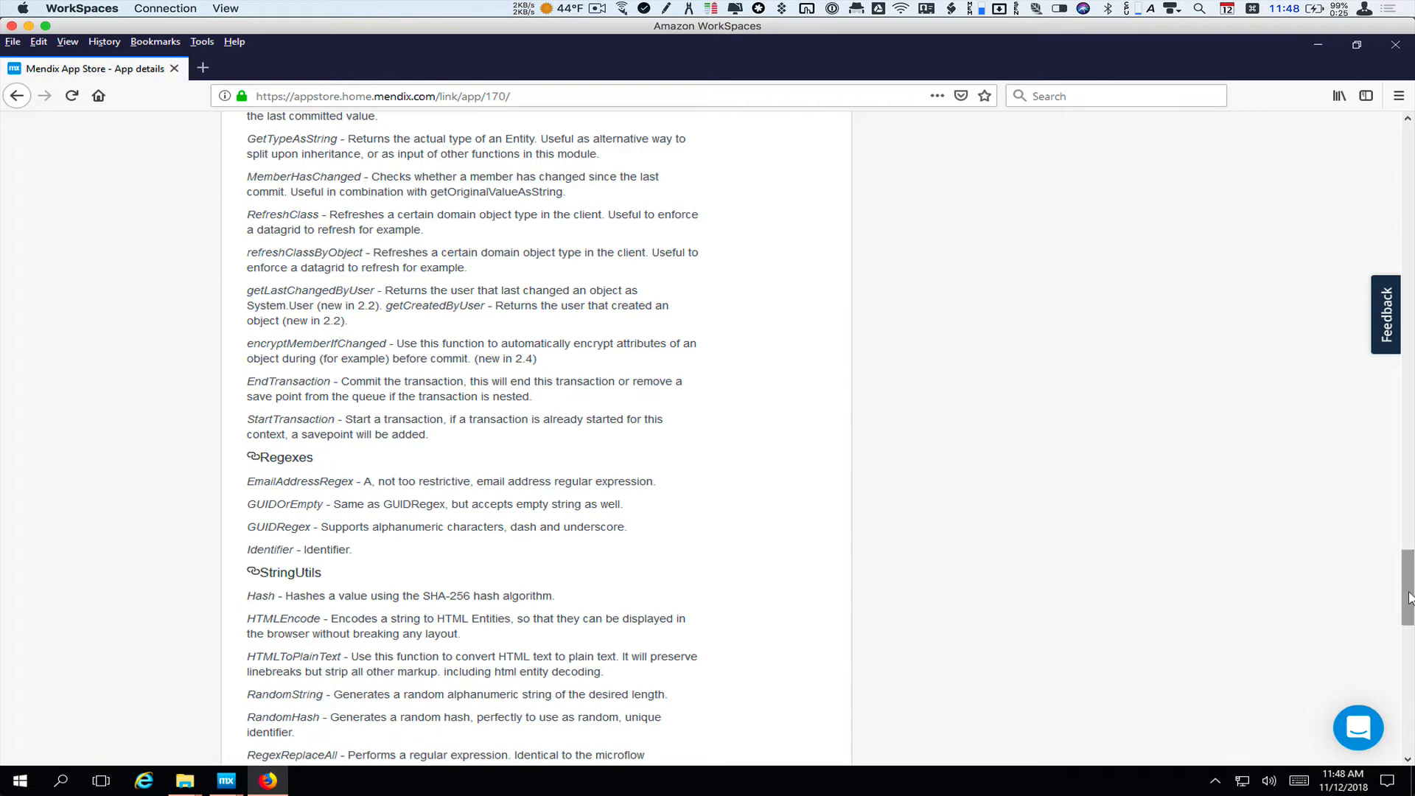
pyautogui.scroll(-3)
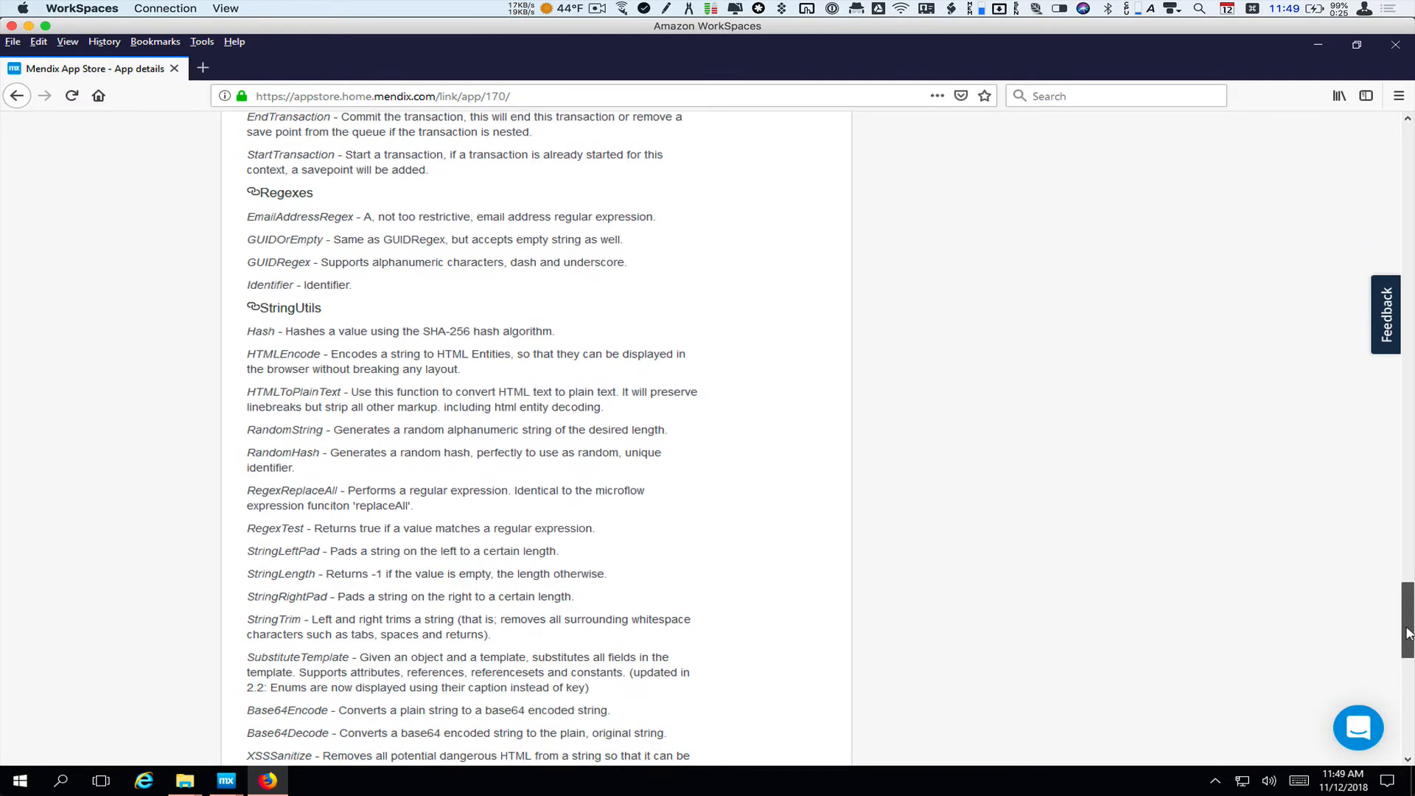
pyautogui.scroll(-3)
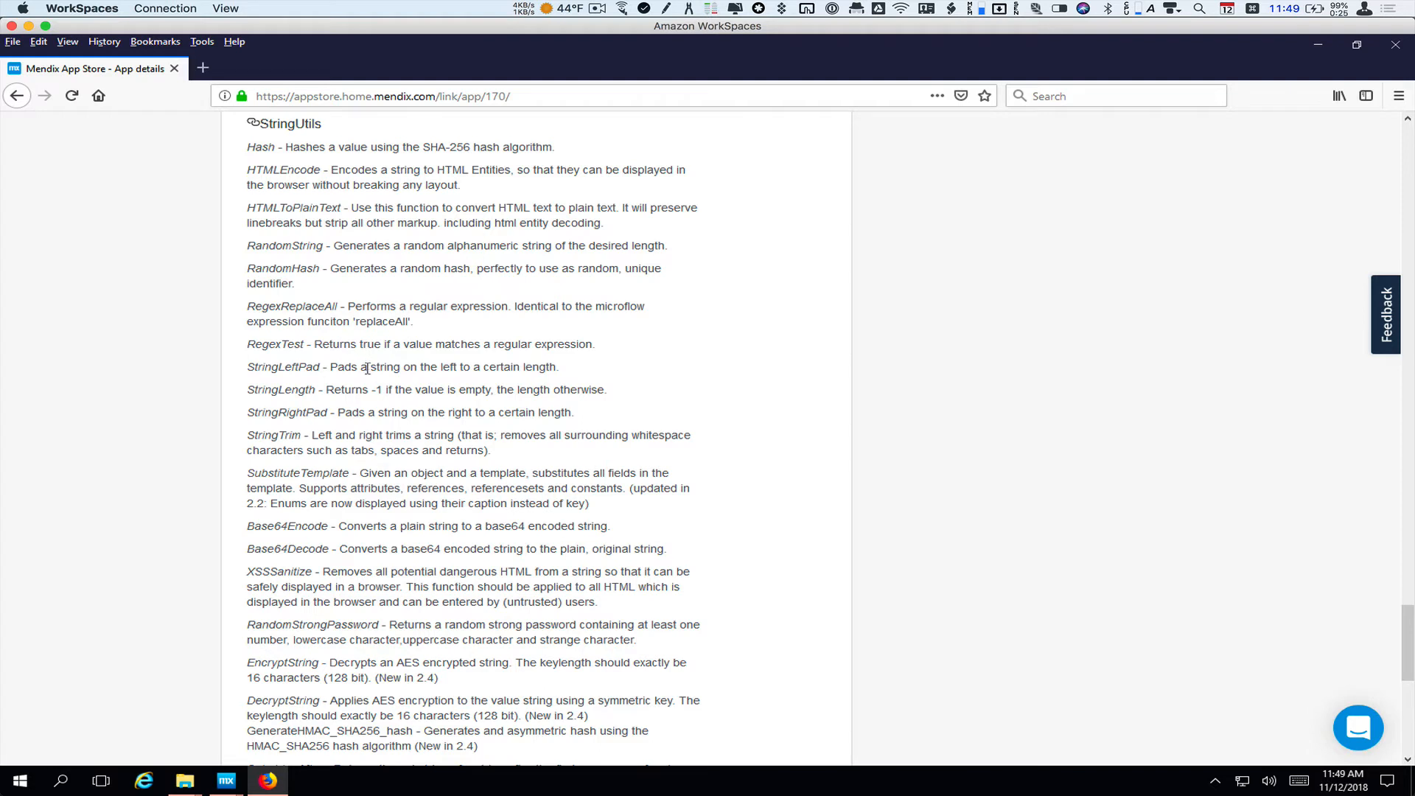
pyautogui.moveTo(317, 389)
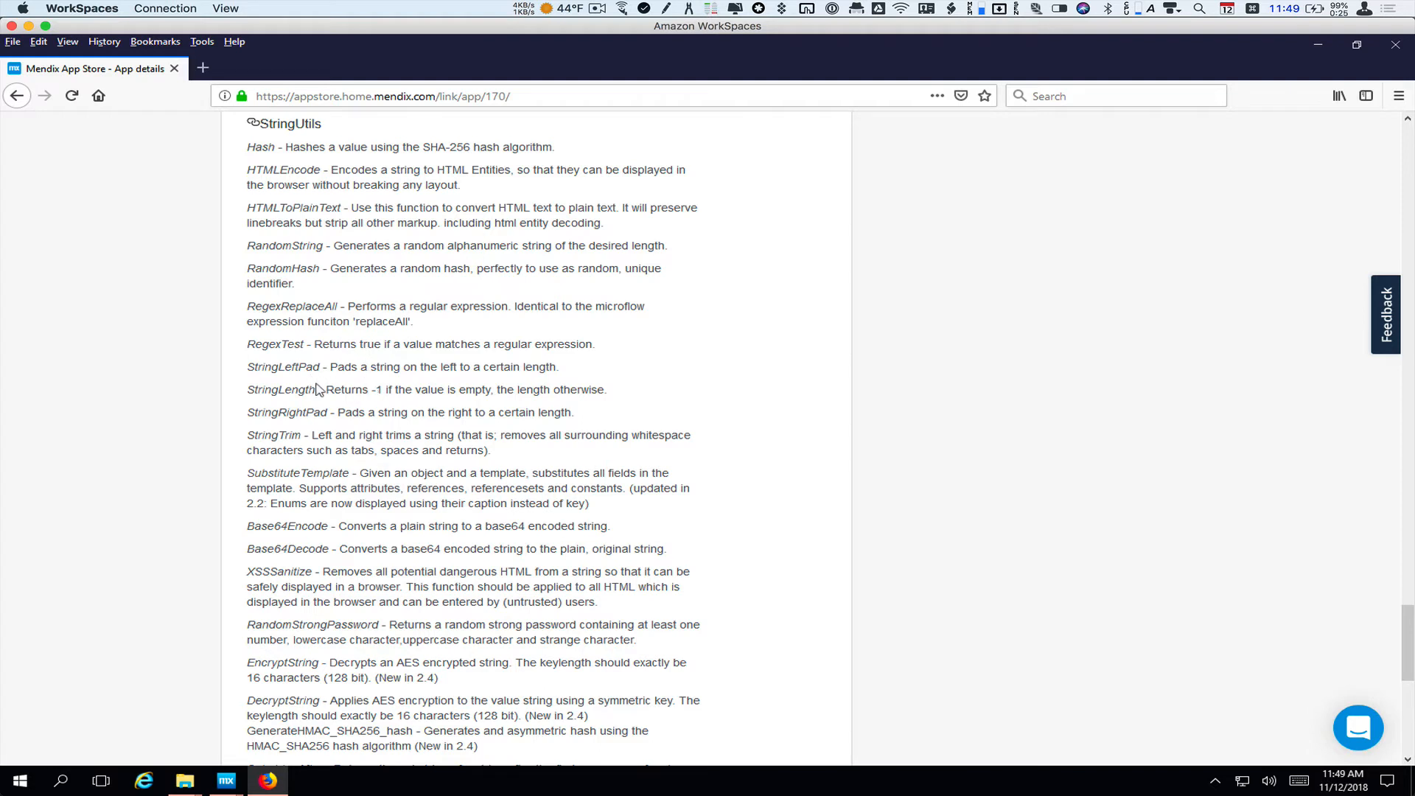
pyautogui.moveTo(462, 492)
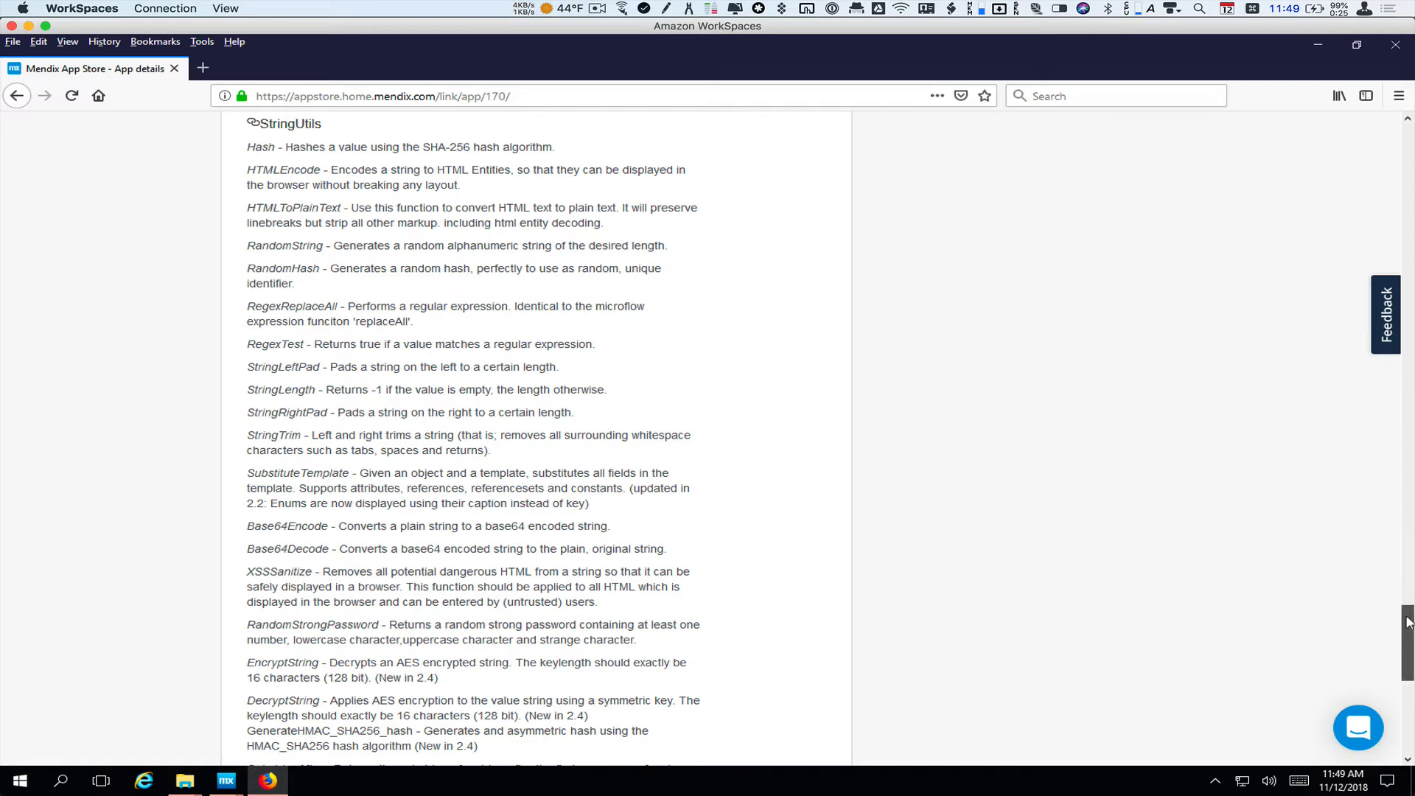
pyautogui.scroll(-3)
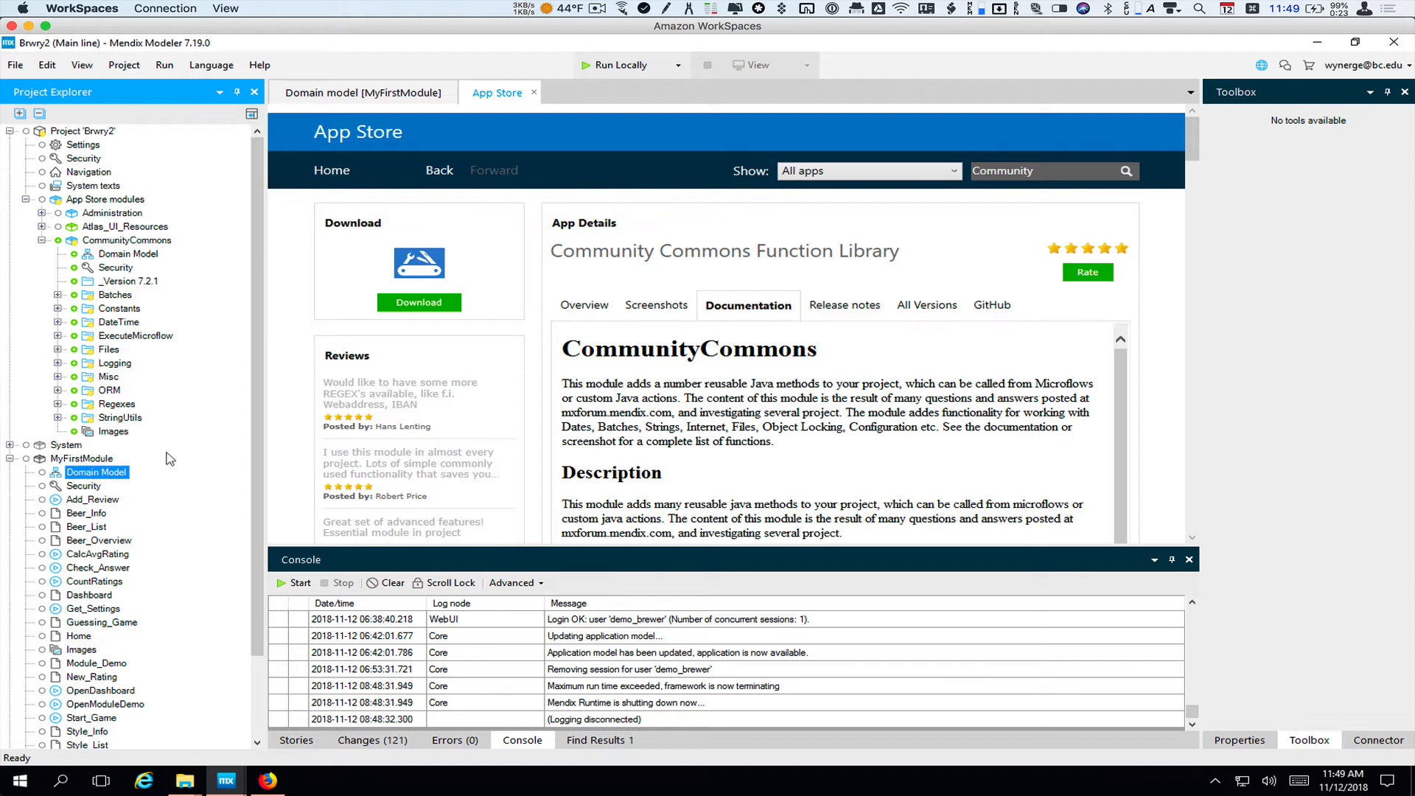
pyautogui.moveTo(153, 548)
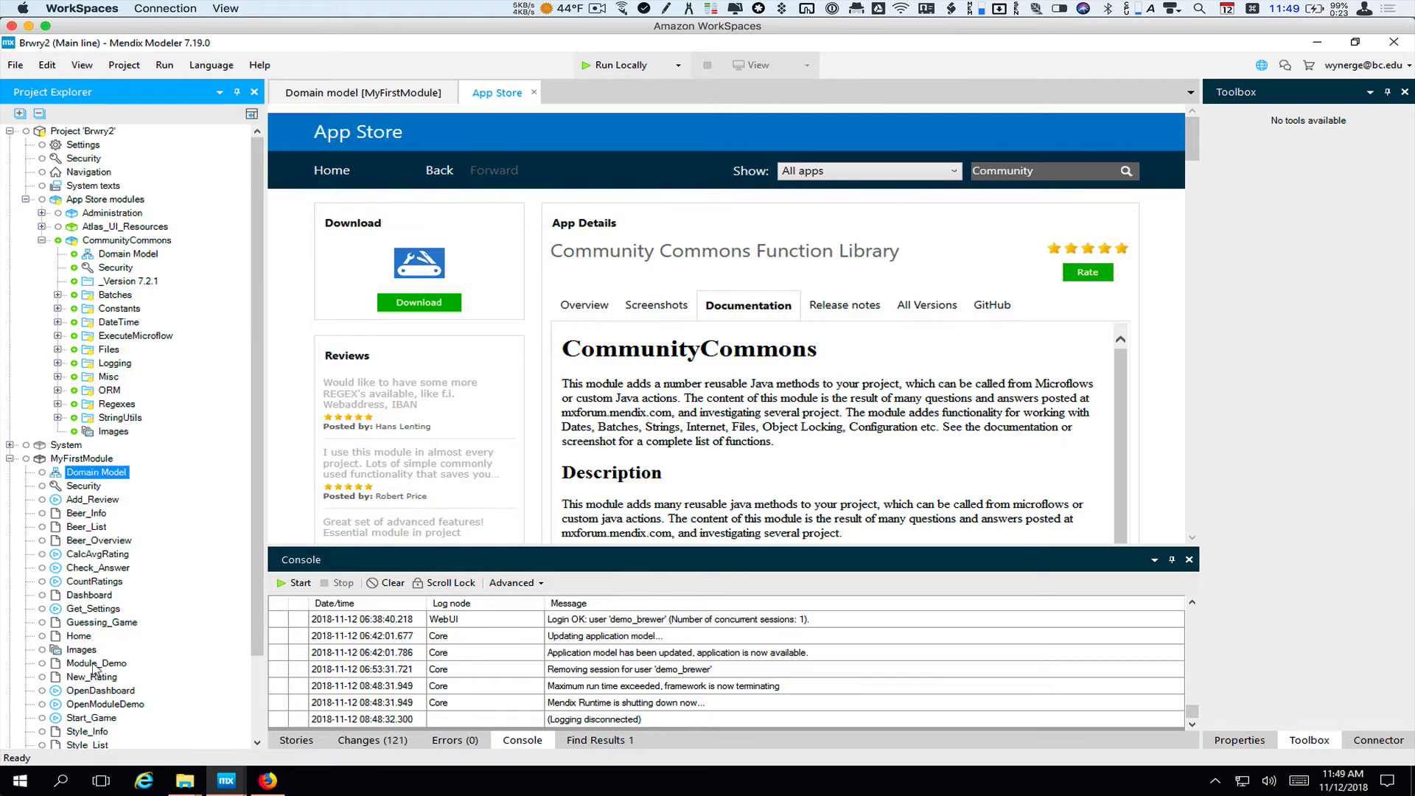
# Step: Open the Module_Demo page and select the container holding the Random password field
pyautogui.doubleClick(96, 664)
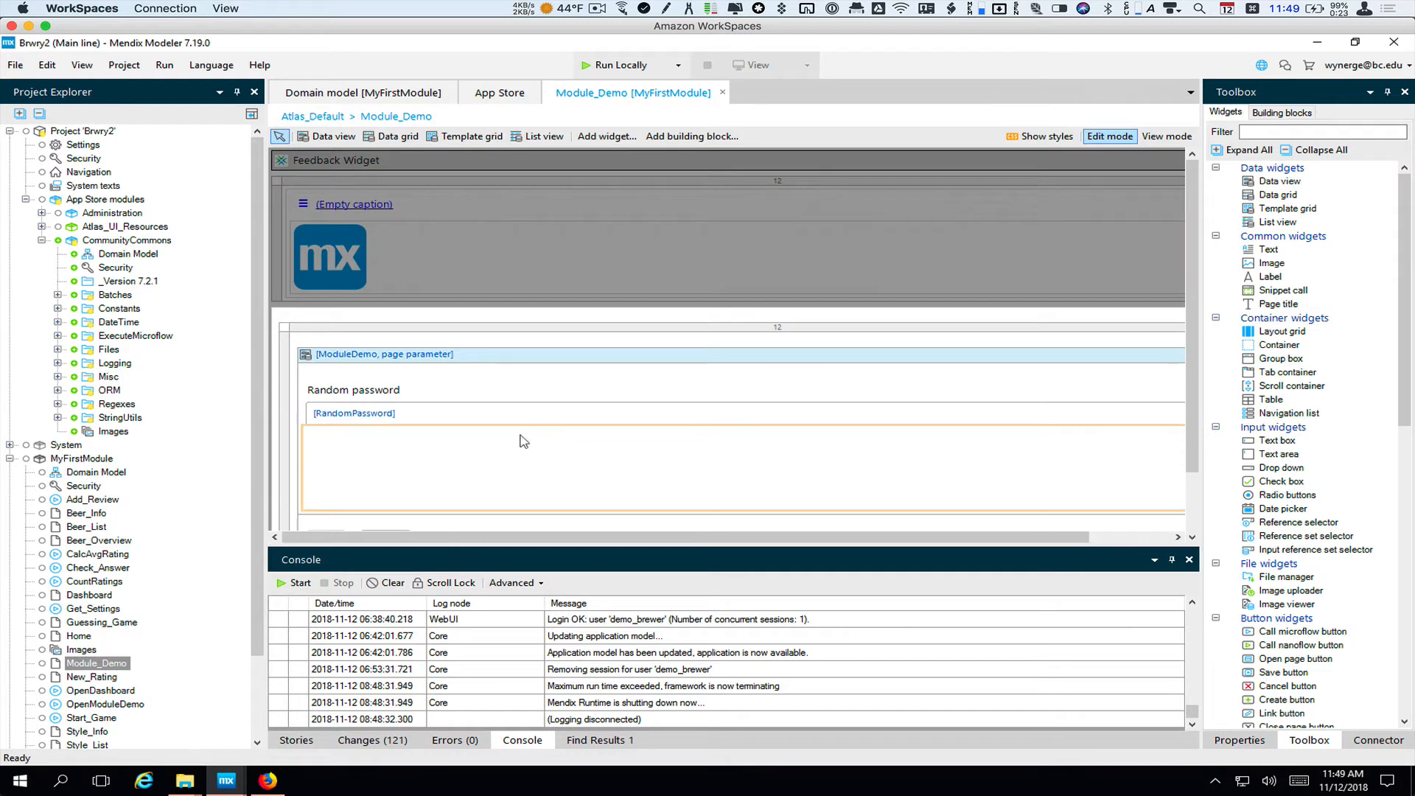
pyautogui.click(488, 398)
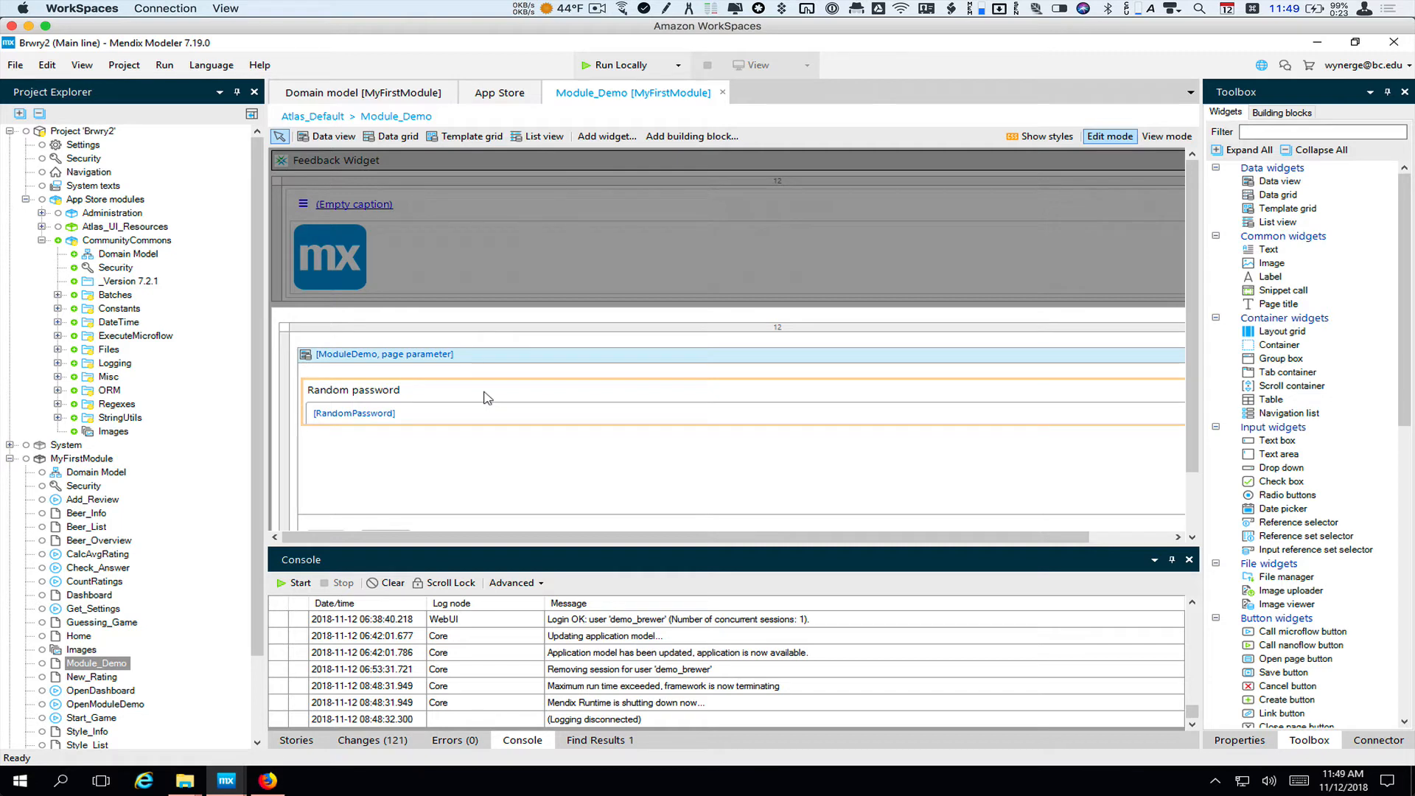
pyautogui.click(487, 389)
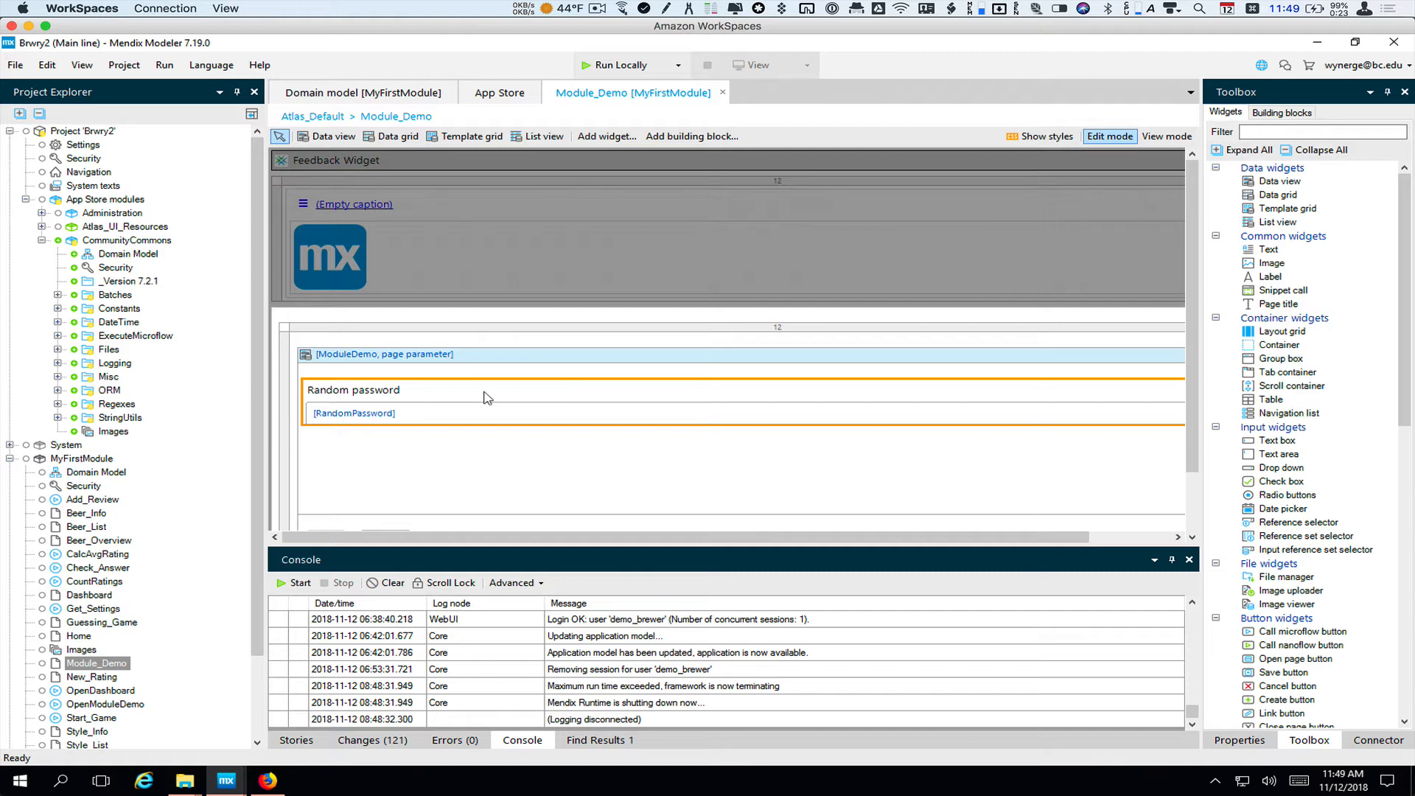
pyautogui.moveTo(442, 400)
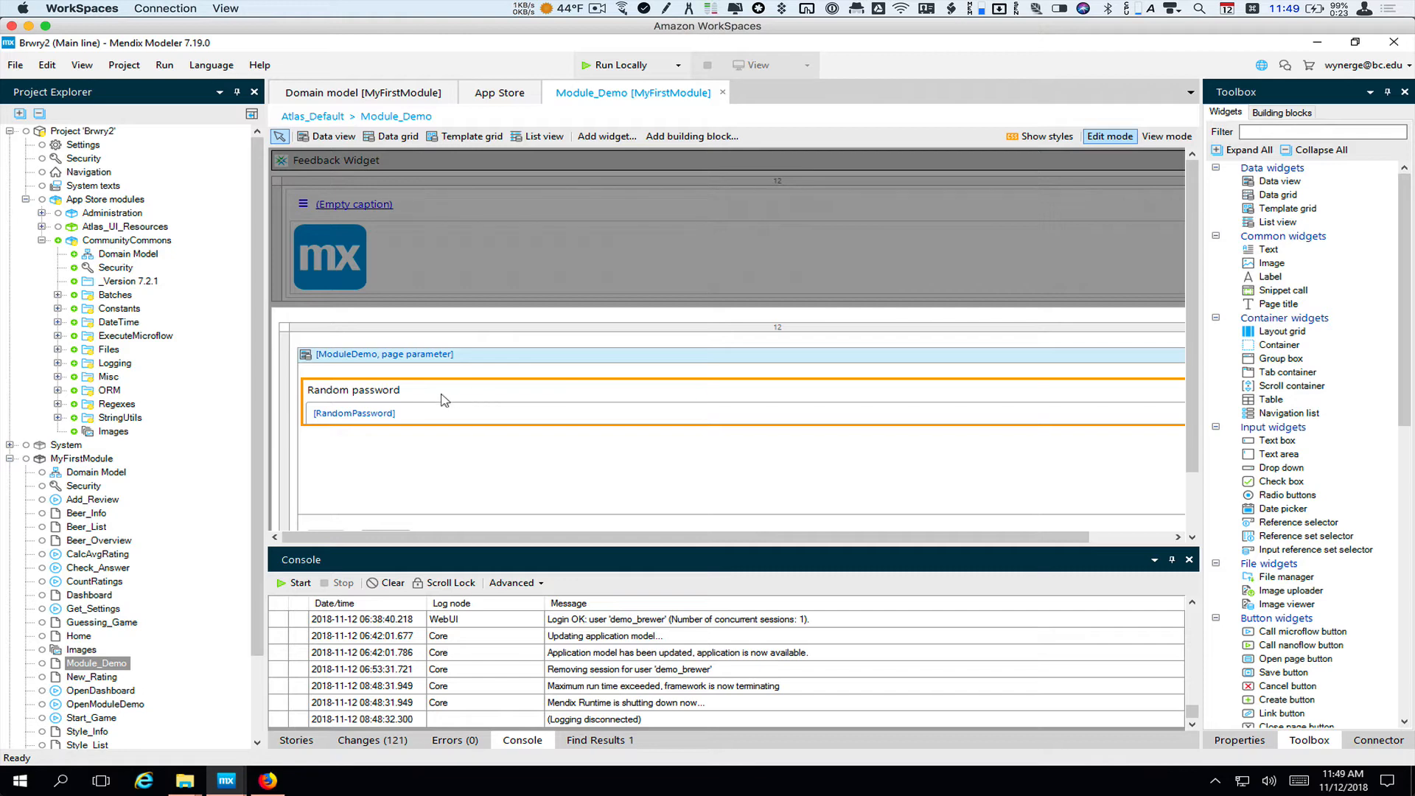
pyautogui.click(383, 354)
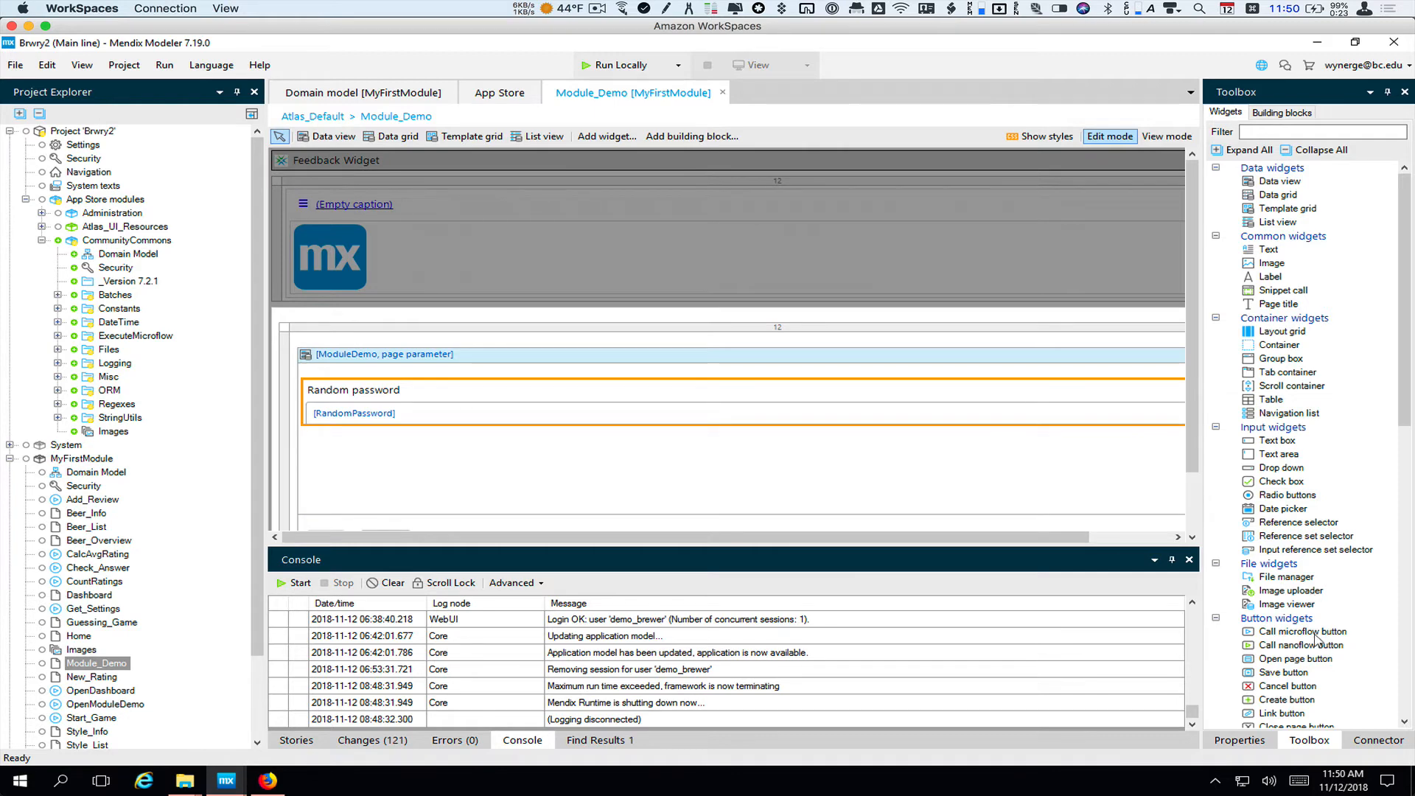
# Step: Add a button calling new microflow GeneratePasswords, captioned 'Generate password'
pyautogui.click(1306, 631)
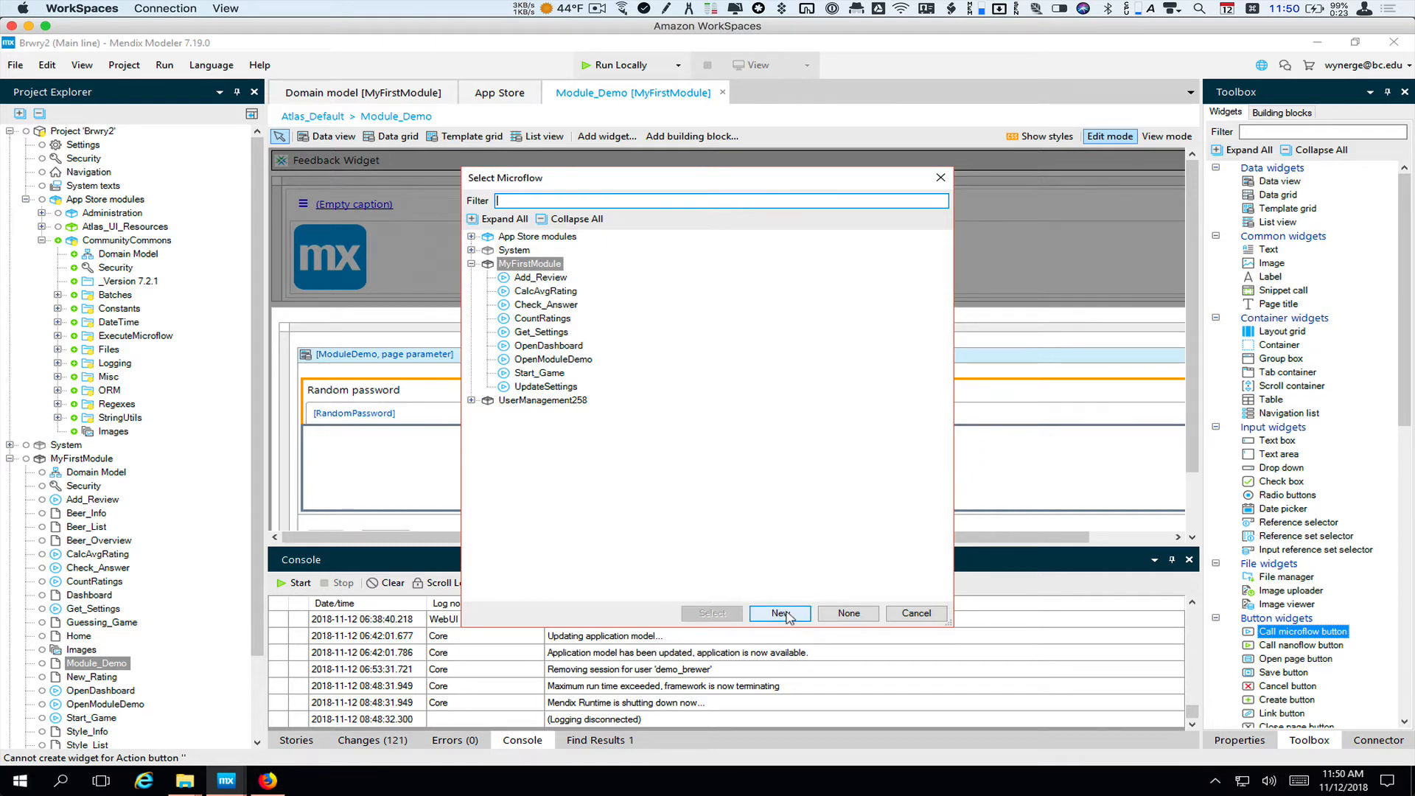
pyautogui.click(779, 614)
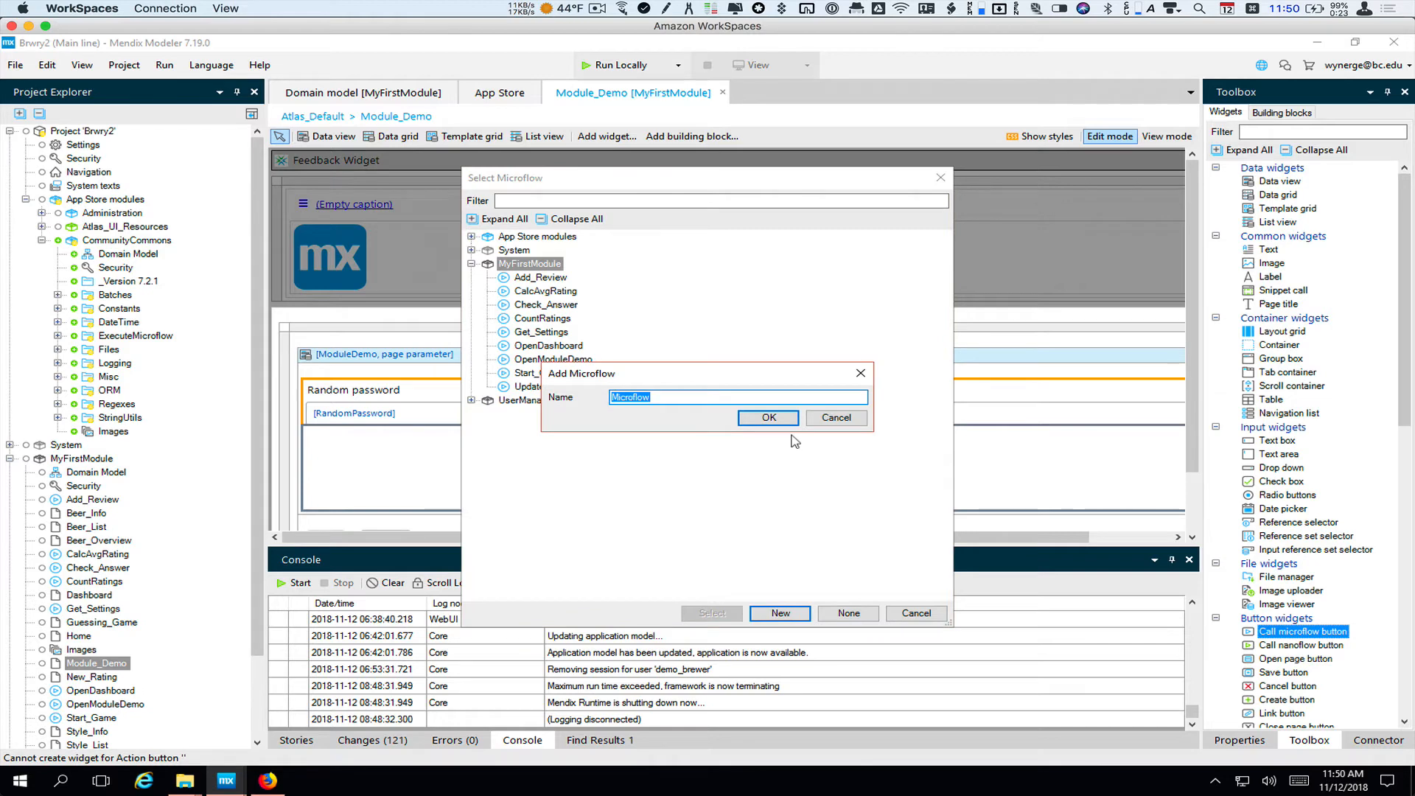
pyautogui.write('Generate')
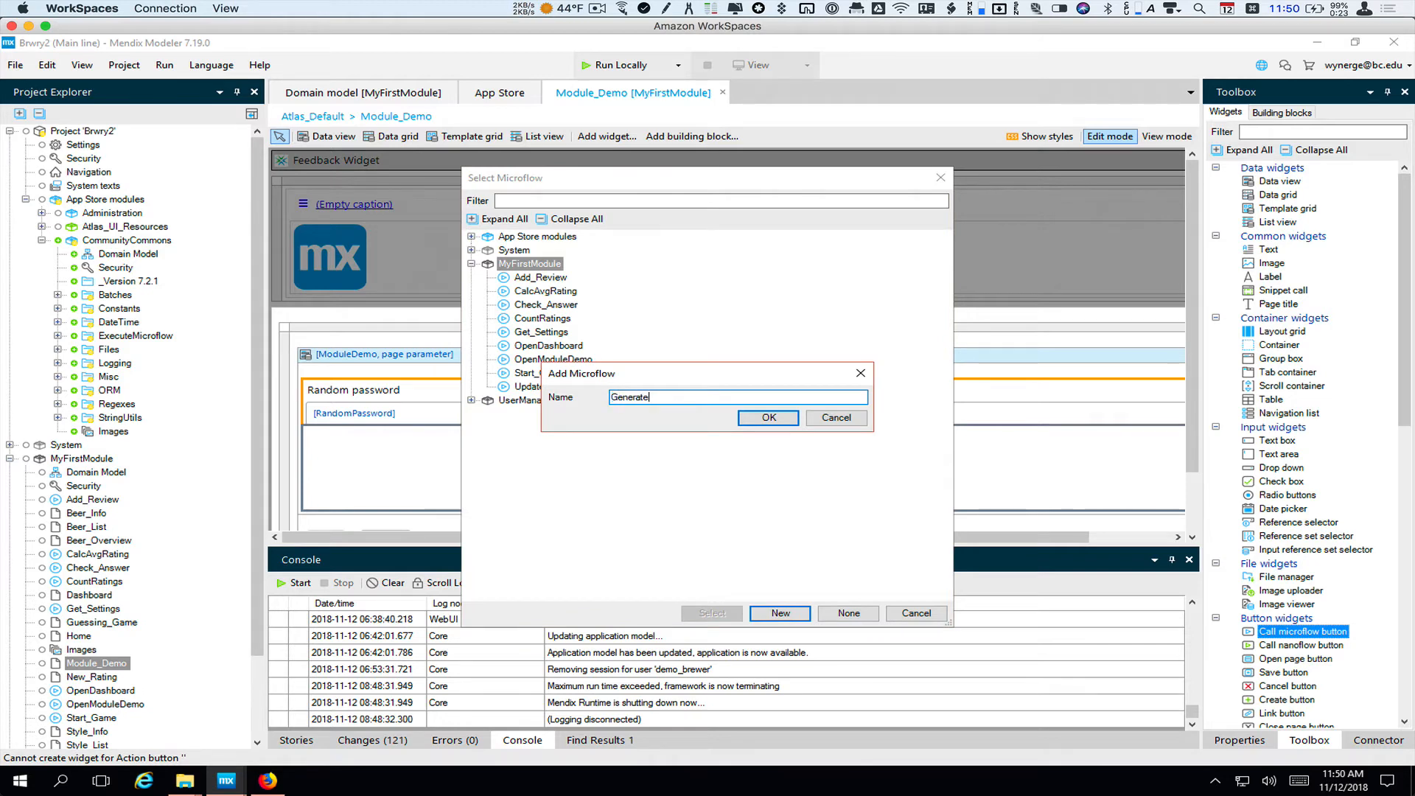
pyautogui.write('Passwords')
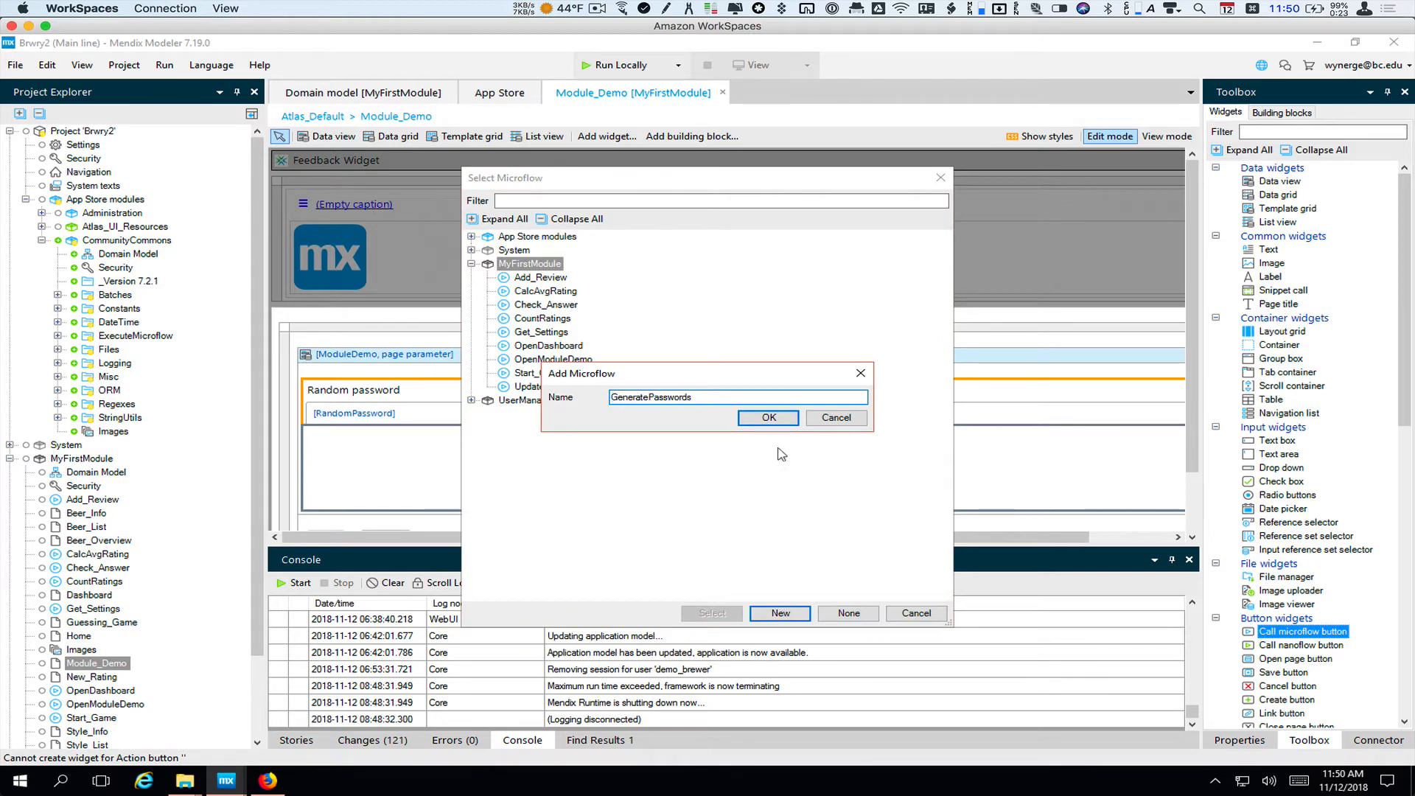
pyautogui.click(766, 417)
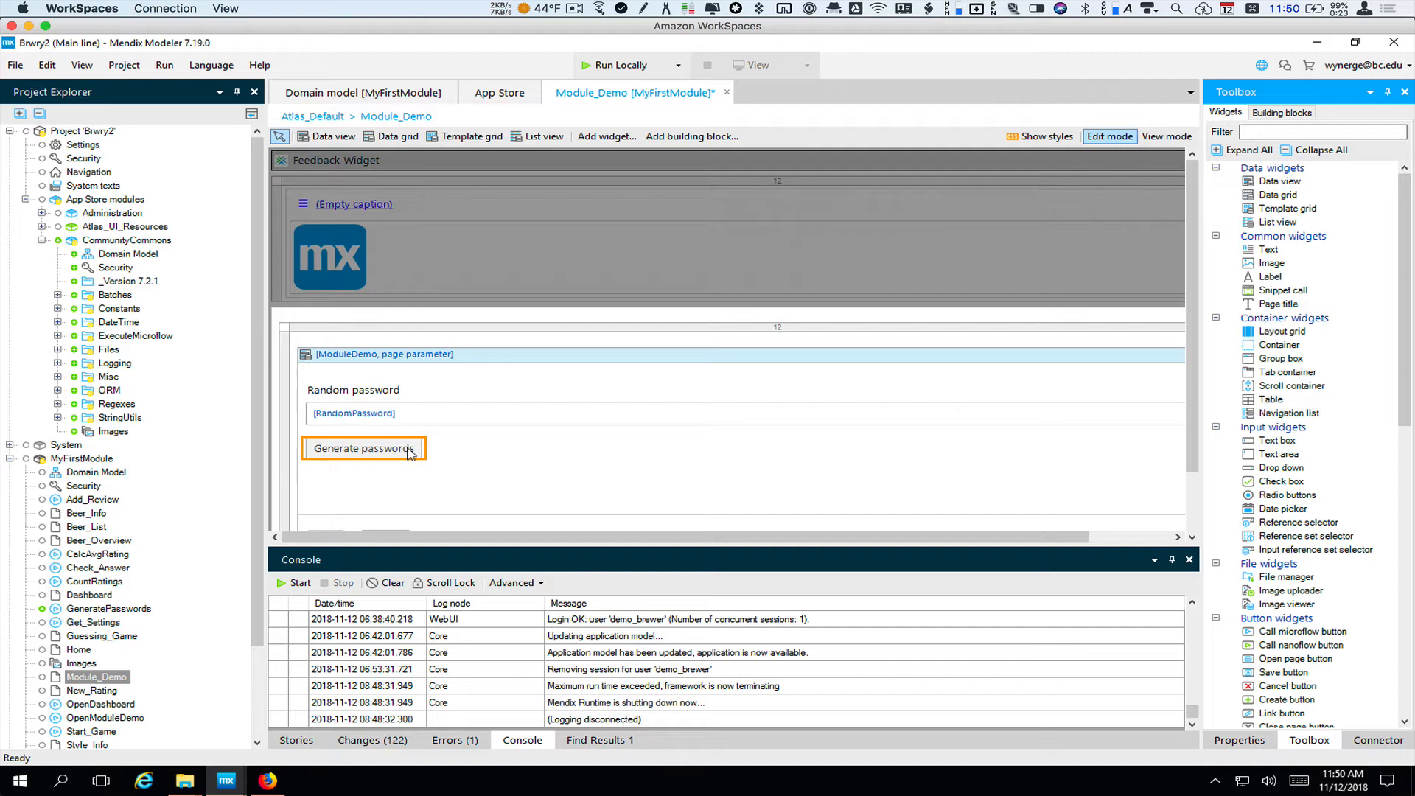
pyautogui.doubleClick(363, 449)
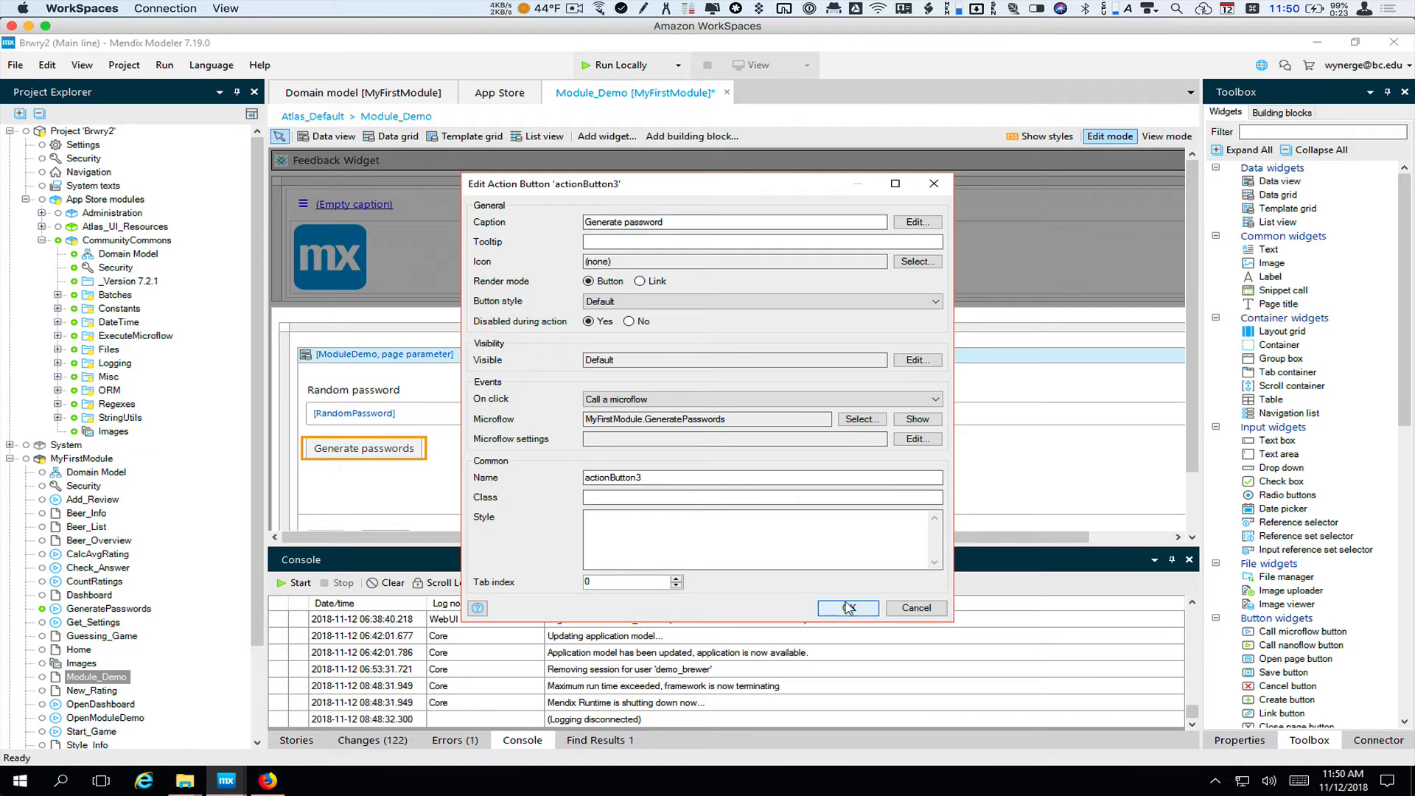
pyautogui.click(846, 607)
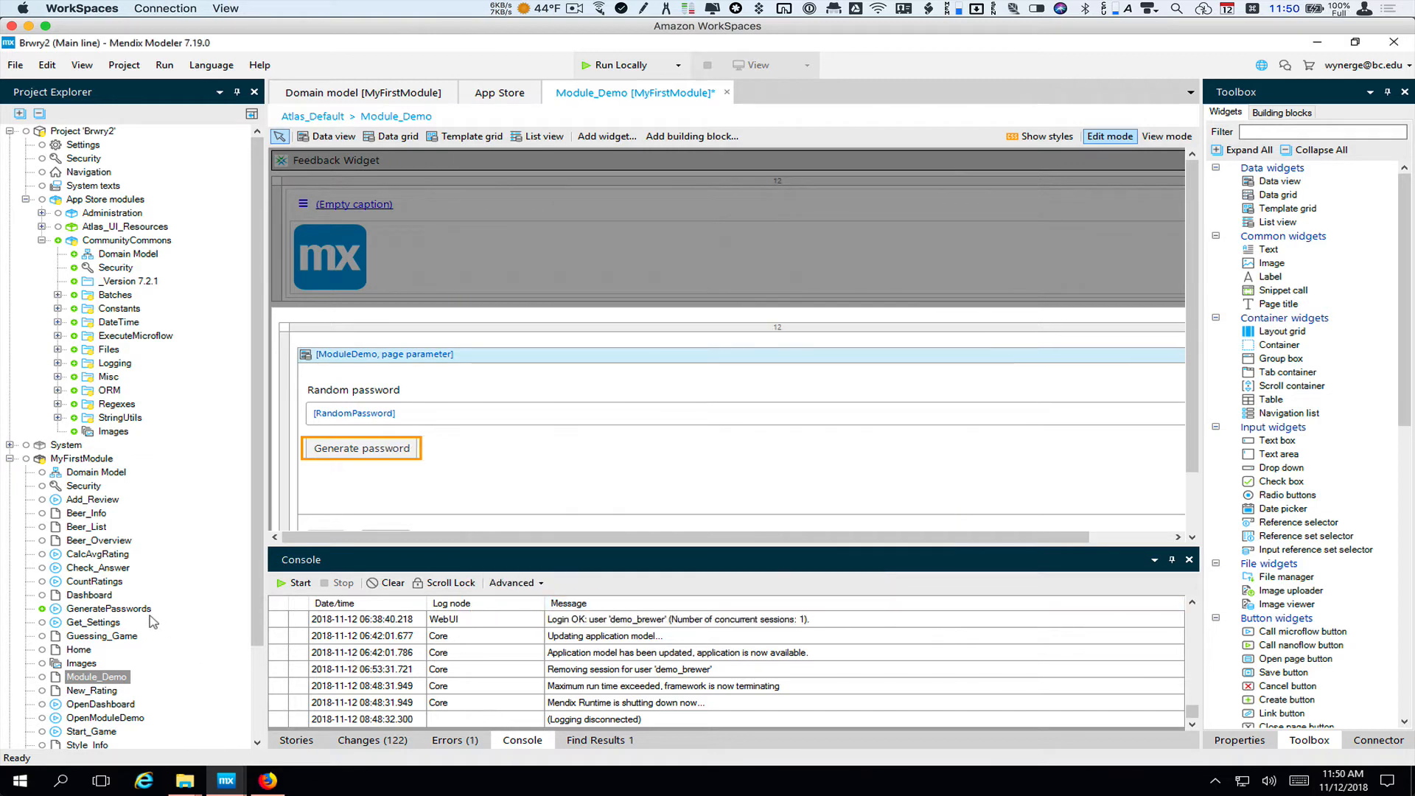
# Step: Rename the GeneratePasswords microflow to GeneratePassword and open it
pyautogui.click(108, 608)
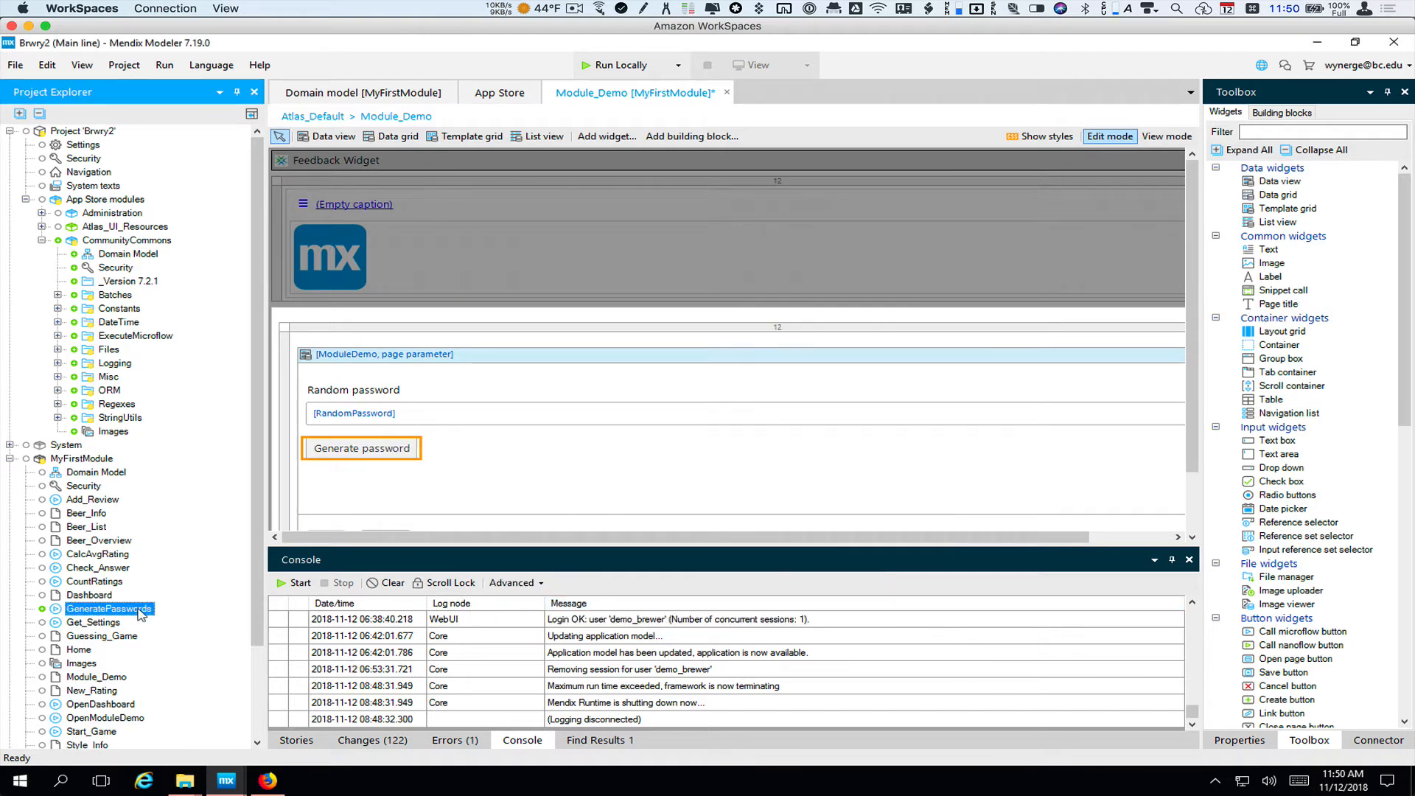
pyautogui.rightClick(109, 608)
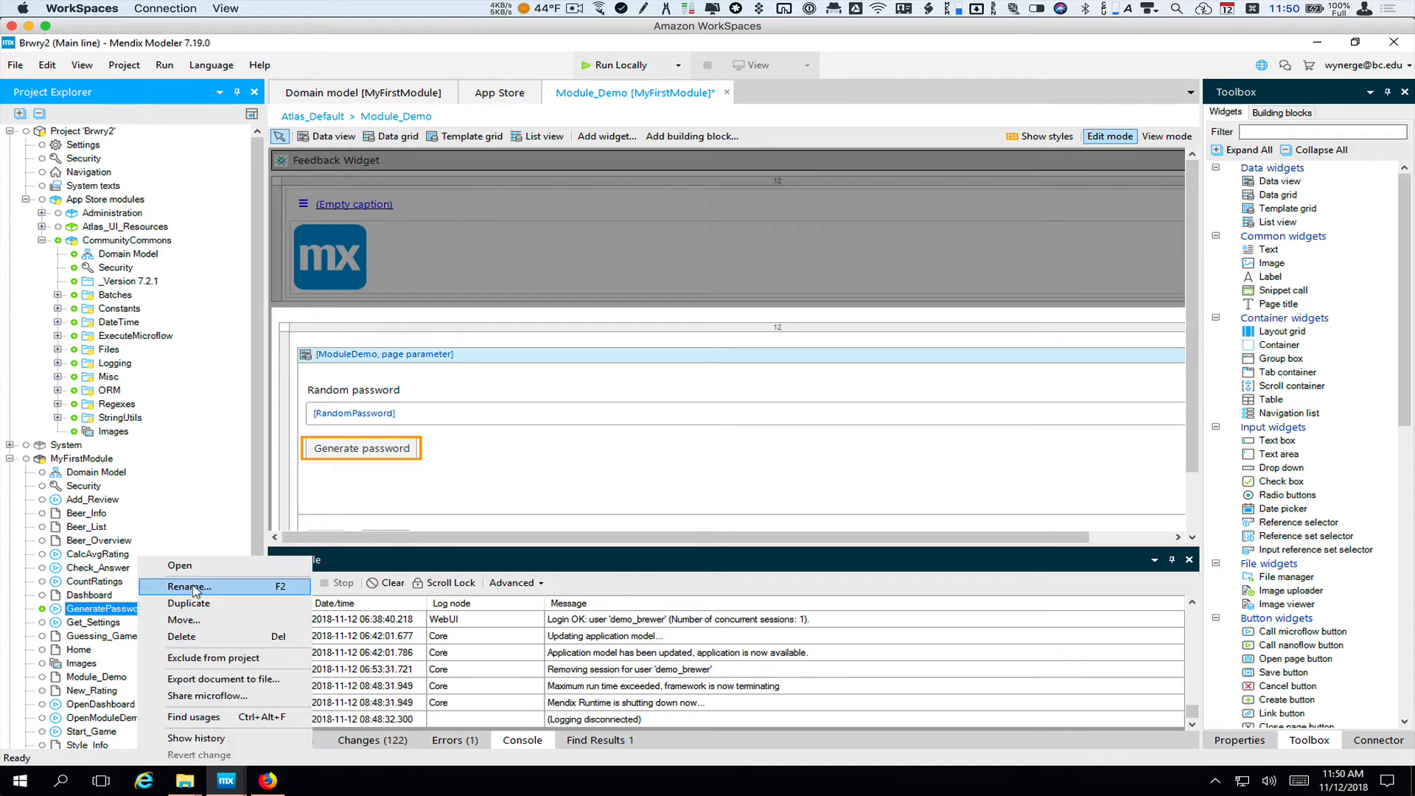
pyautogui.click(188, 587)
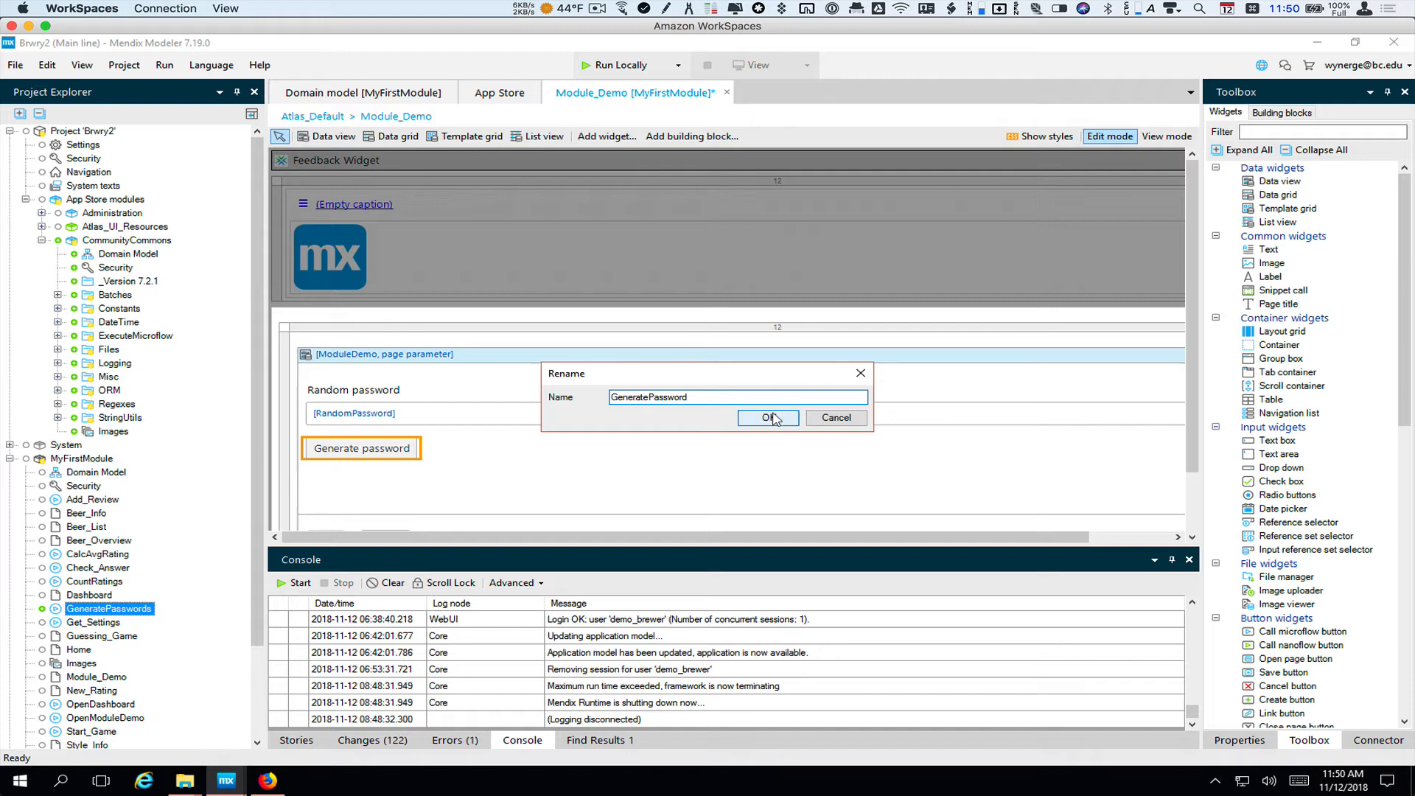
pyautogui.click(767, 417)
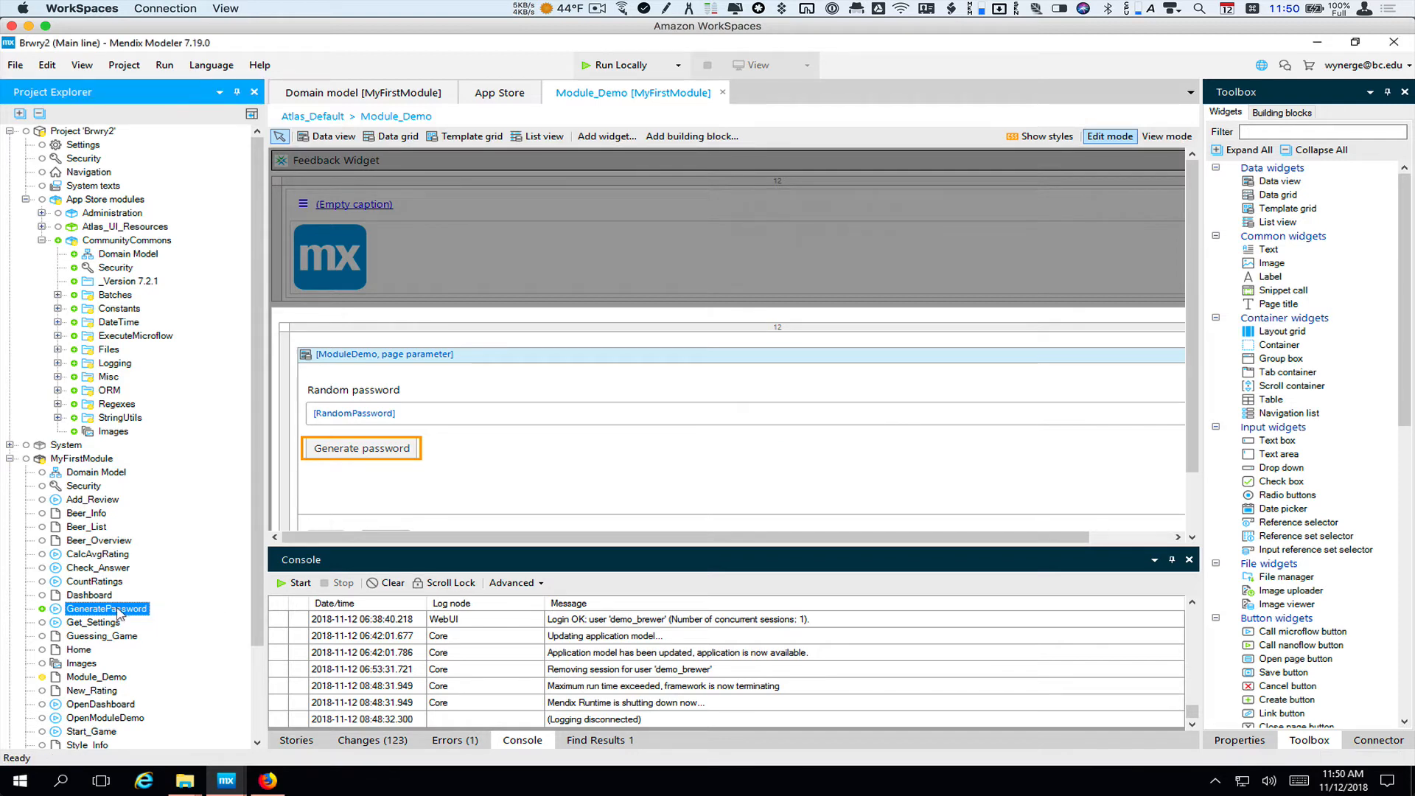
pyautogui.doubleClick(107, 608)
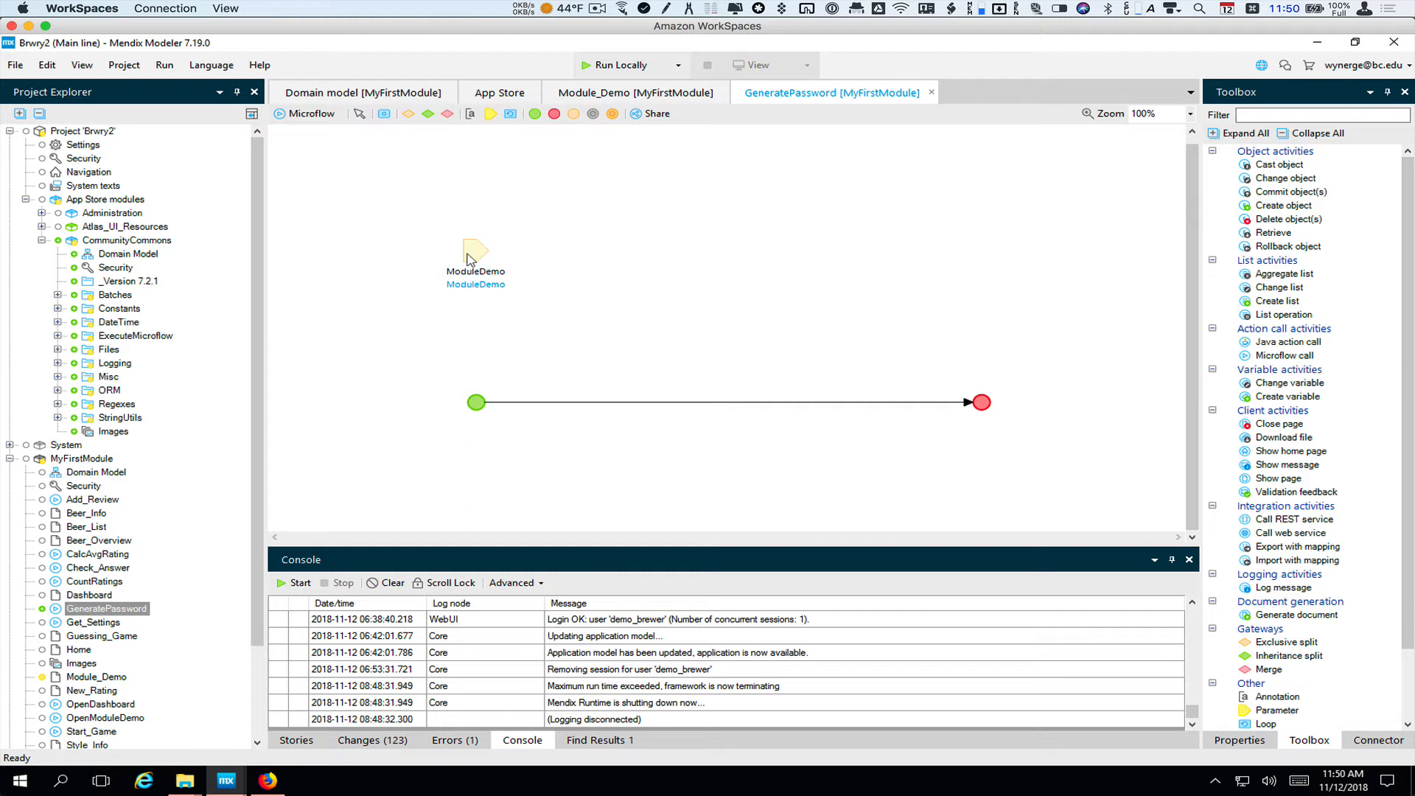
pyautogui.moveTo(507, 377)
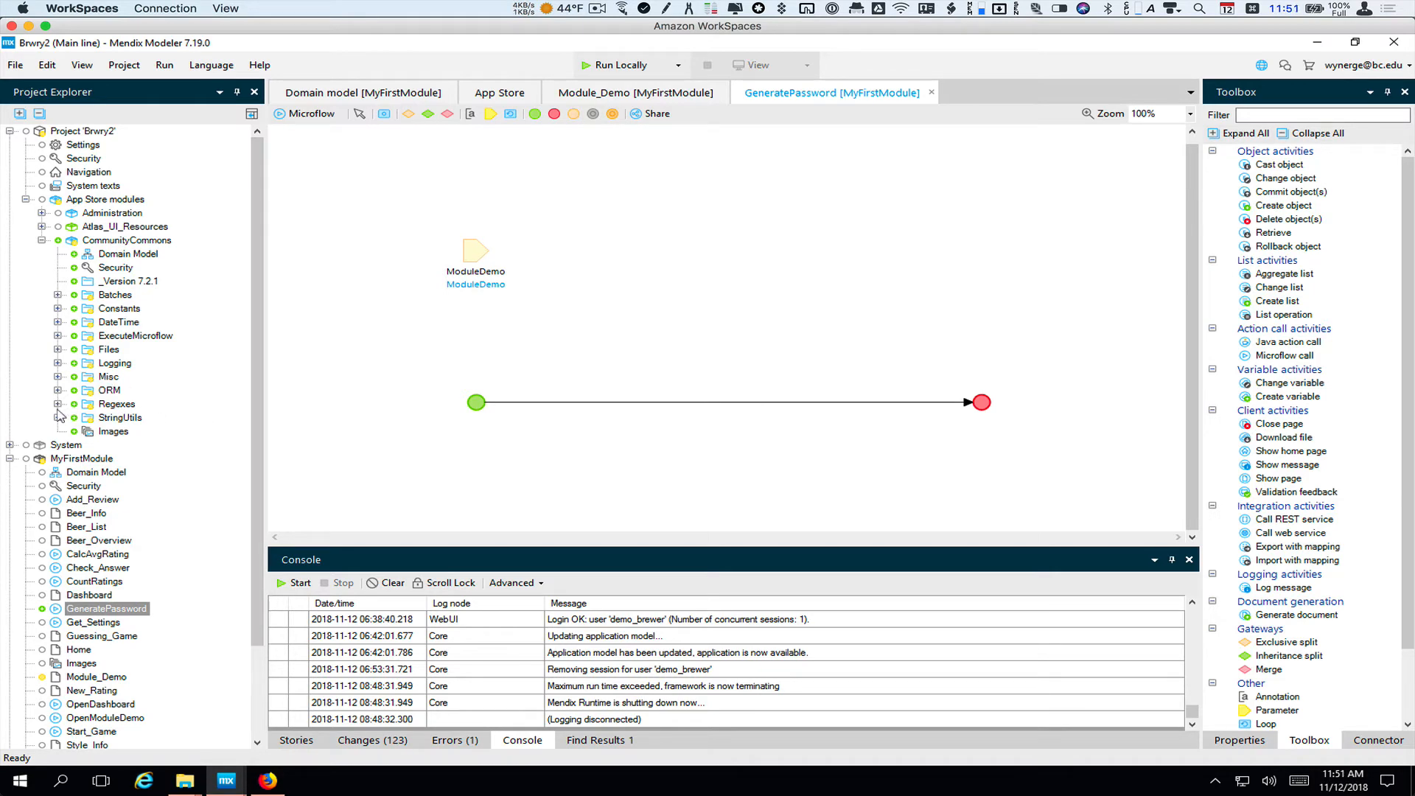
# Step: Expand CommunityCommons StringUtils and drag RandomStrongPassword onto the GeneratePassword flow
pyautogui.click(58, 417)
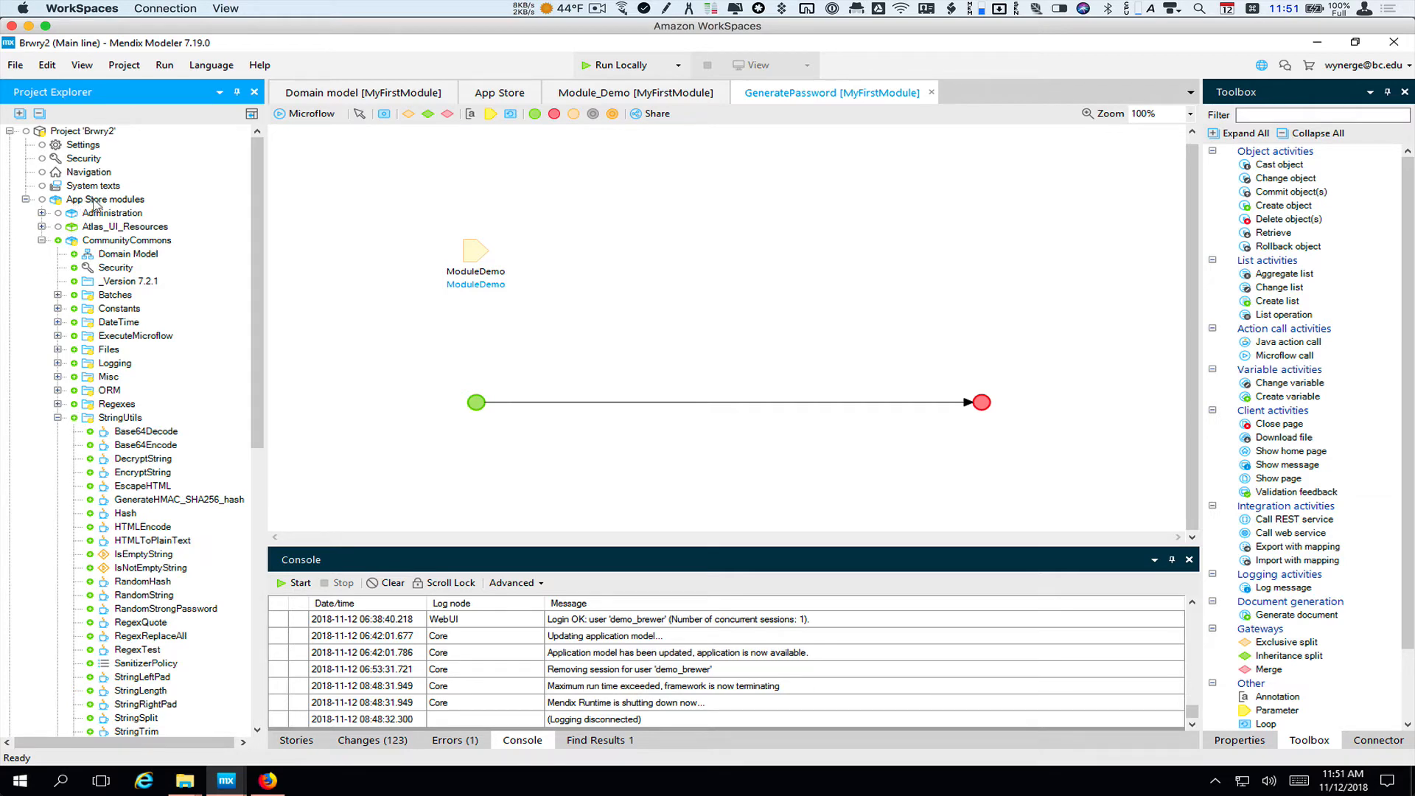
pyautogui.scroll(-3)
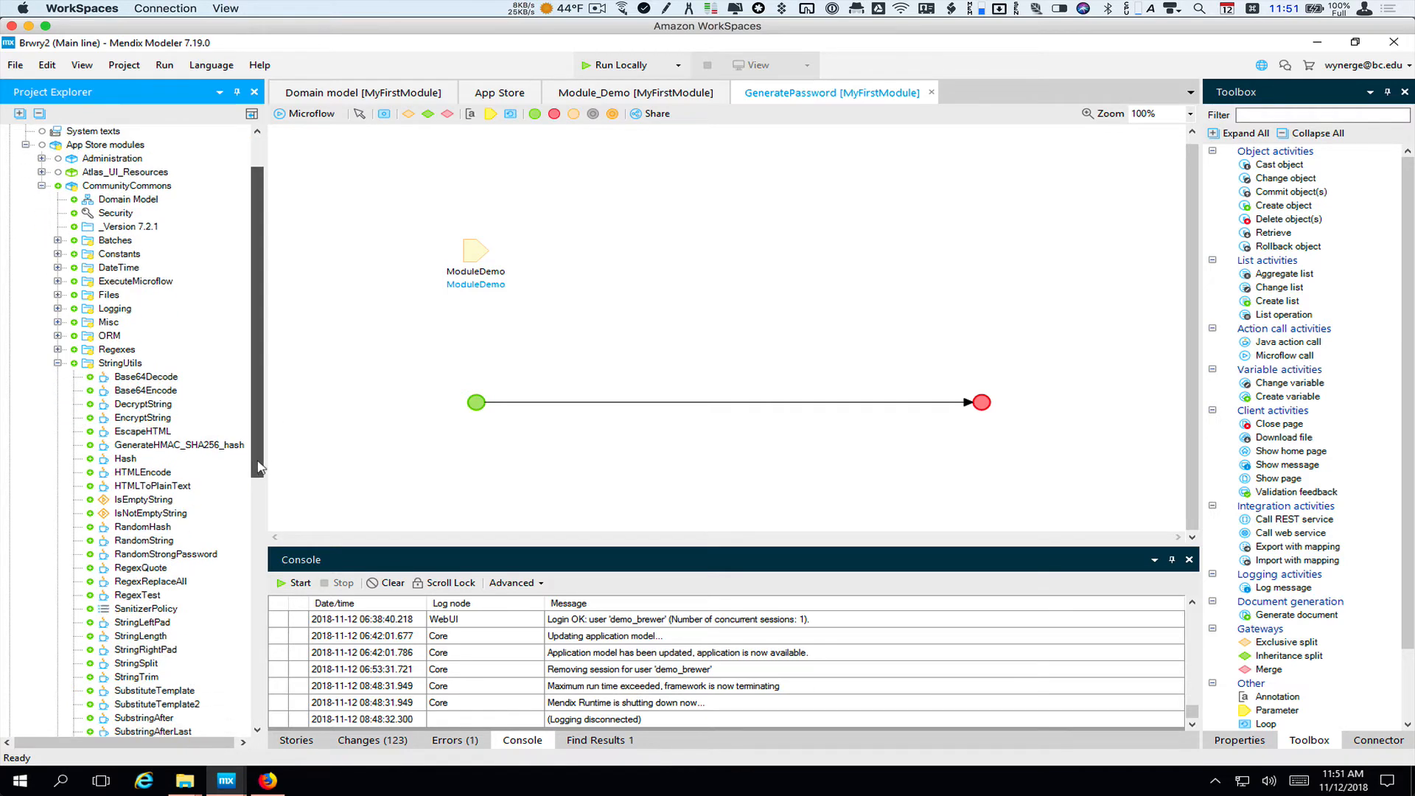
pyautogui.scroll(-3)
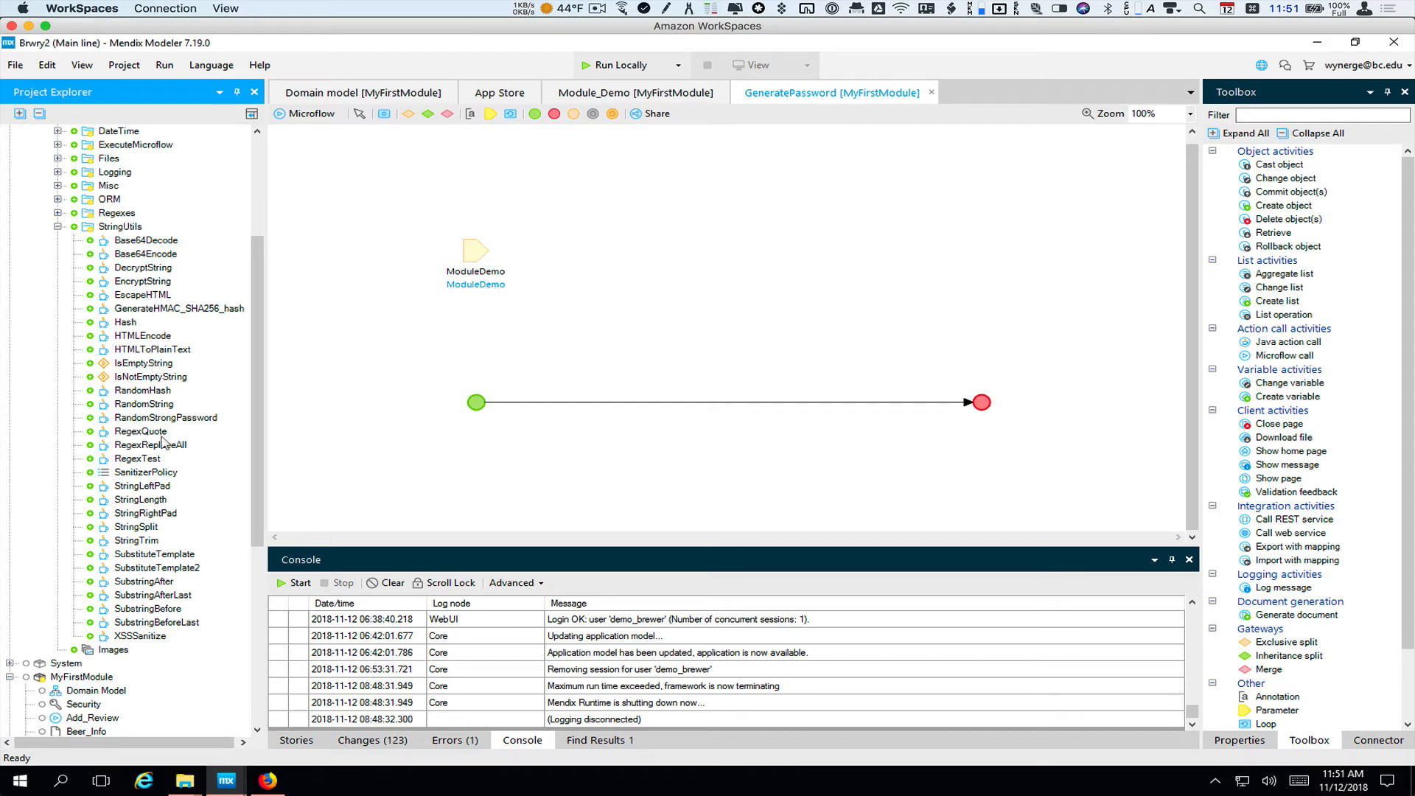
pyautogui.moveTo(164, 457)
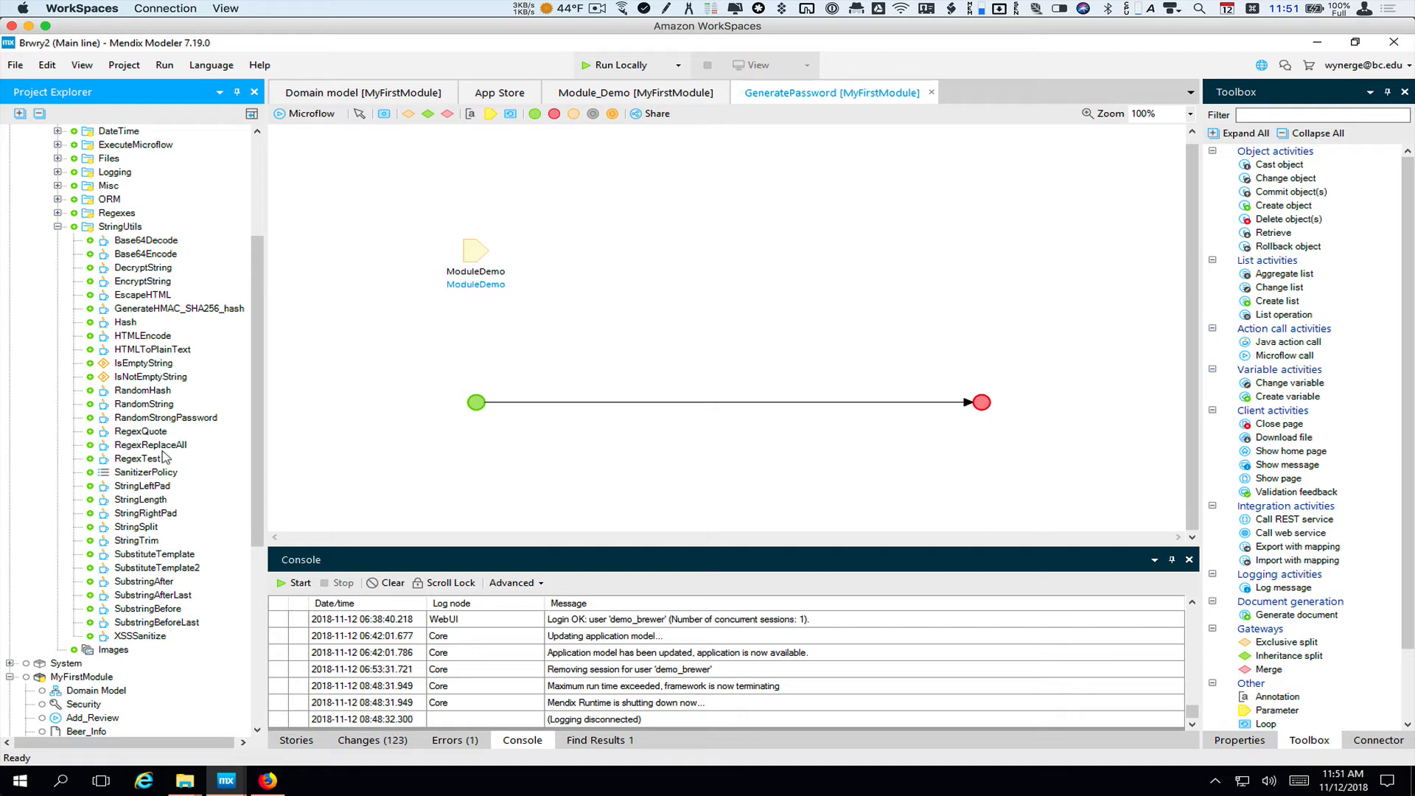
pyautogui.moveTo(149, 424)
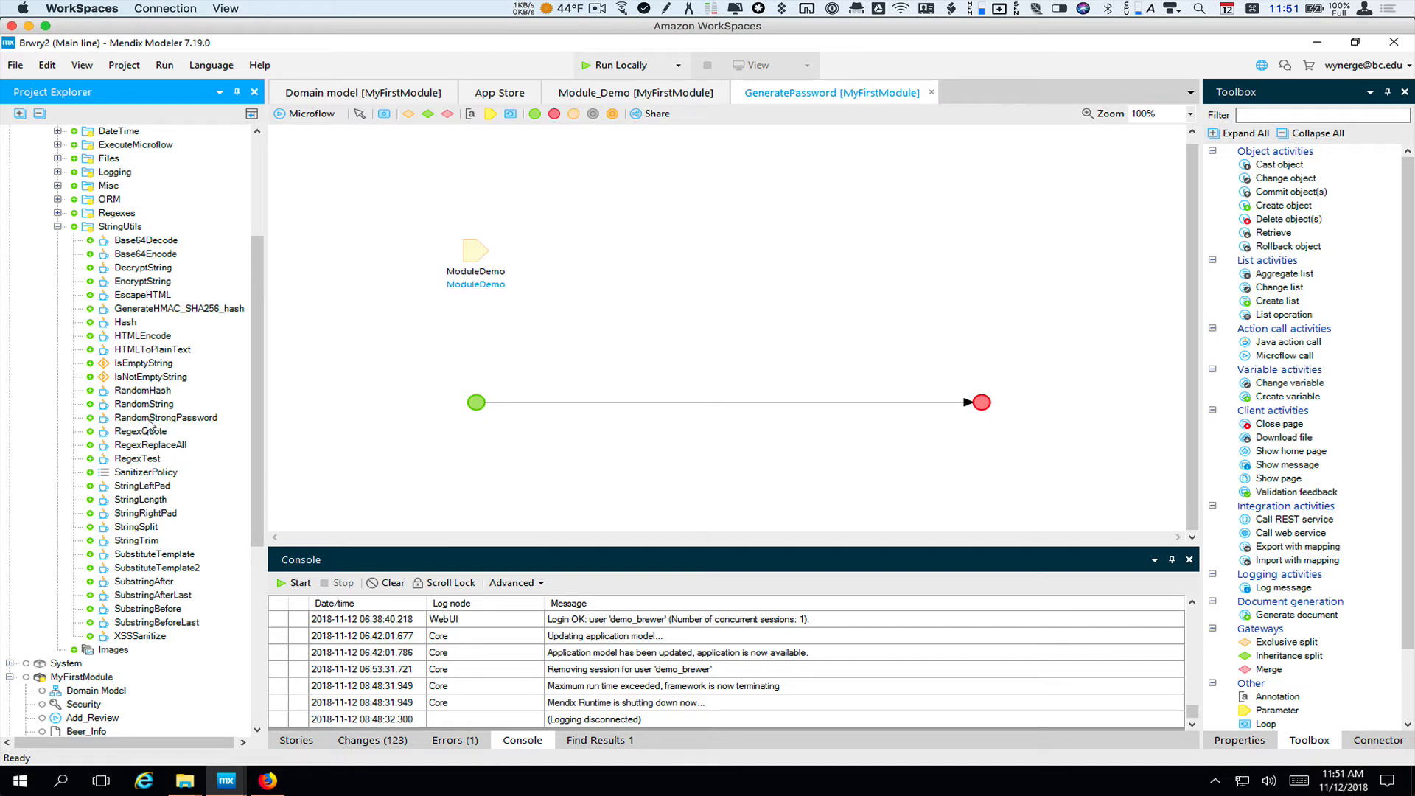
pyautogui.click(166, 418)
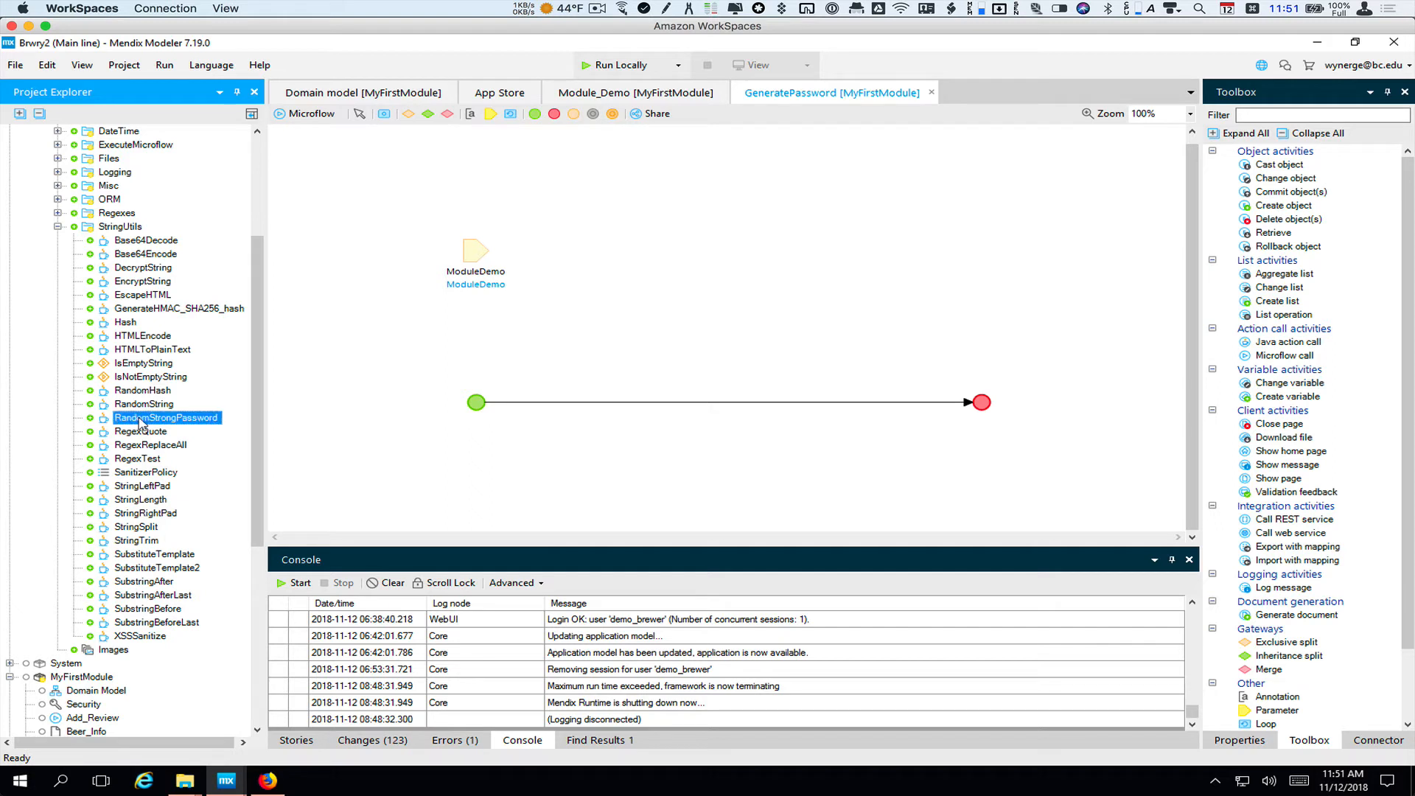
pyautogui.moveTo(104, 427)
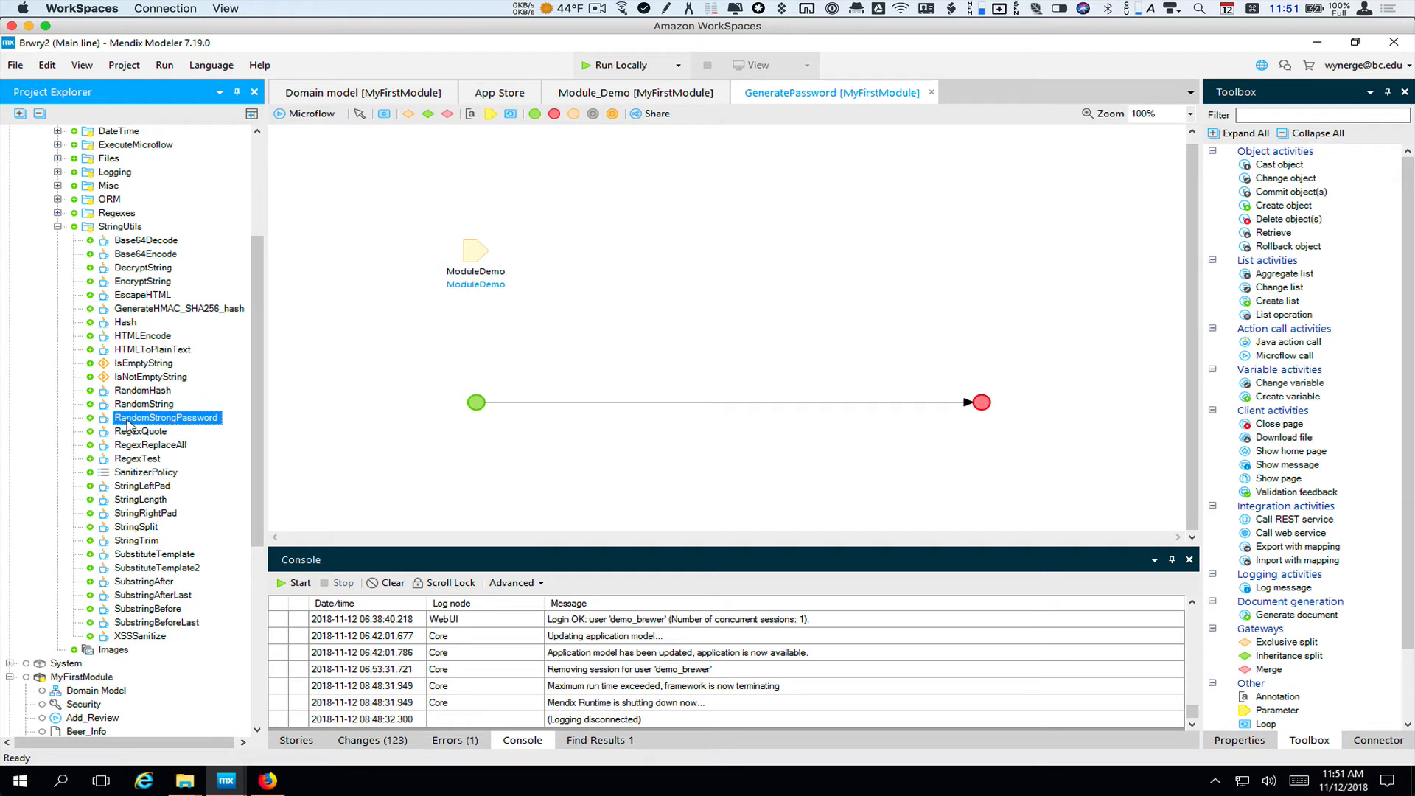
pyautogui.moveTo(165, 417); pyautogui.dragTo(560, 402)
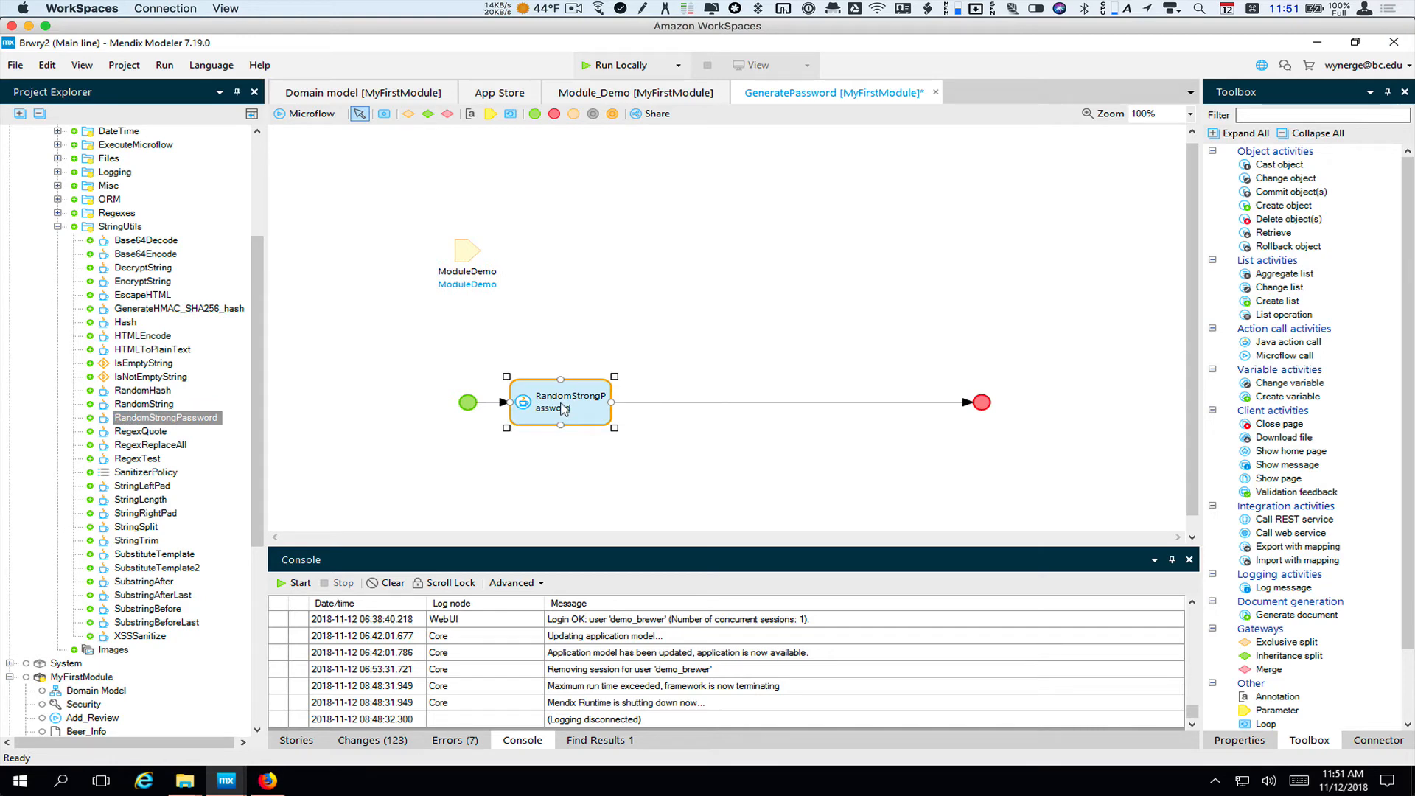
# Step: Open the Call Java Action settings of the new RandomStrongPassword activity
pyautogui.doubleClick(559, 402)
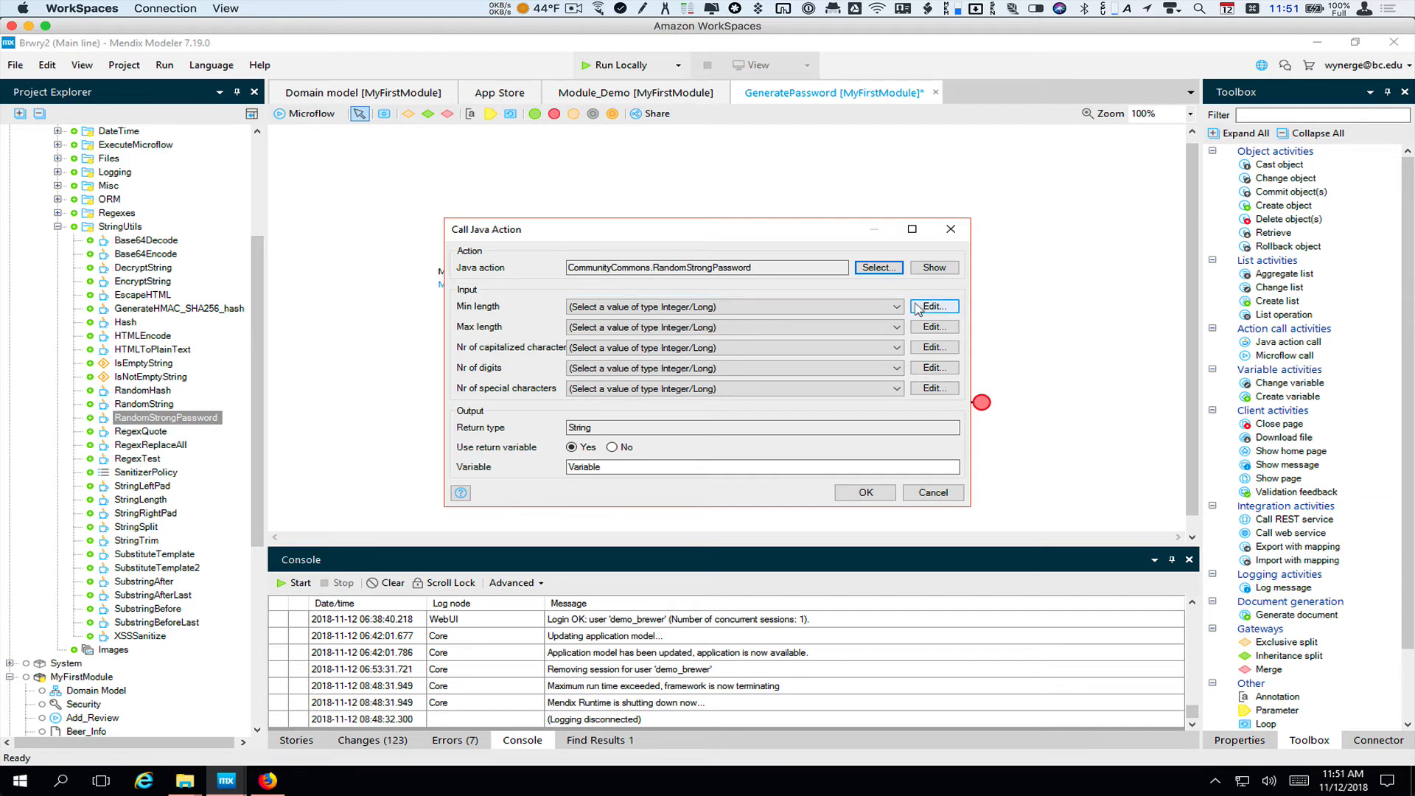
# Step: Set the password minimum length to 12 and maximum length to 20
pyautogui.click(933, 306)
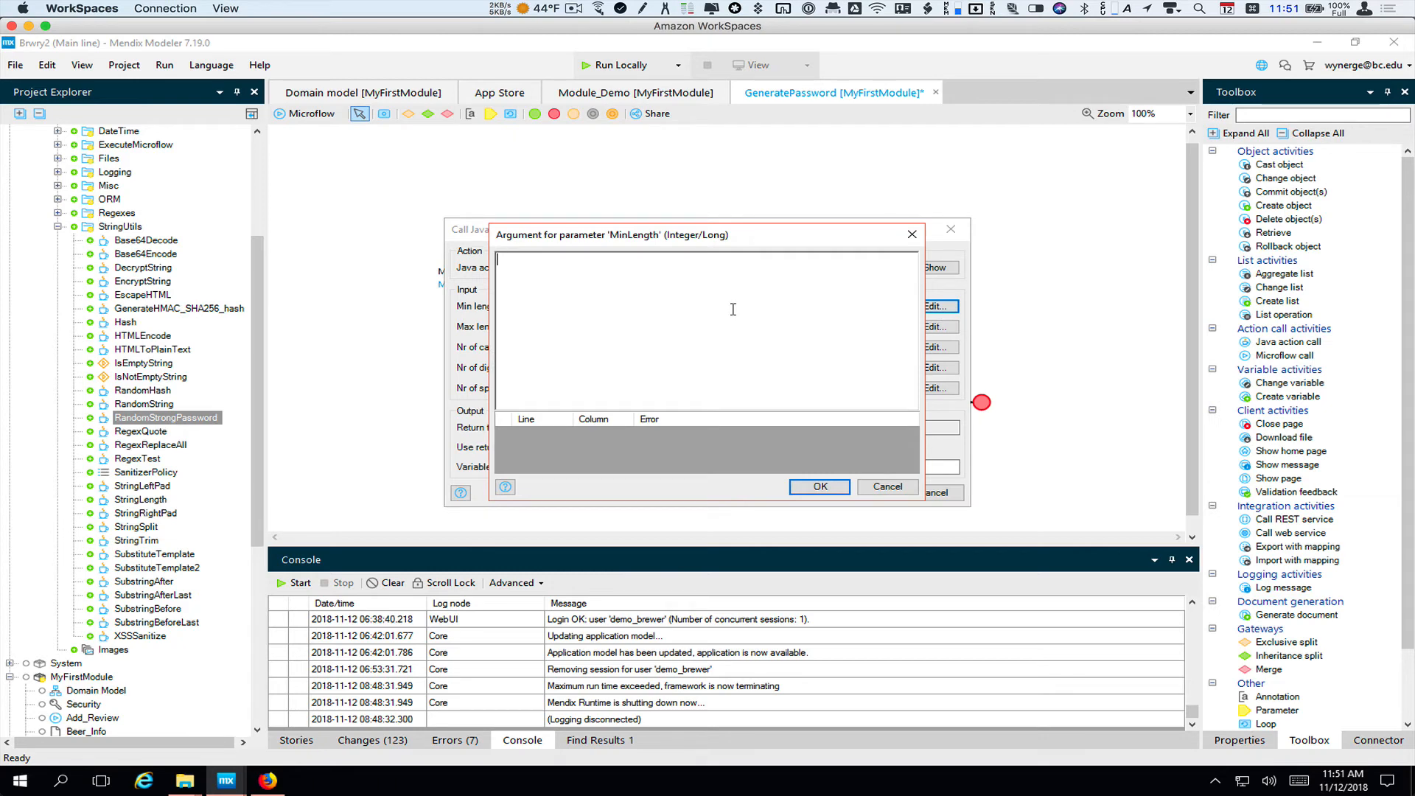
pyautogui.write('12')
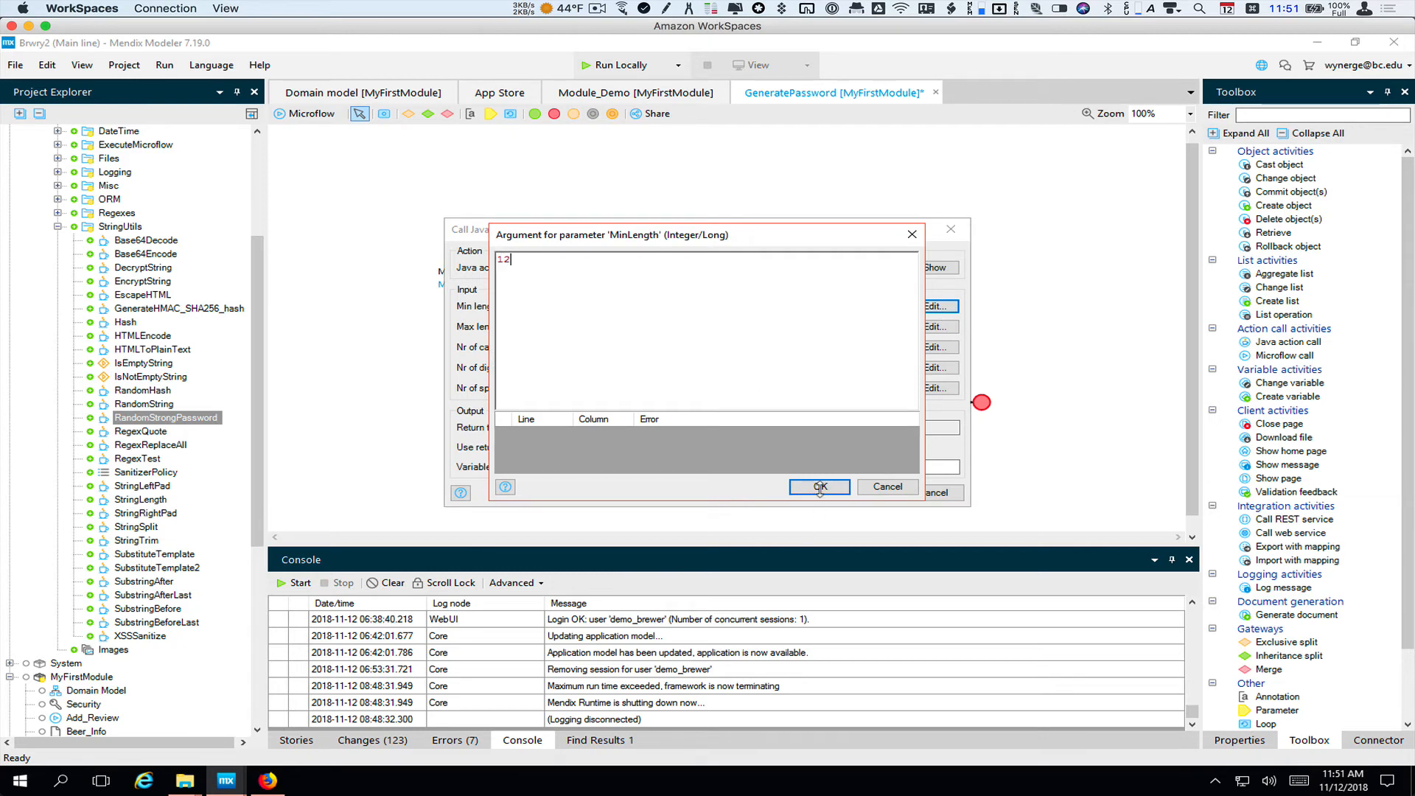
pyautogui.click(818, 486)
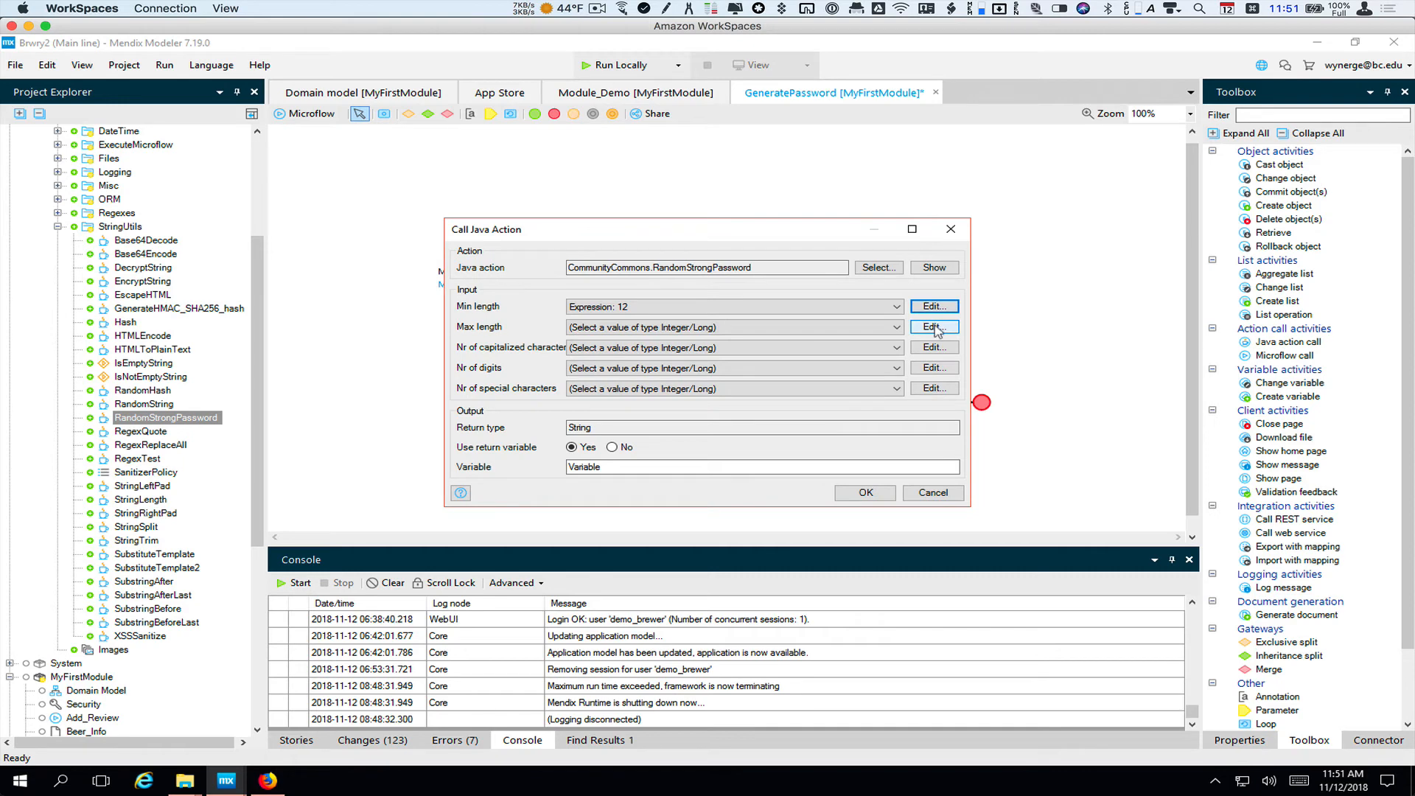
pyautogui.click(934, 326)
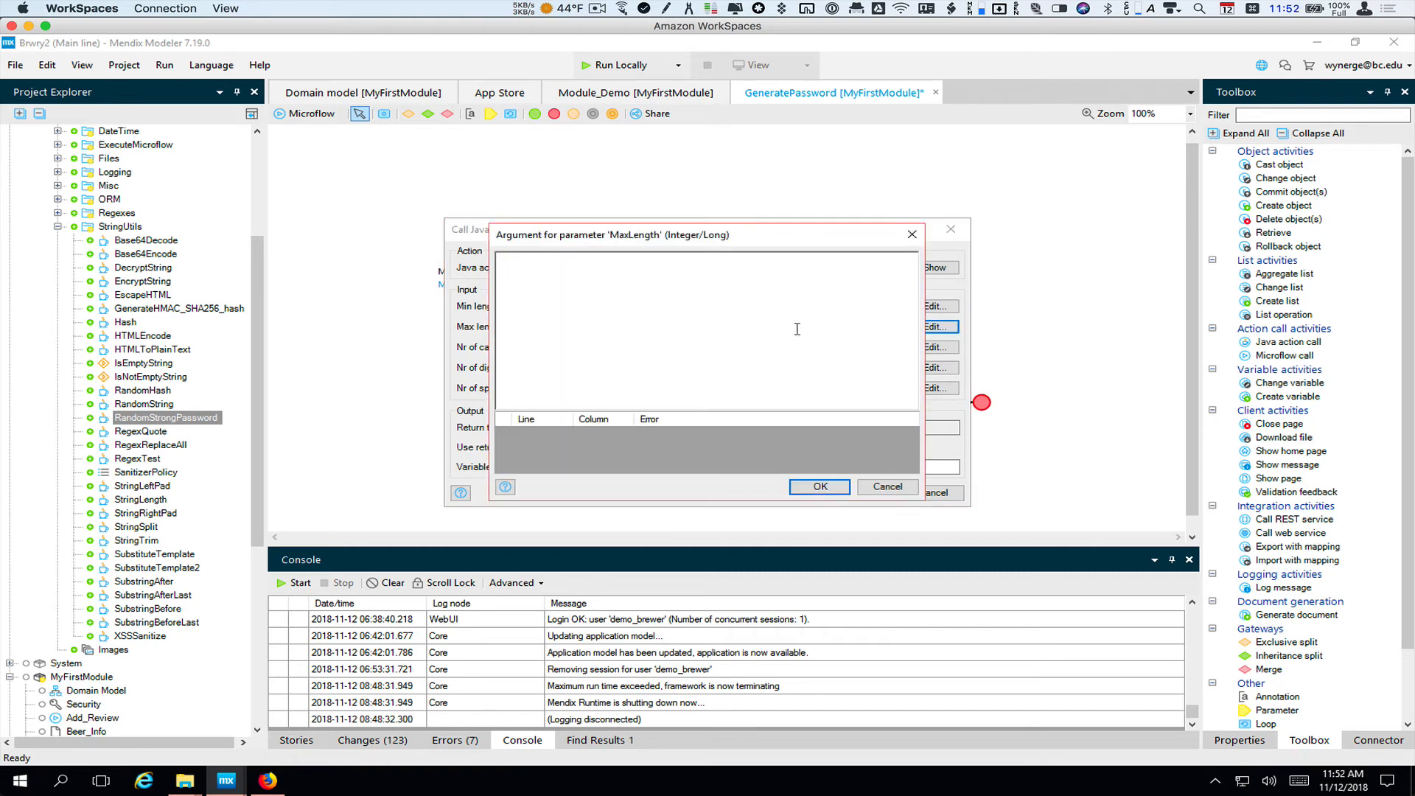
pyautogui.write('20')
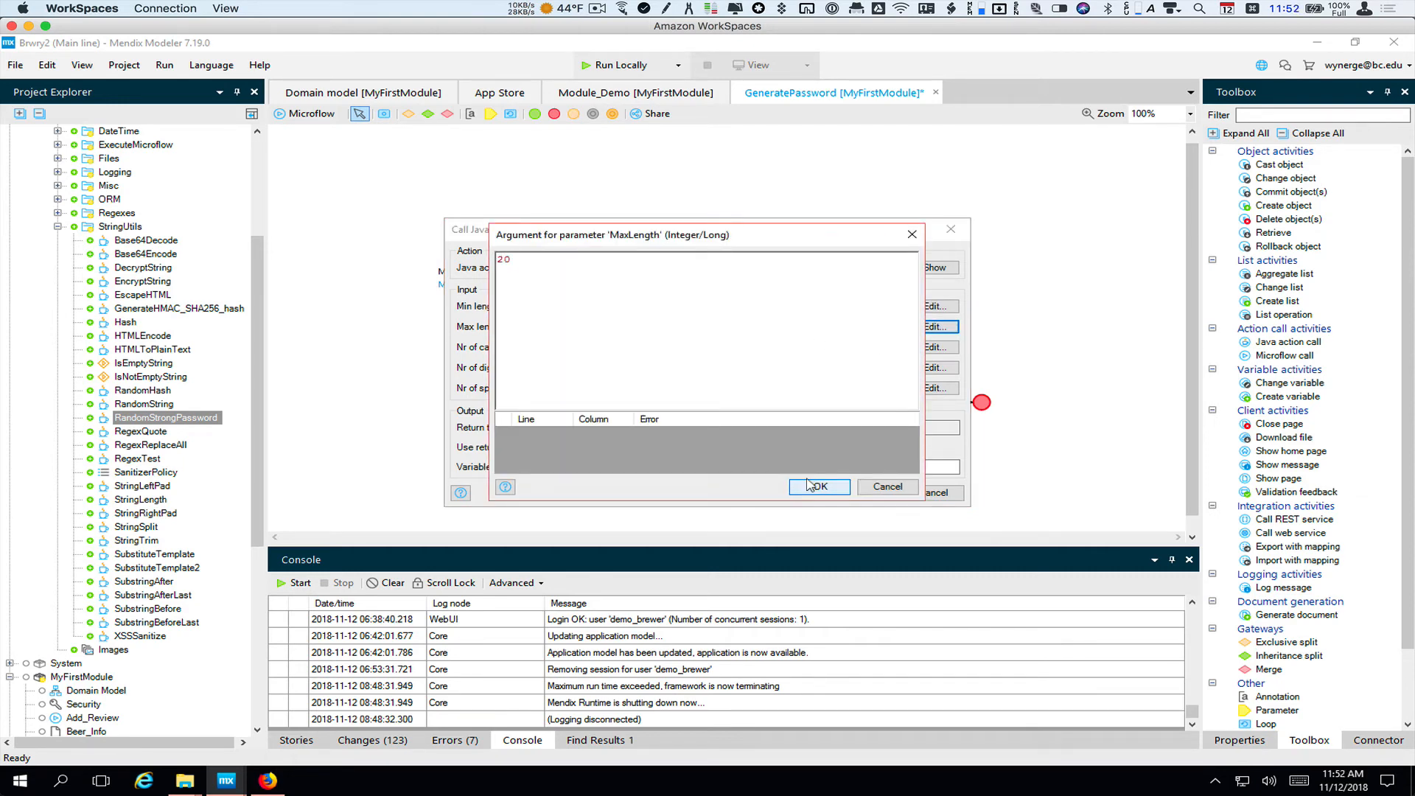
pyautogui.click(817, 486)
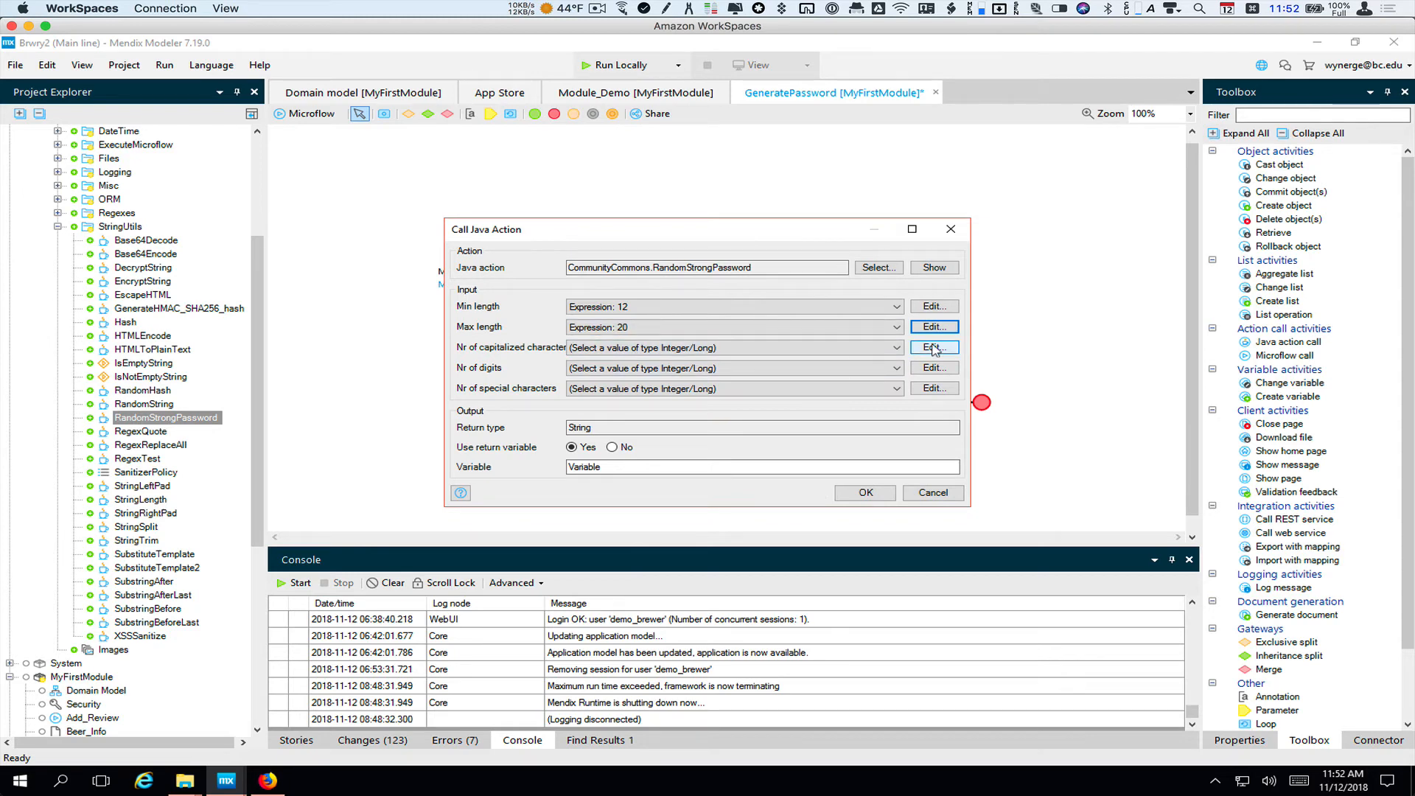
# Step: Require 3 capitals, 3 digits and 3 special characters, naming the output NewPassword
pyautogui.click(934, 347)
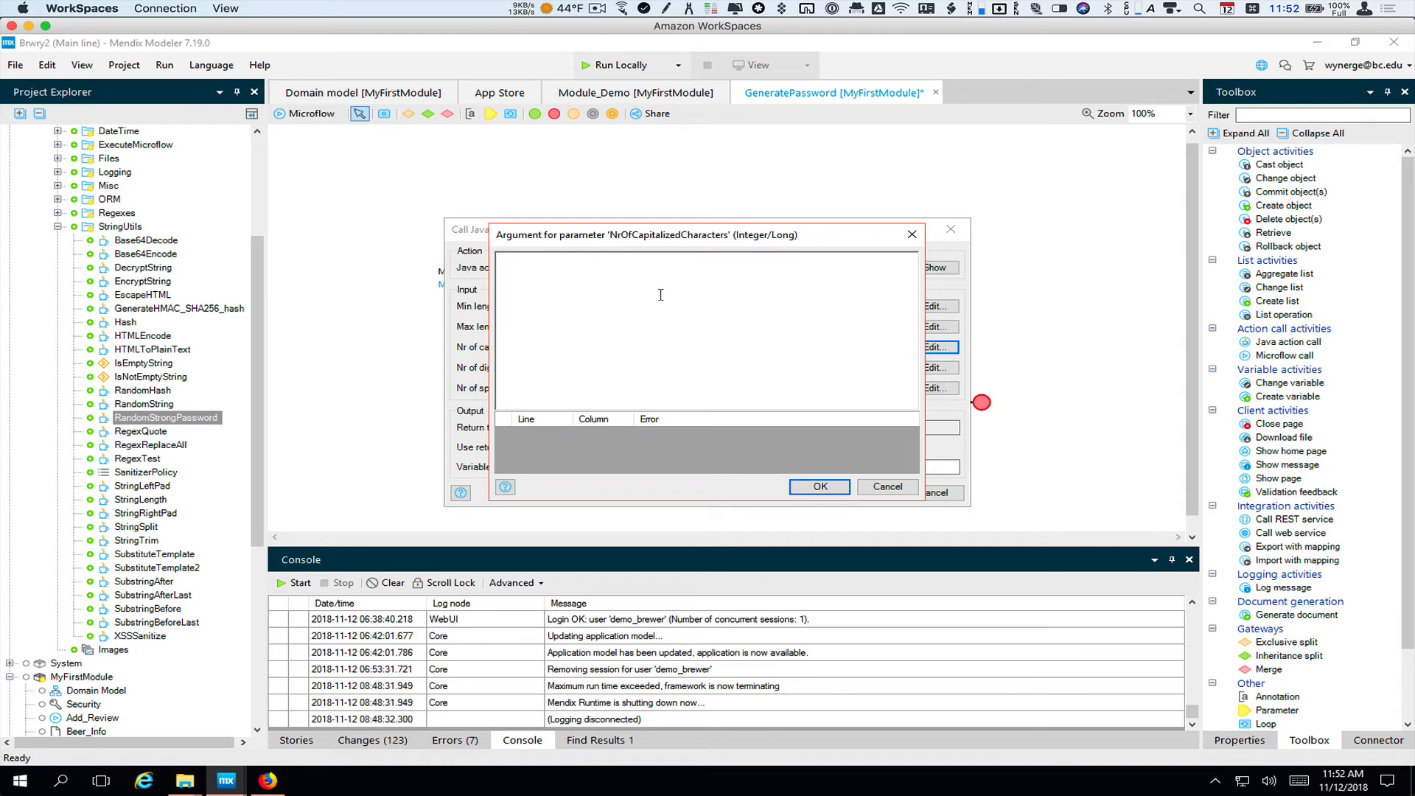
pyautogui.write('3')
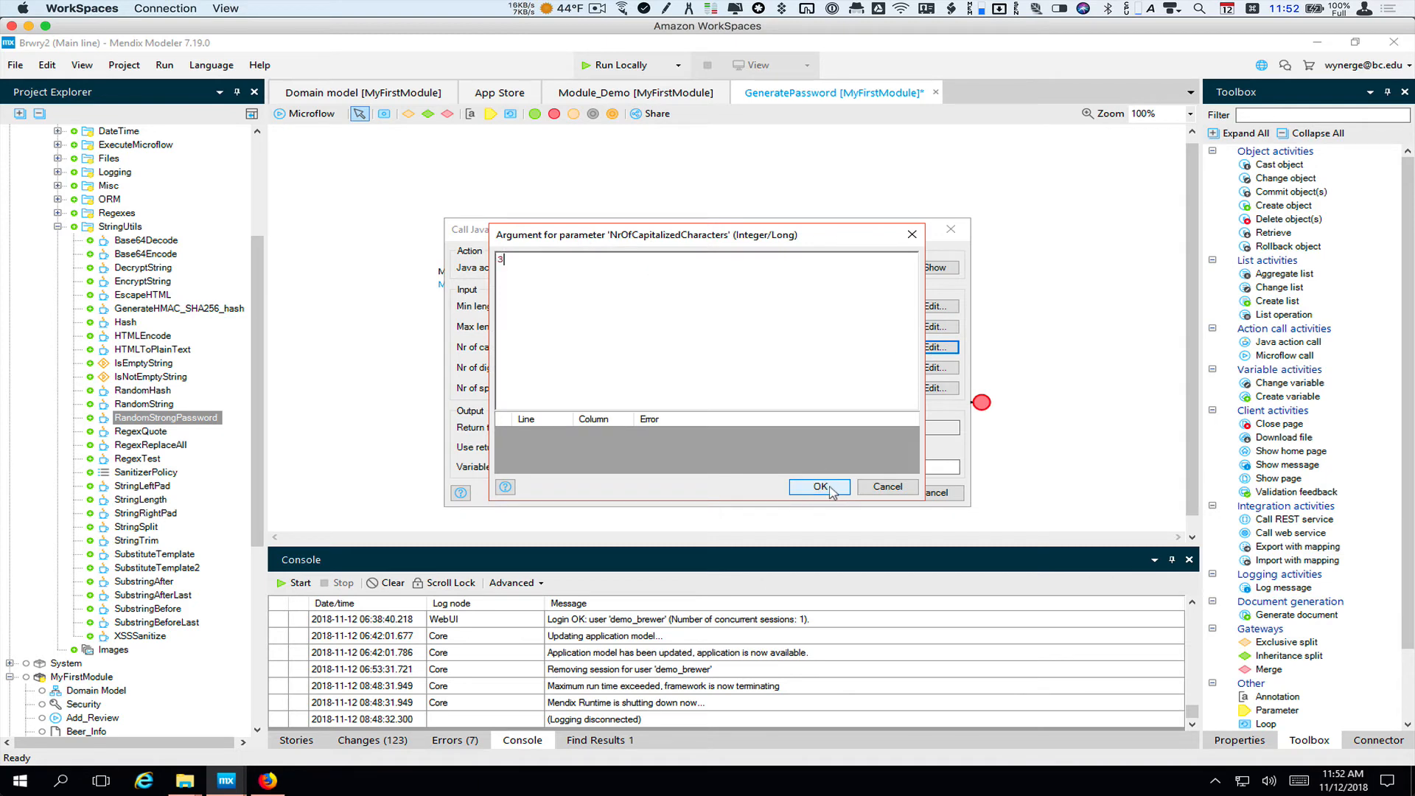
pyautogui.click(819, 487)
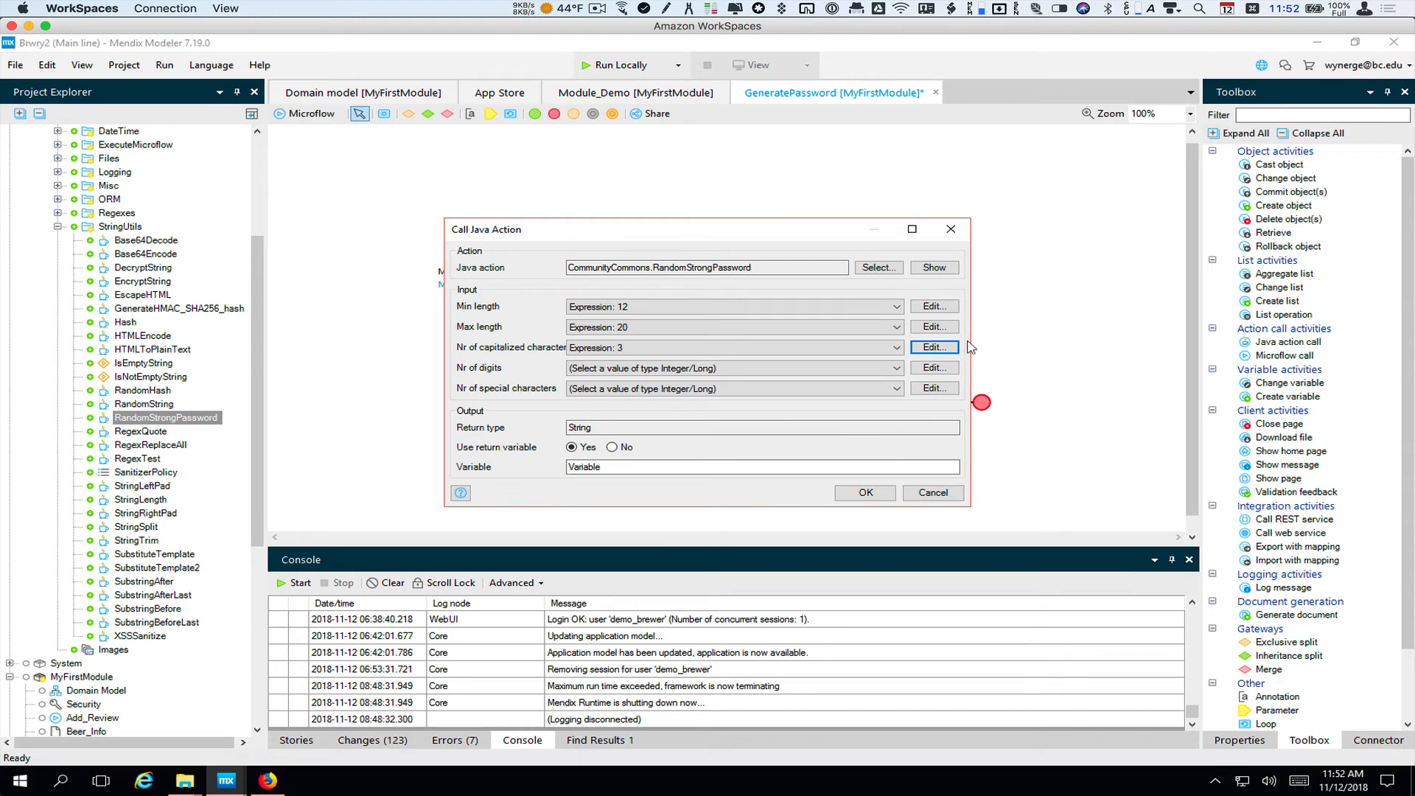
pyautogui.click(934, 367)
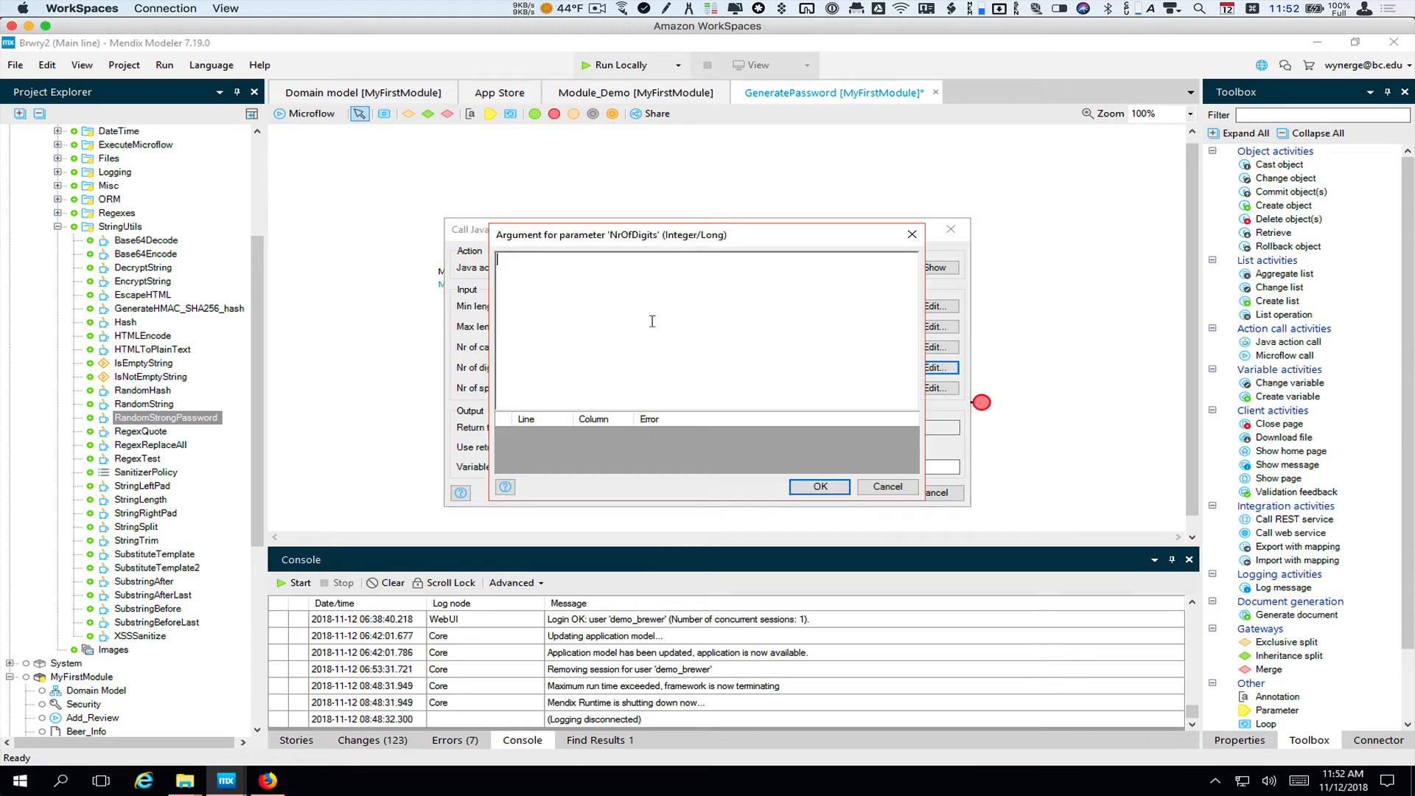
pyautogui.click(818, 487)
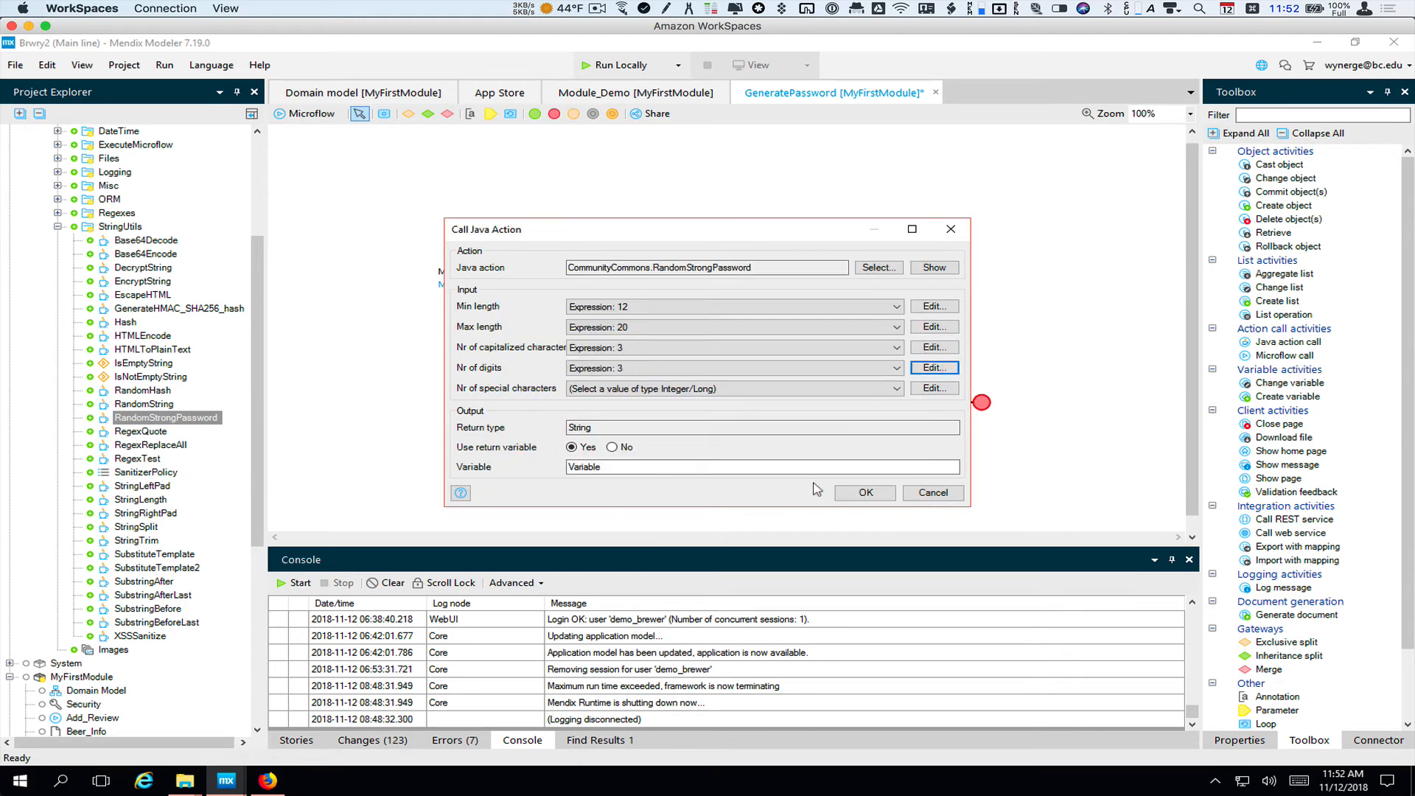
pyautogui.click(934, 389)
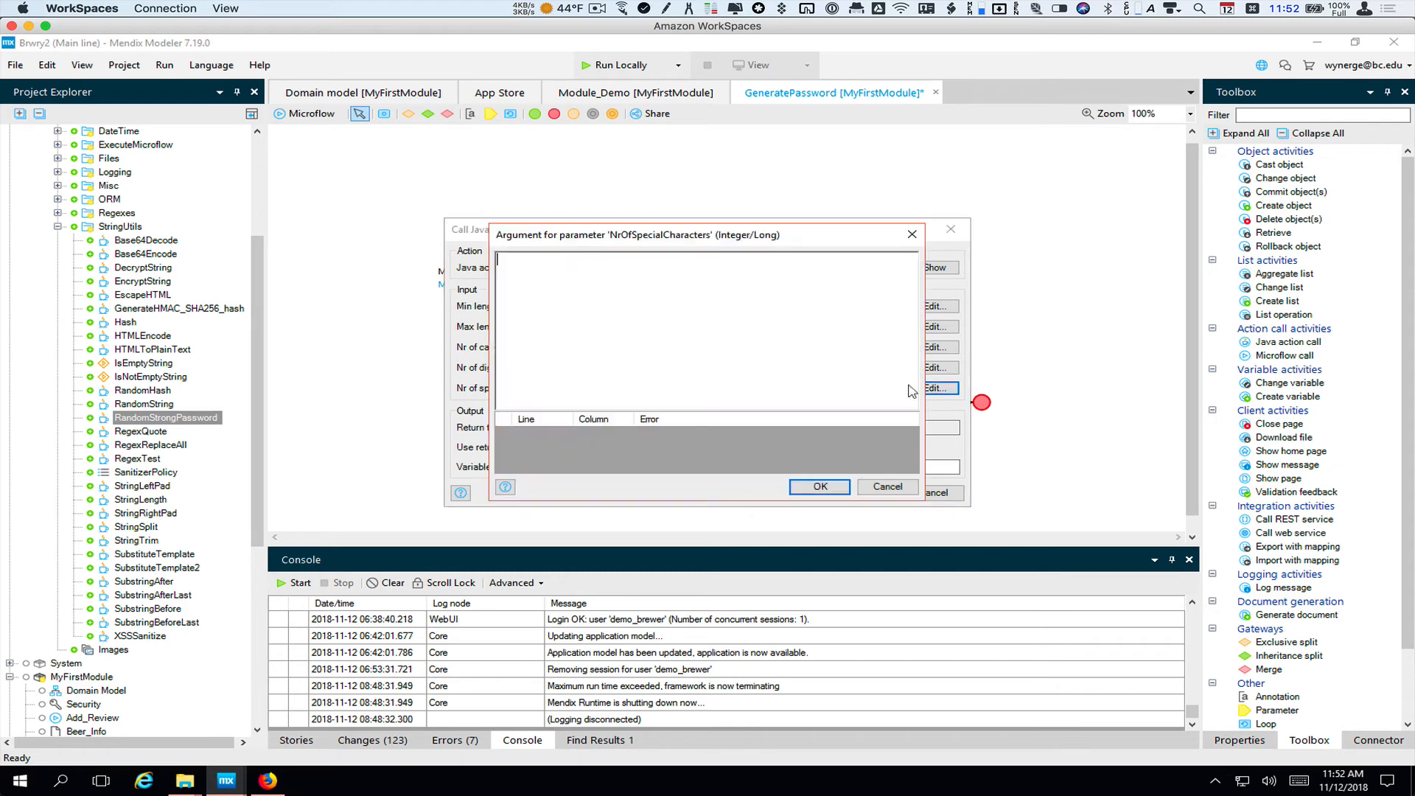
pyautogui.write('3')
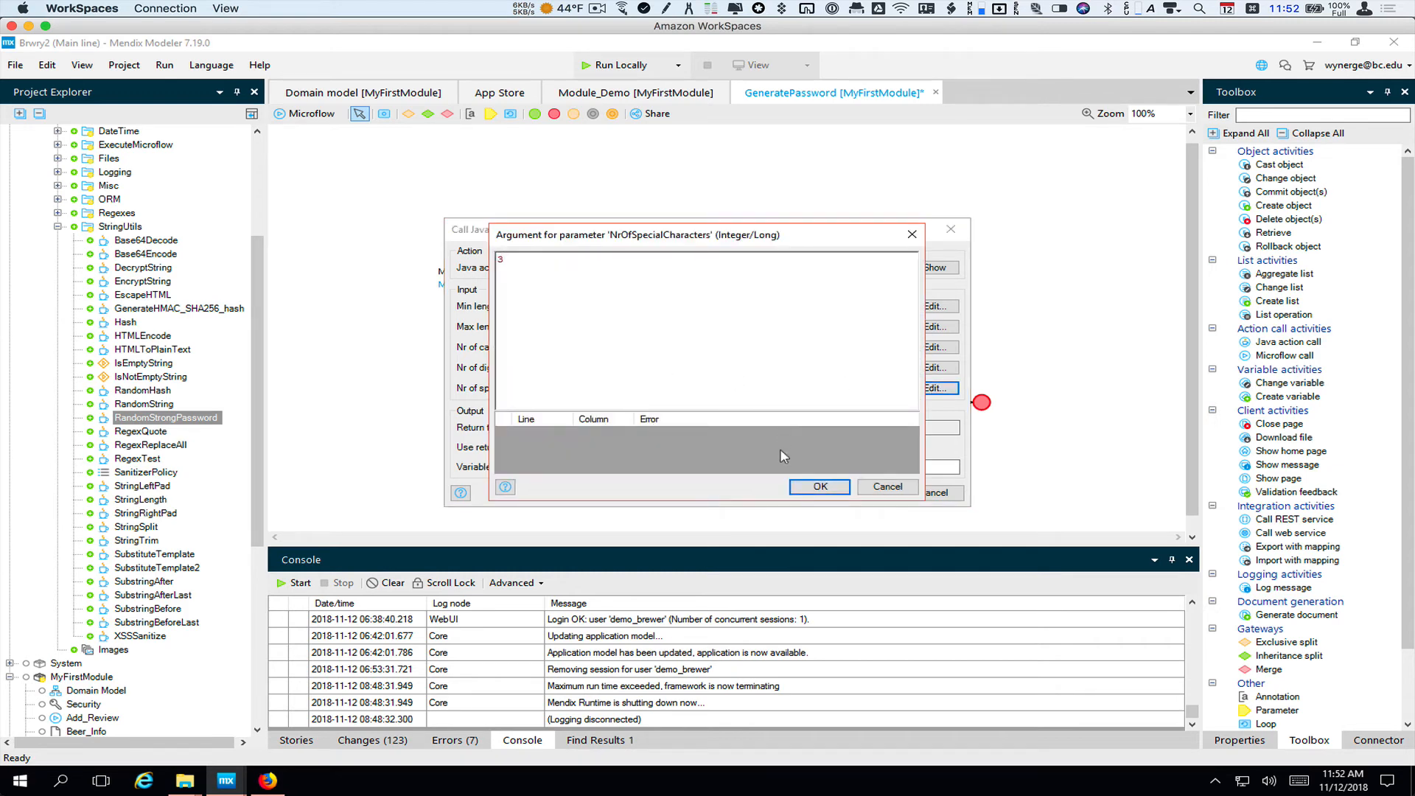
pyautogui.click(817, 487)
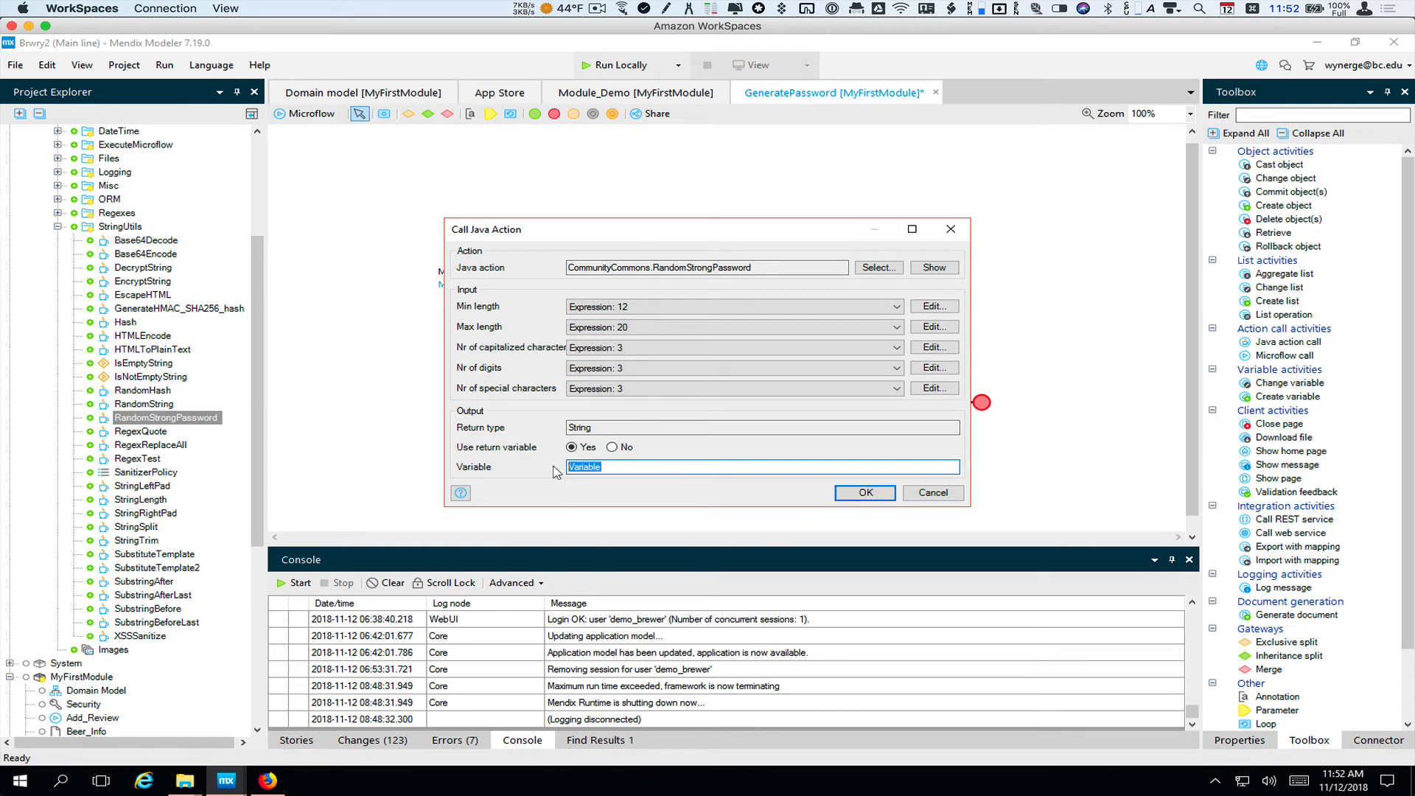
pyautogui.write('NewPassword')
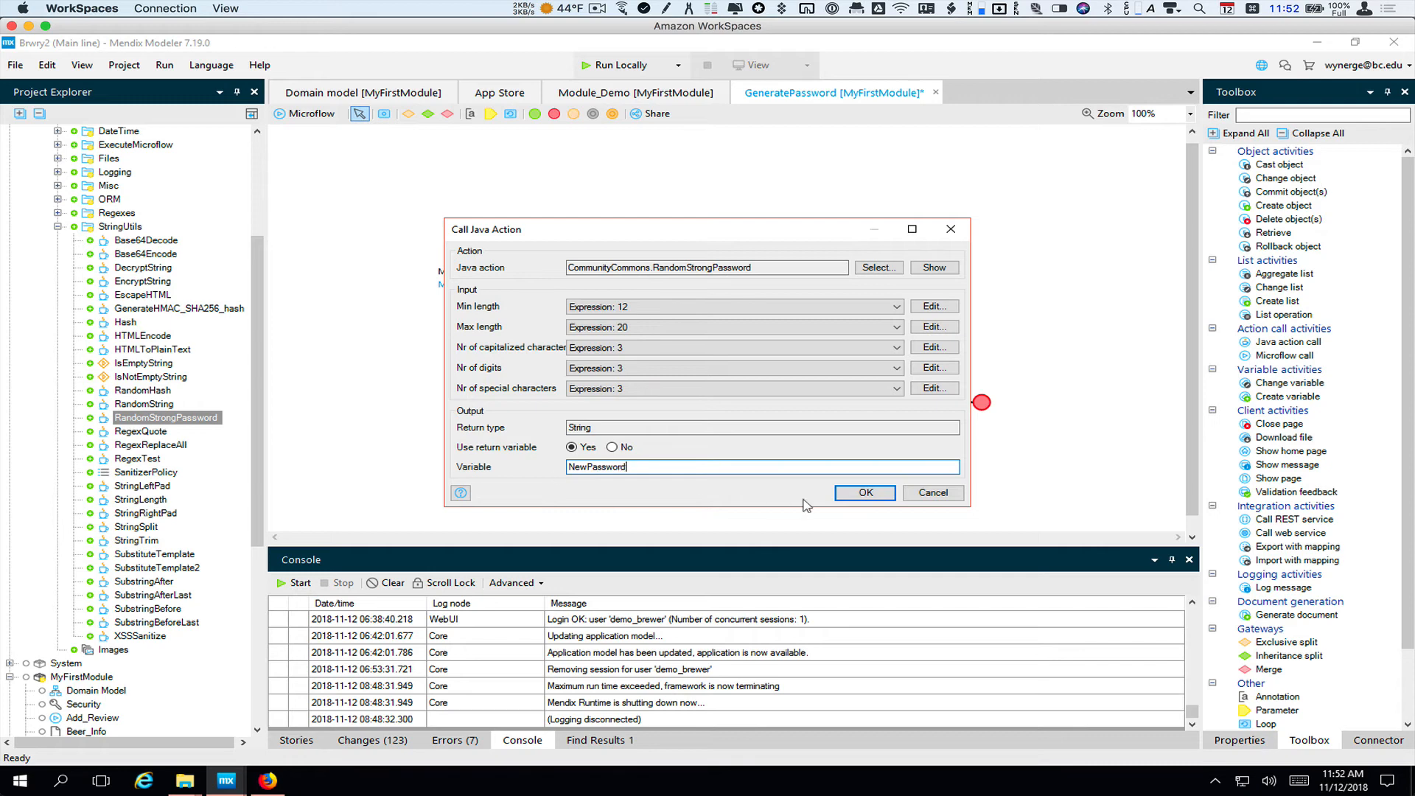
pyautogui.click(863, 492)
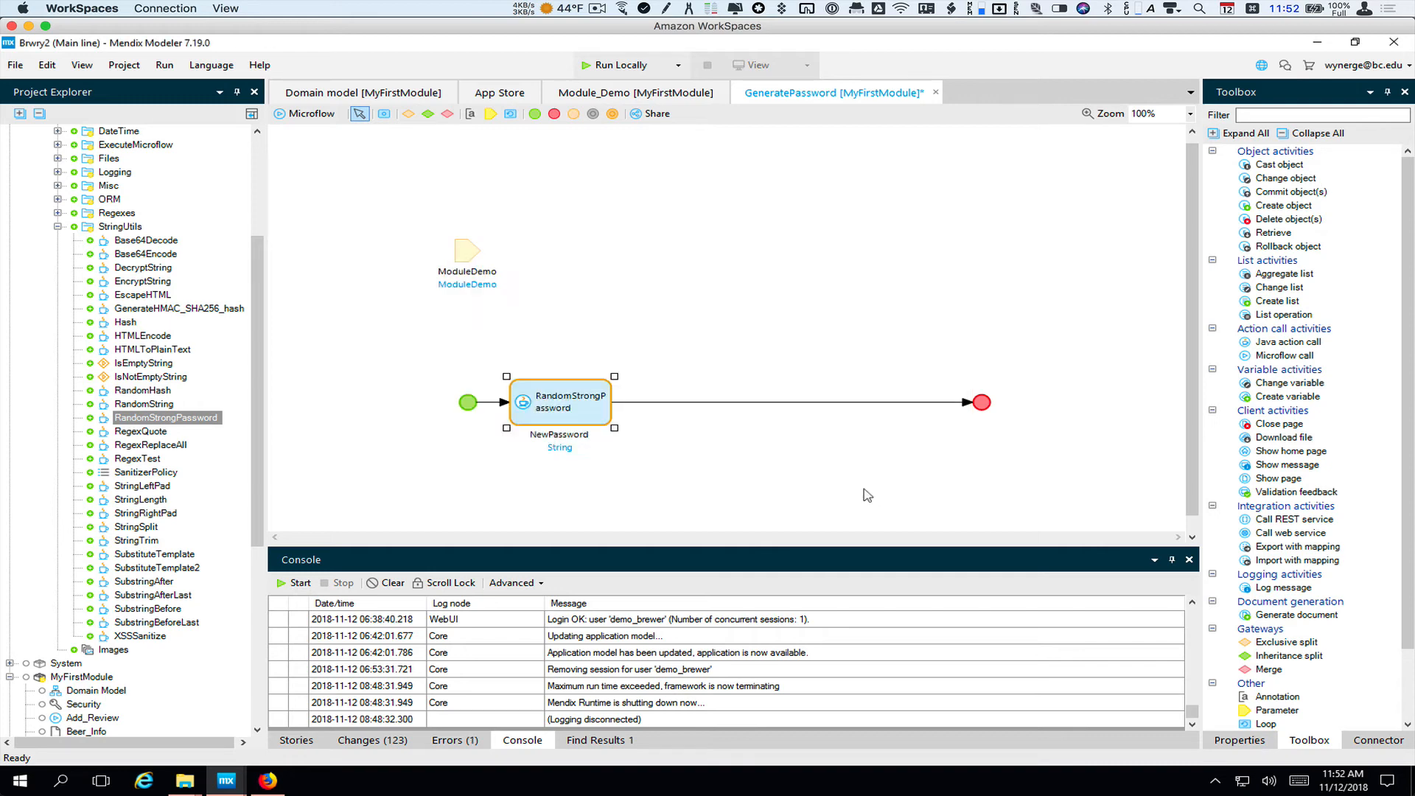
pyautogui.moveTo(659, 431)
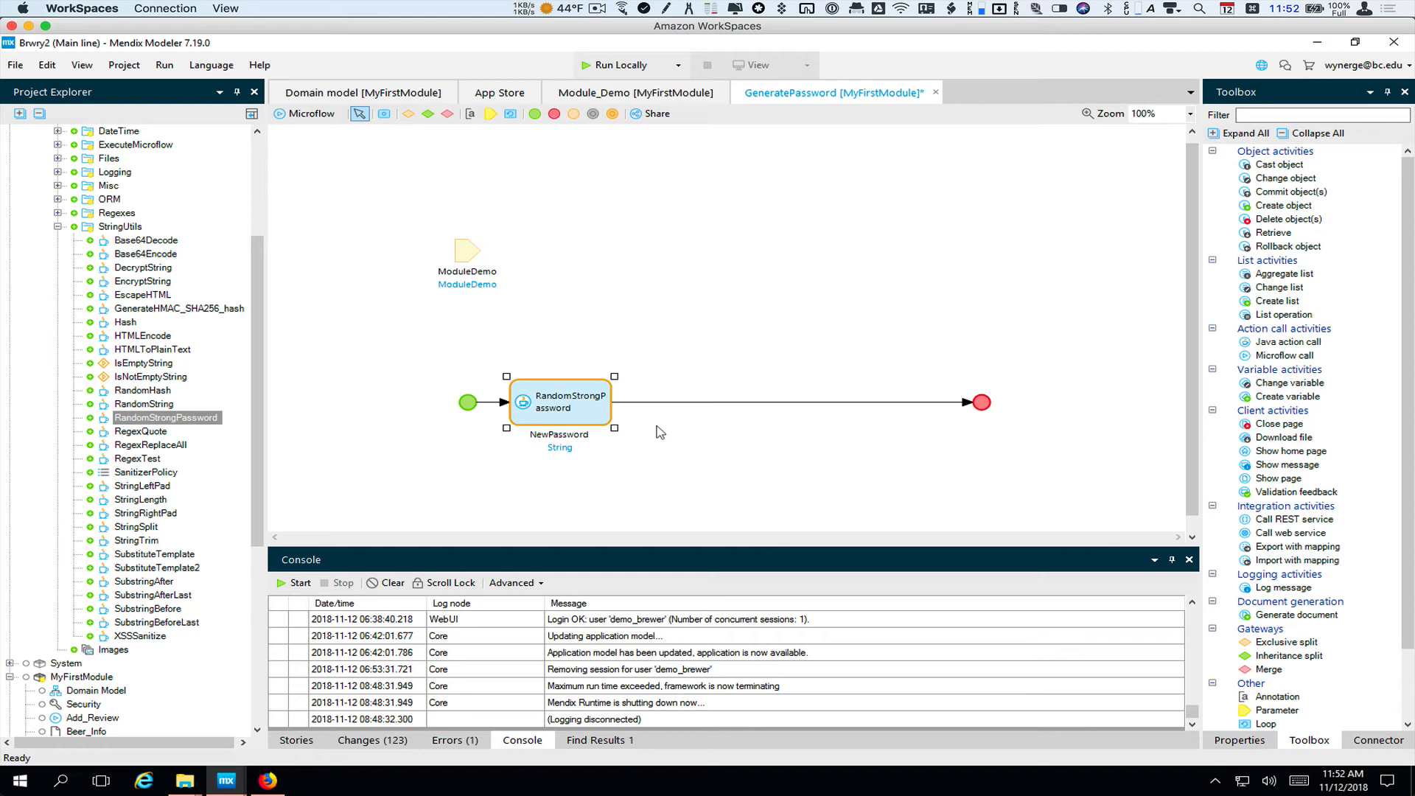
pyautogui.moveTo(1138, 238)
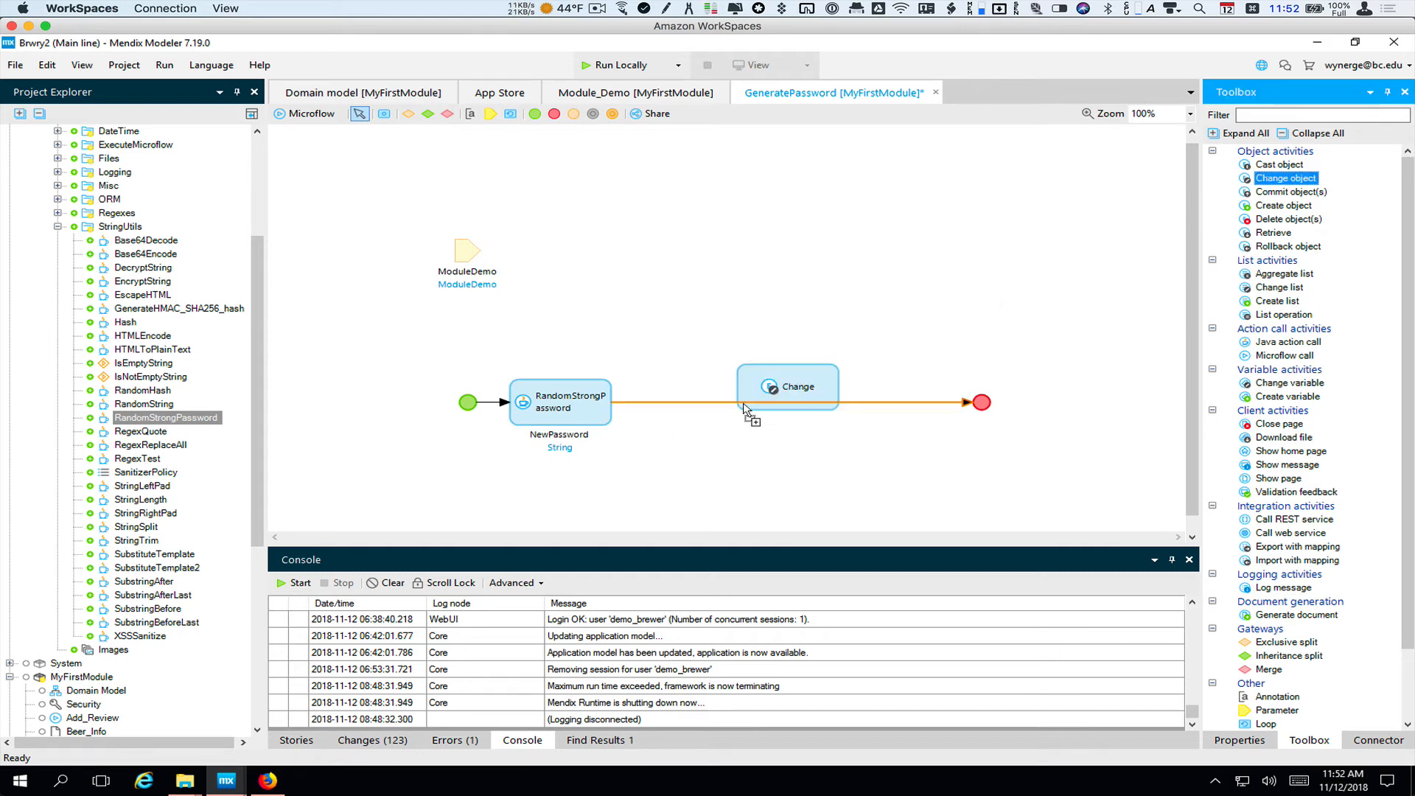
# Step: Place a Change object activity after the RandomStrongPassword call
pyautogui.moveTo(787, 385); pyautogui.dragTo(729, 402)
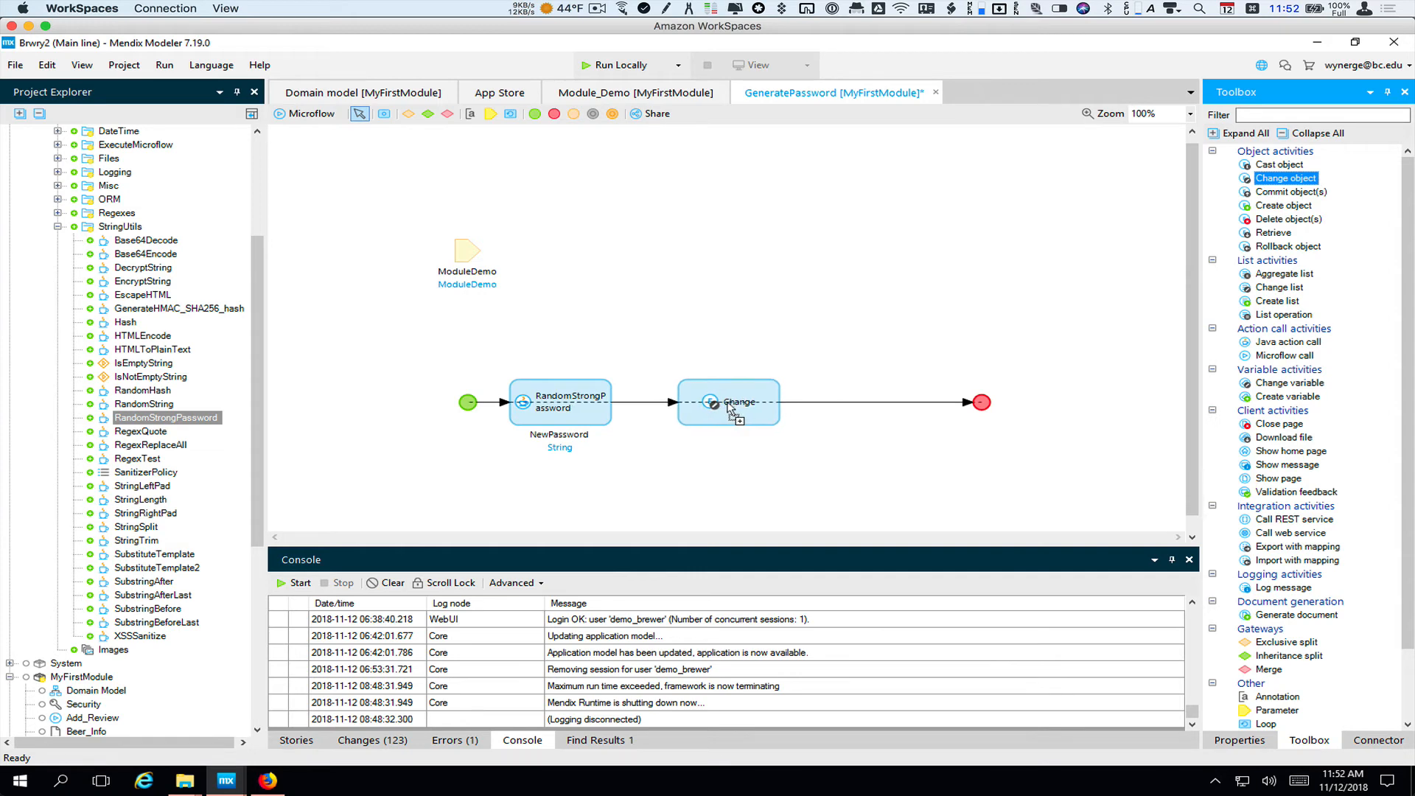
pyautogui.click(728, 402)
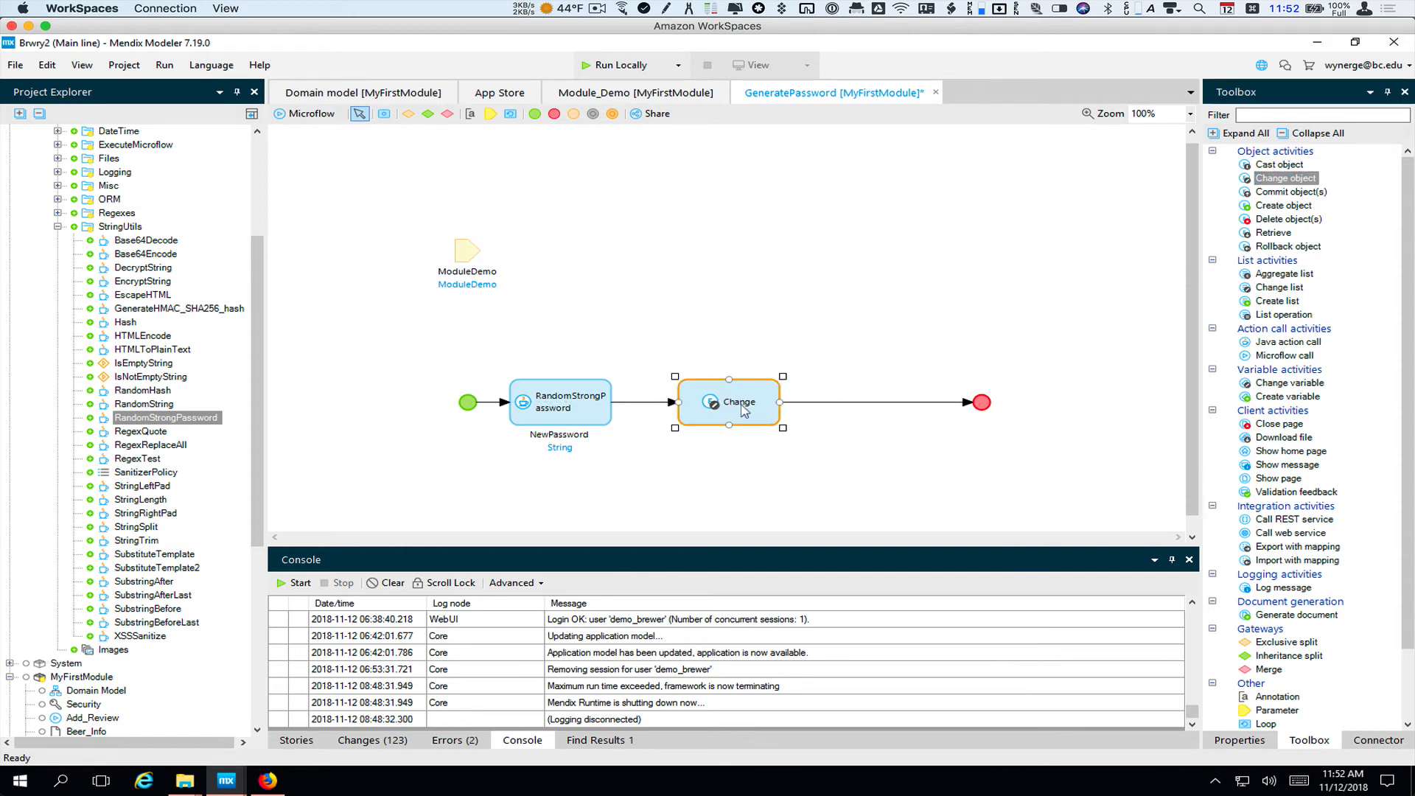
pyautogui.moveTo(763, 408)
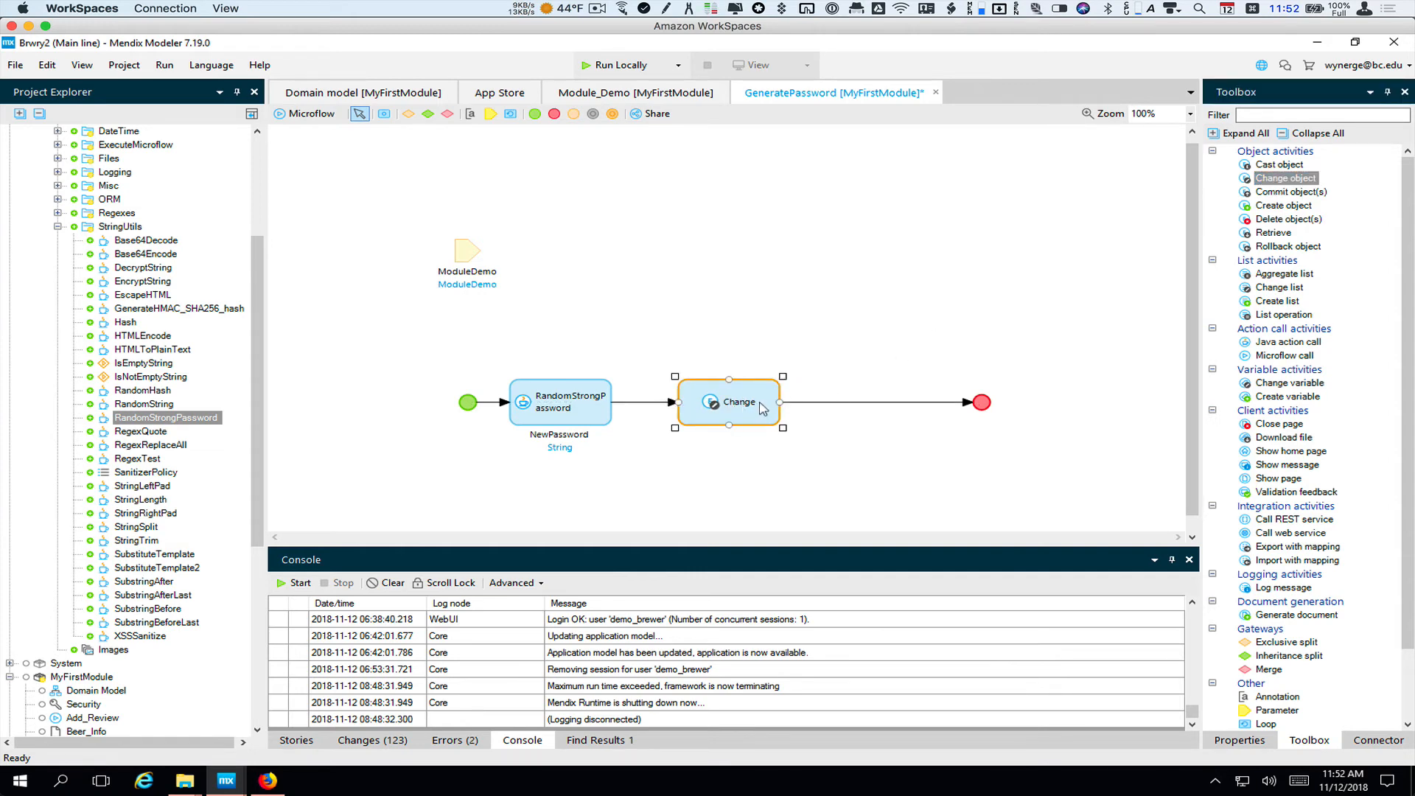
pyautogui.doubleClick(728, 402)
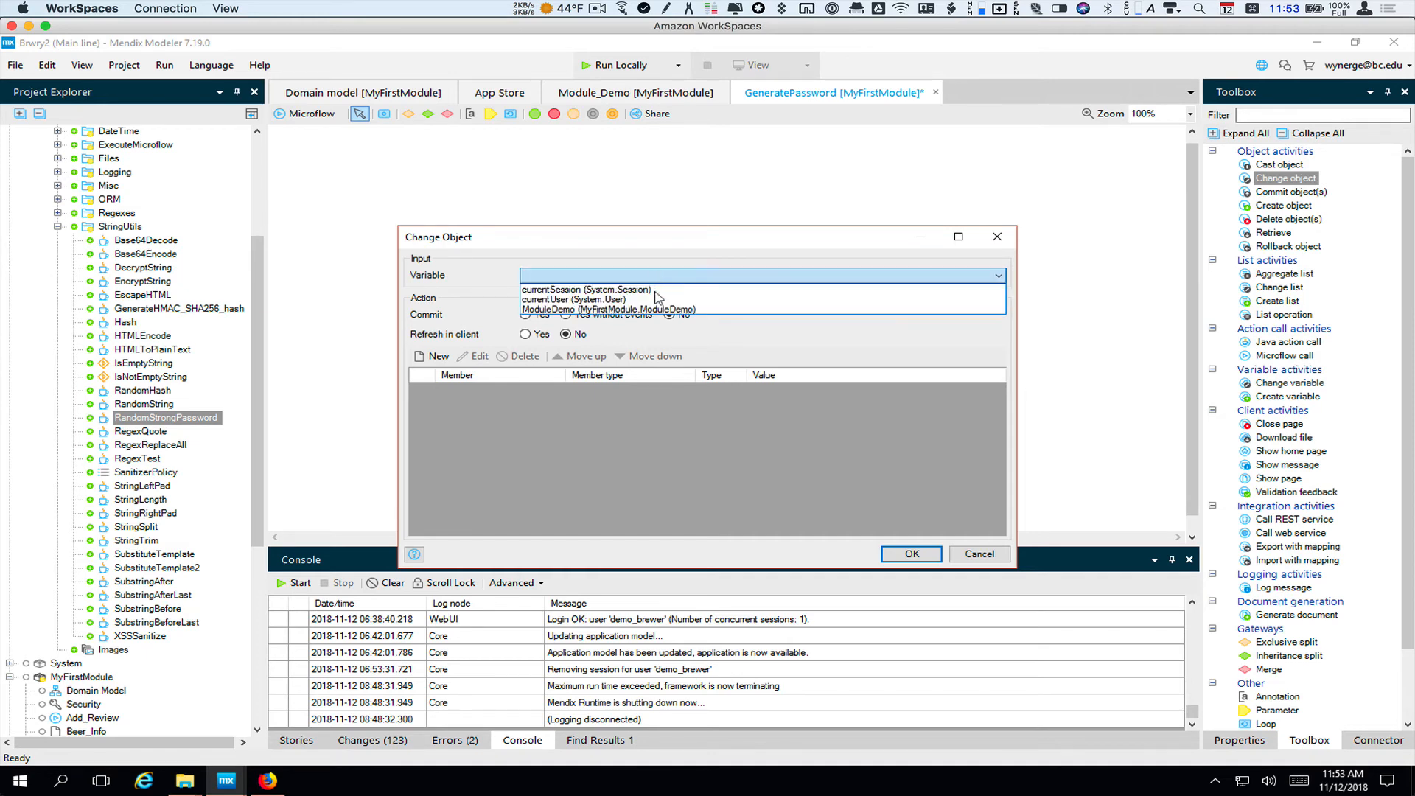
# Step: Change ModuleDemo with refresh in client, setting RandomPassword to $NewPassword
pyautogui.click(611, 309)
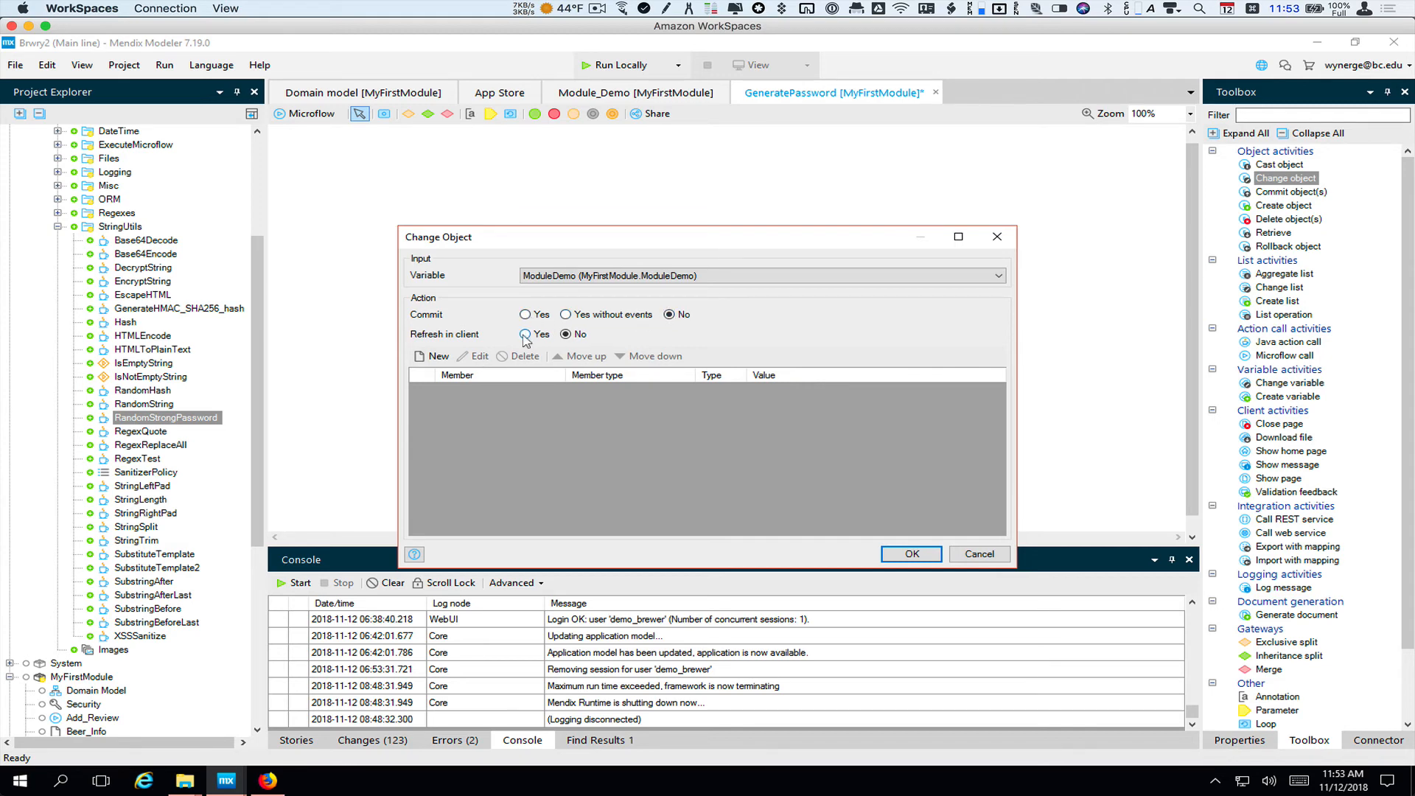
pyautogui.click(526, 334)
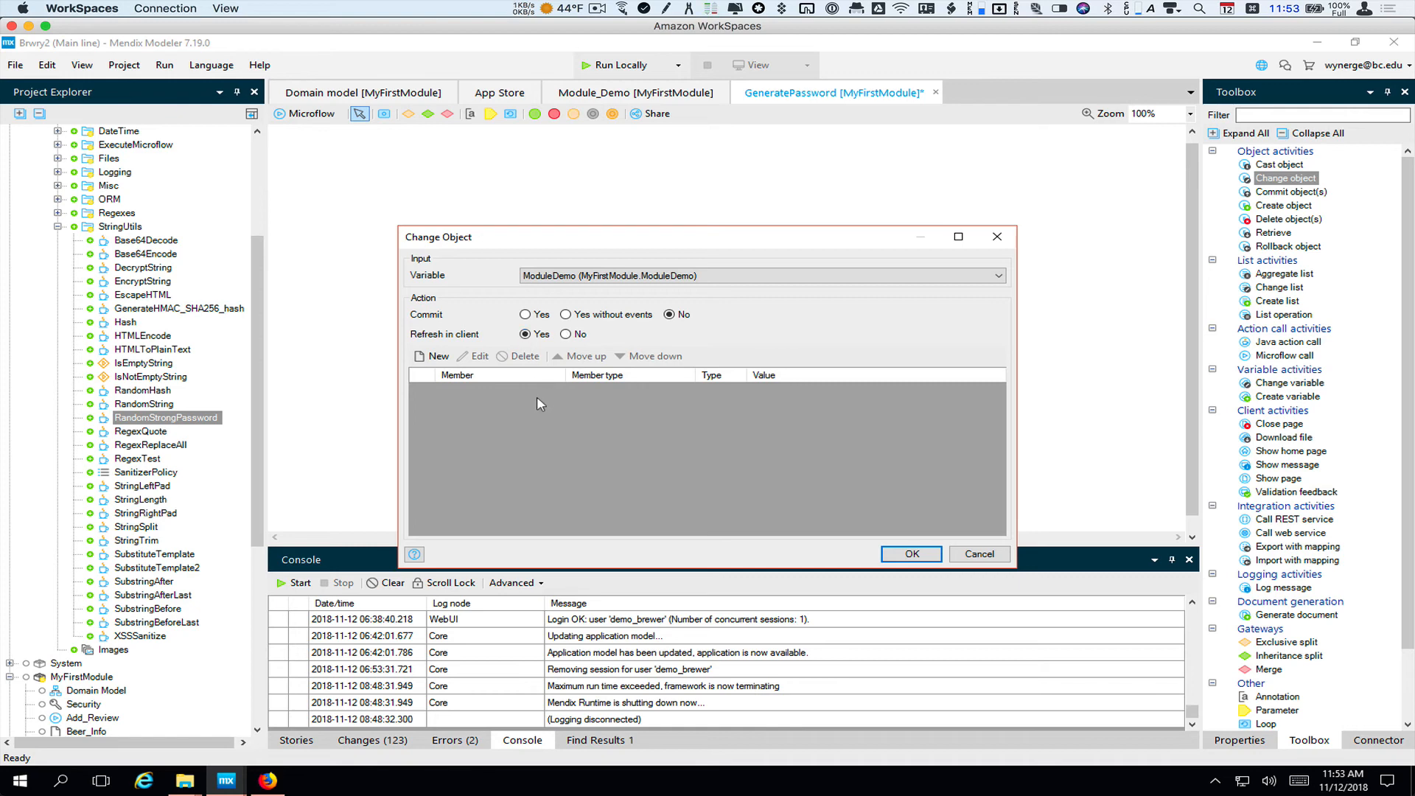
pyautogui.moveTo(437, 355)
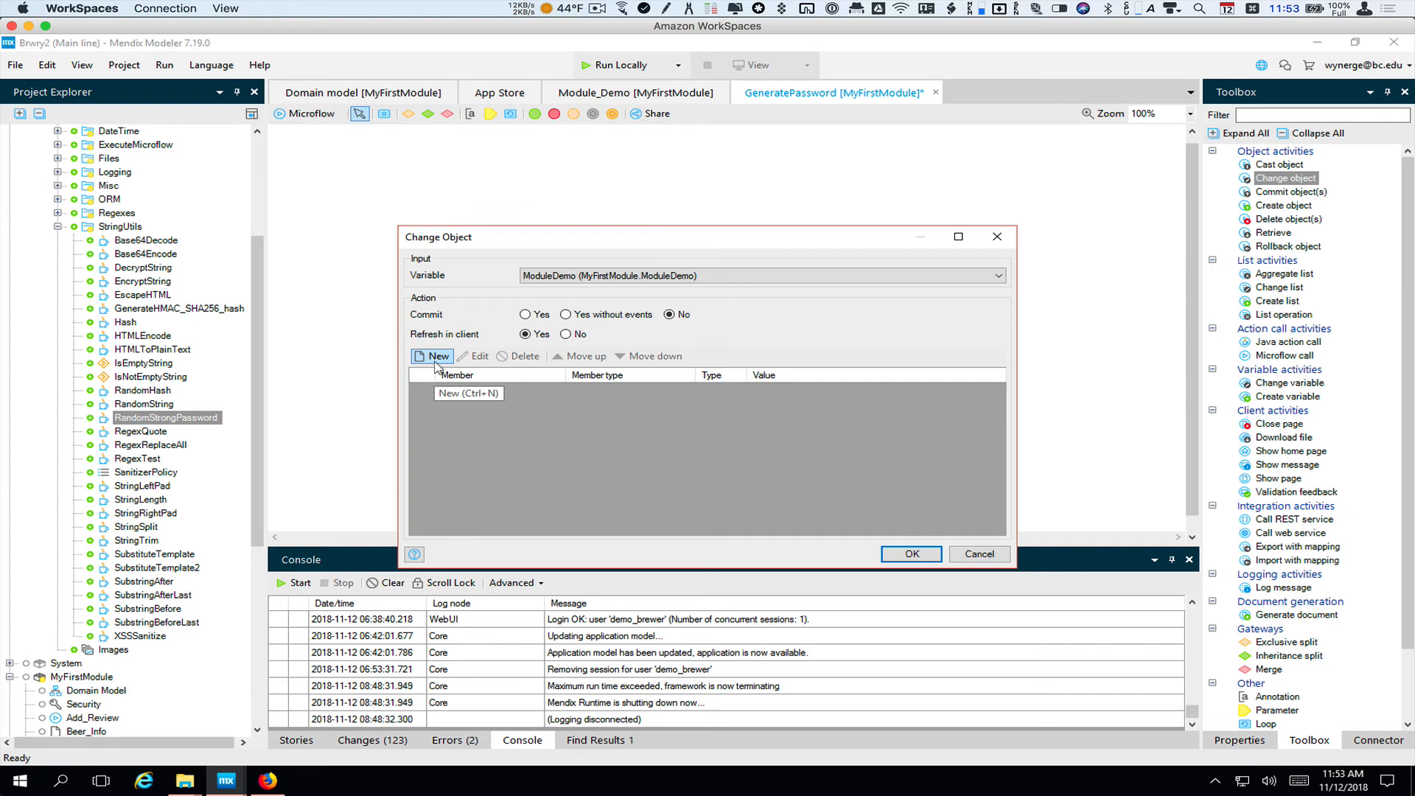
pyautogui.click(436, 356)
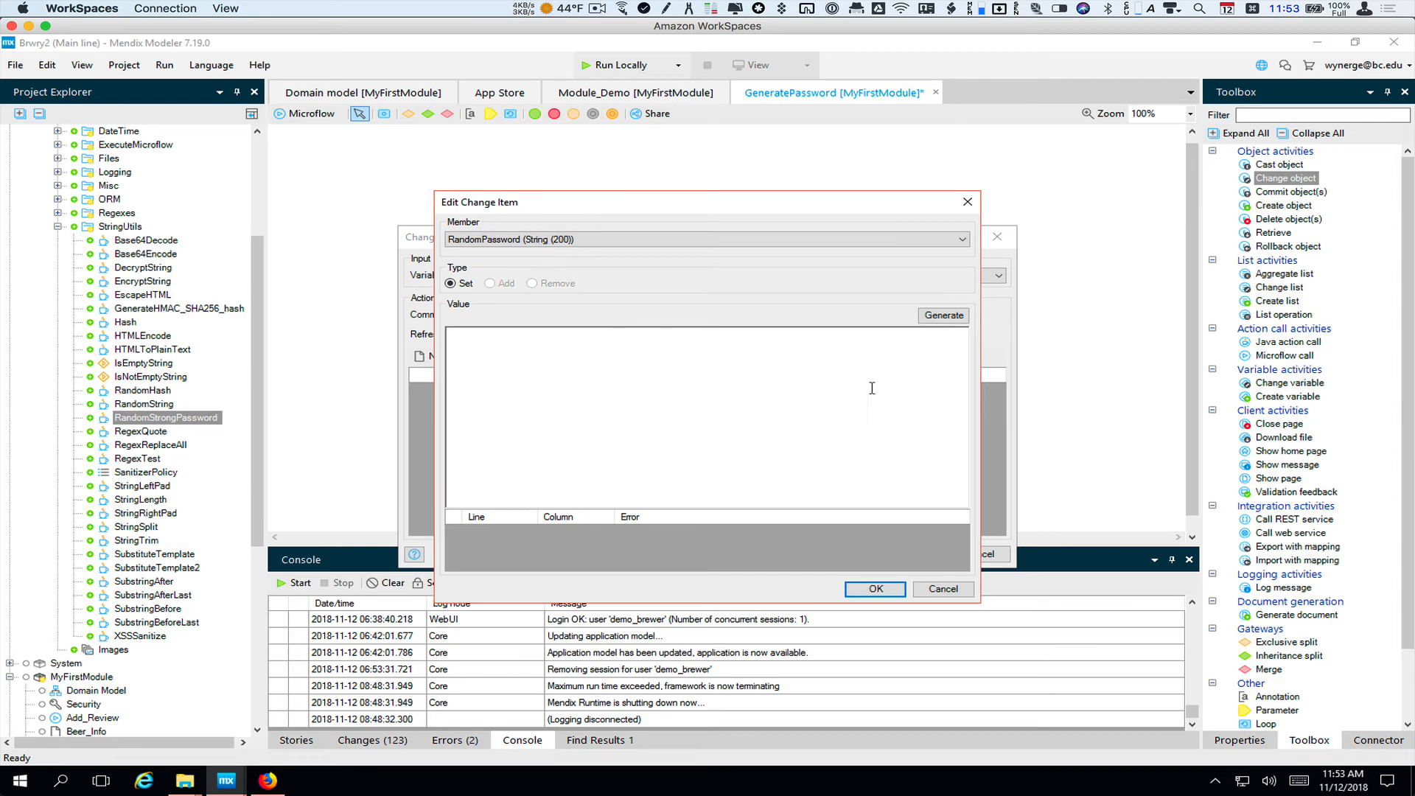
pyautogui.moveTo(905, 386)
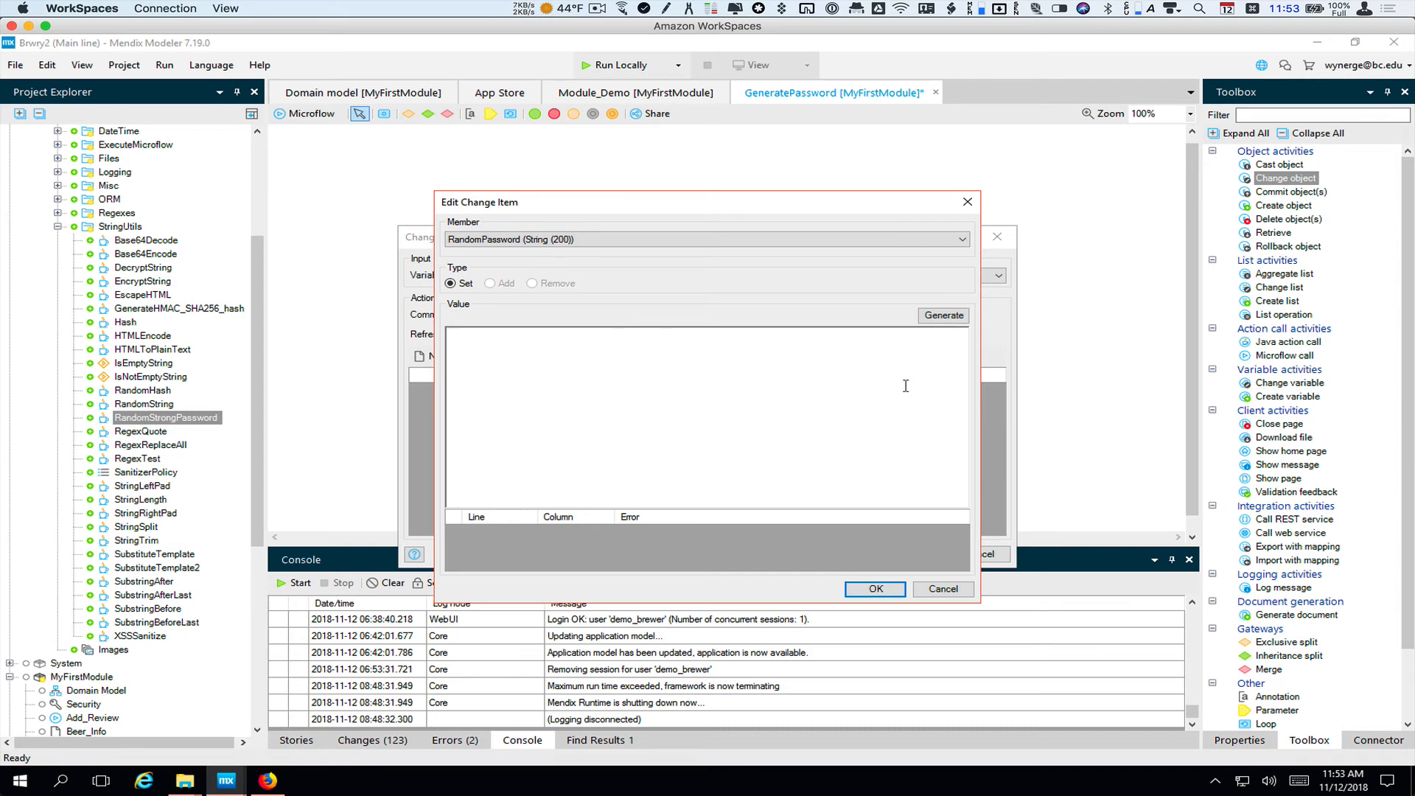
pyautogui.write('$NewPassword')
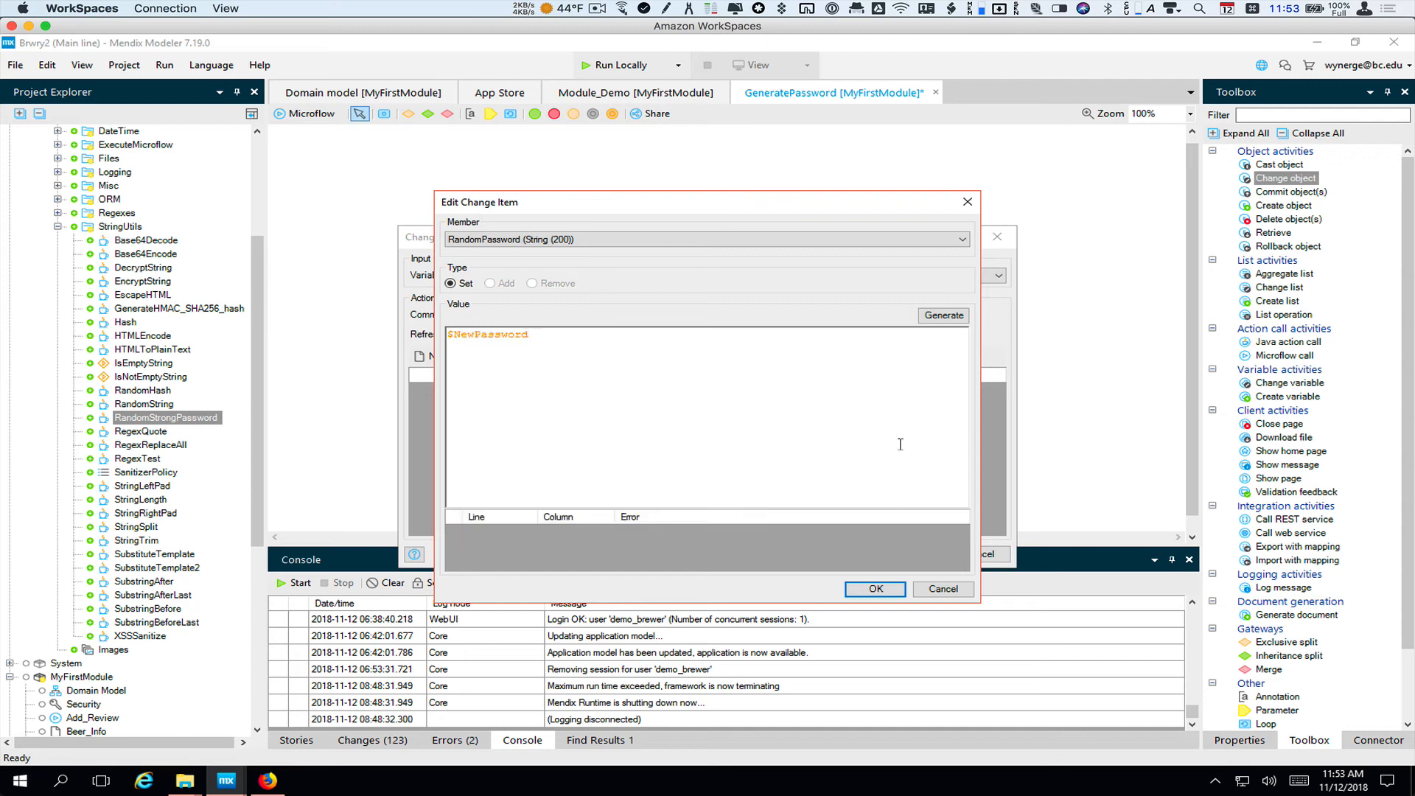
pyautogui.click(873, 588)
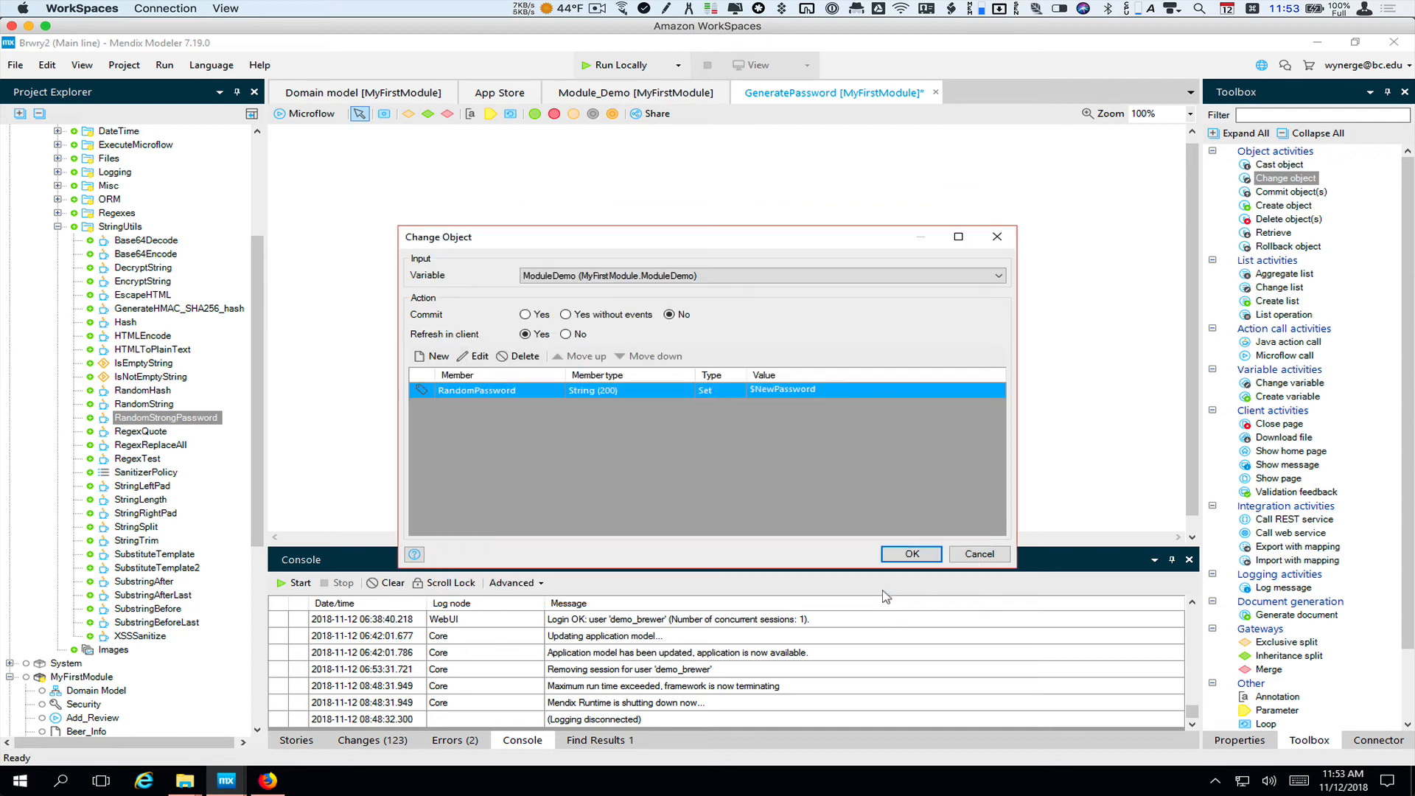
pyautogui.click(911, 554)
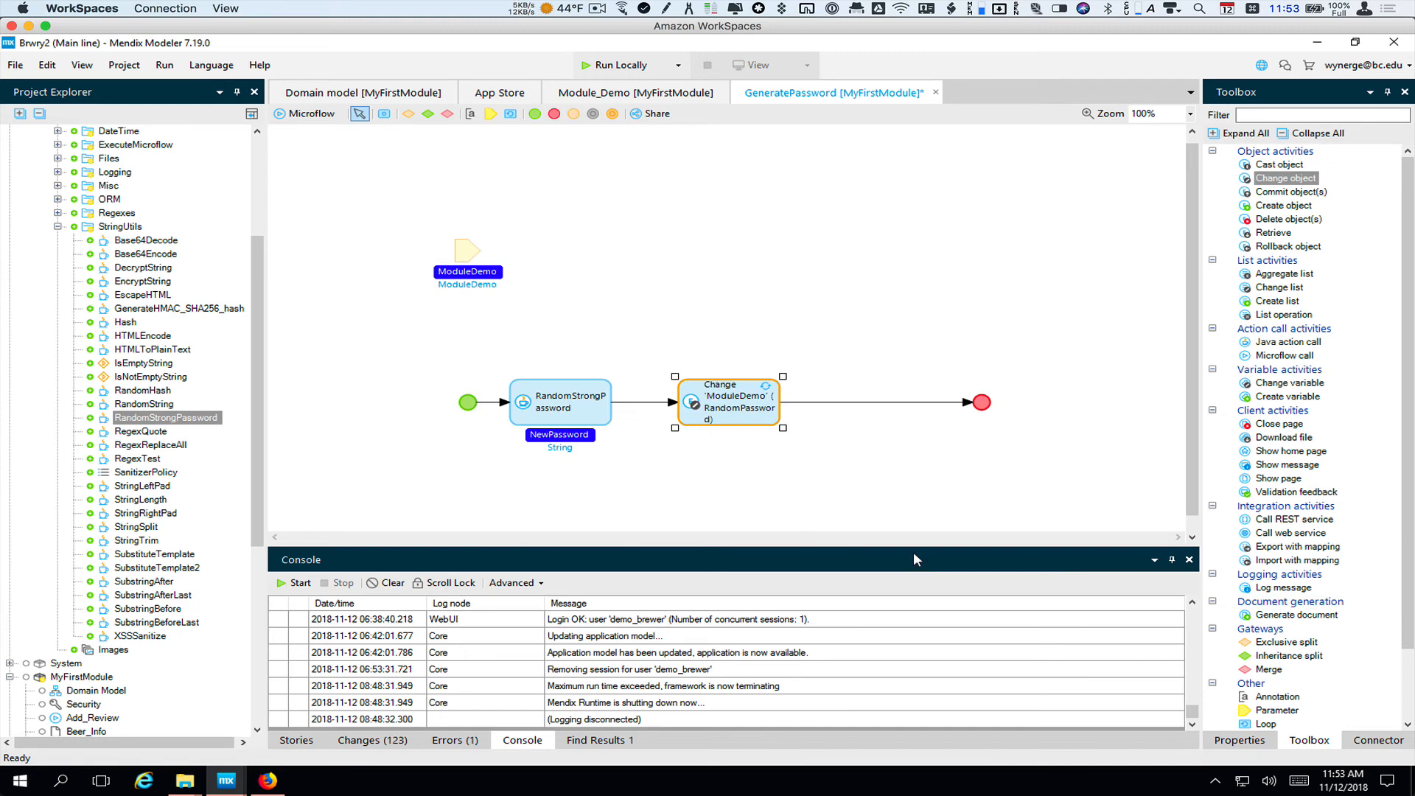
pyautogui.moveTo(460, 744)
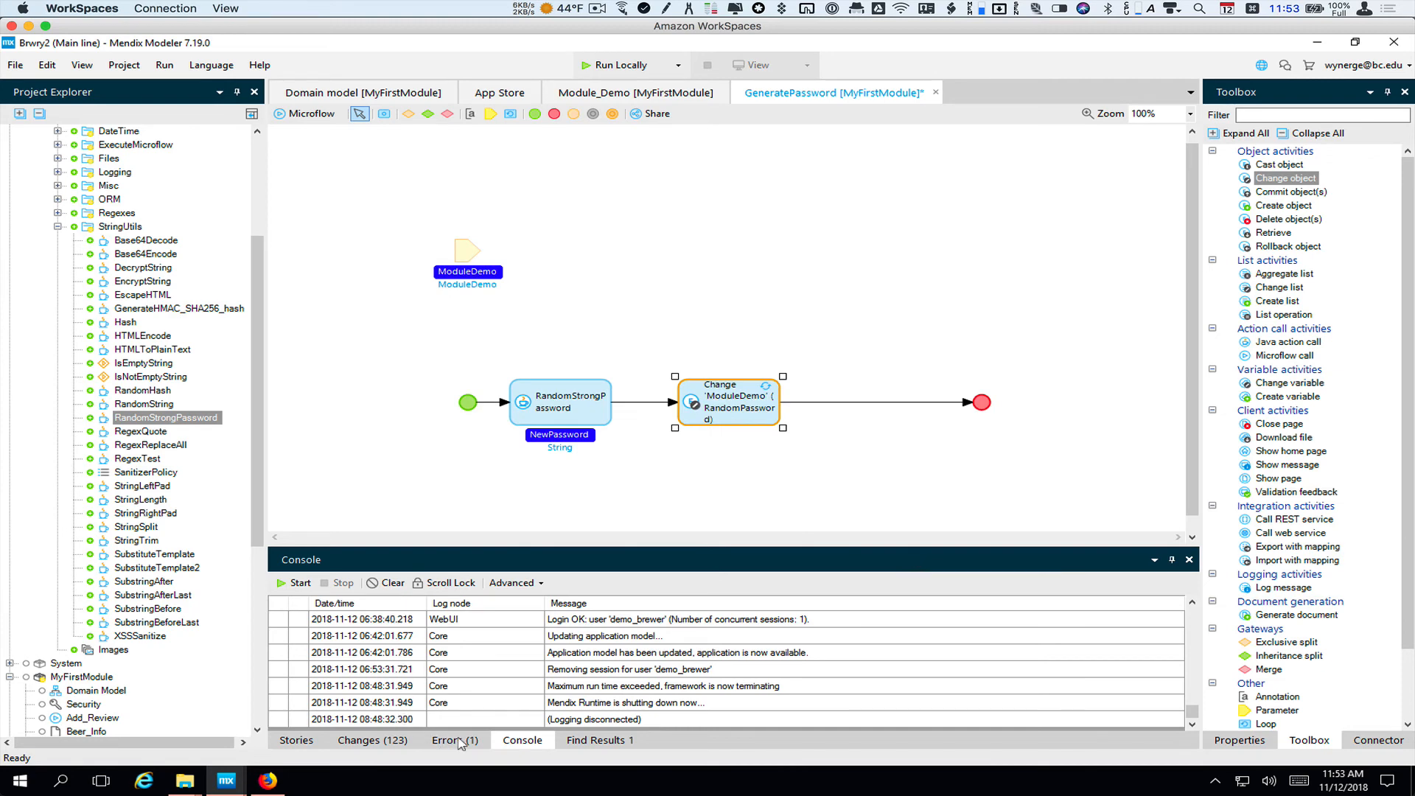
# Step: Grant Admin, Brewer and User access to GeneratePassword in module Security's Microflow access
pyautogui.click(450, 740)
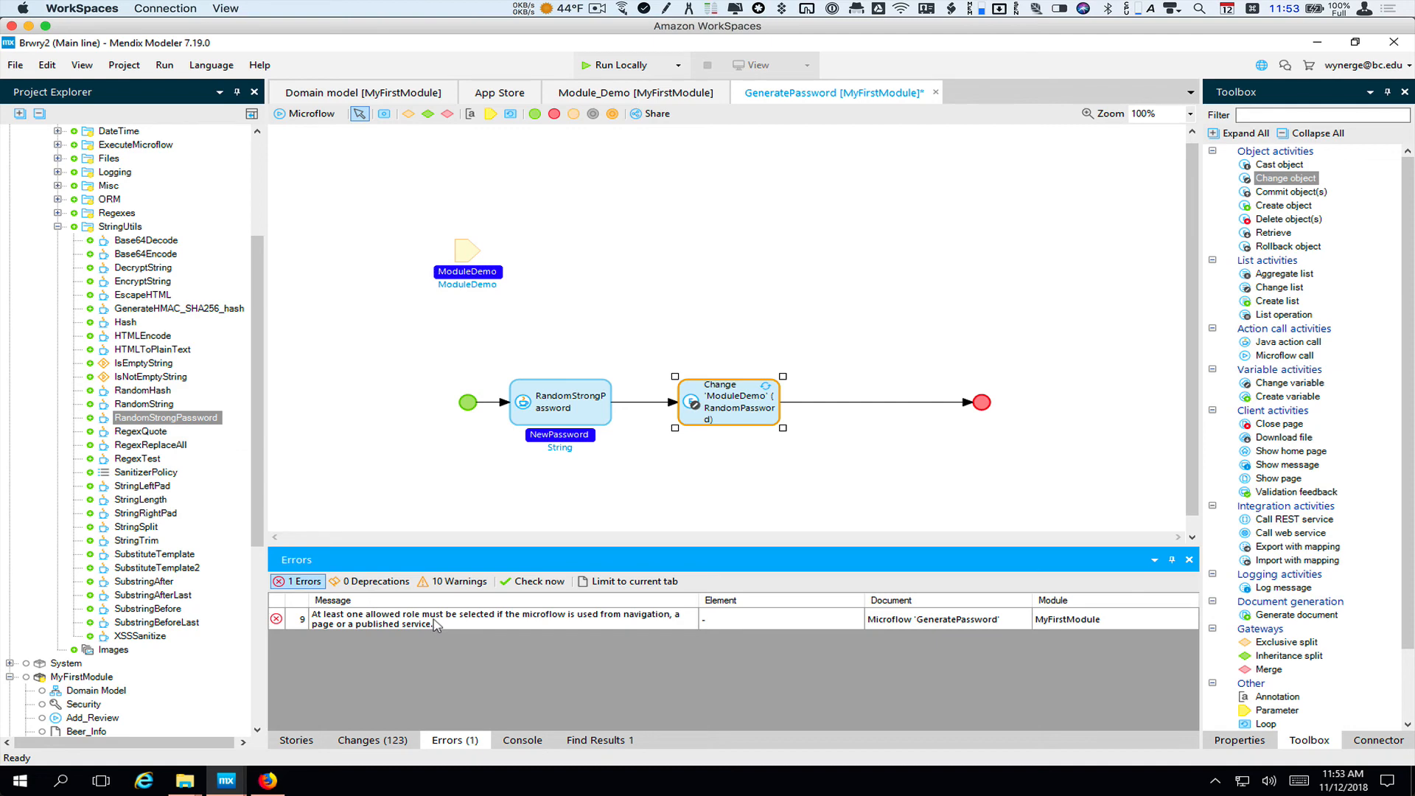
pyautogui.moveTo(256, 280)
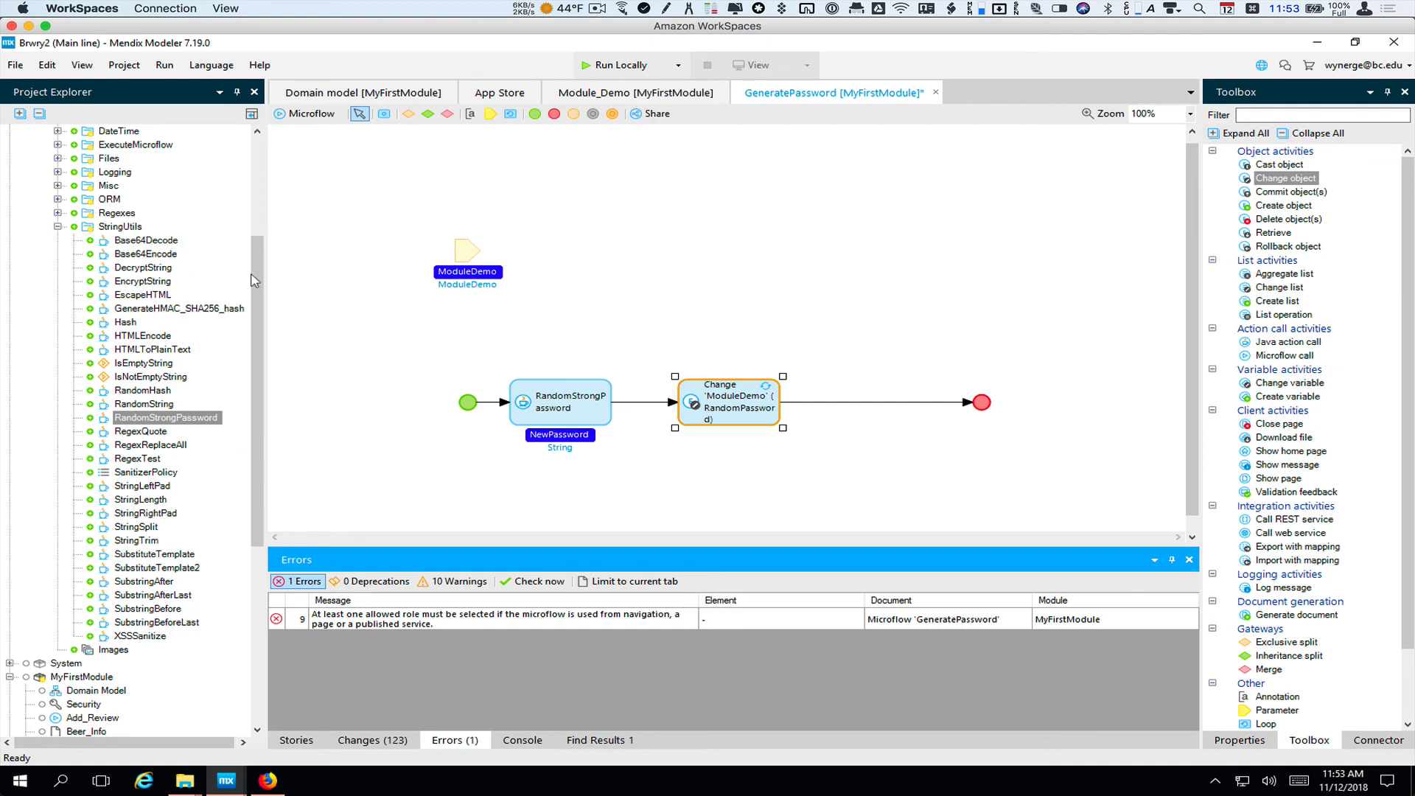
pyautogui.scroll(-3)
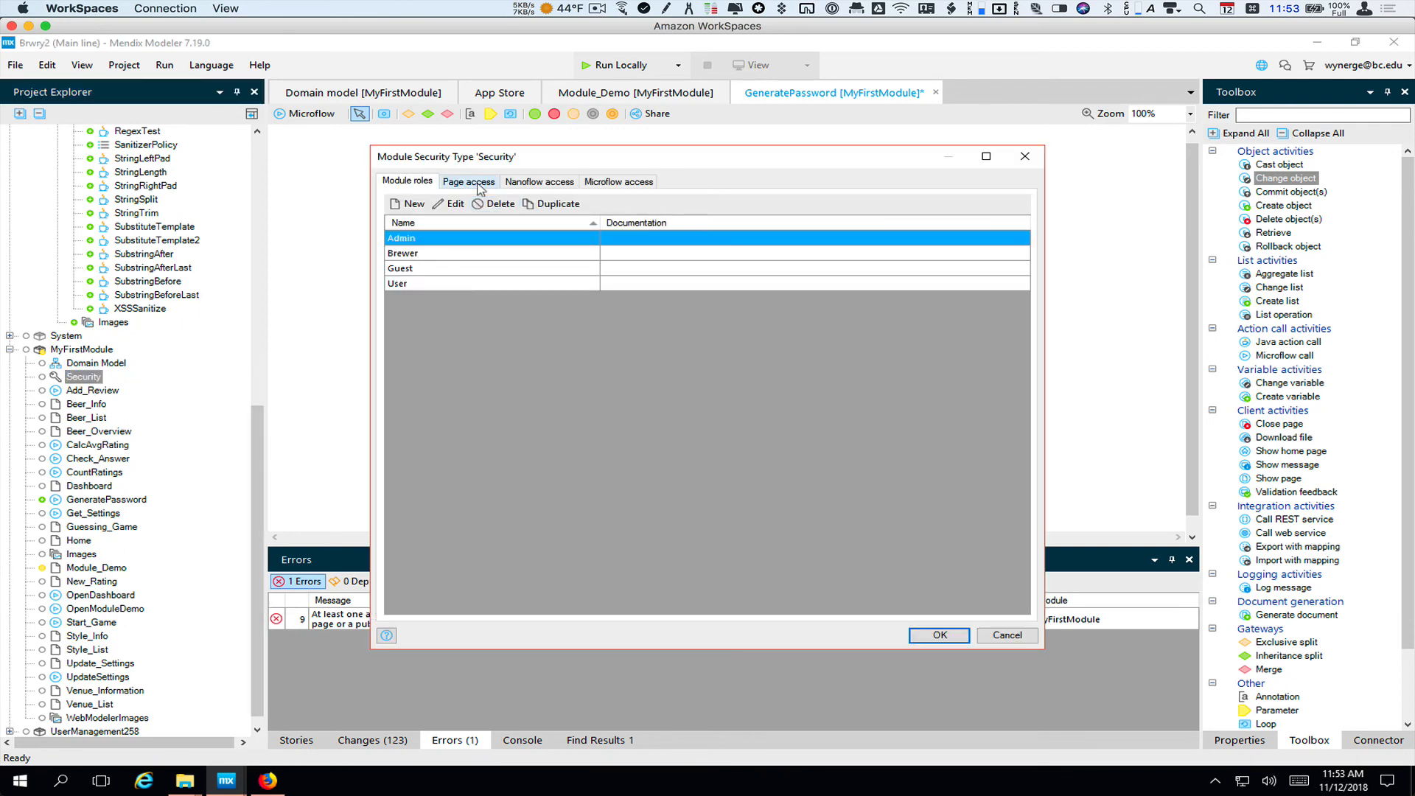
pyautogui.click(618, 182)
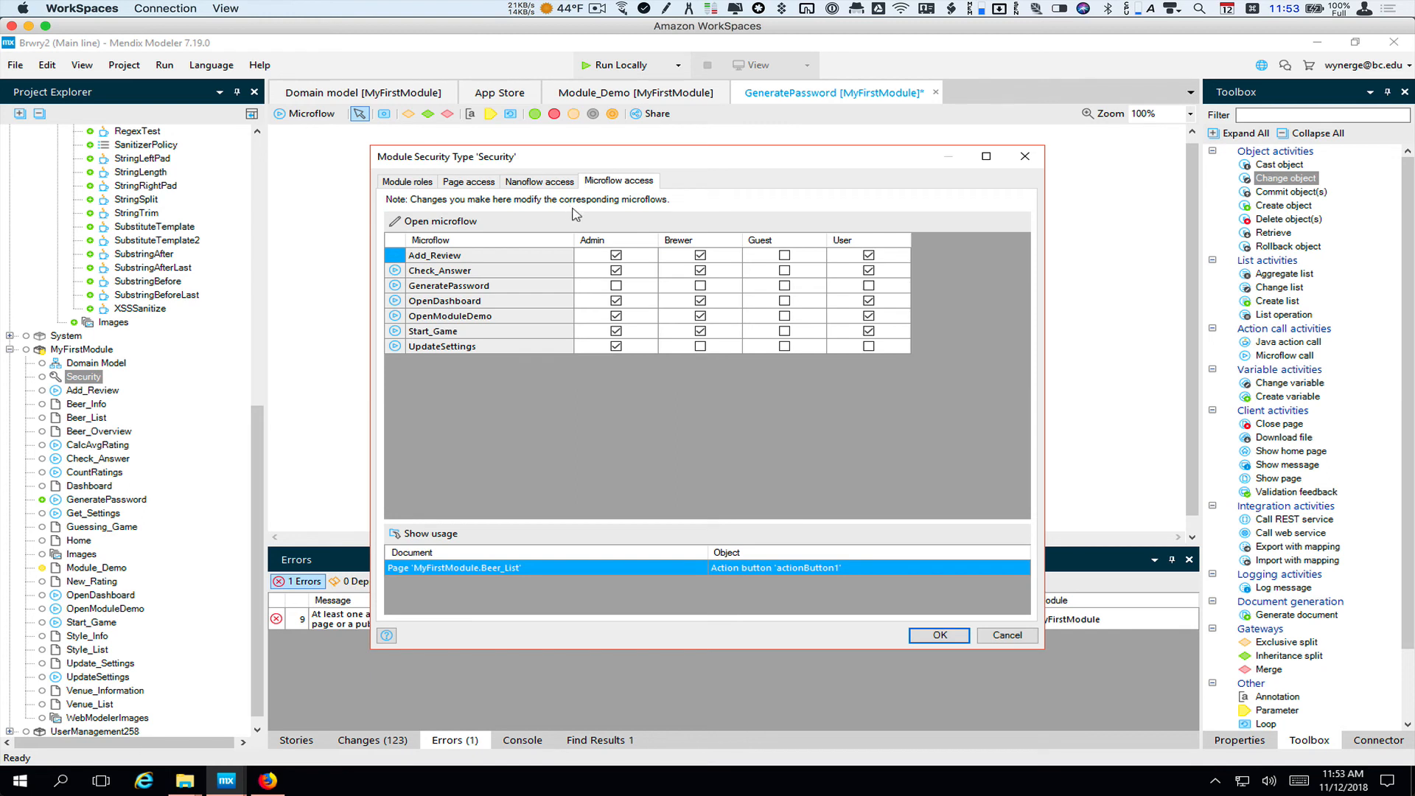
pyautogui.click(616, 285)
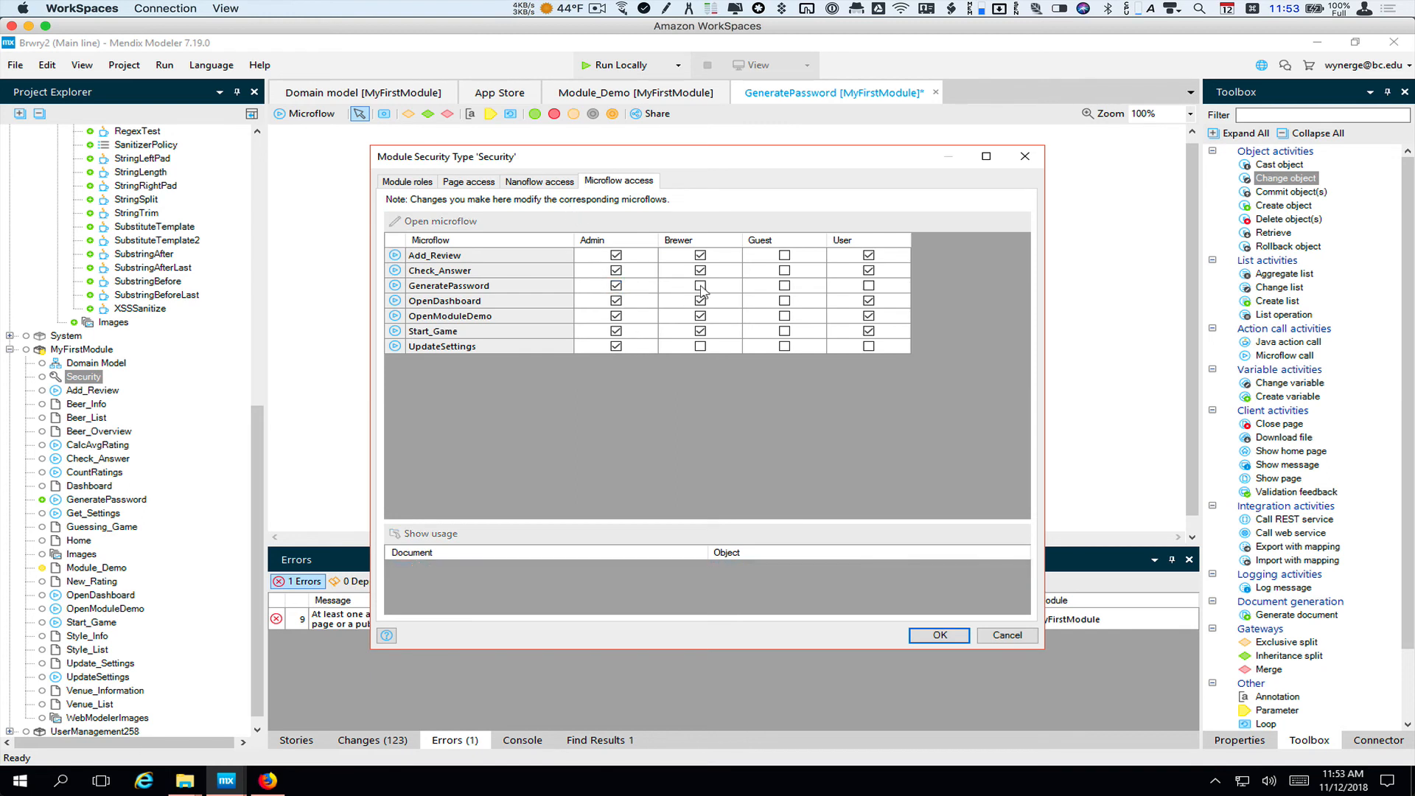
pyautogui.click(869, 293)
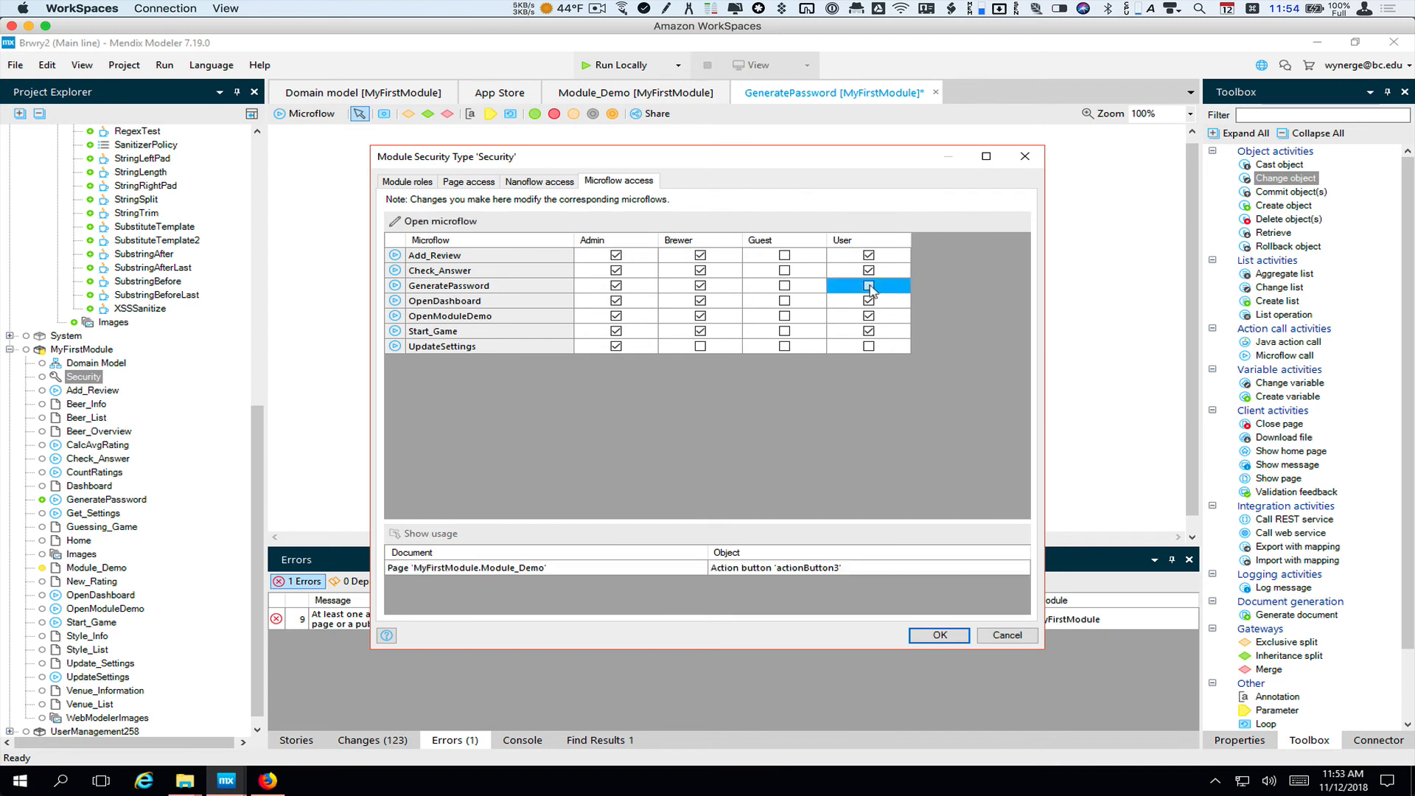
pyautogui.click(936, 639)
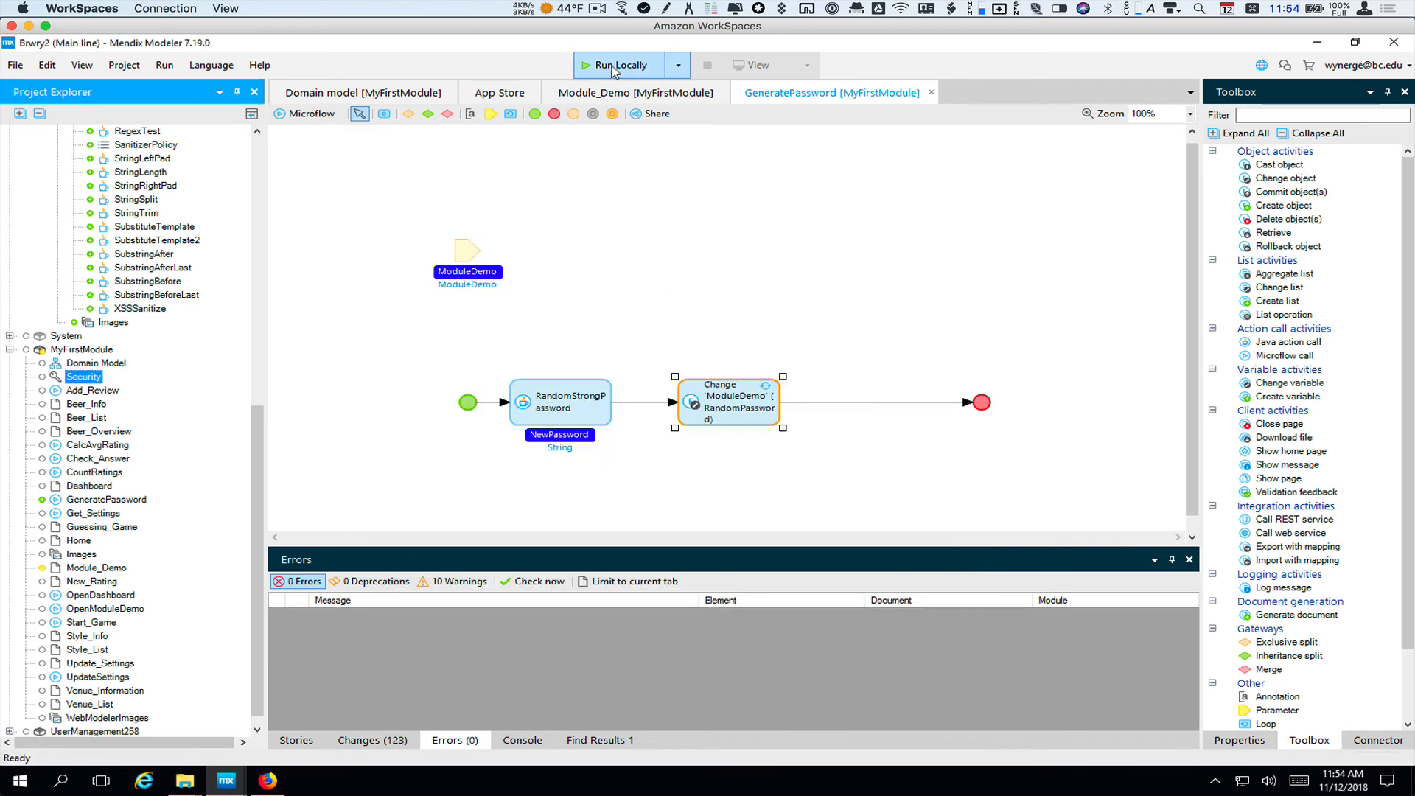
# Step: Run the app locally after synchronizing the database, then view it in the browser
pyautogui.click(621, 65)
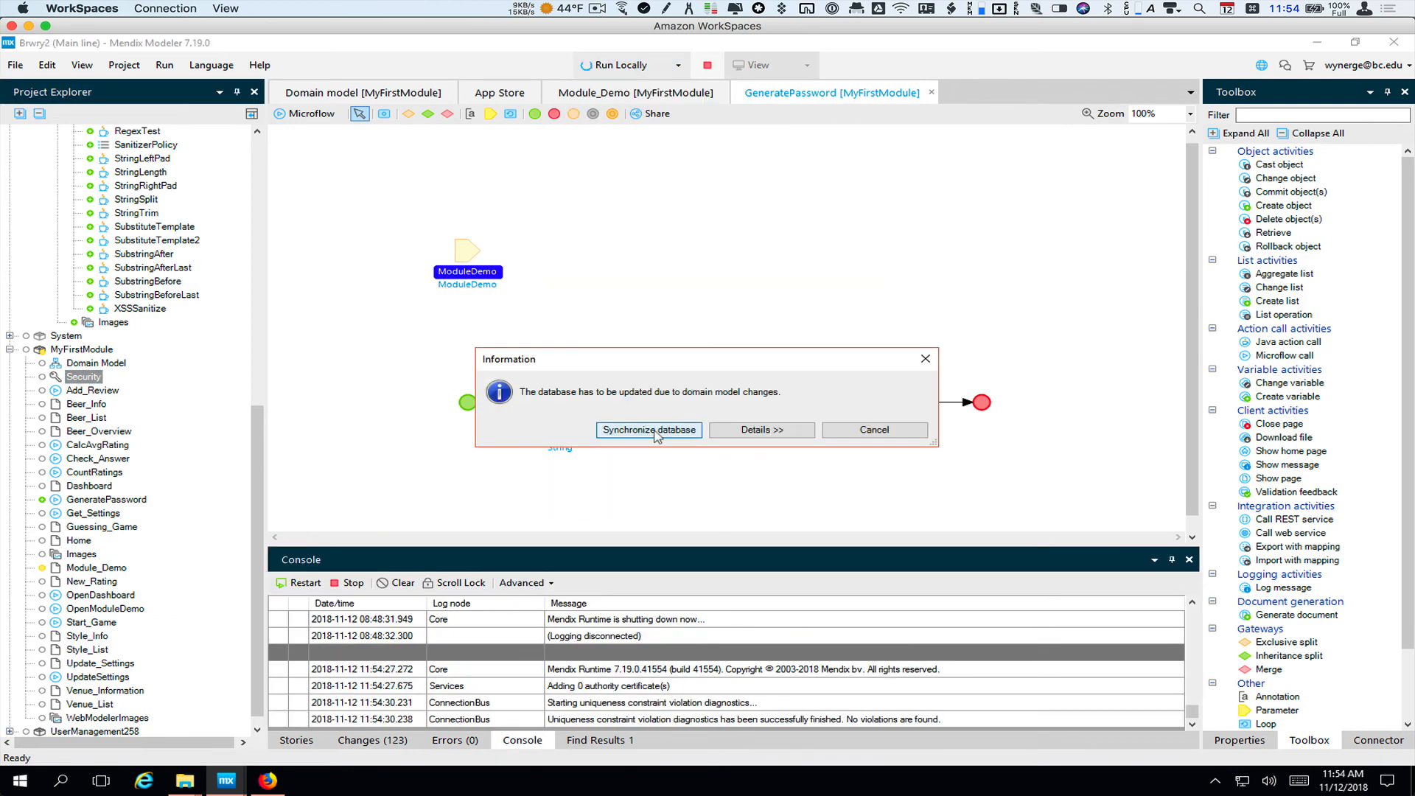
pyautogui.click(761, 430)
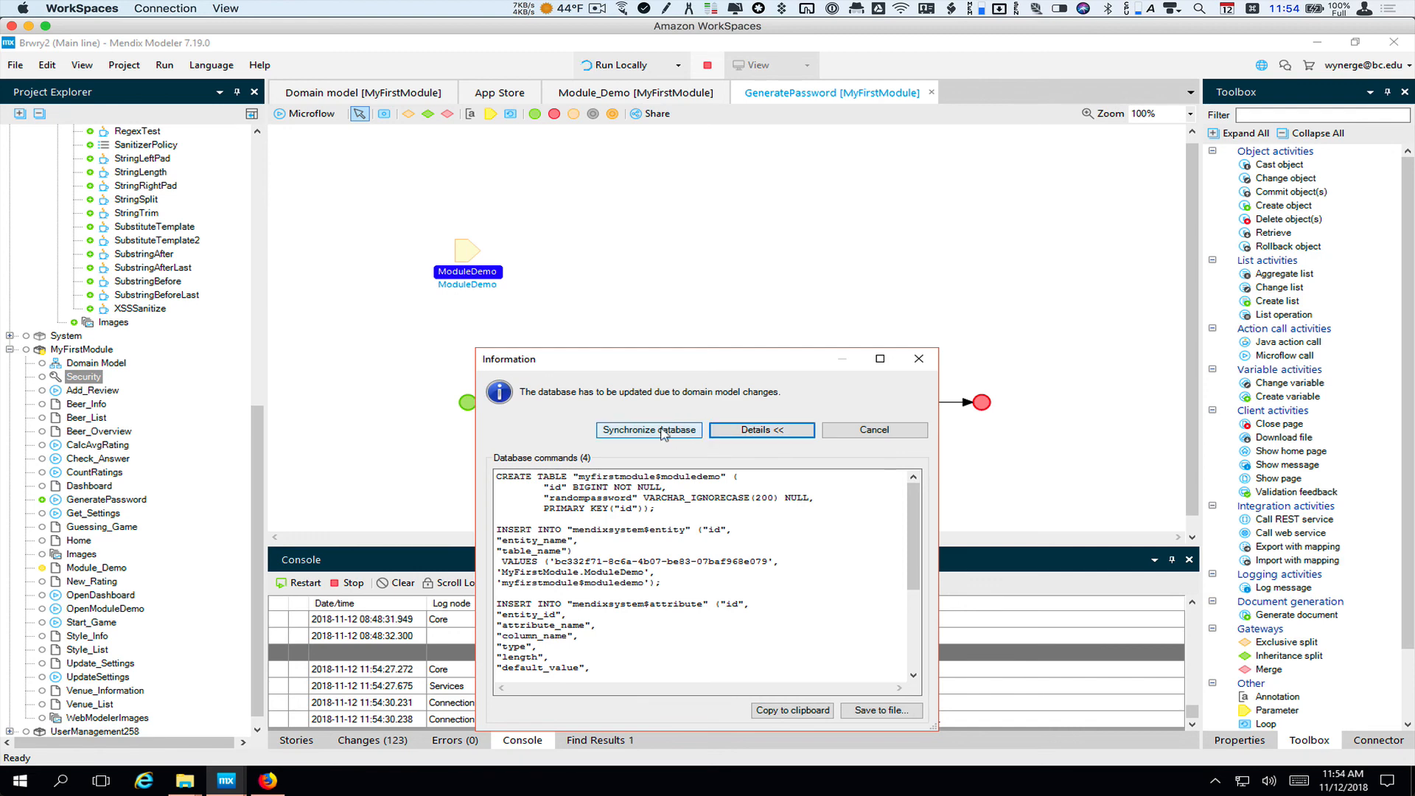
pyautogui.click(648, 429)
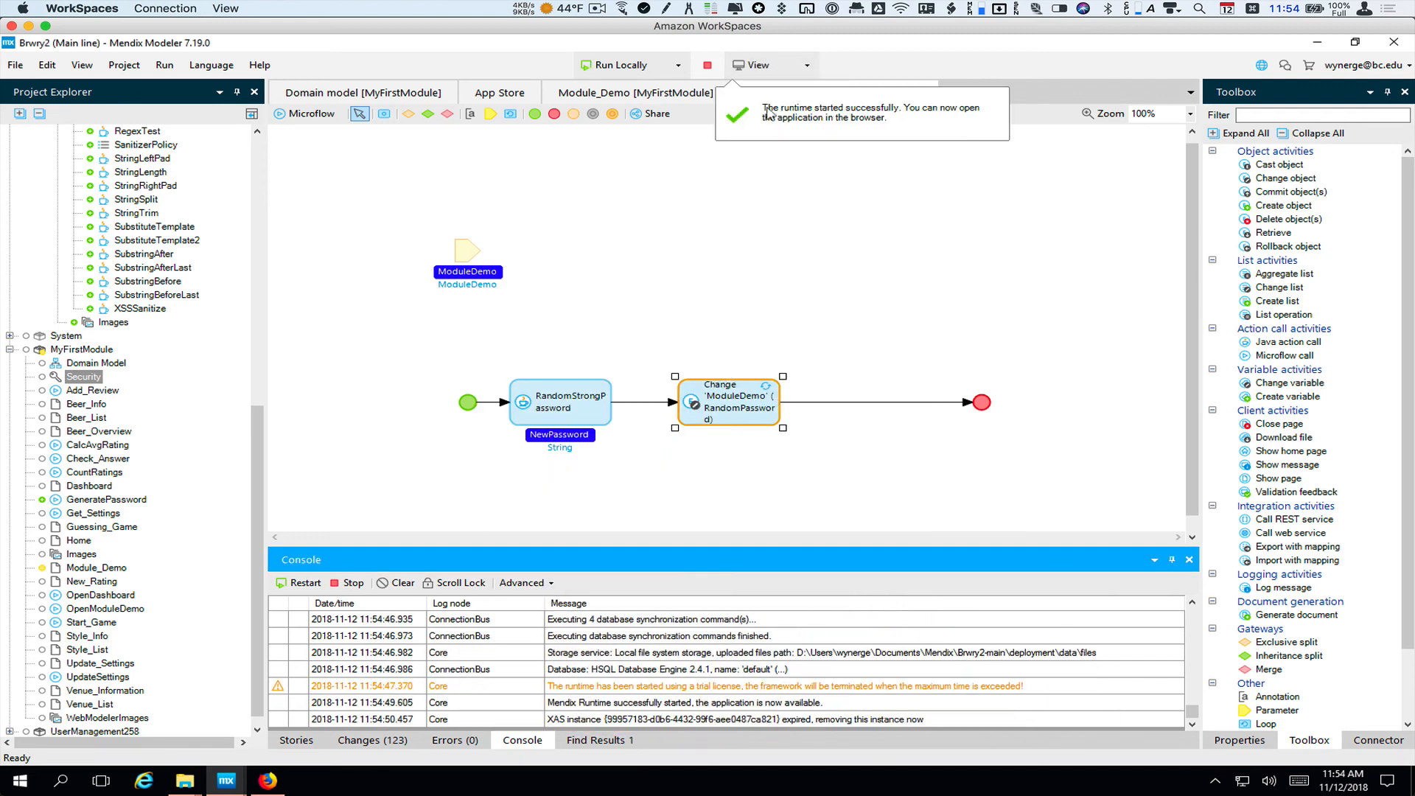
pyautogui.click(266, 780)
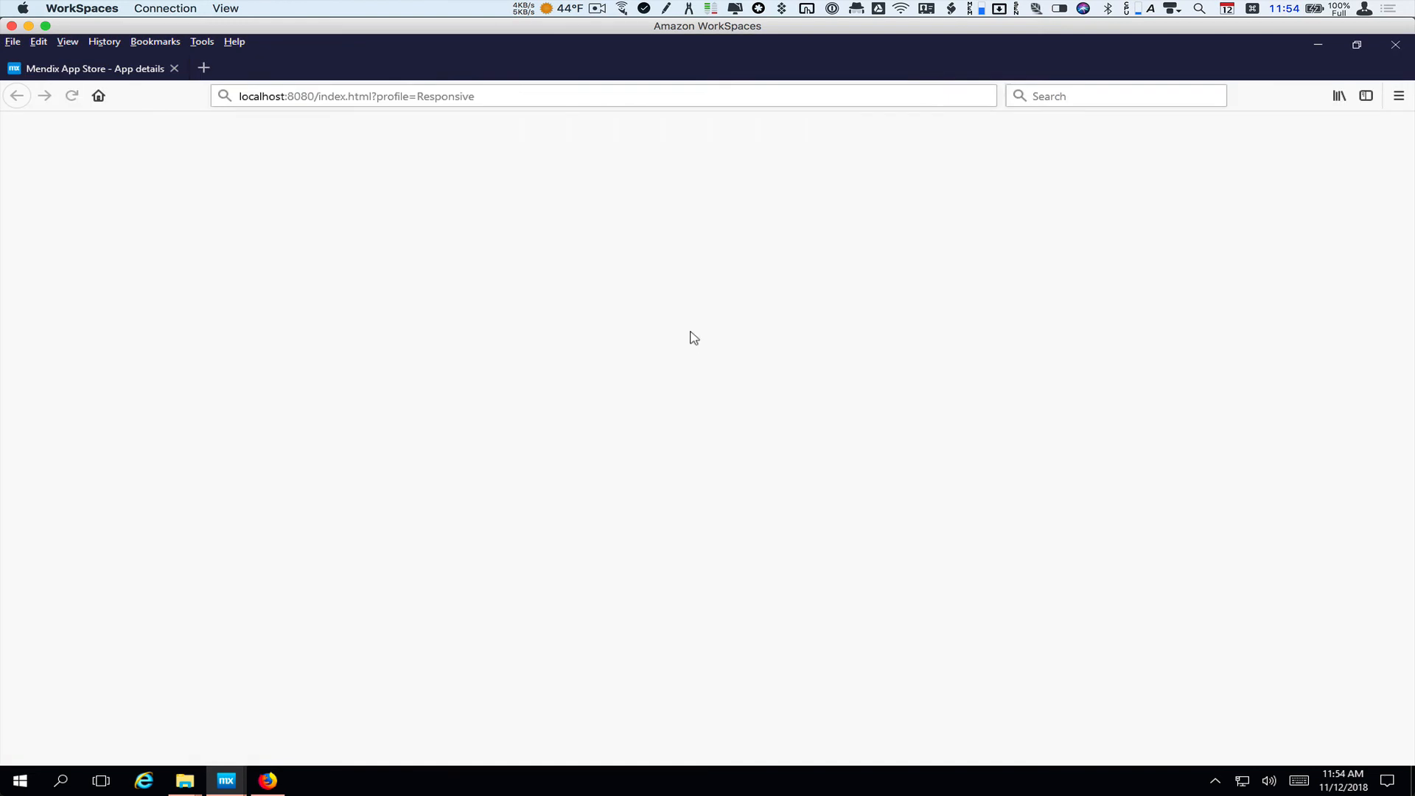
# Step: Sign in as demo_administrator, generate random passwords on the demo page, and return to Modeler
pyautogui.click(203, 68)
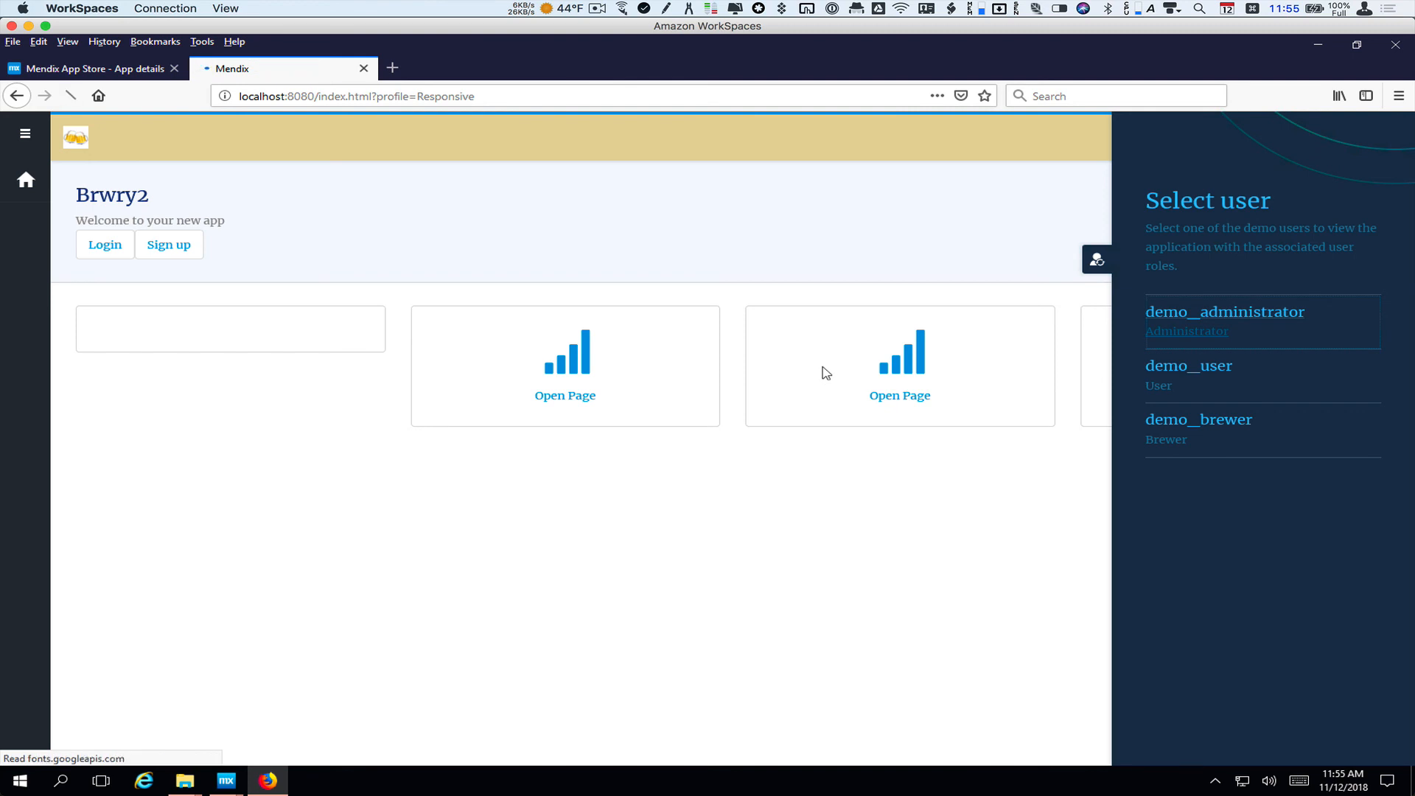
pyautogui.click(1225, 311)
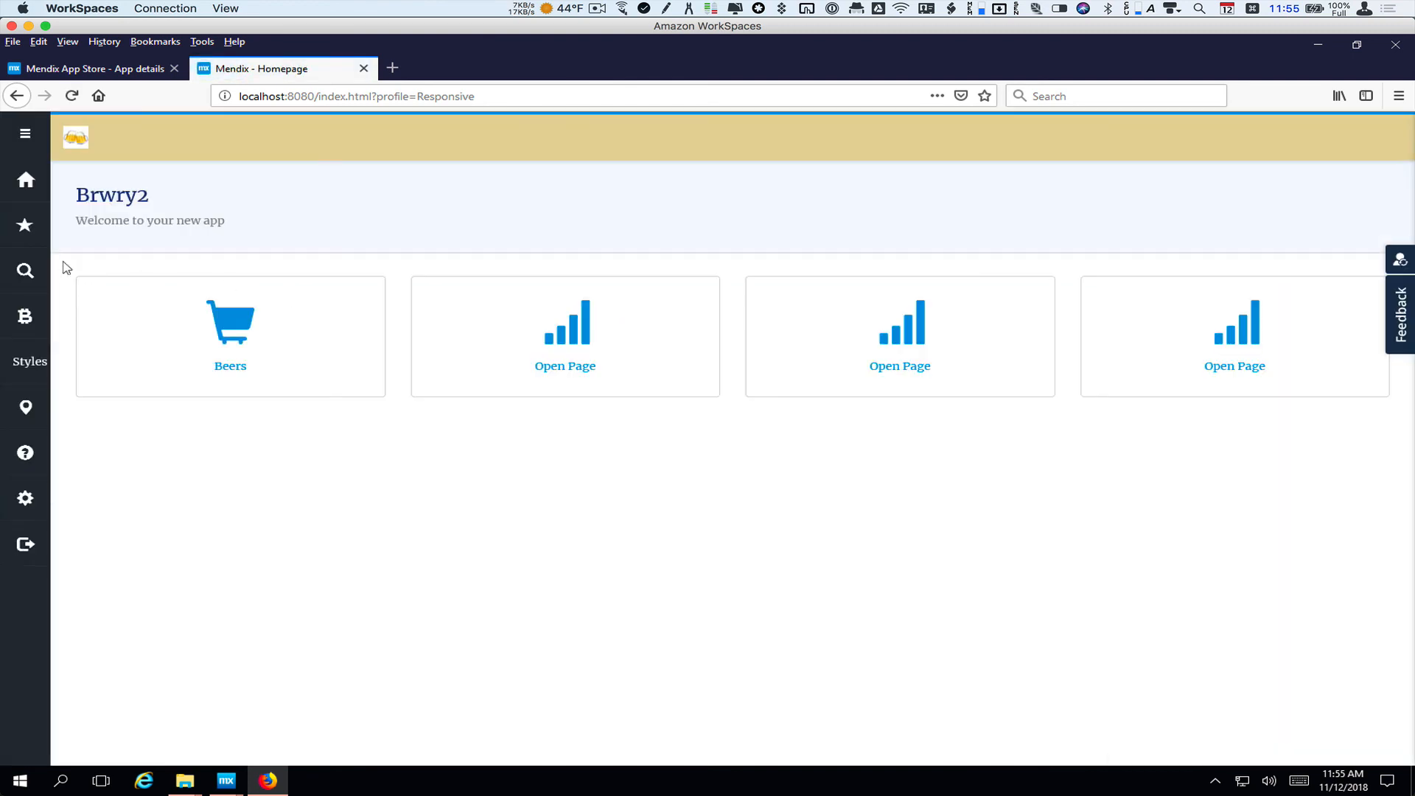
pyautogui.click(26, 225)
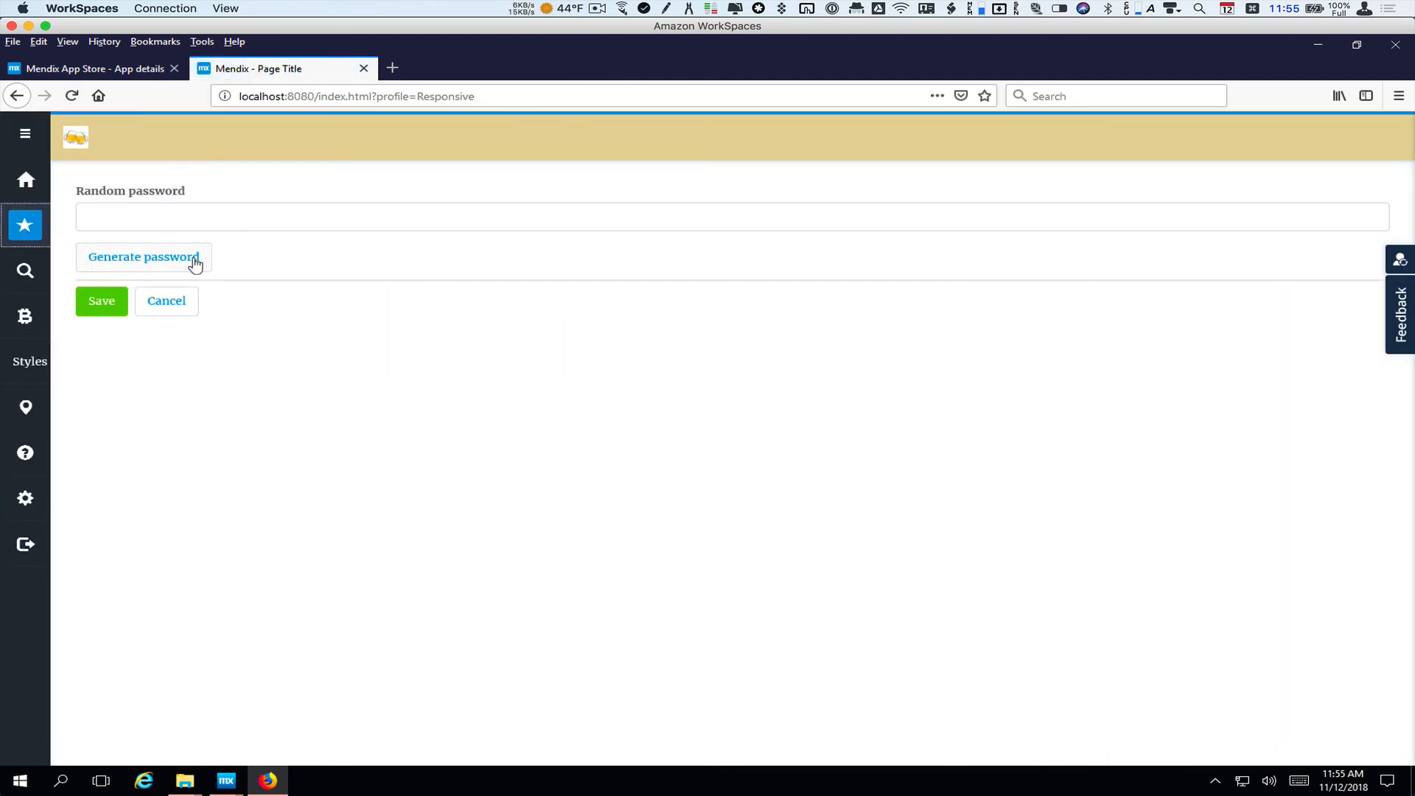
pyautogui.click(143, 258)
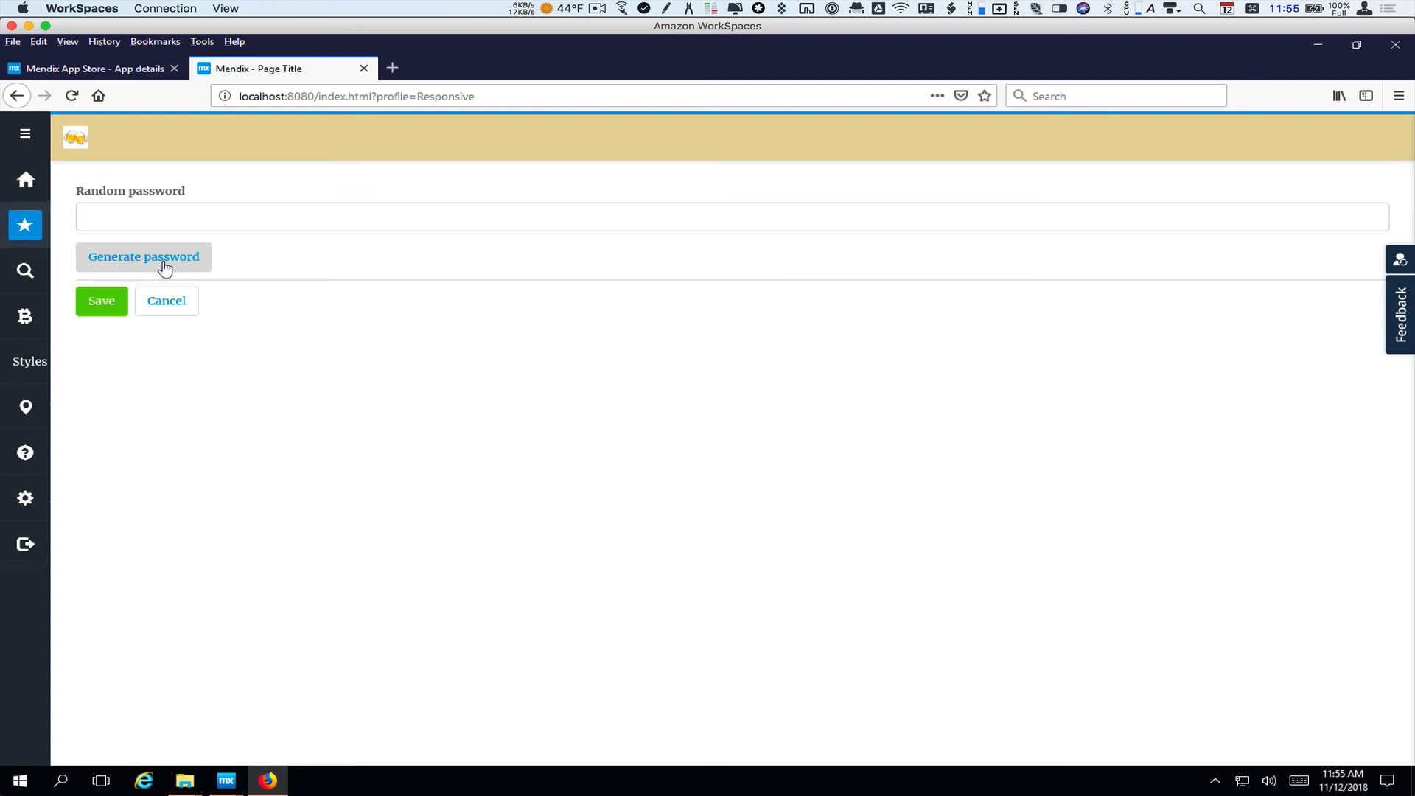
pyautogui.click(144, 256)
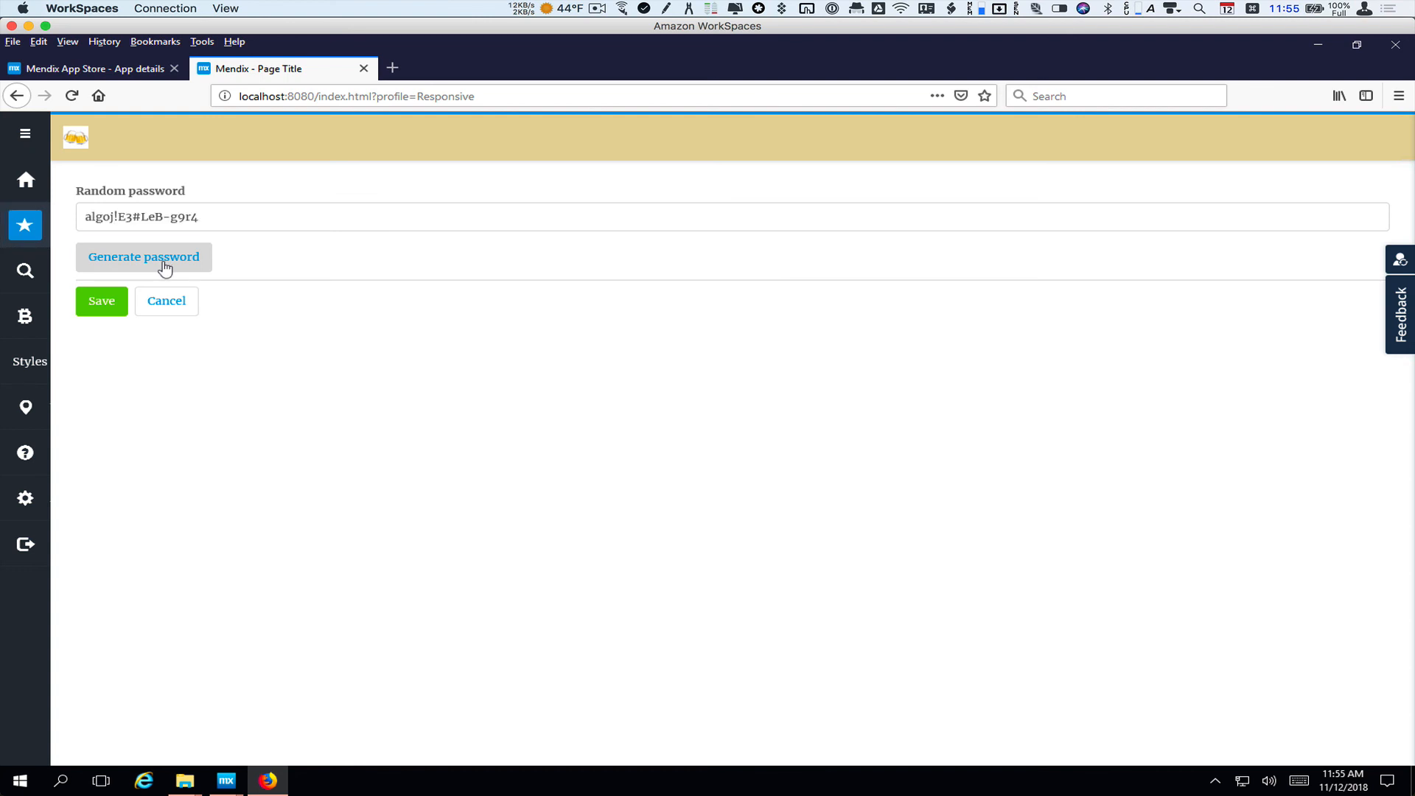
pyautogui.click(144, 257)
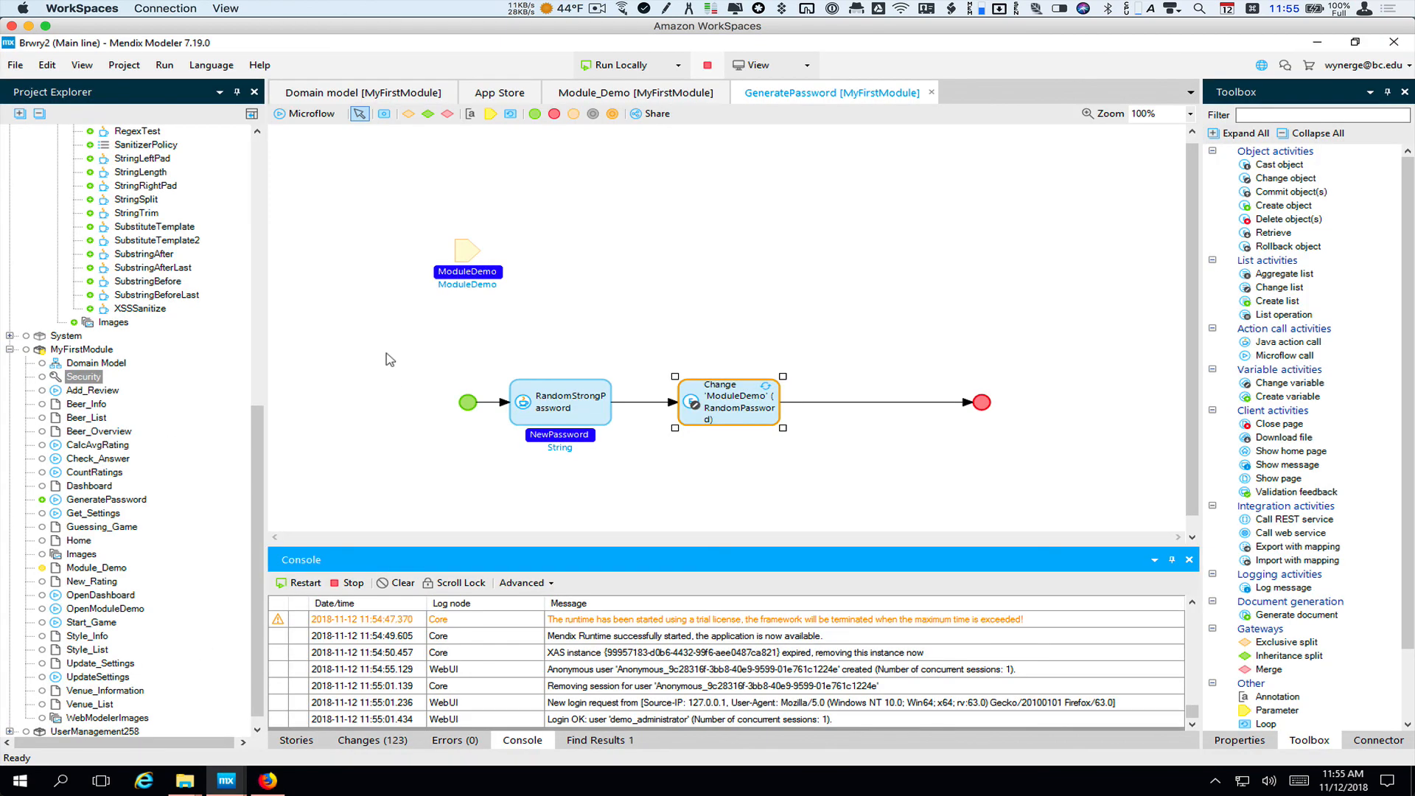
pyautogui.moveTo(259, 399)
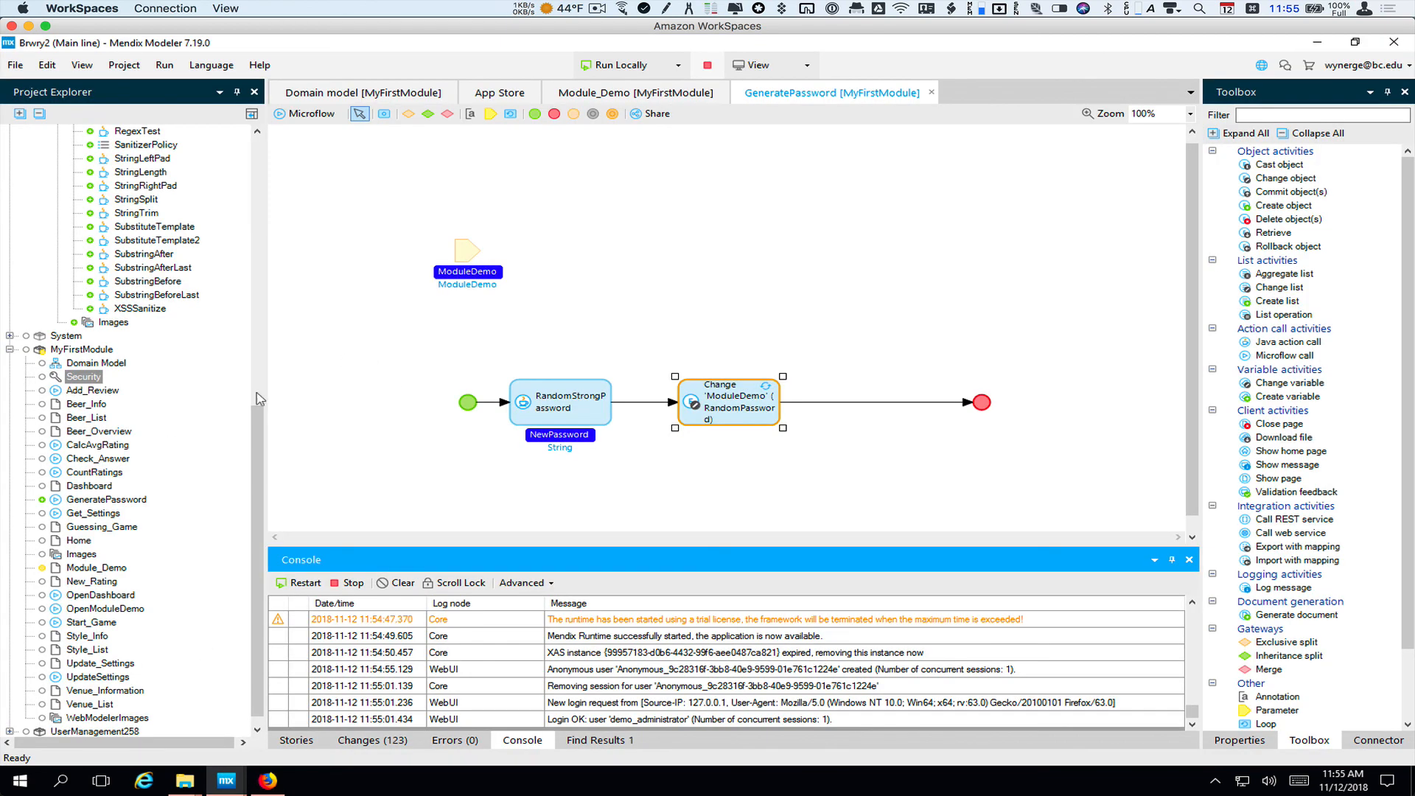